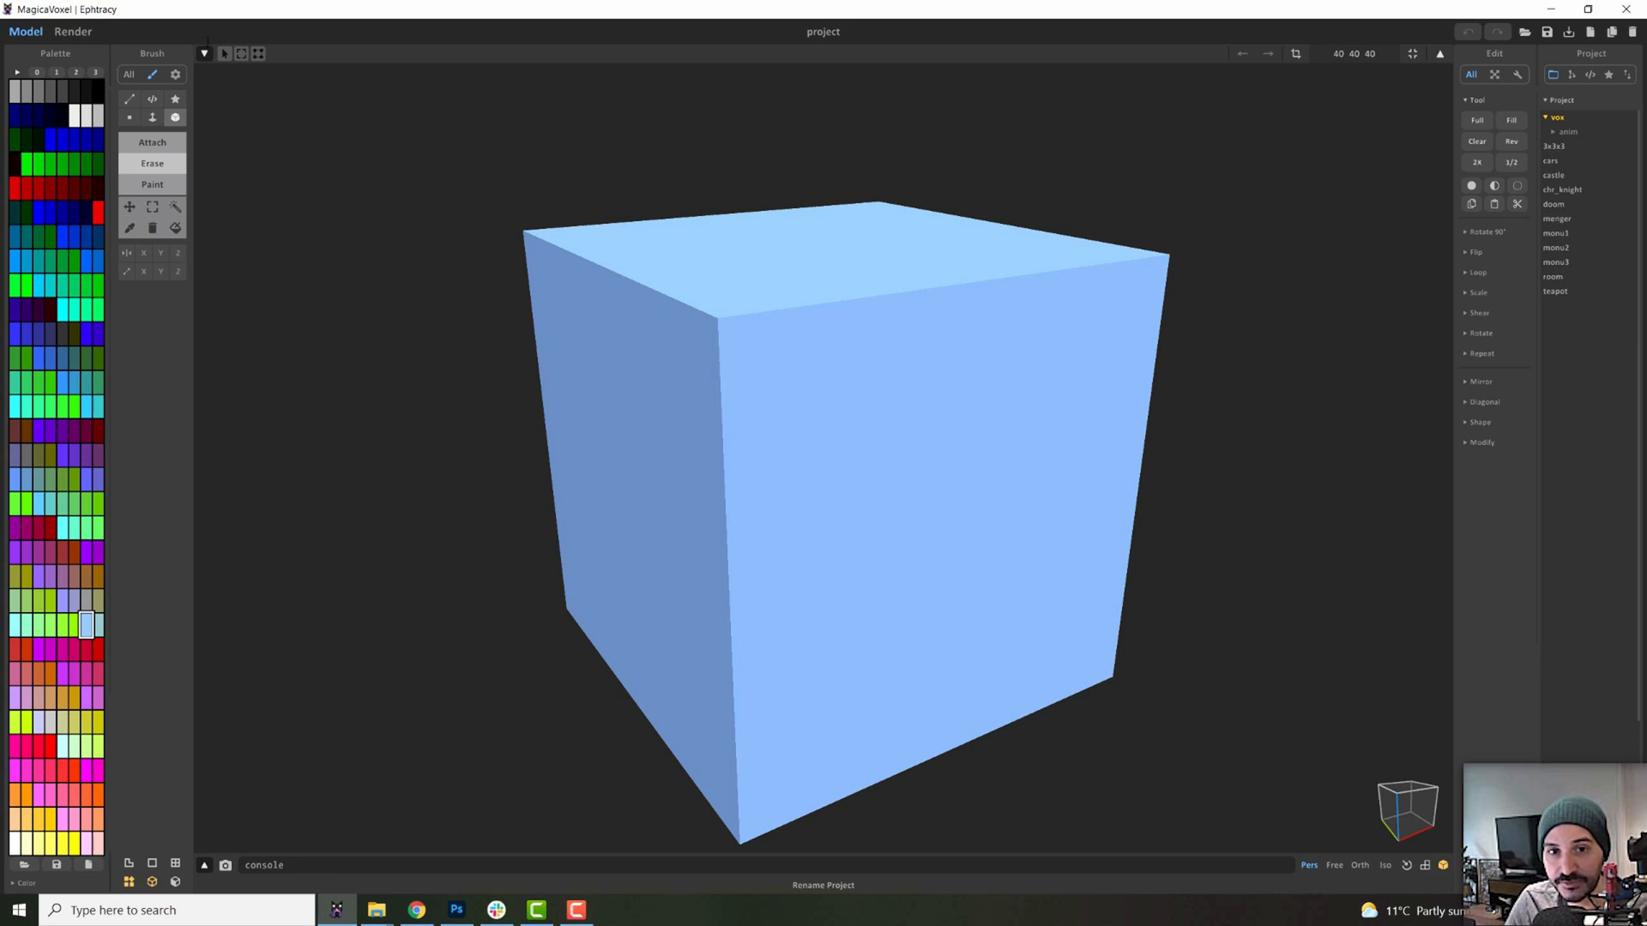
mouse_move(205, 164)
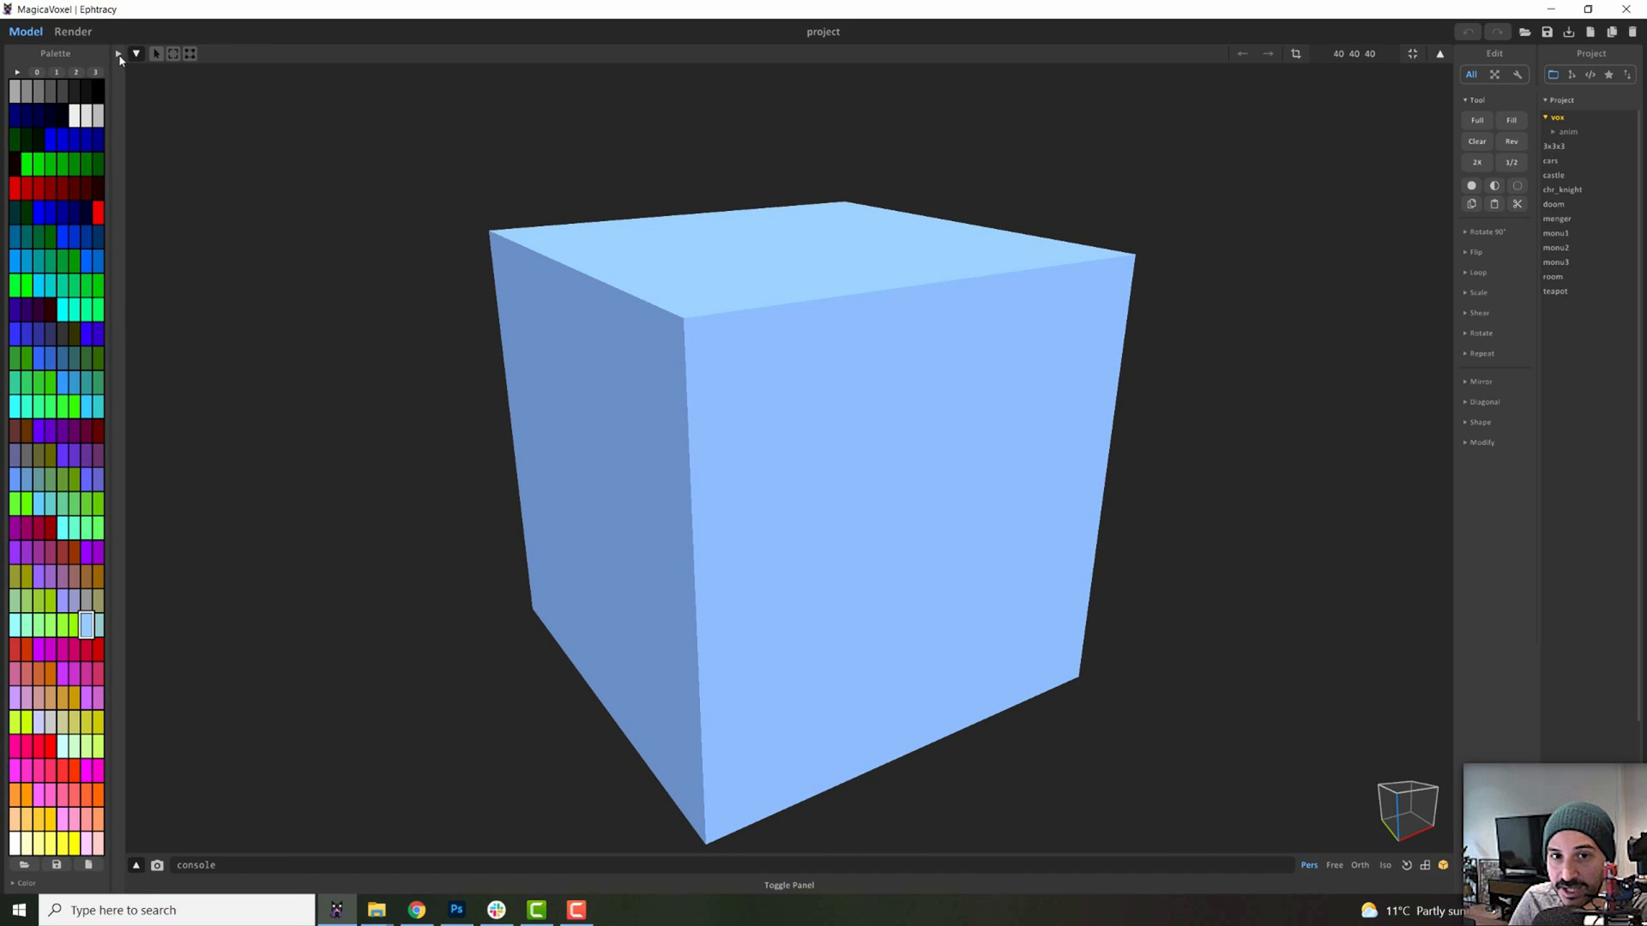
Carve two white-rimmed square eyes and a deep toothed mouth with the Box brush
click(136, 54)
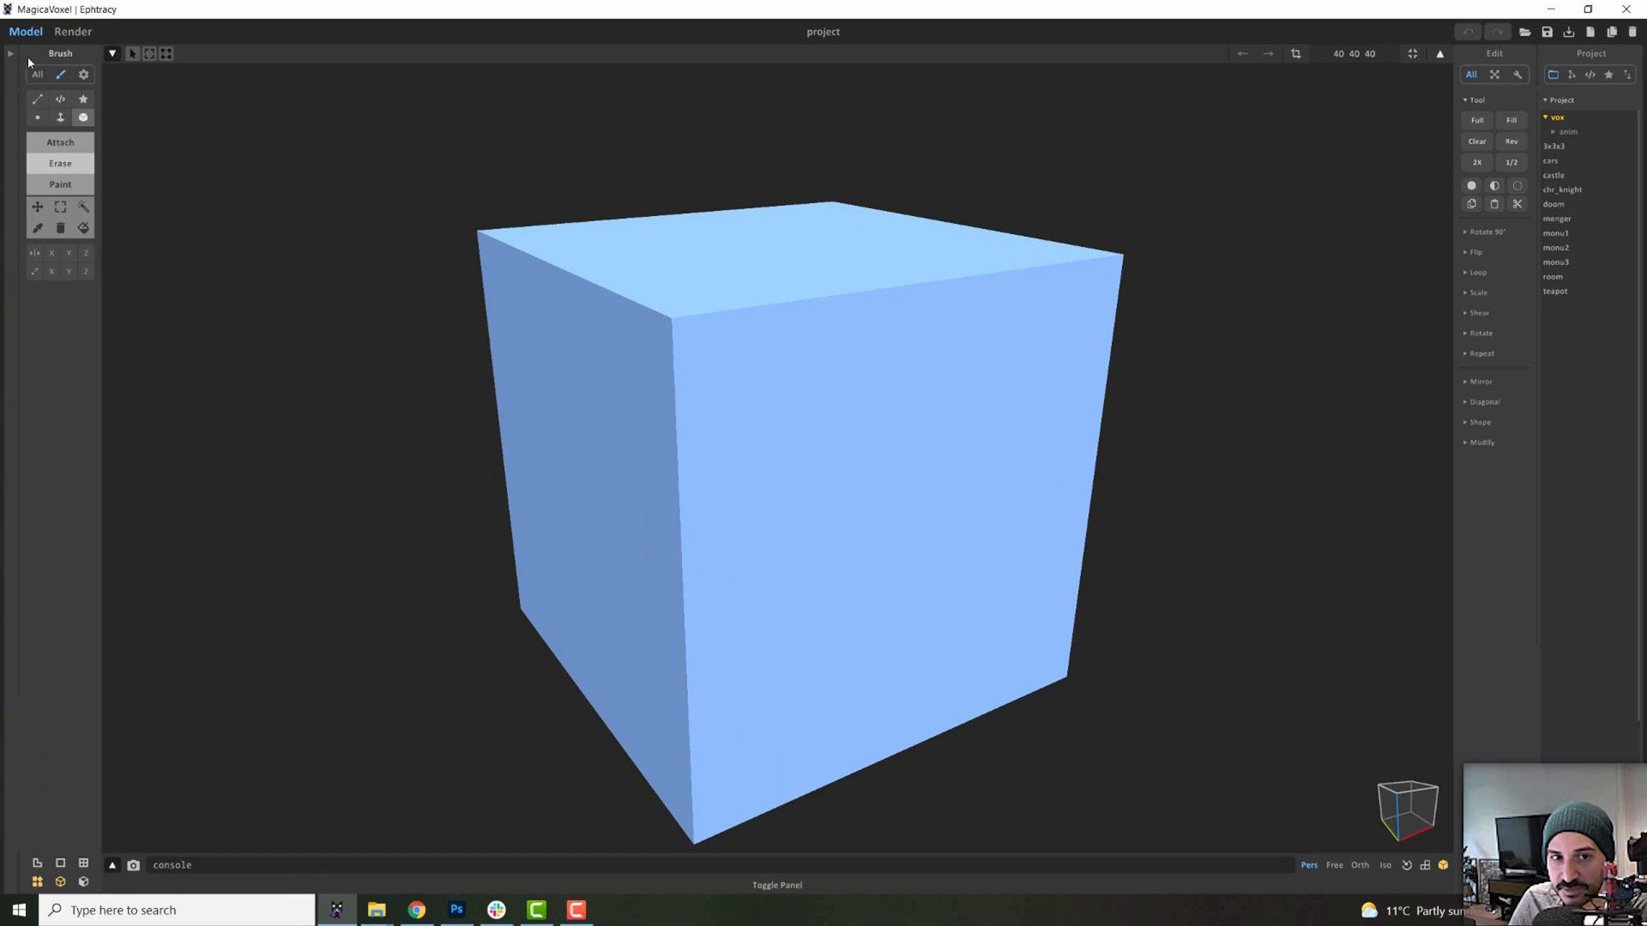
click(17, 54)
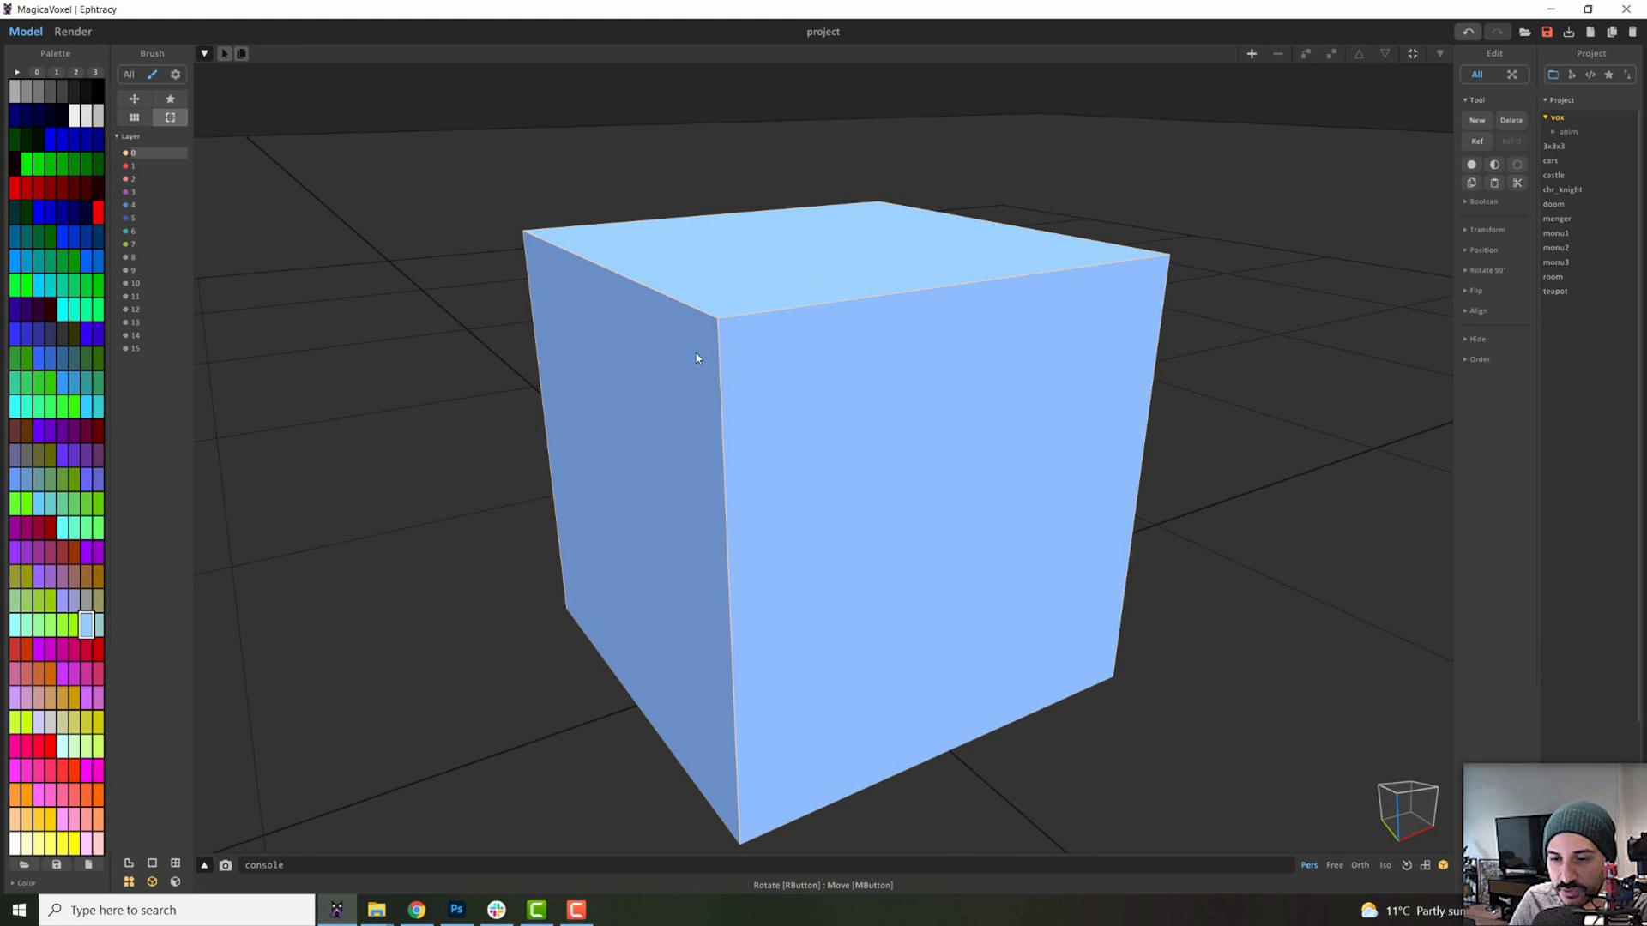
mouse_move(782, 355)
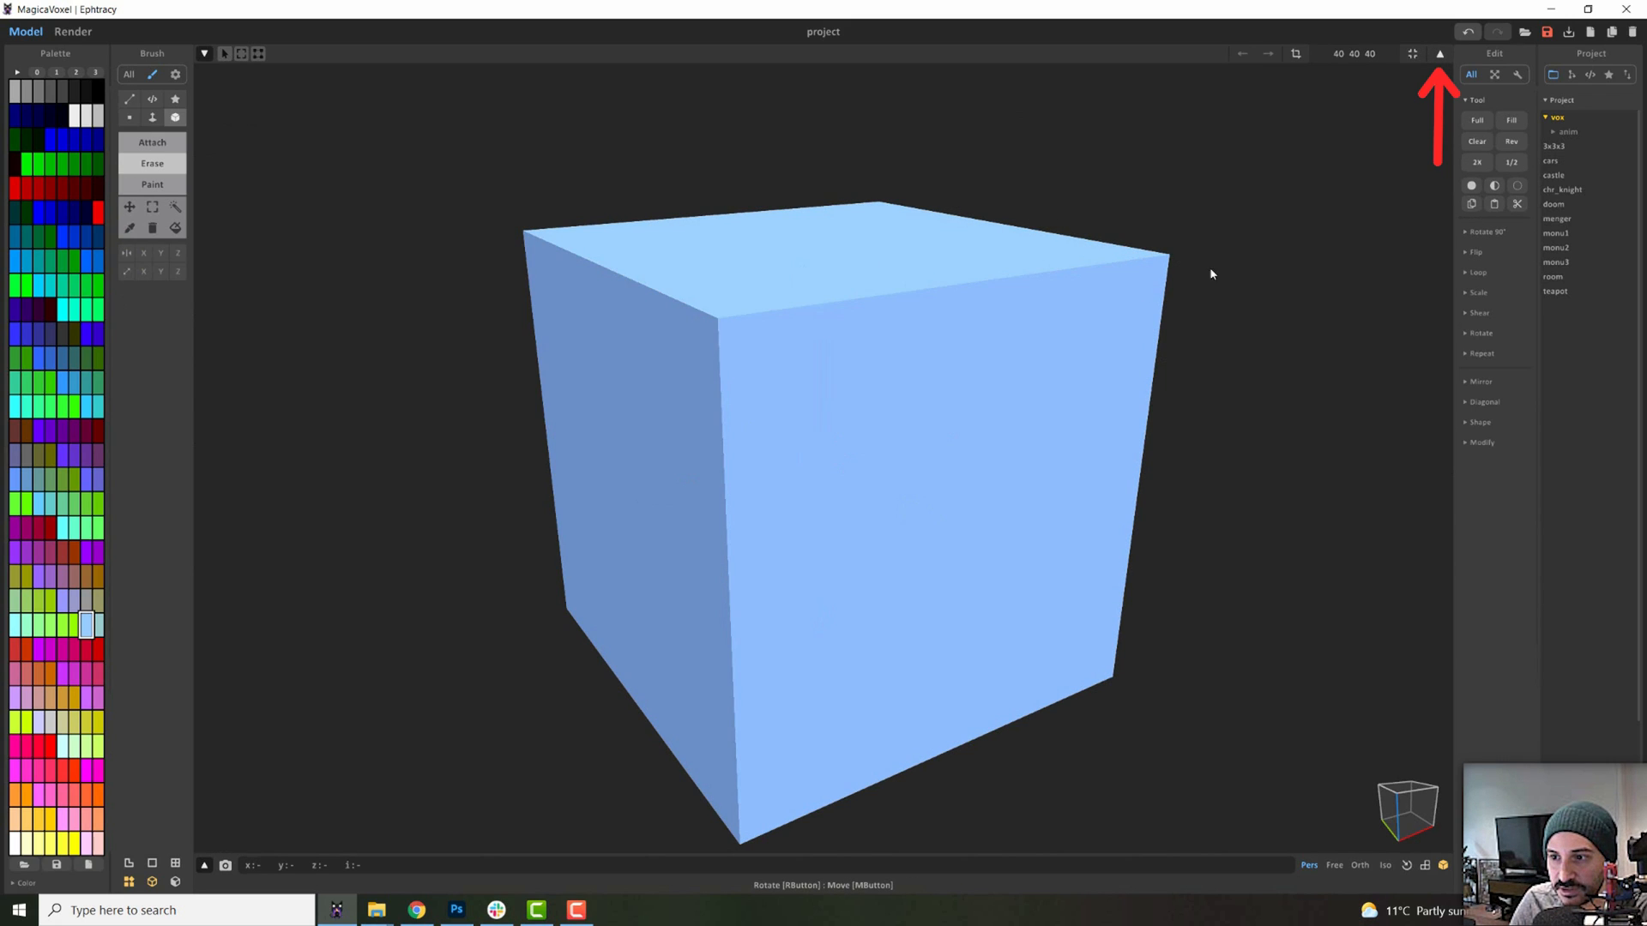
mouse_move(707, 333)
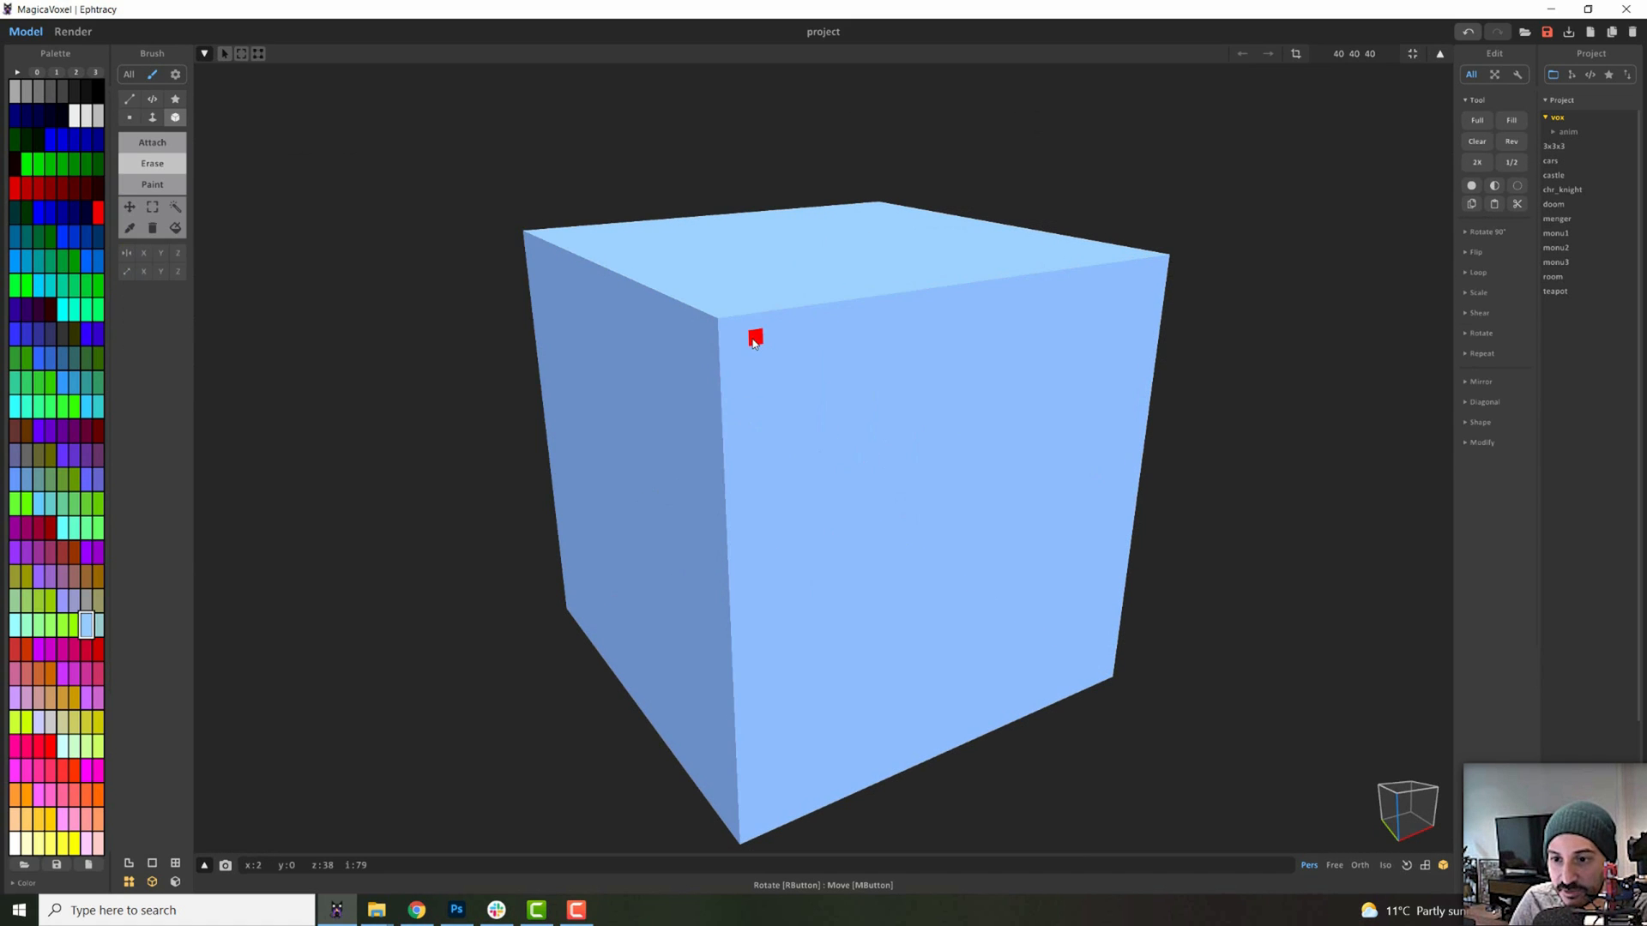
mouse_move(922, 268)
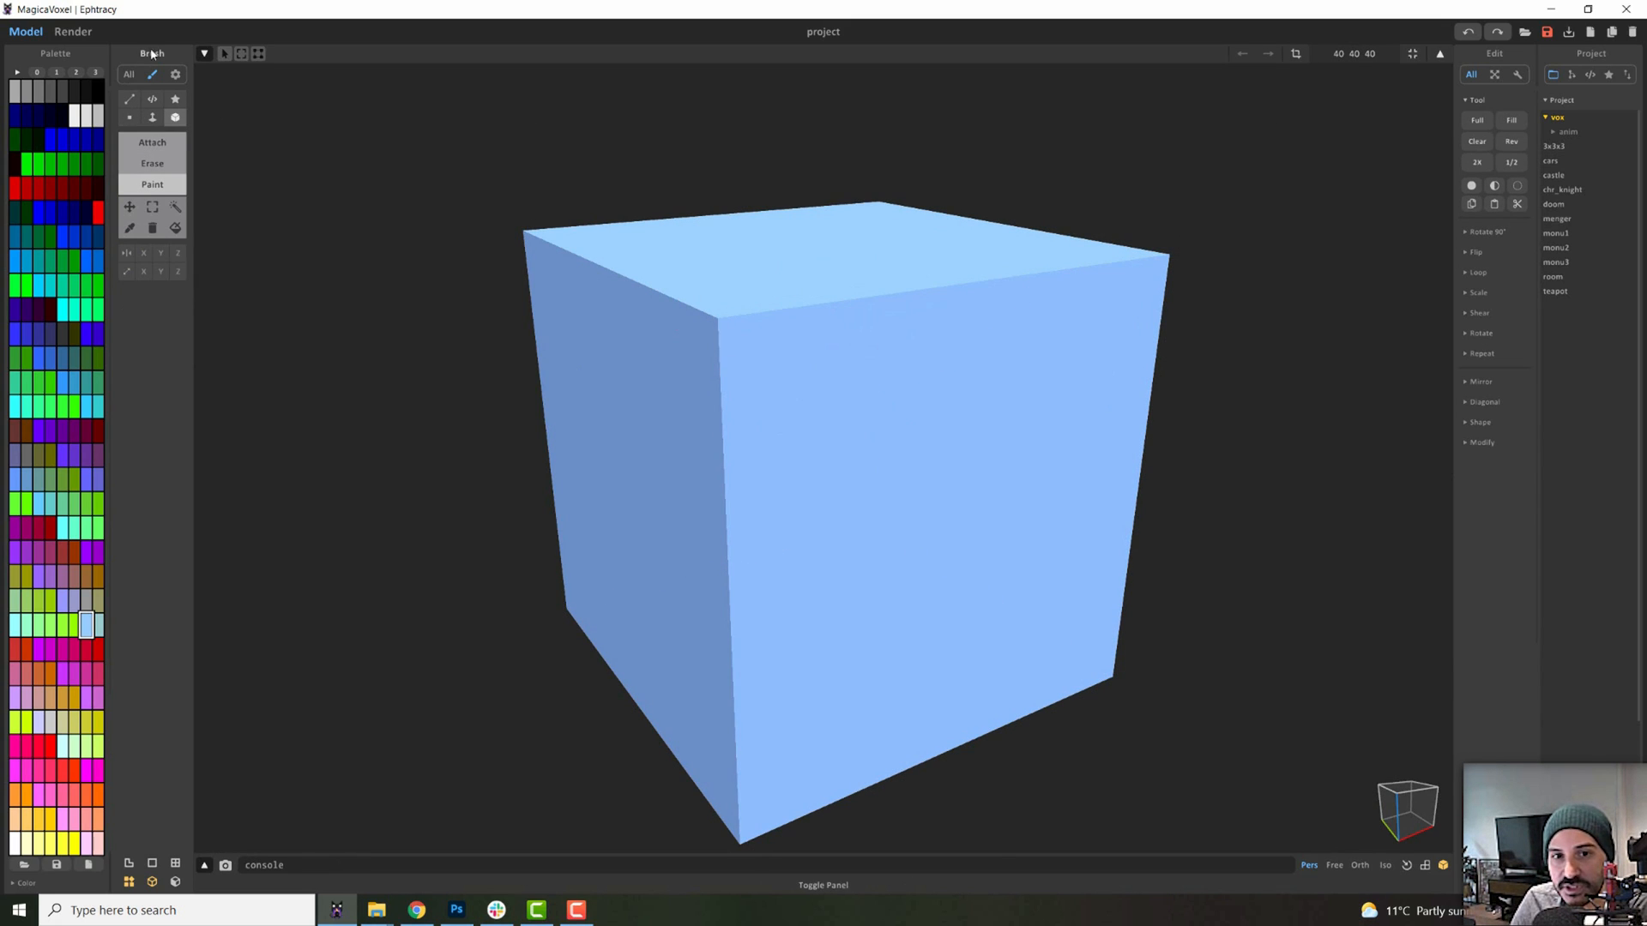
click(151, 141)
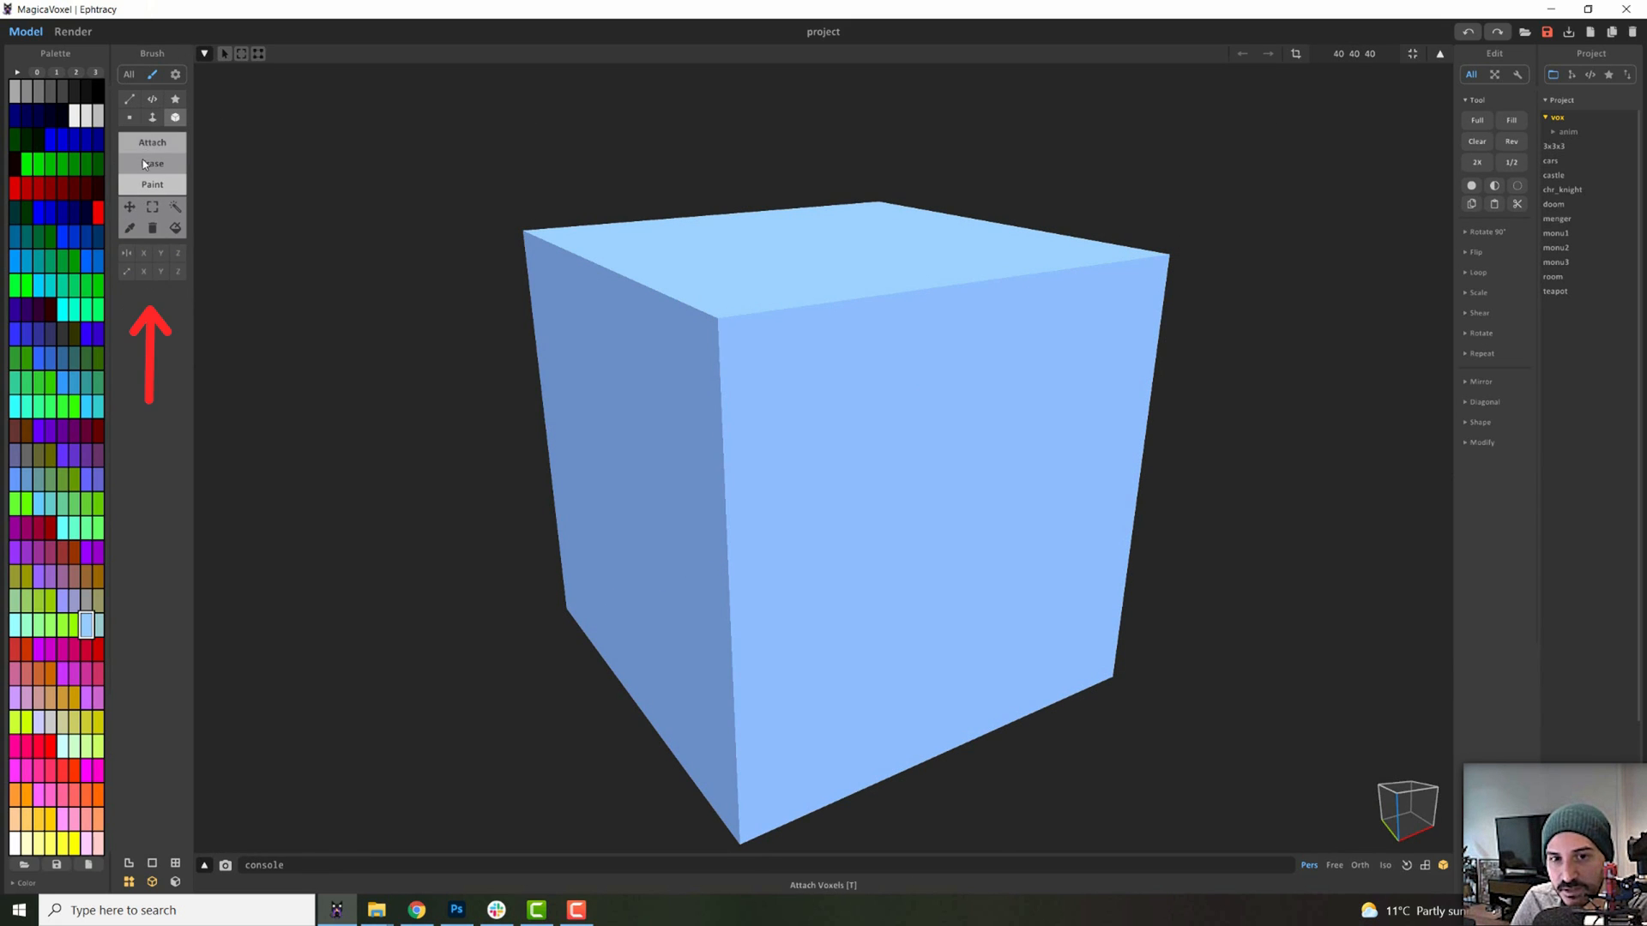
click(151, 163)
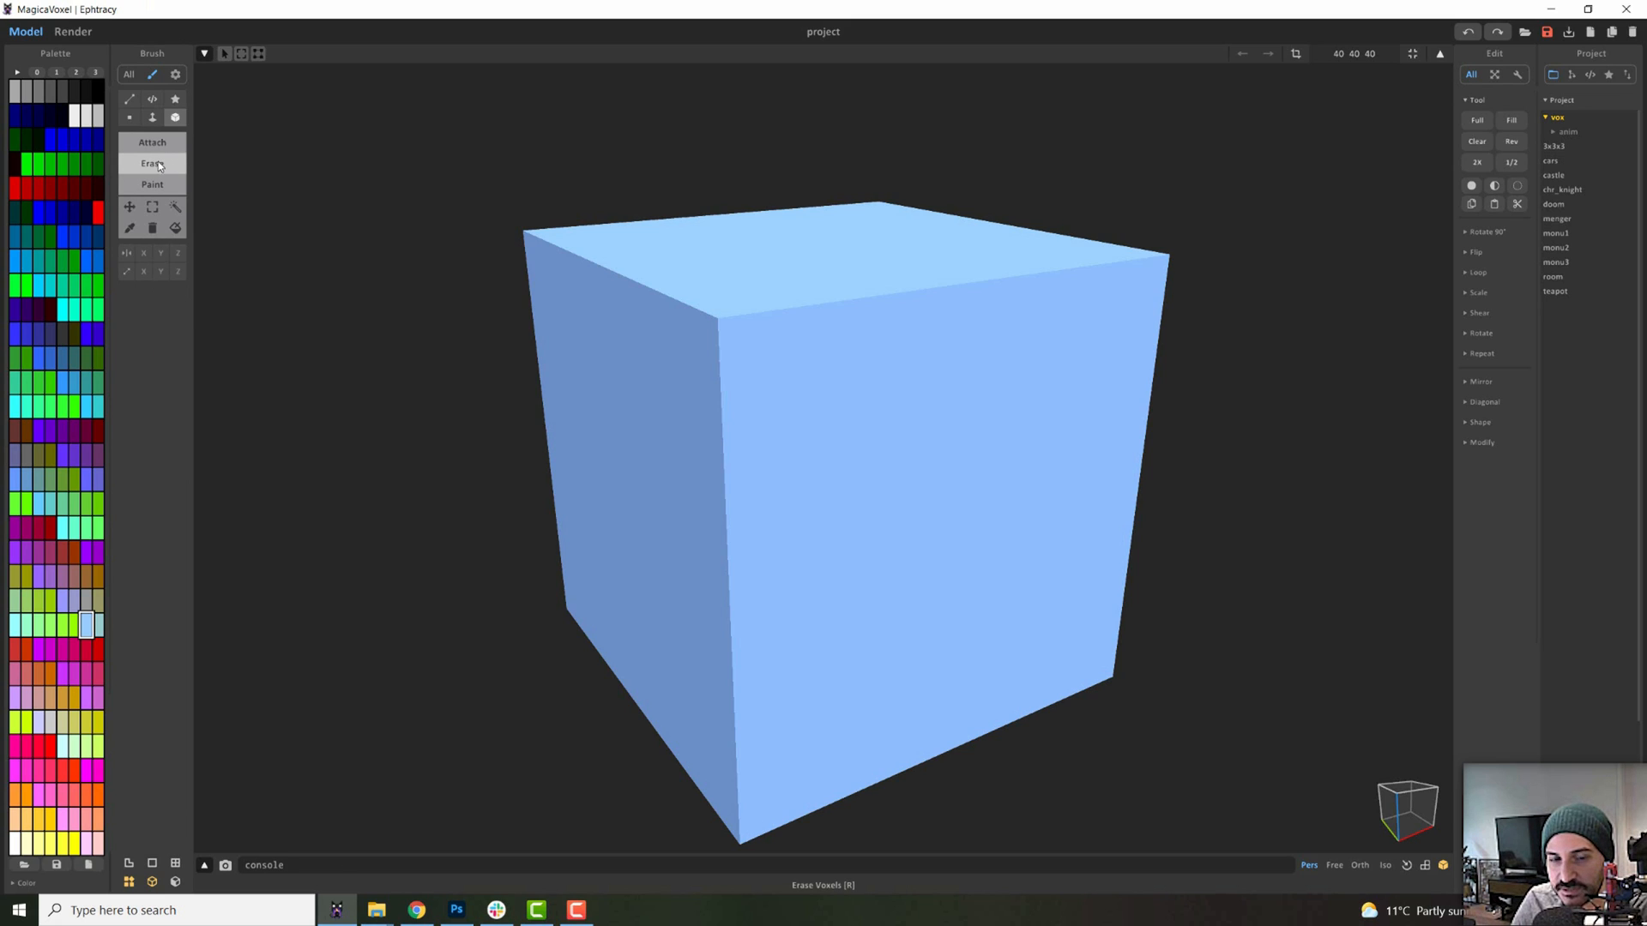
click(175, 117)
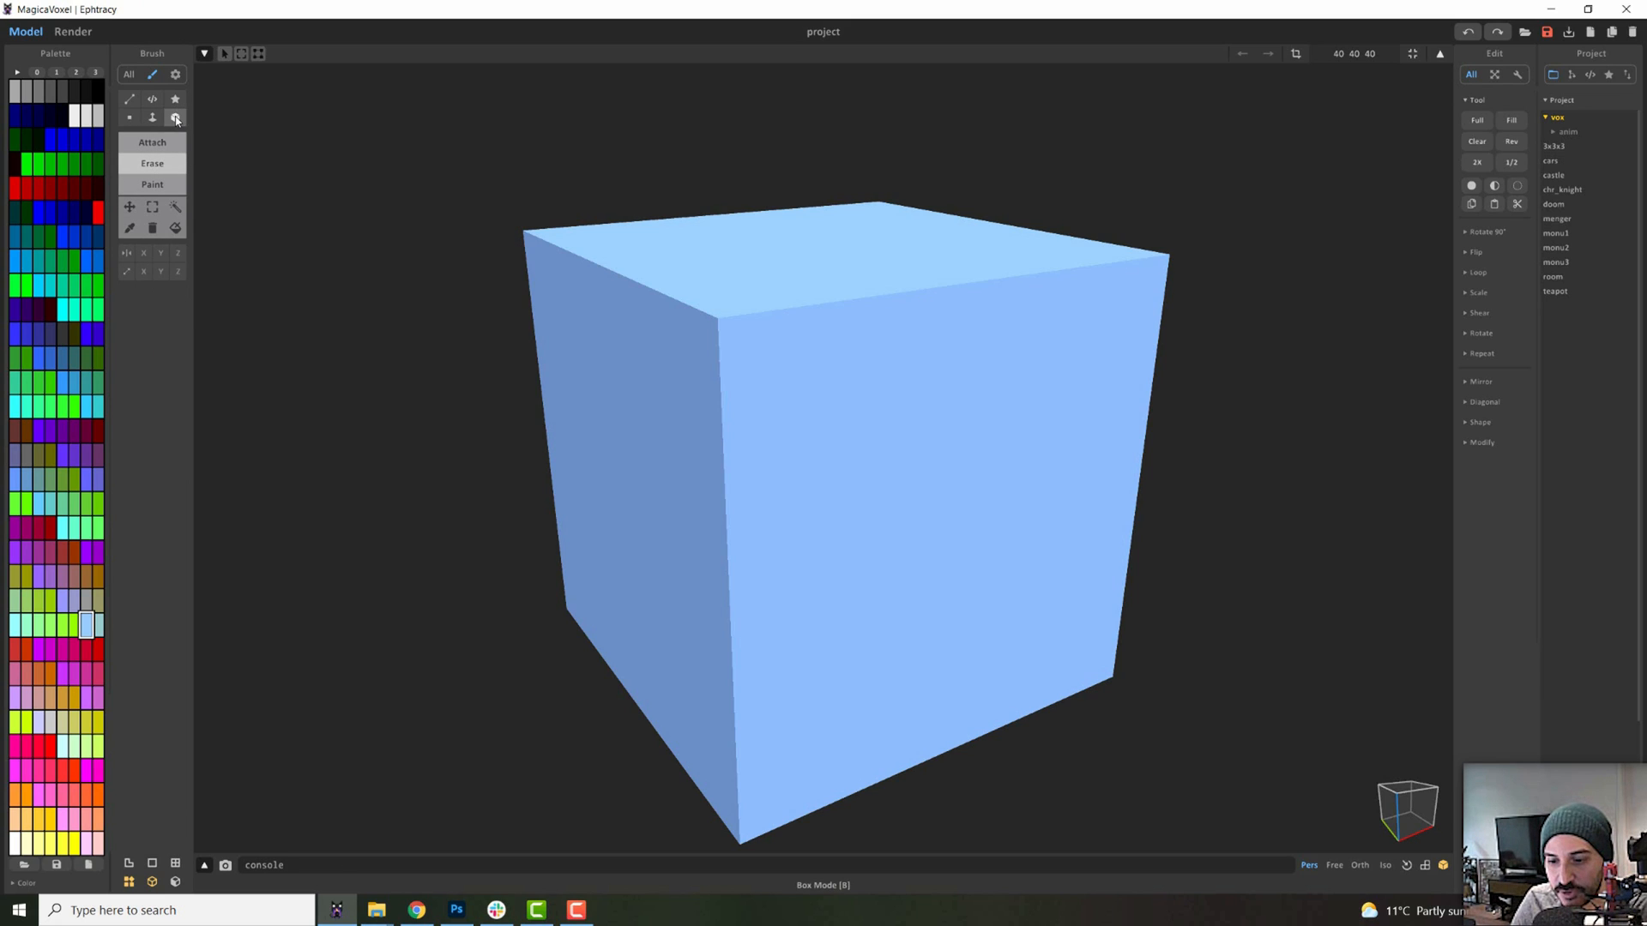
click(151, 142)
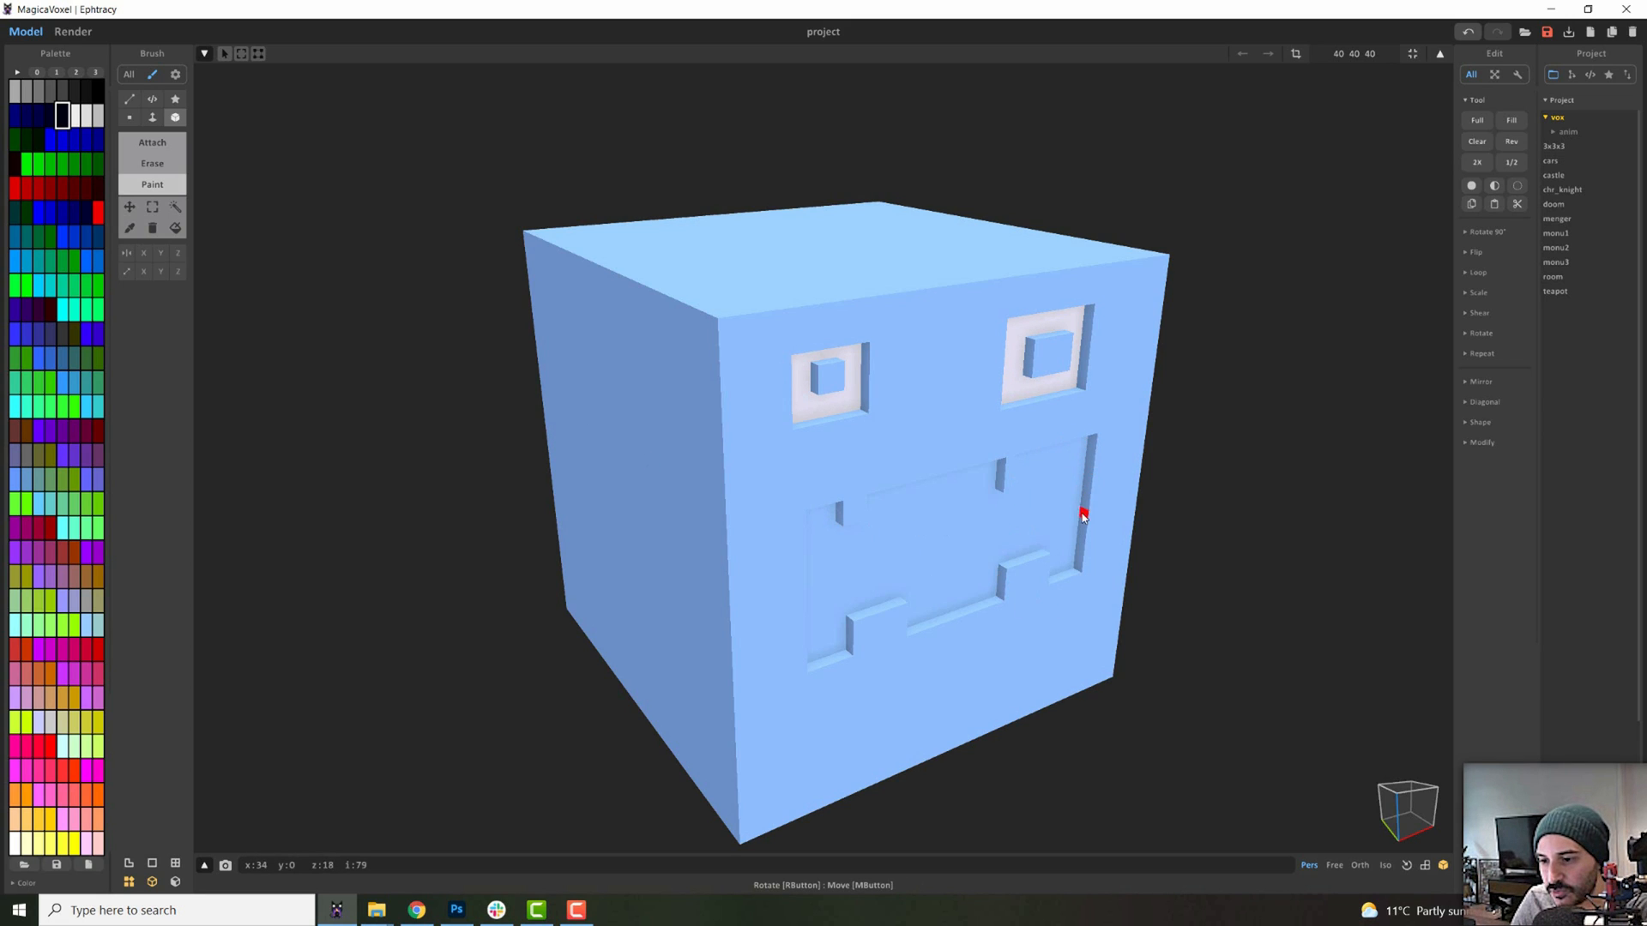
click(819, 513)
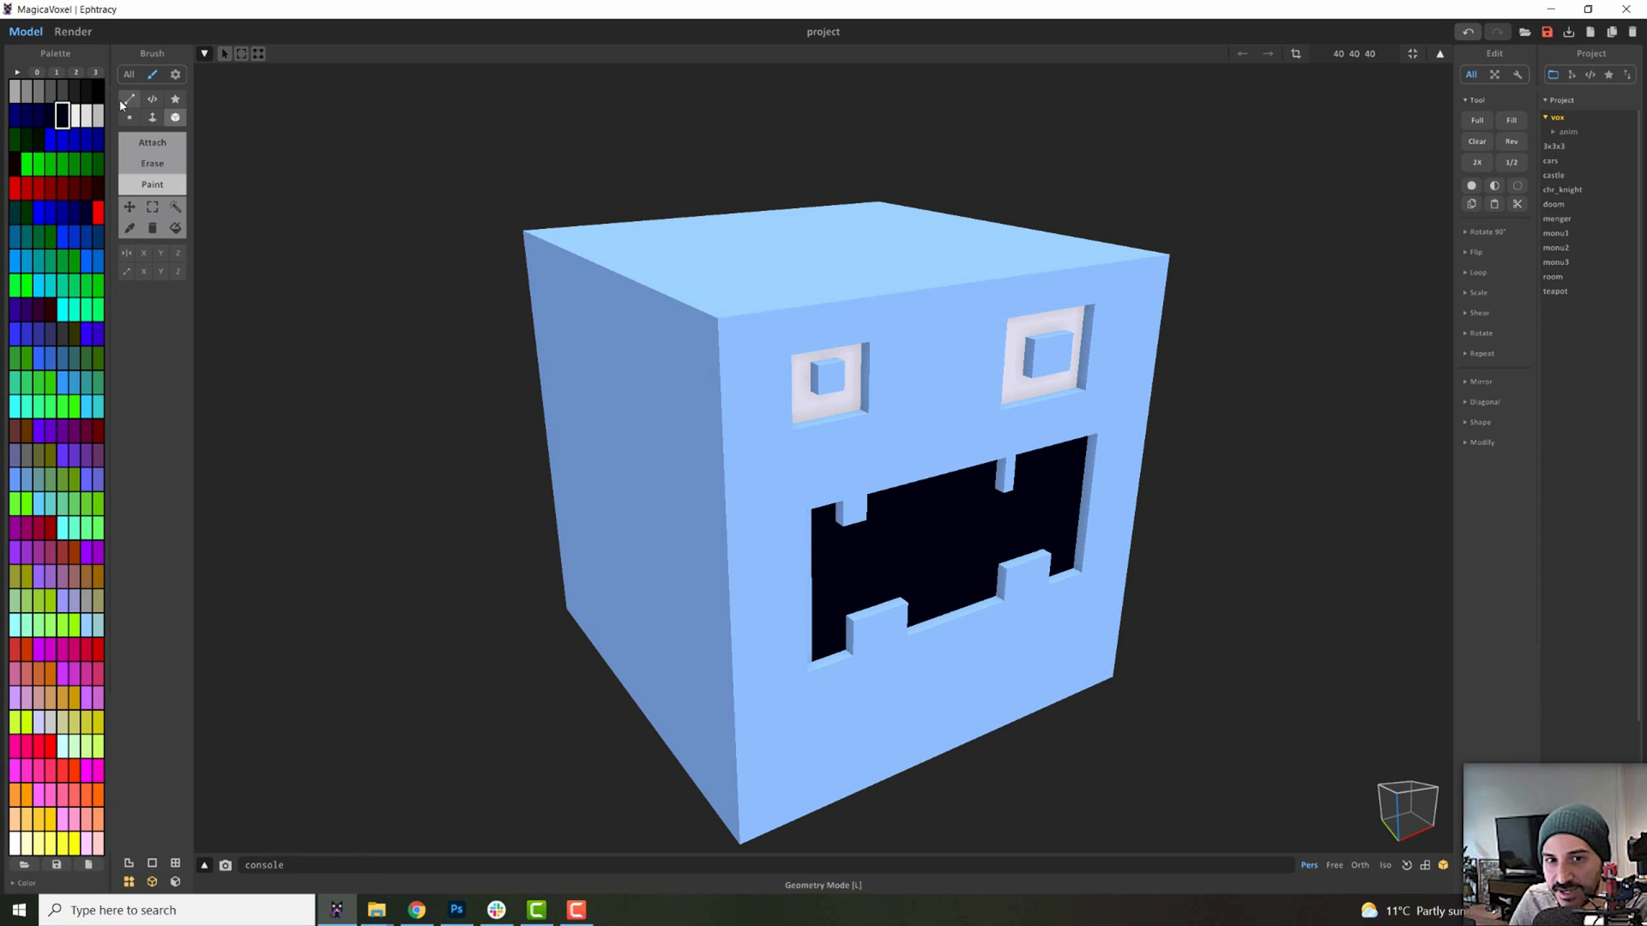
Face-paint the head's top brown, the mouth interior dark red, and both pupils black
click(175, 98)
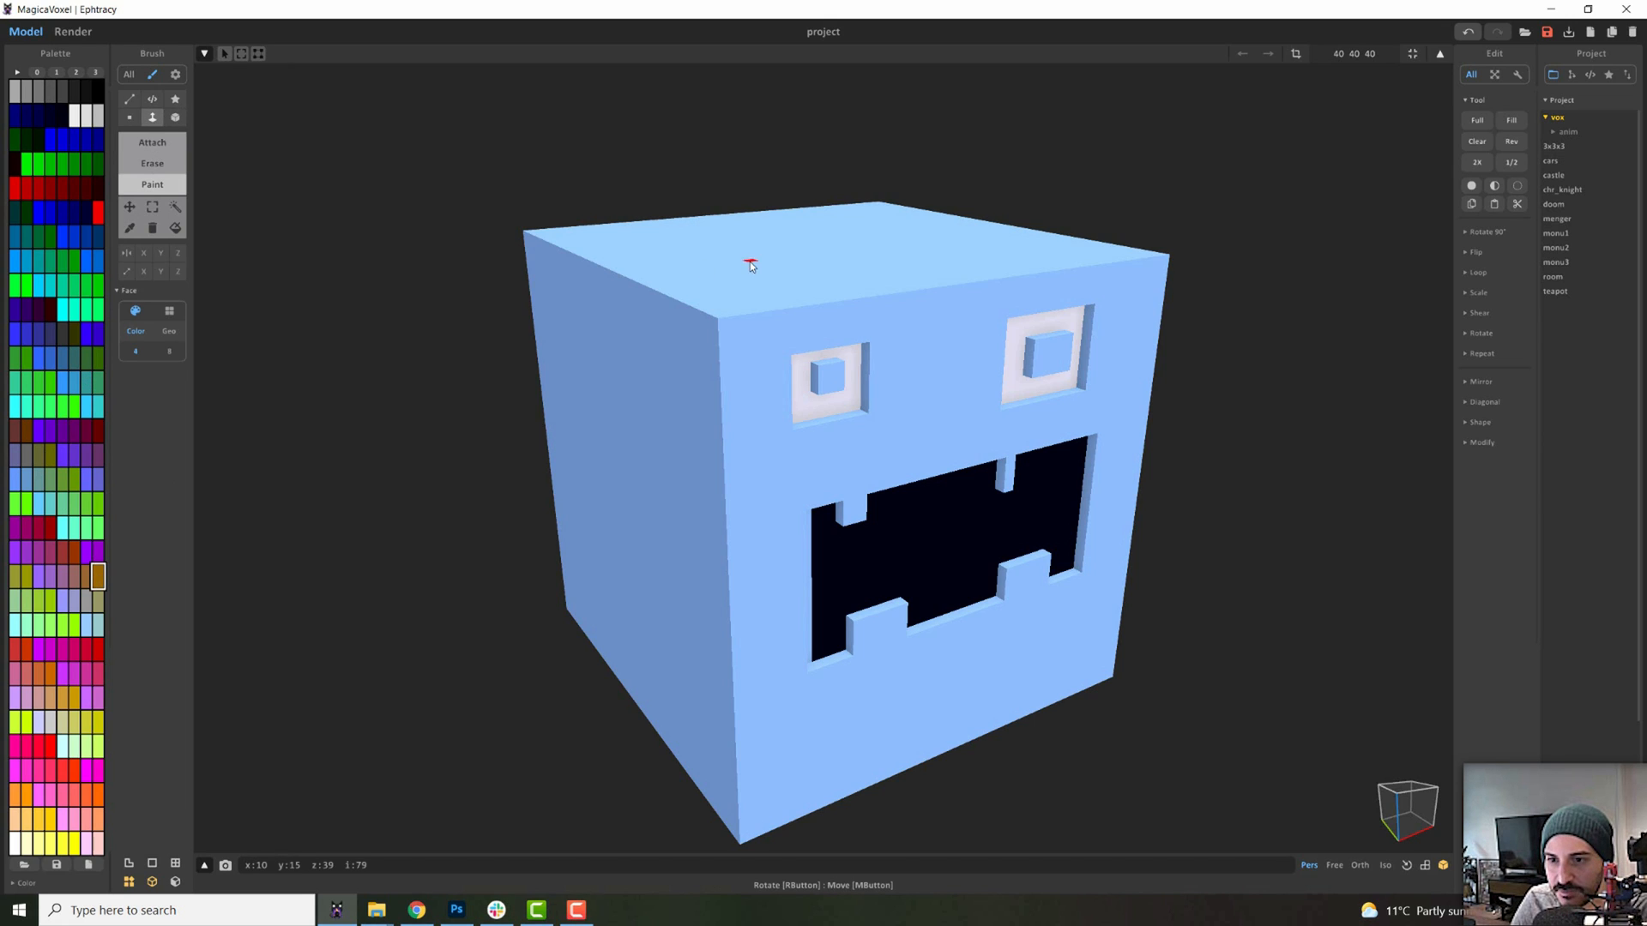
click(767, 252)
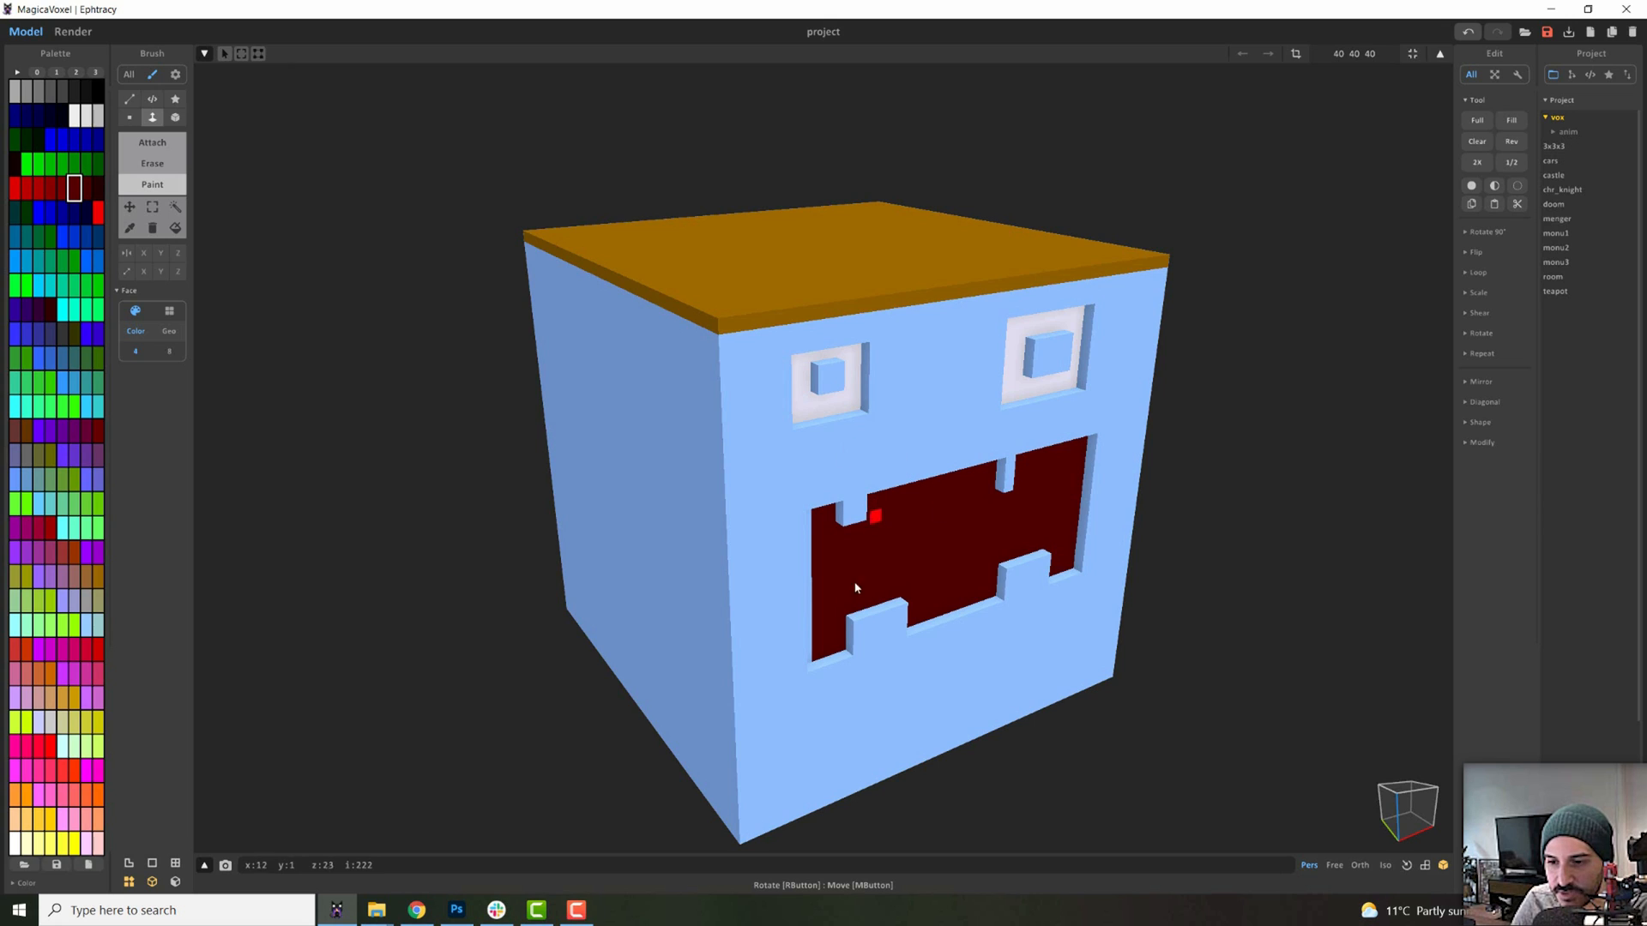
mouse_move(896, 494)
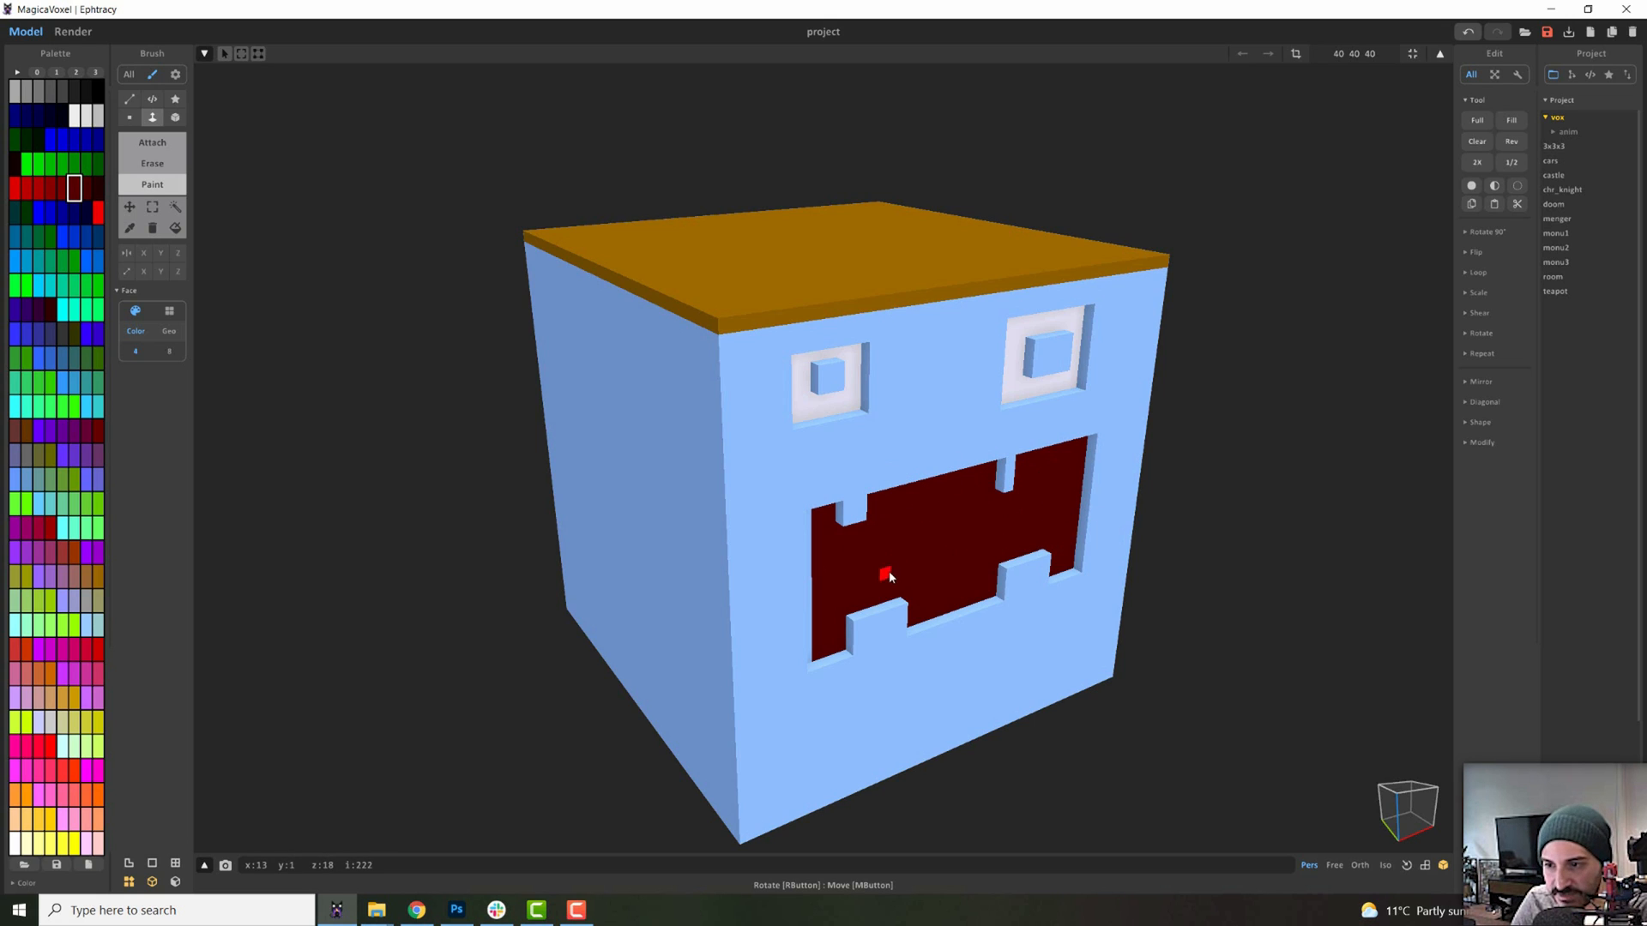
mouse_move(827, 374)
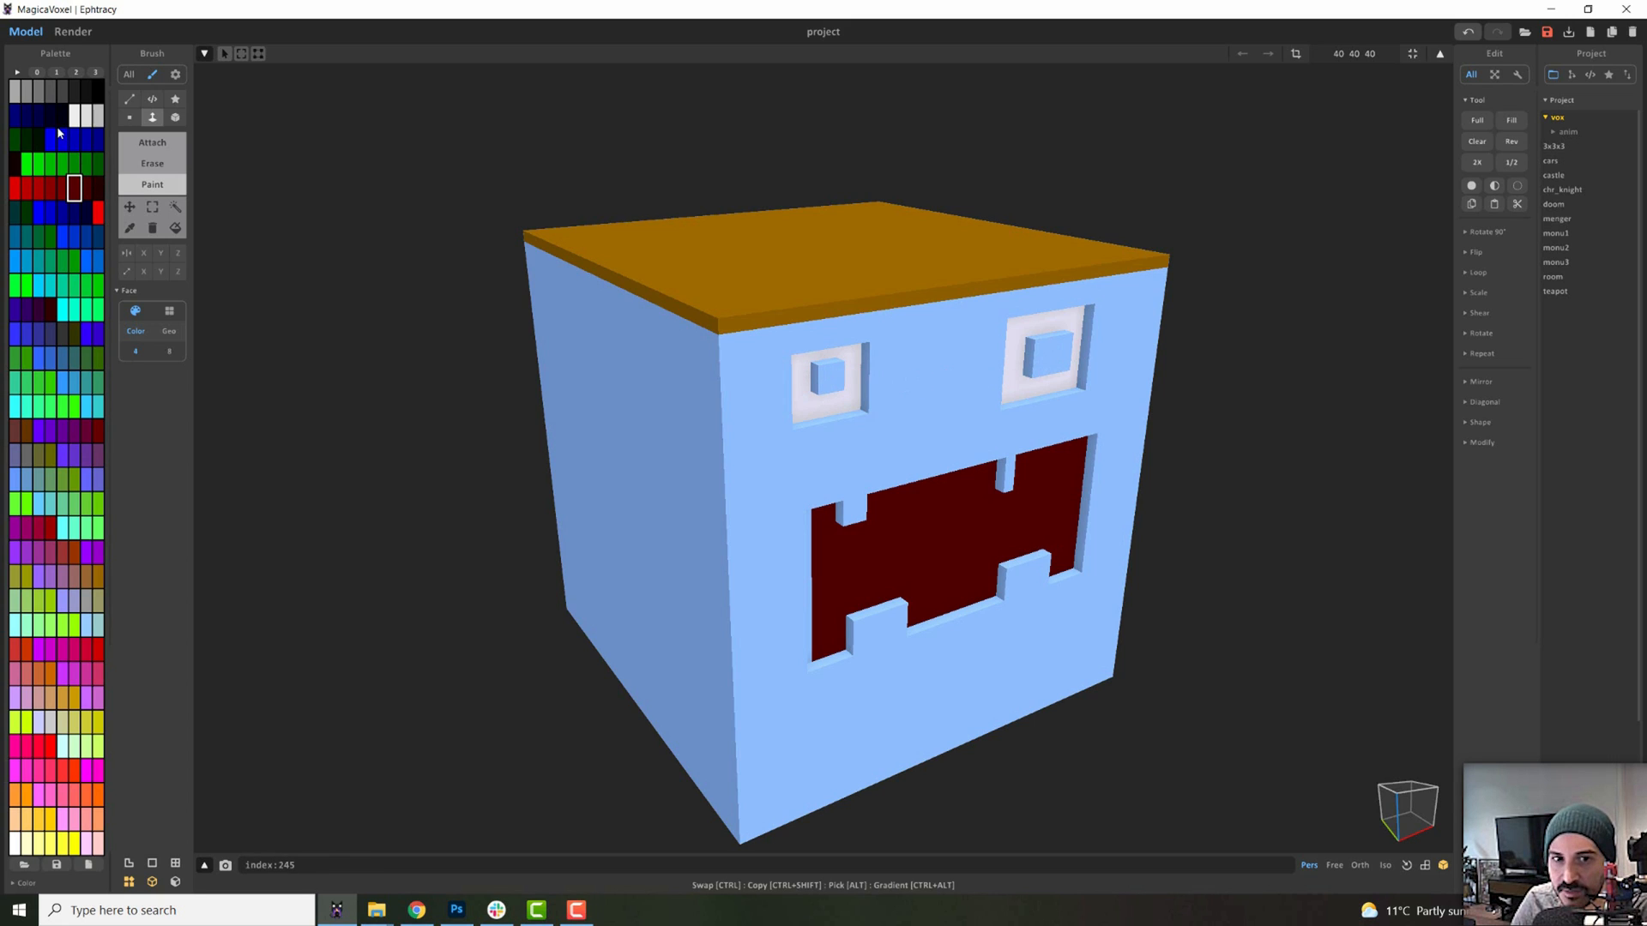
click(828, 375)
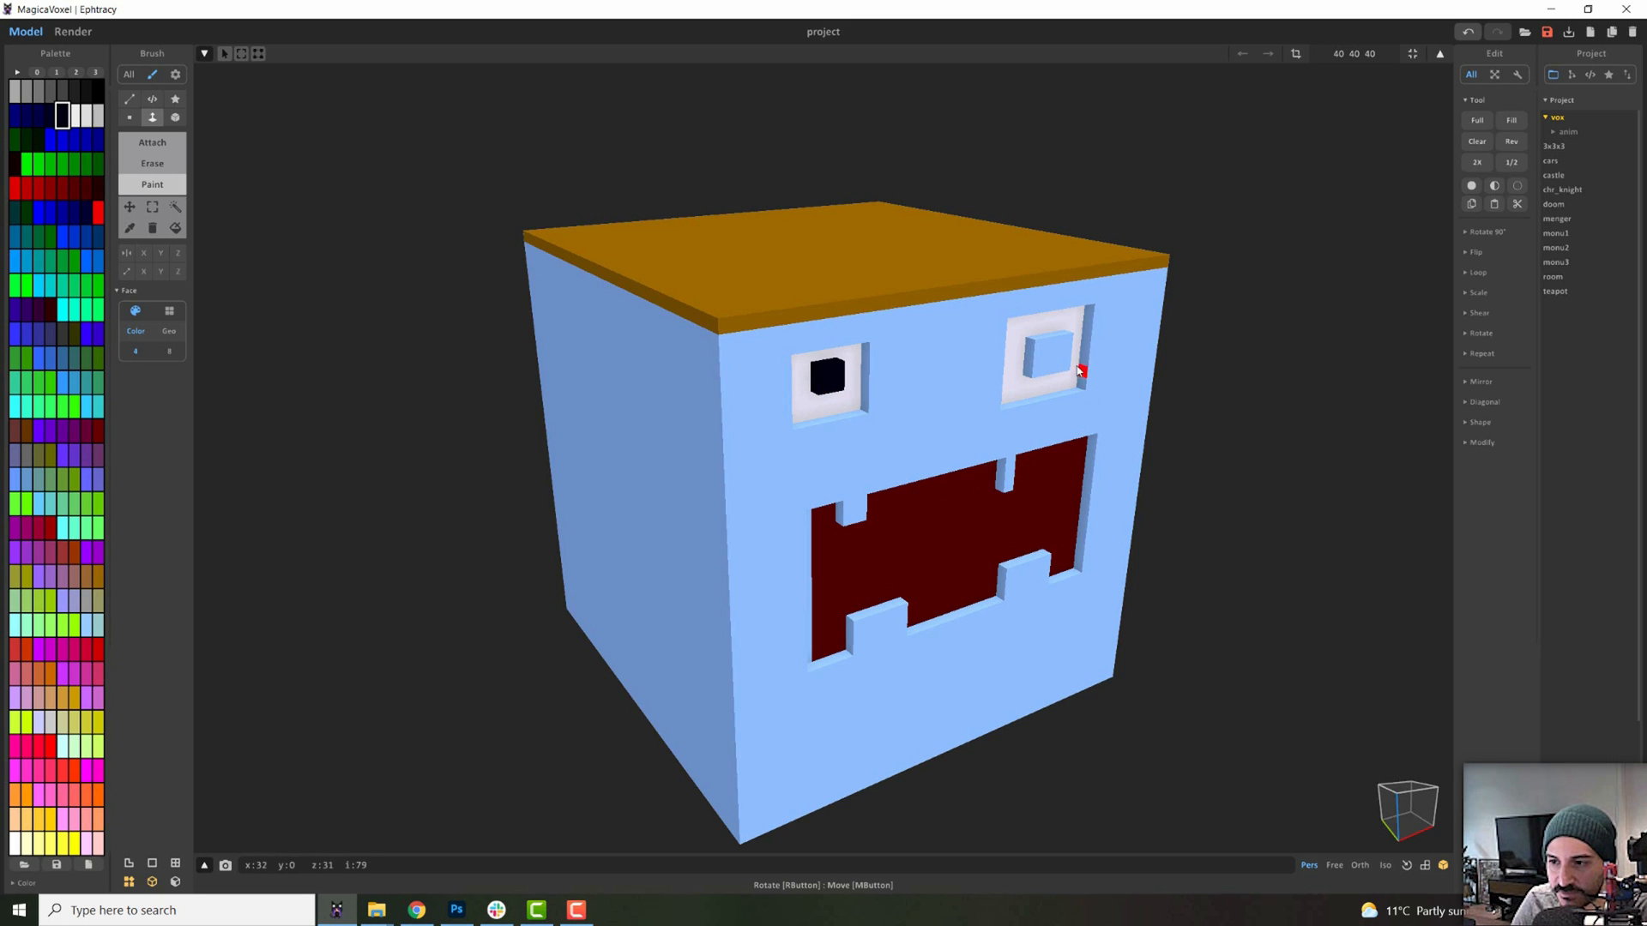
click(1048, 353)
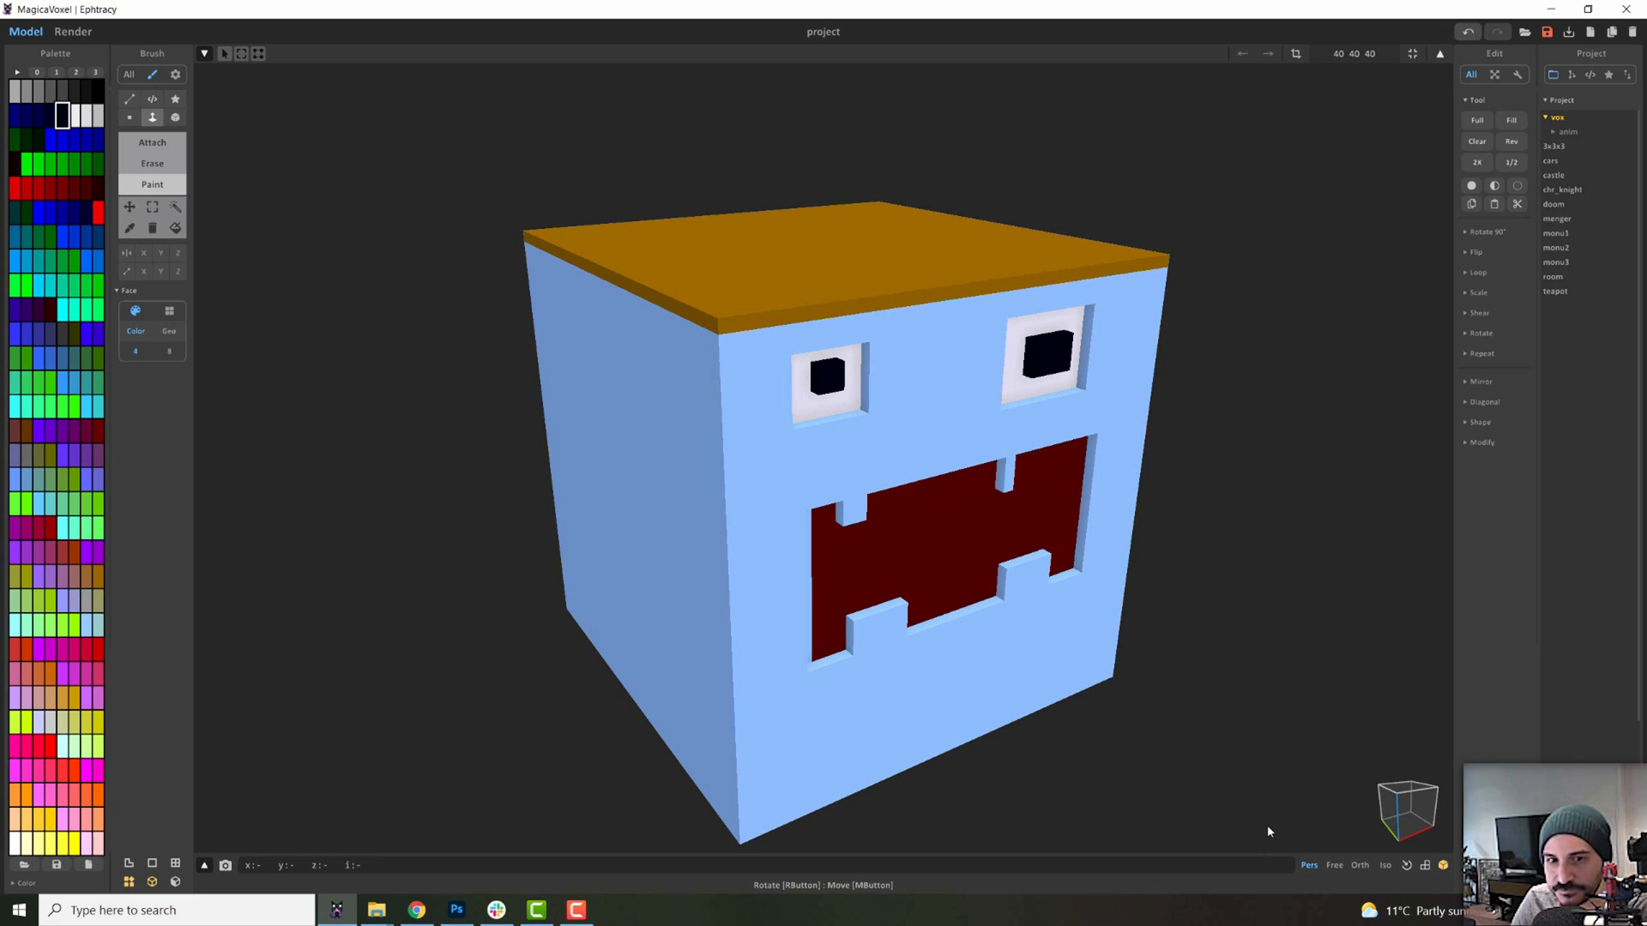
click(129, 117)
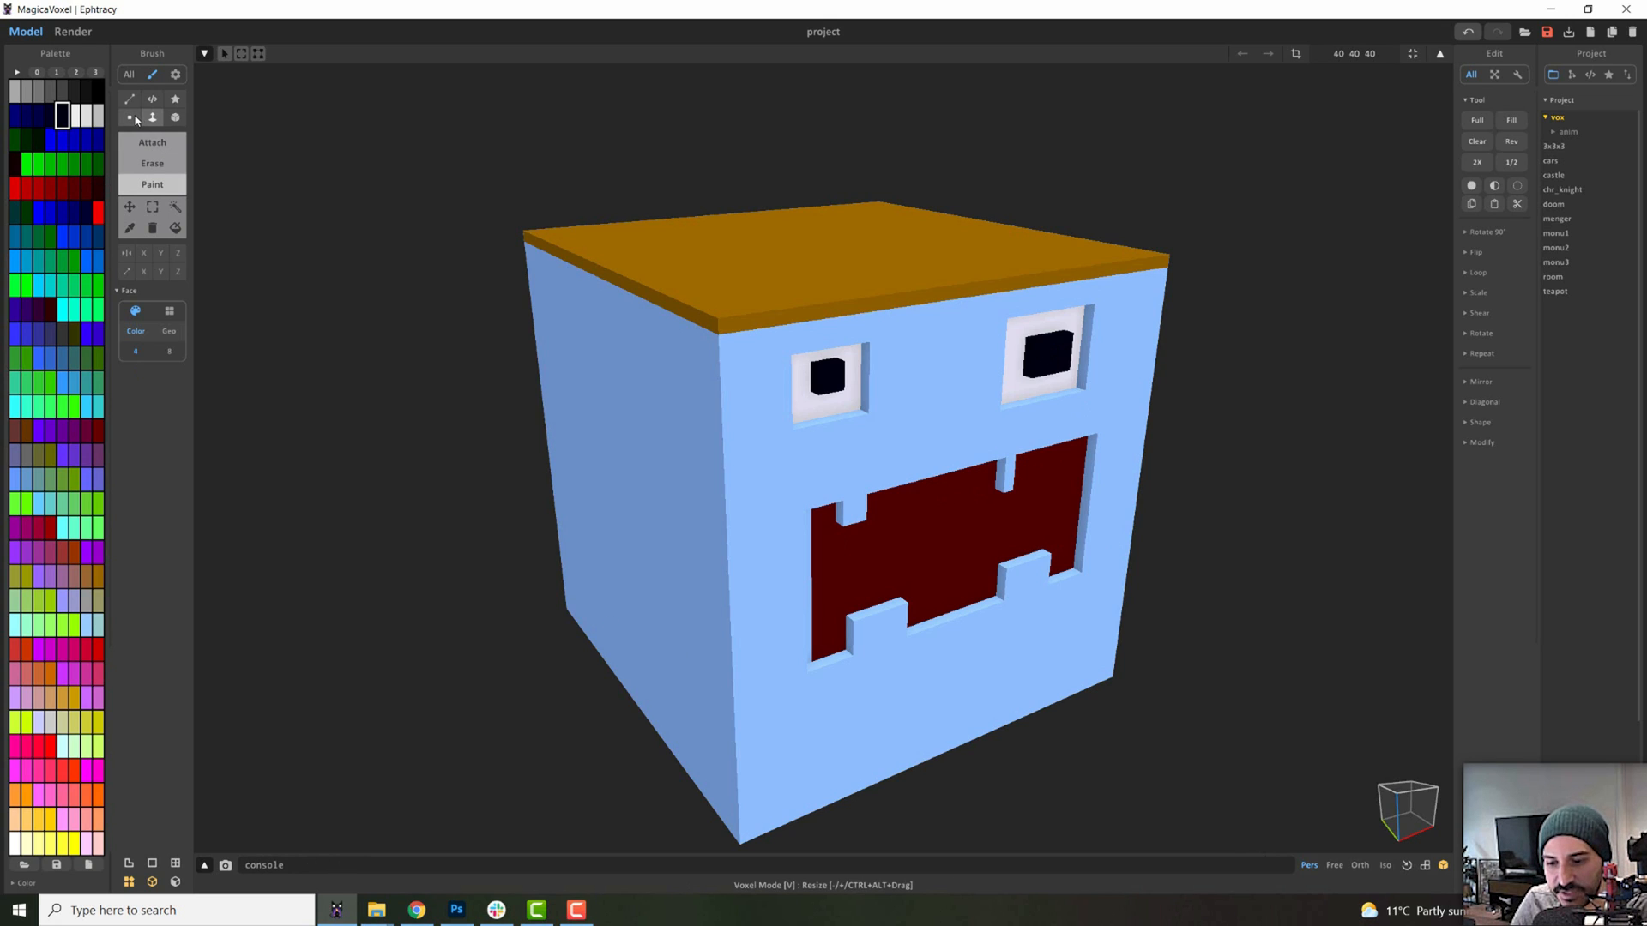
Paint jagged brown voxel specks around the mouth with the Voxel brush
click(128, 117)
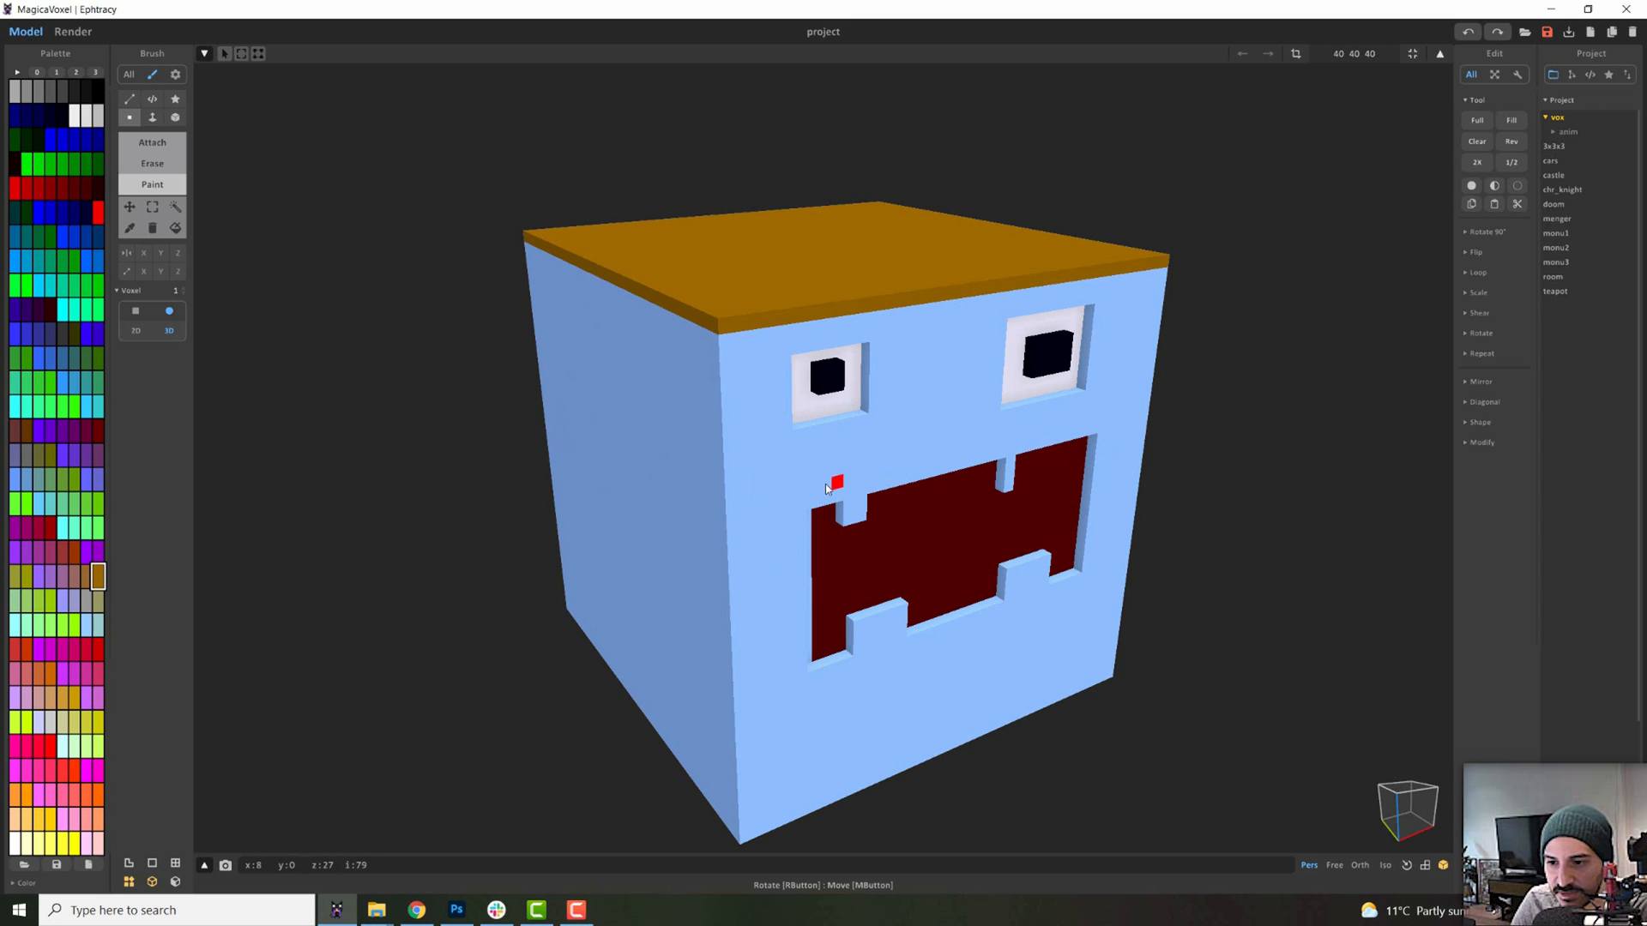
click(851, 463)
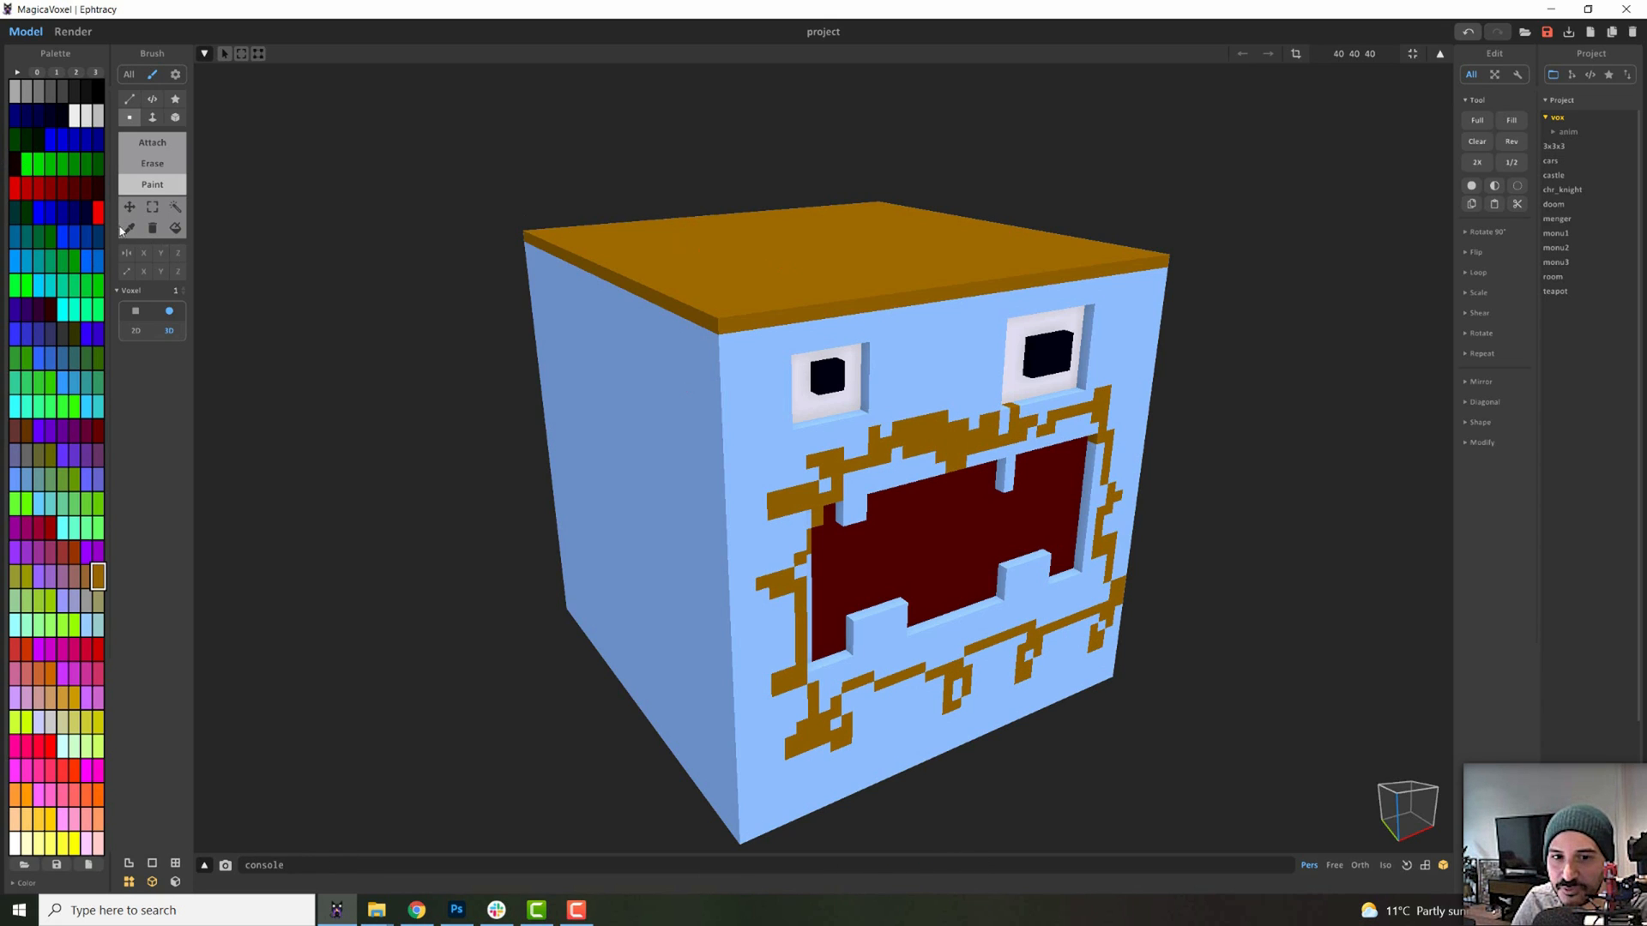
click(129, 99)
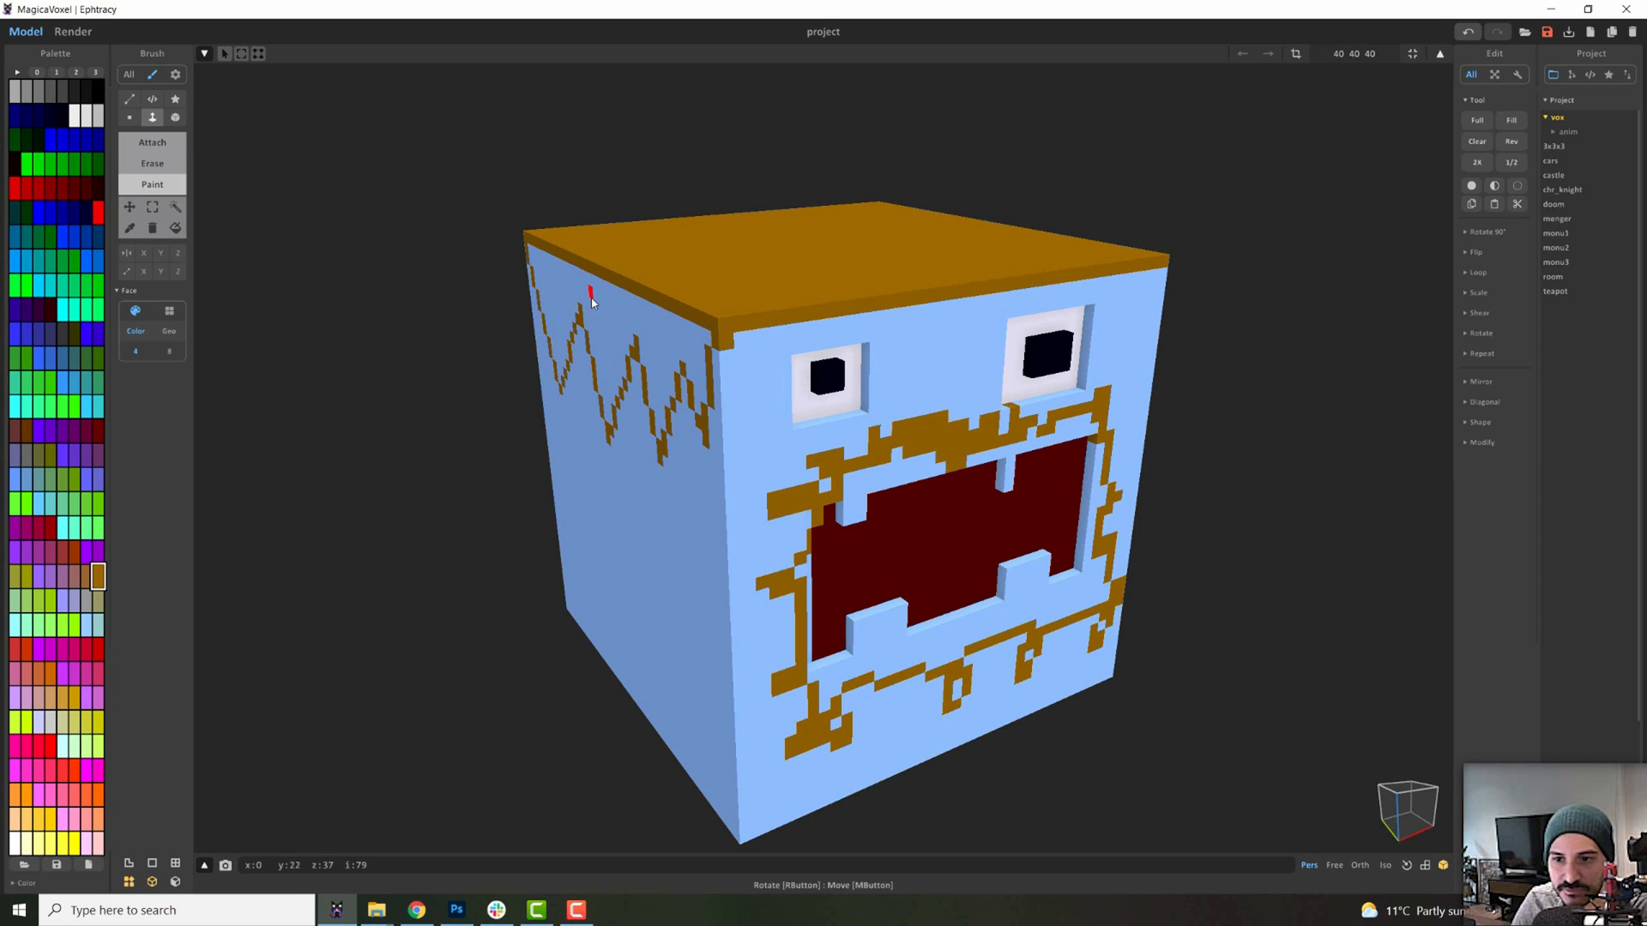
click(588, 294)
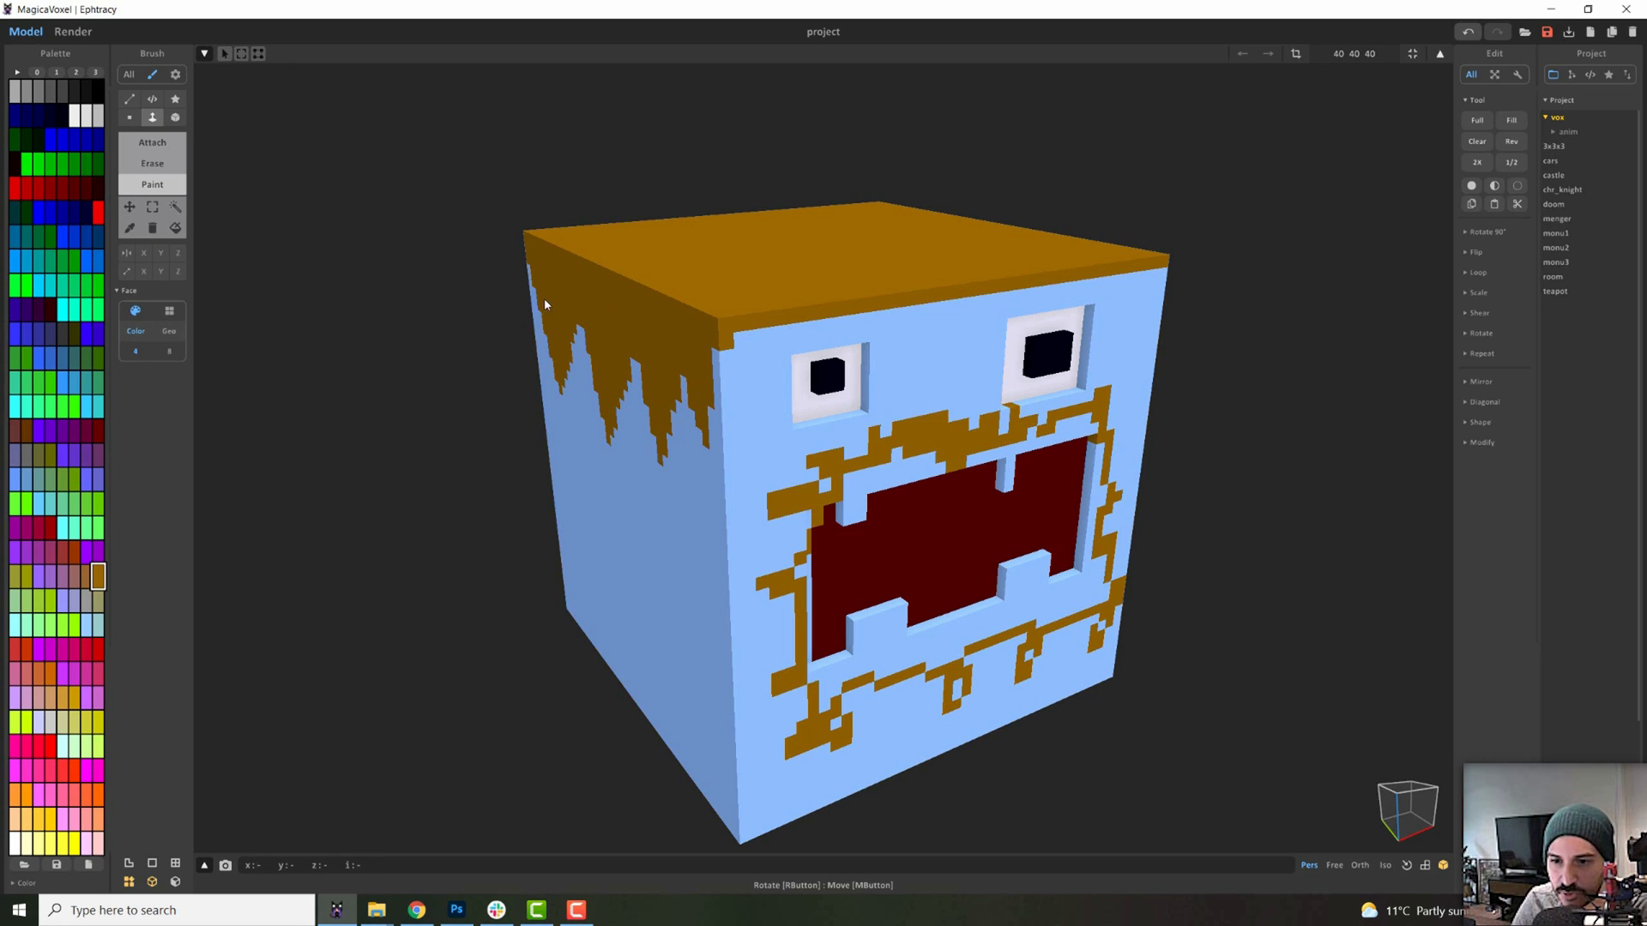
mouse_move(675, 410)
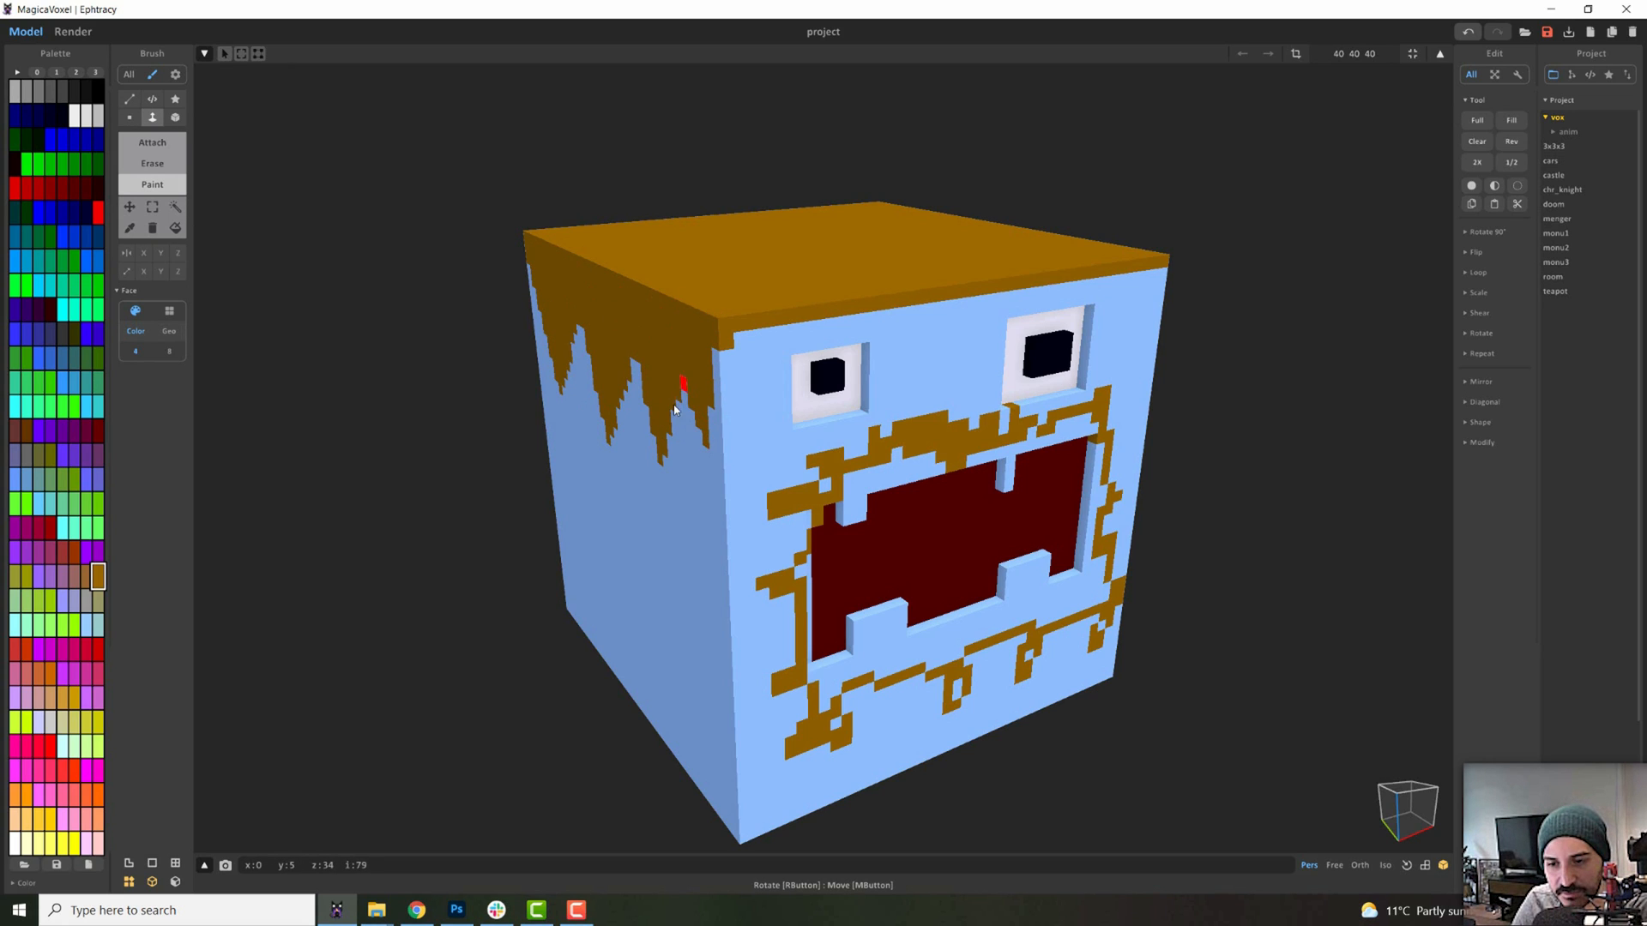
mouse_move(495, 234)
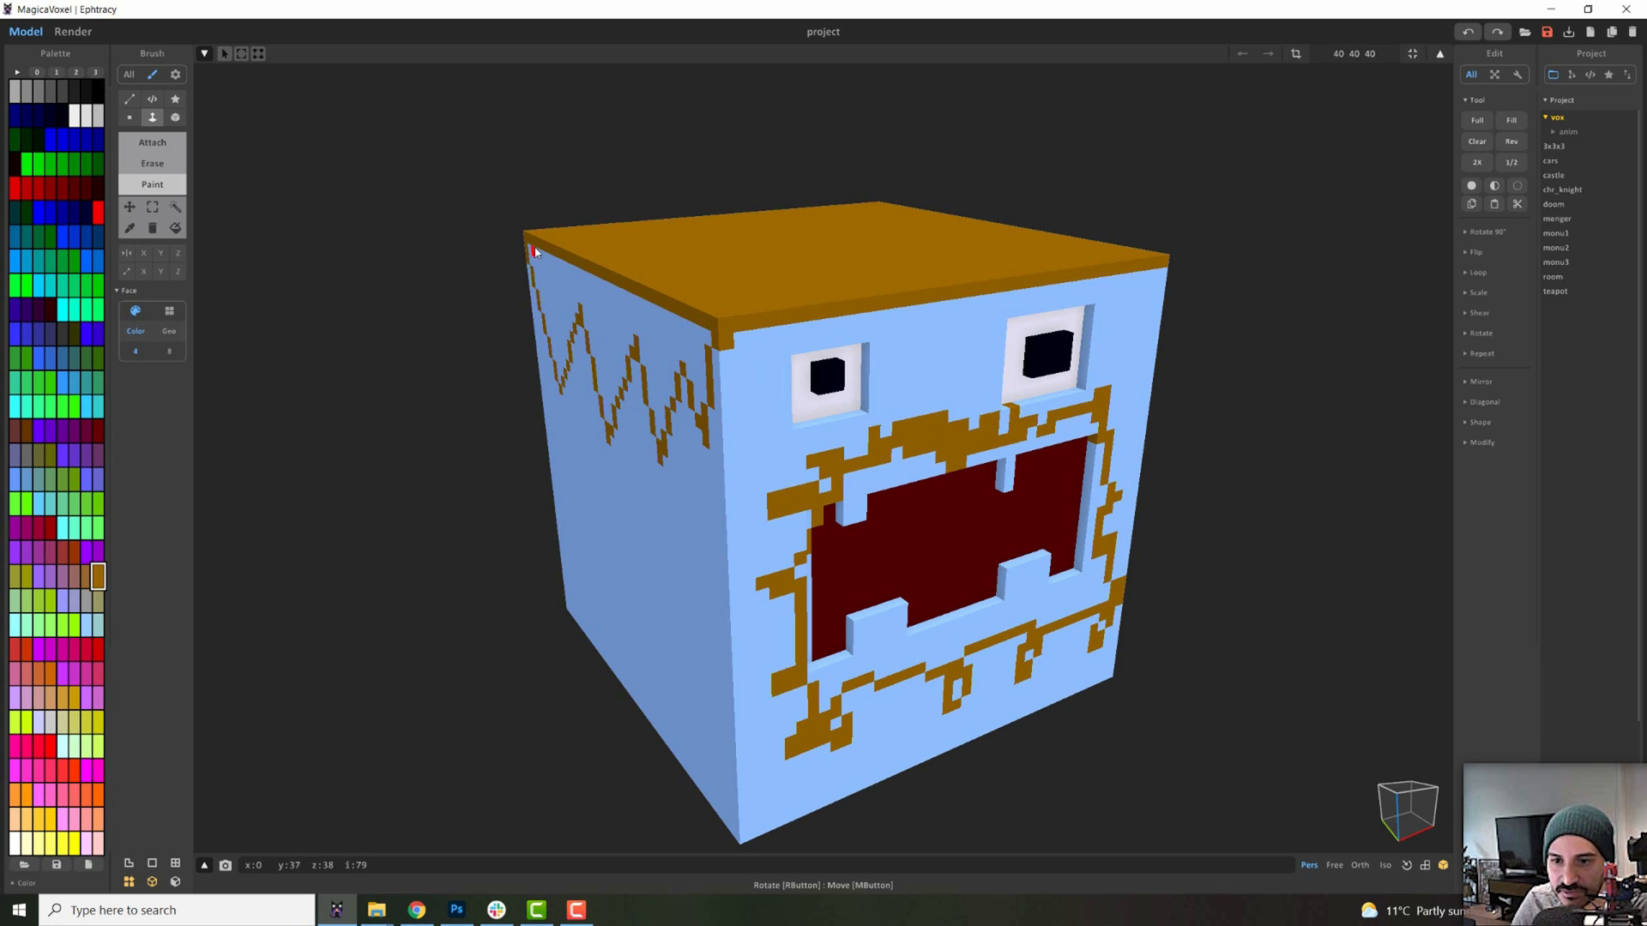
mouse_move(609, 315)
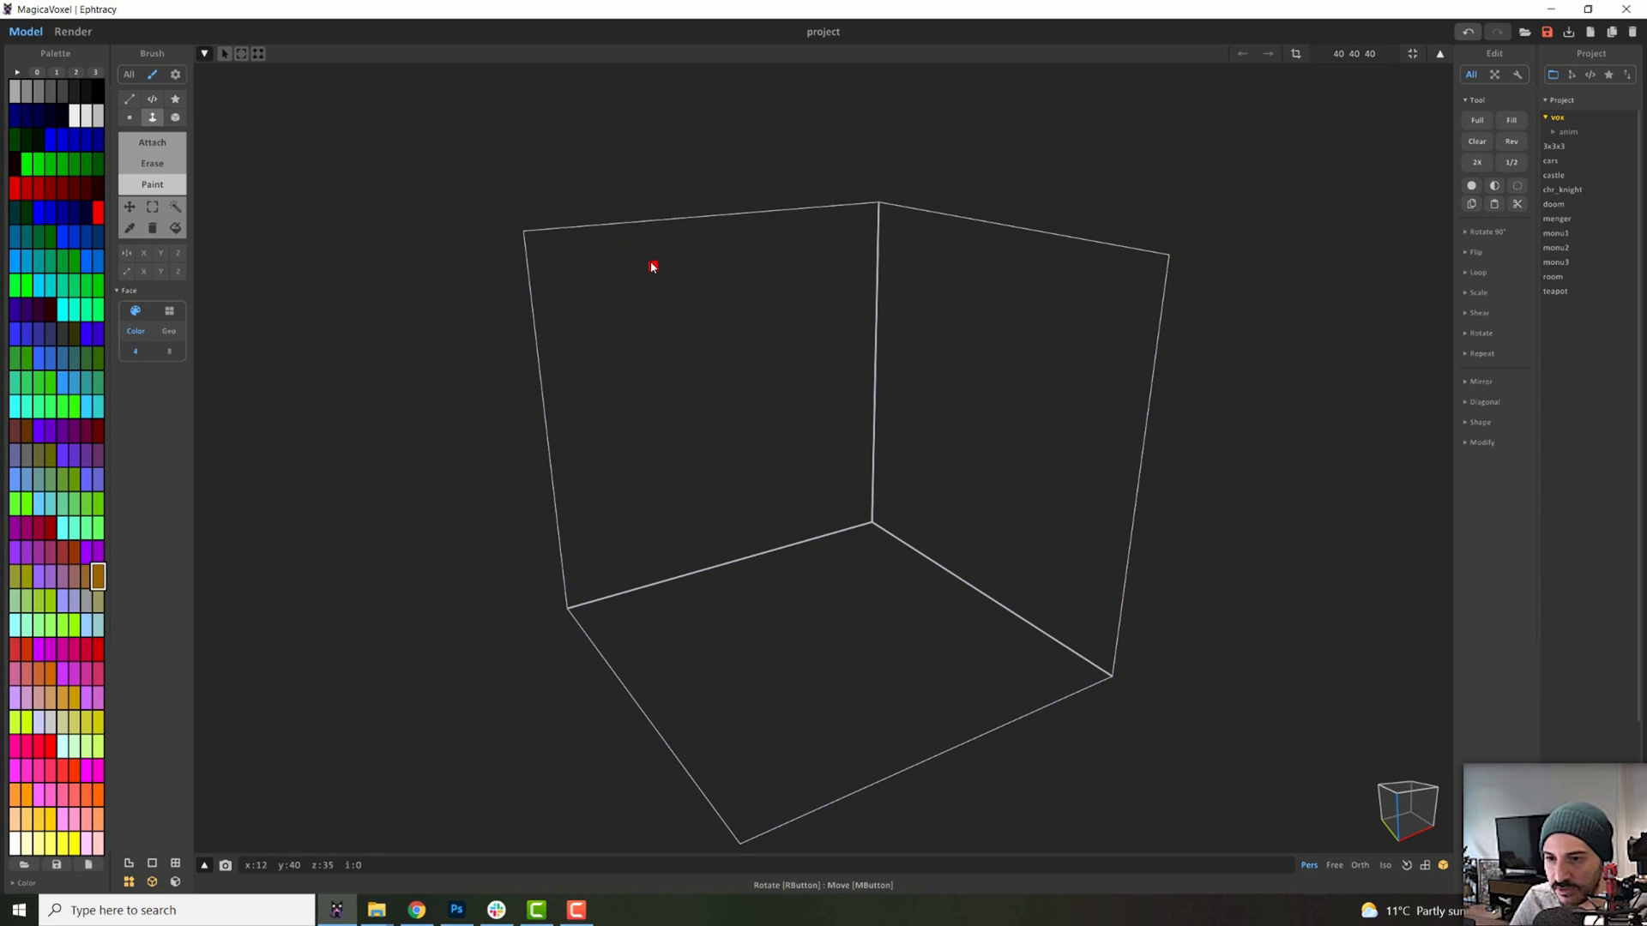
mouse_move(735, 324)
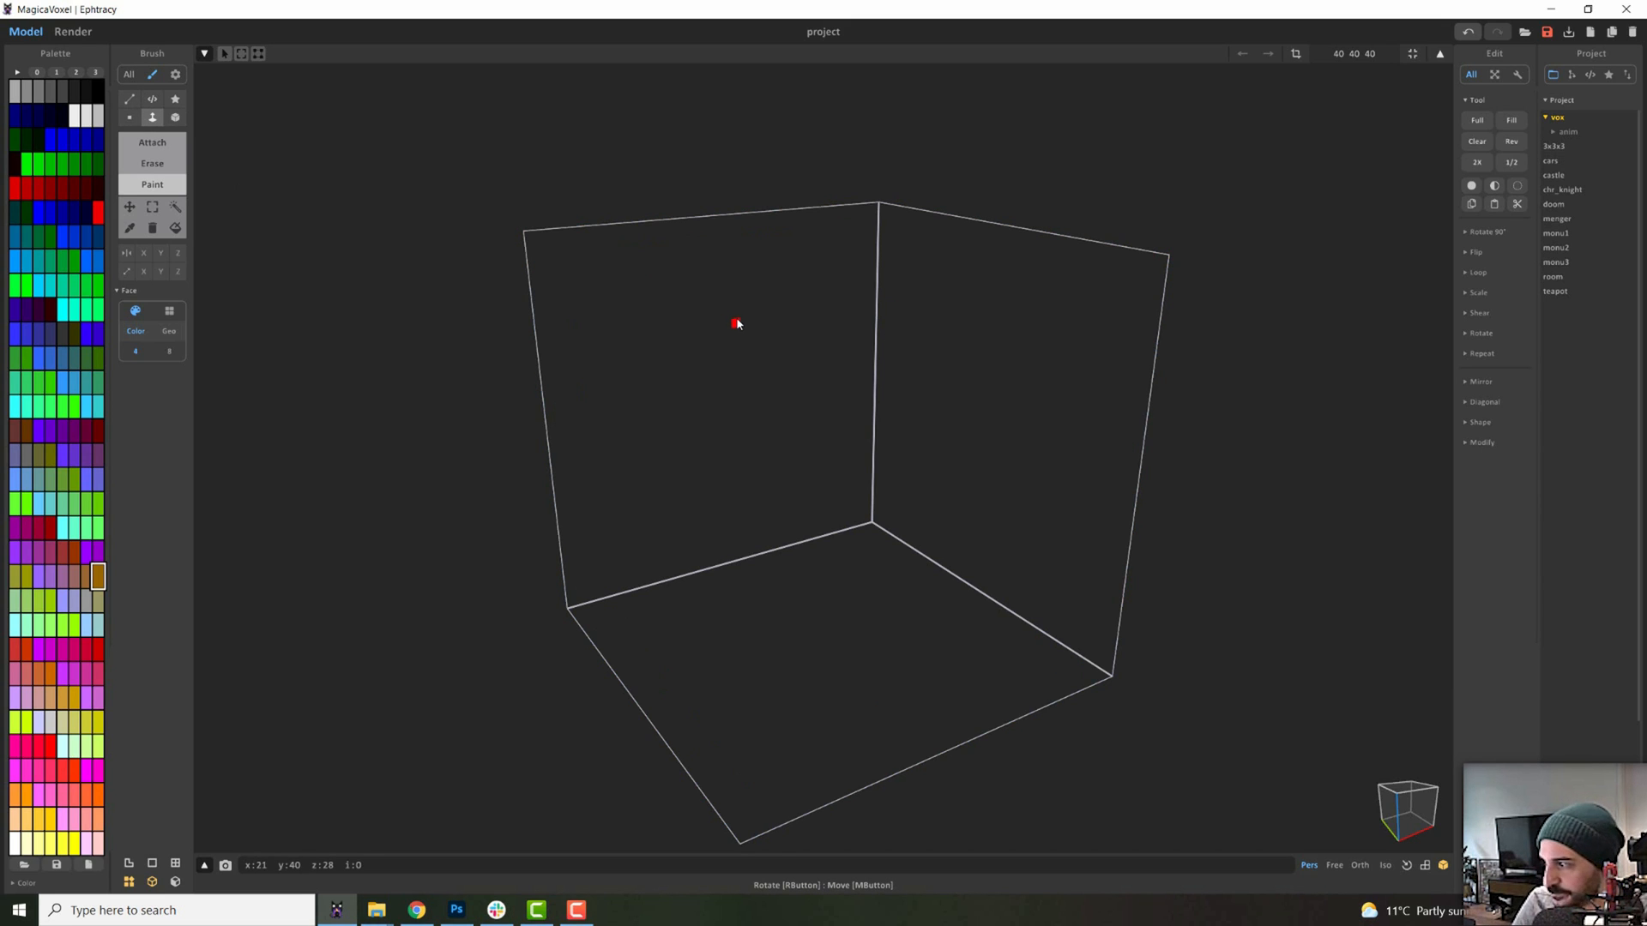
mouse_move(856, 567)
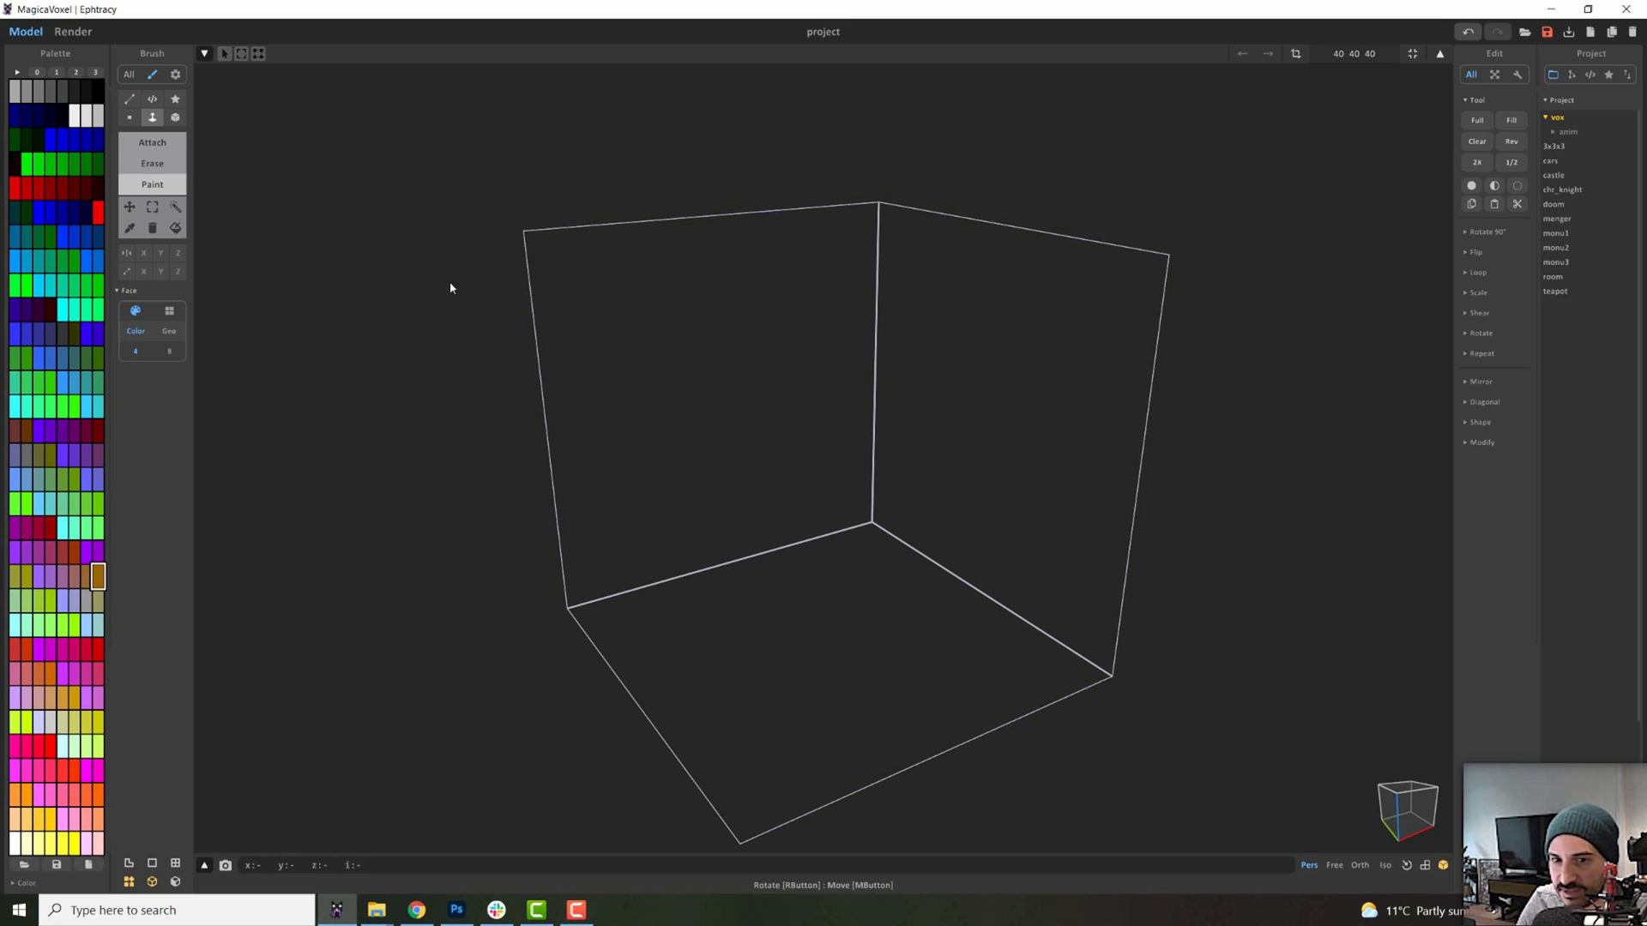
mouse_move(189, 181)
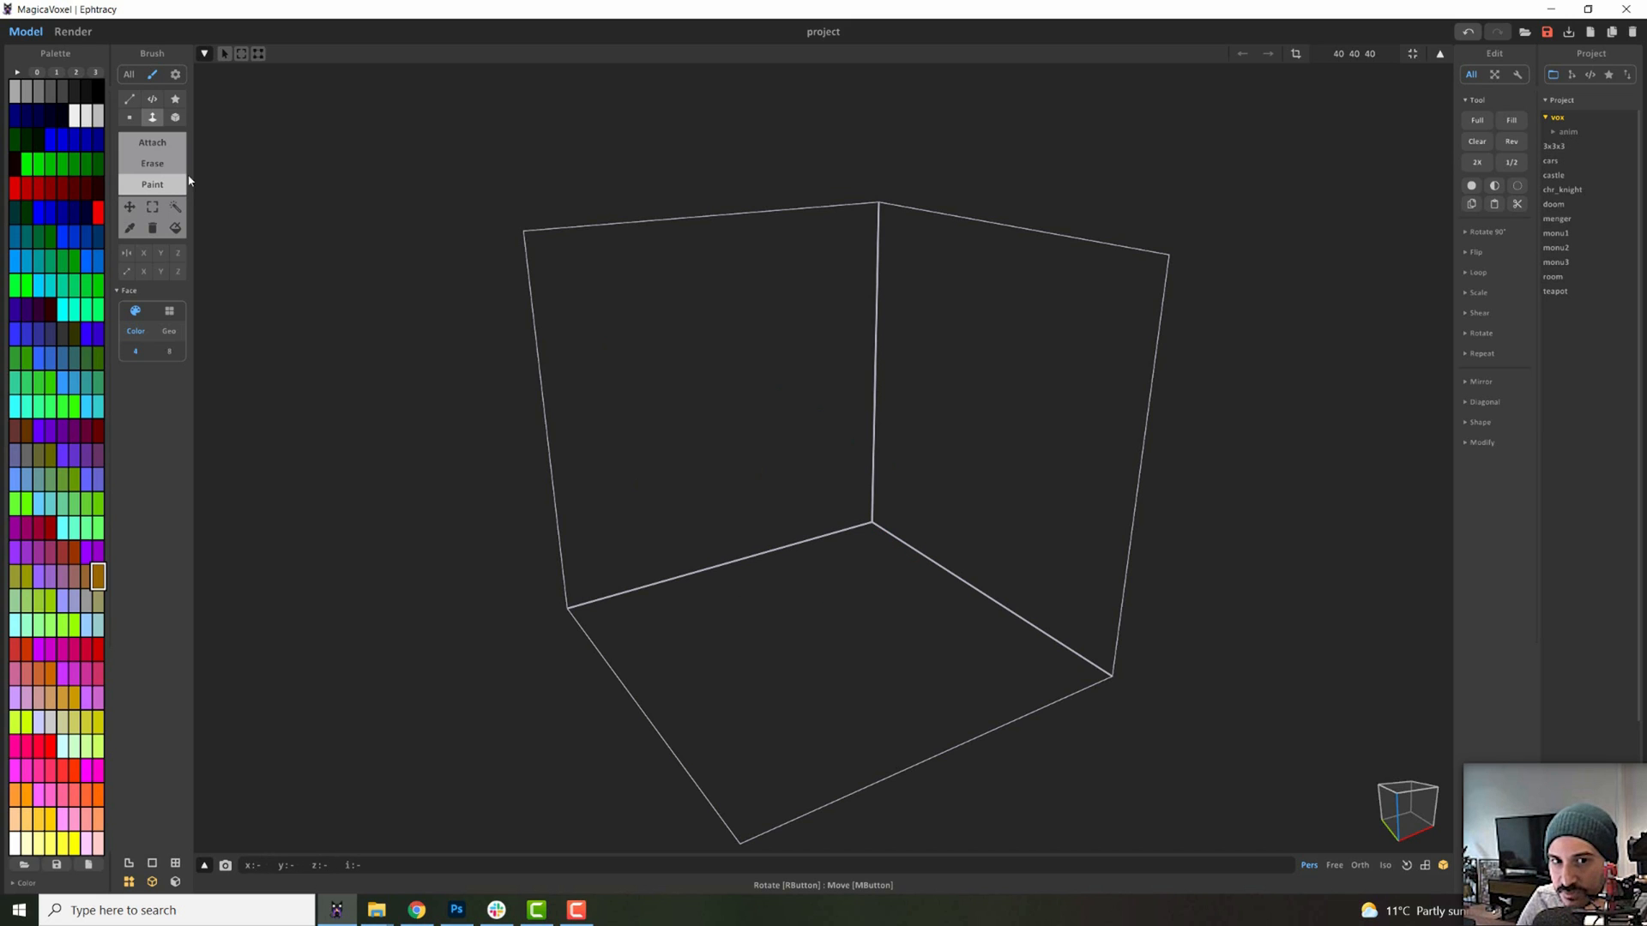
Set the brush to Attach mode to add voxels
click(151, 184)
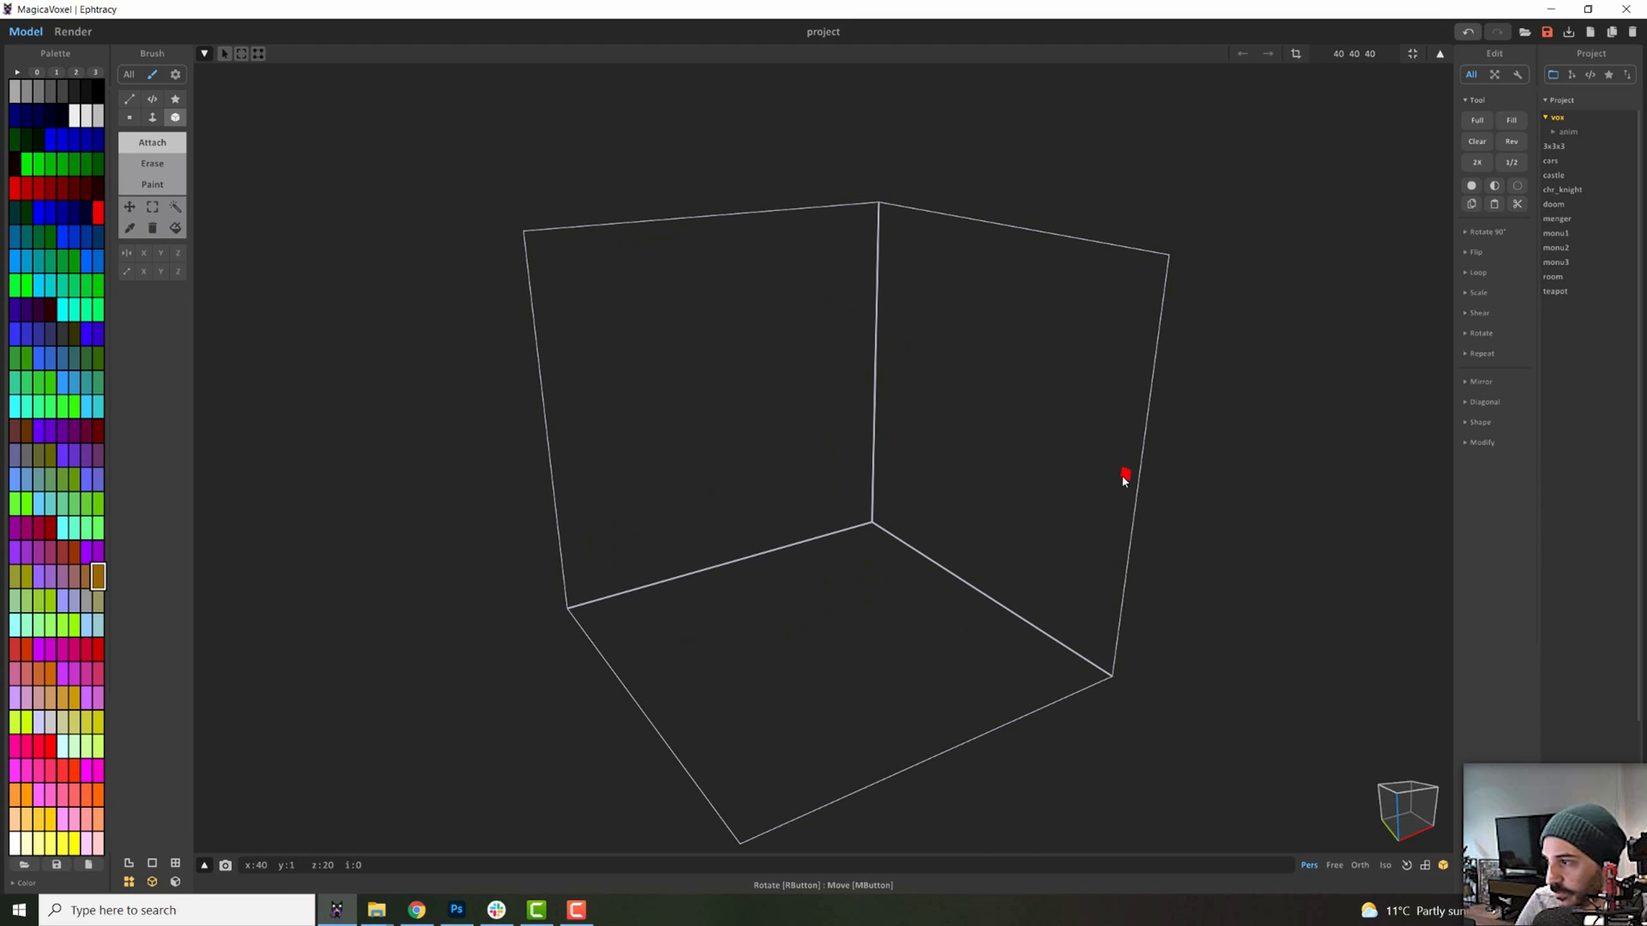
mouse_move(914, 235)
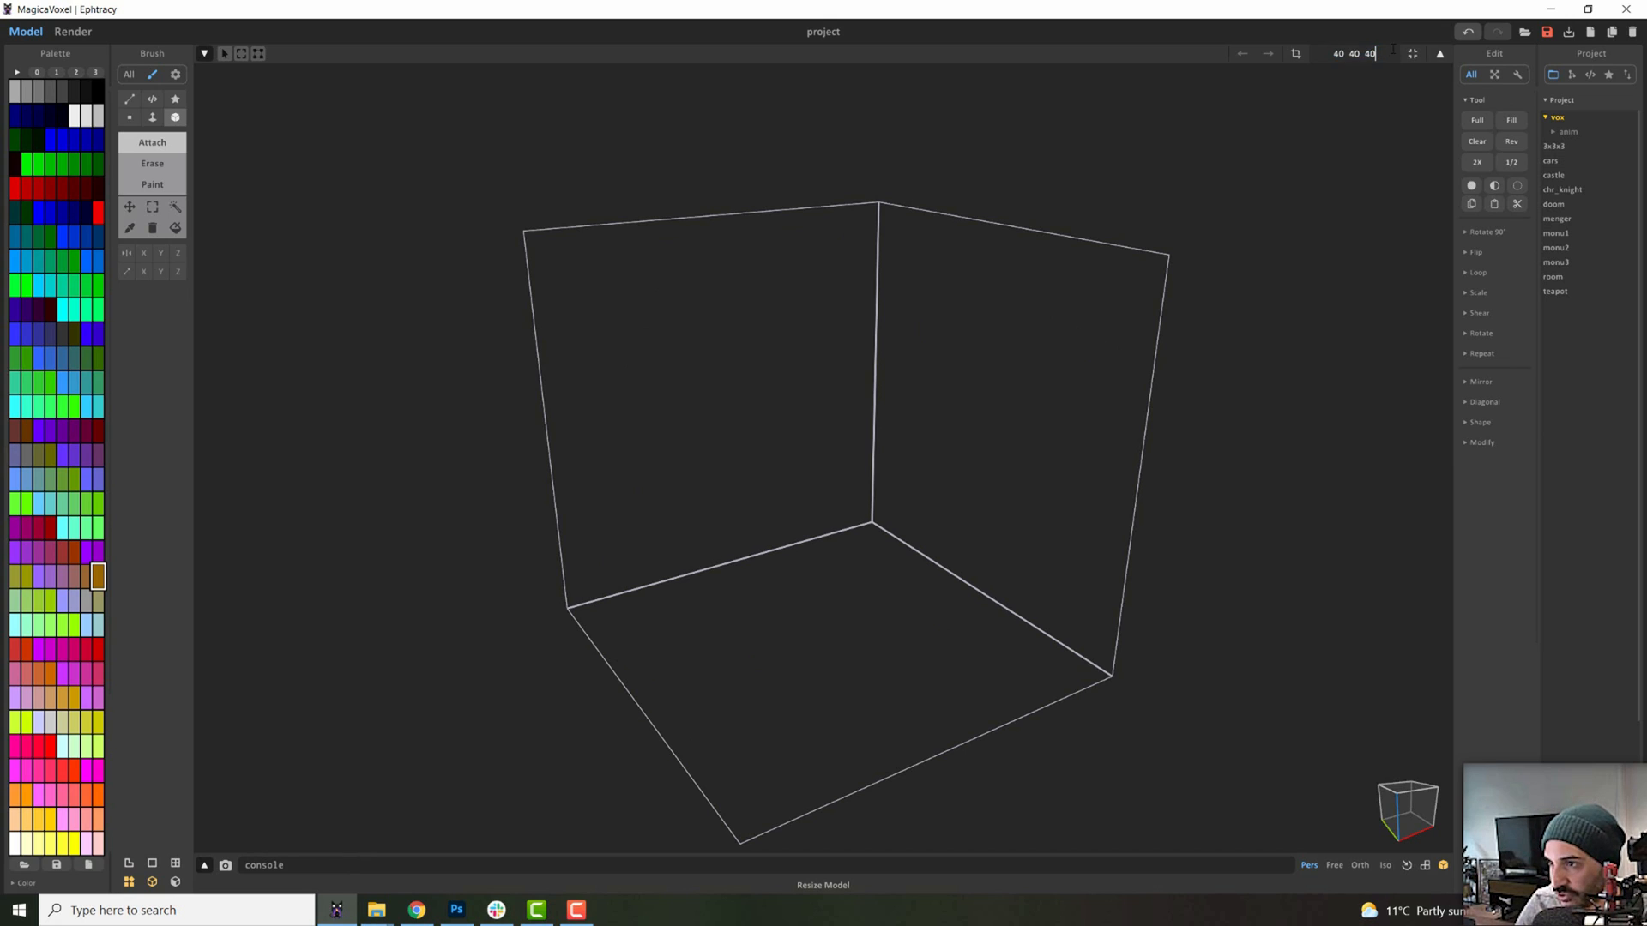
Resize the model to 8×8×8 and fill the whole volume with solid voxels
triple_click(1355, 53)
text(8 8 8)
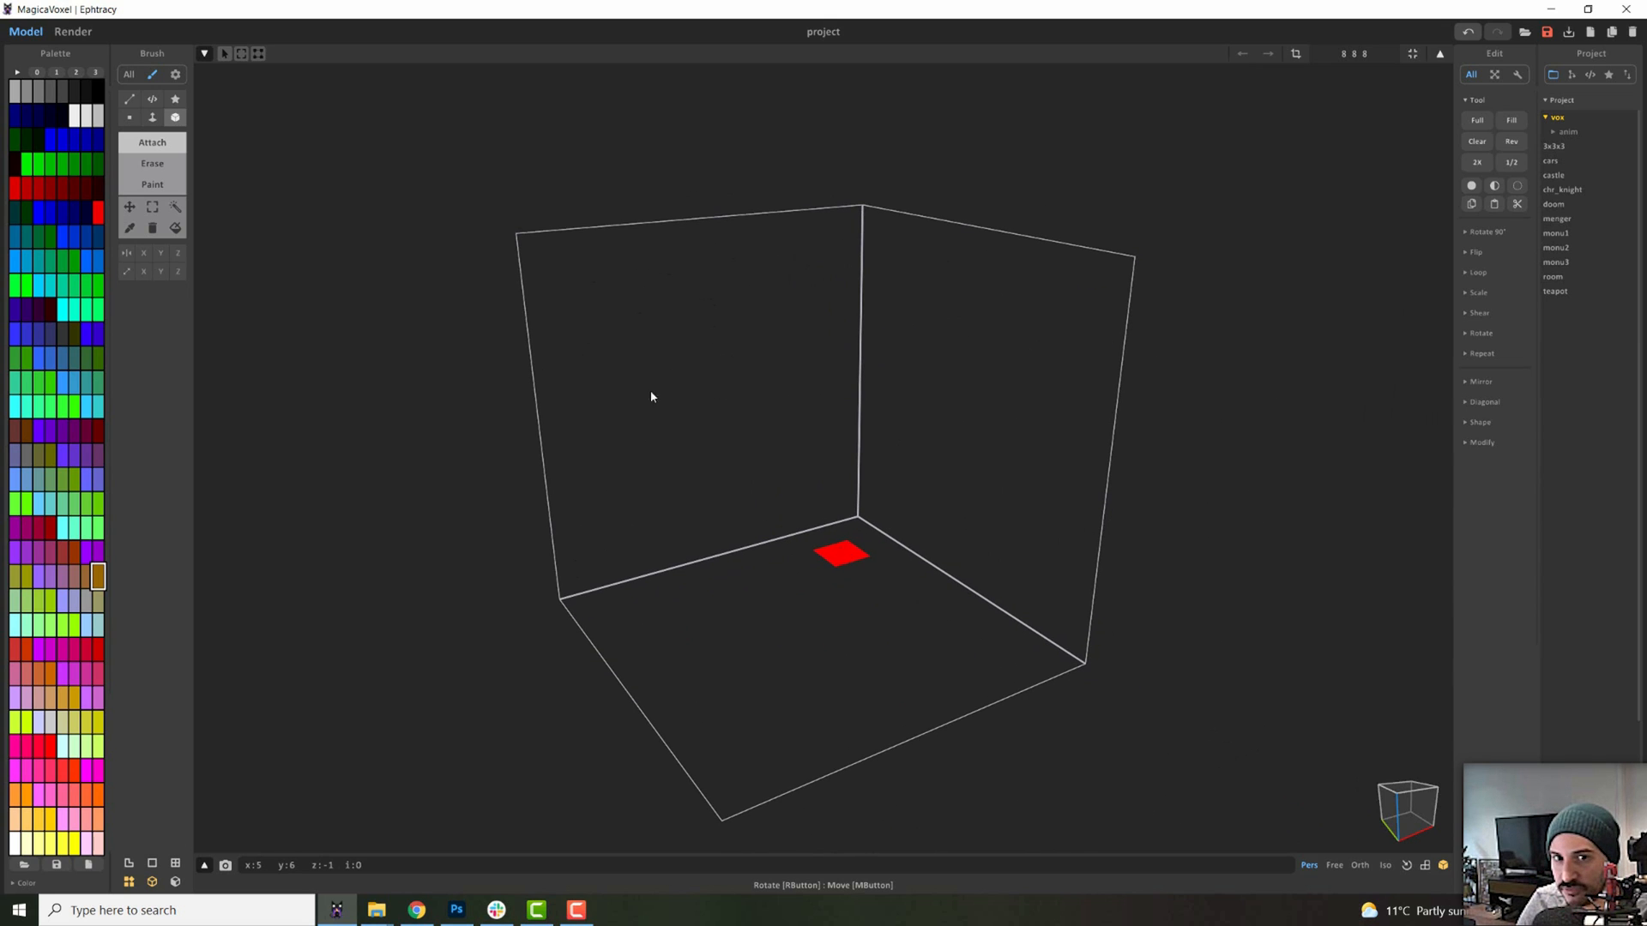
click(151, 116)
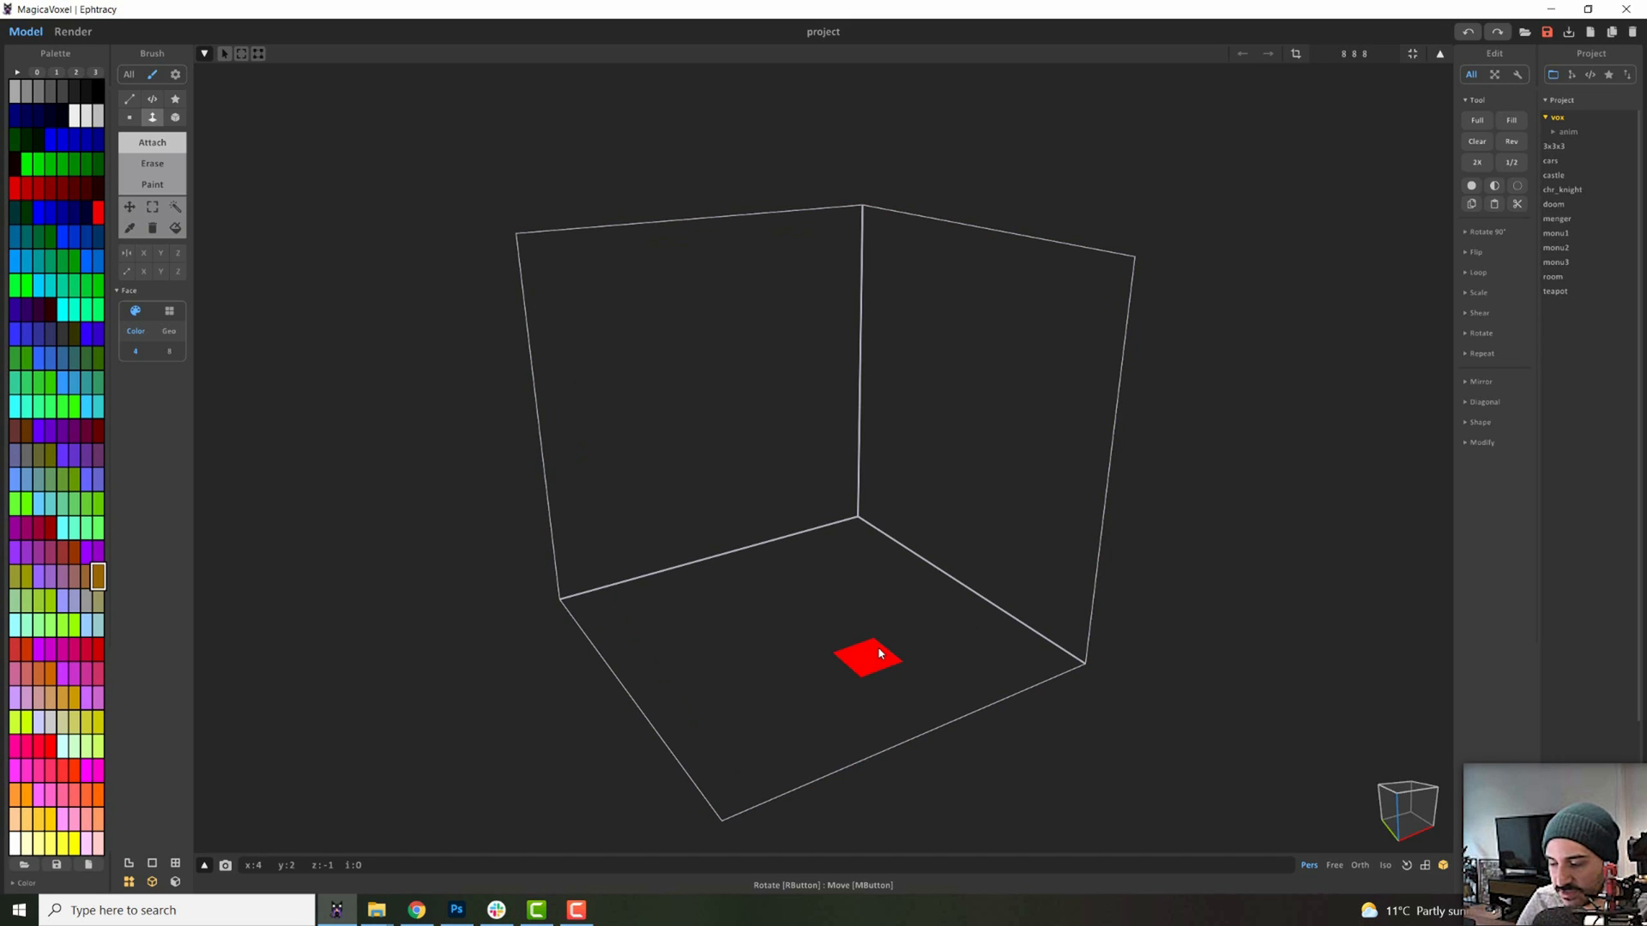
click(867, 653)
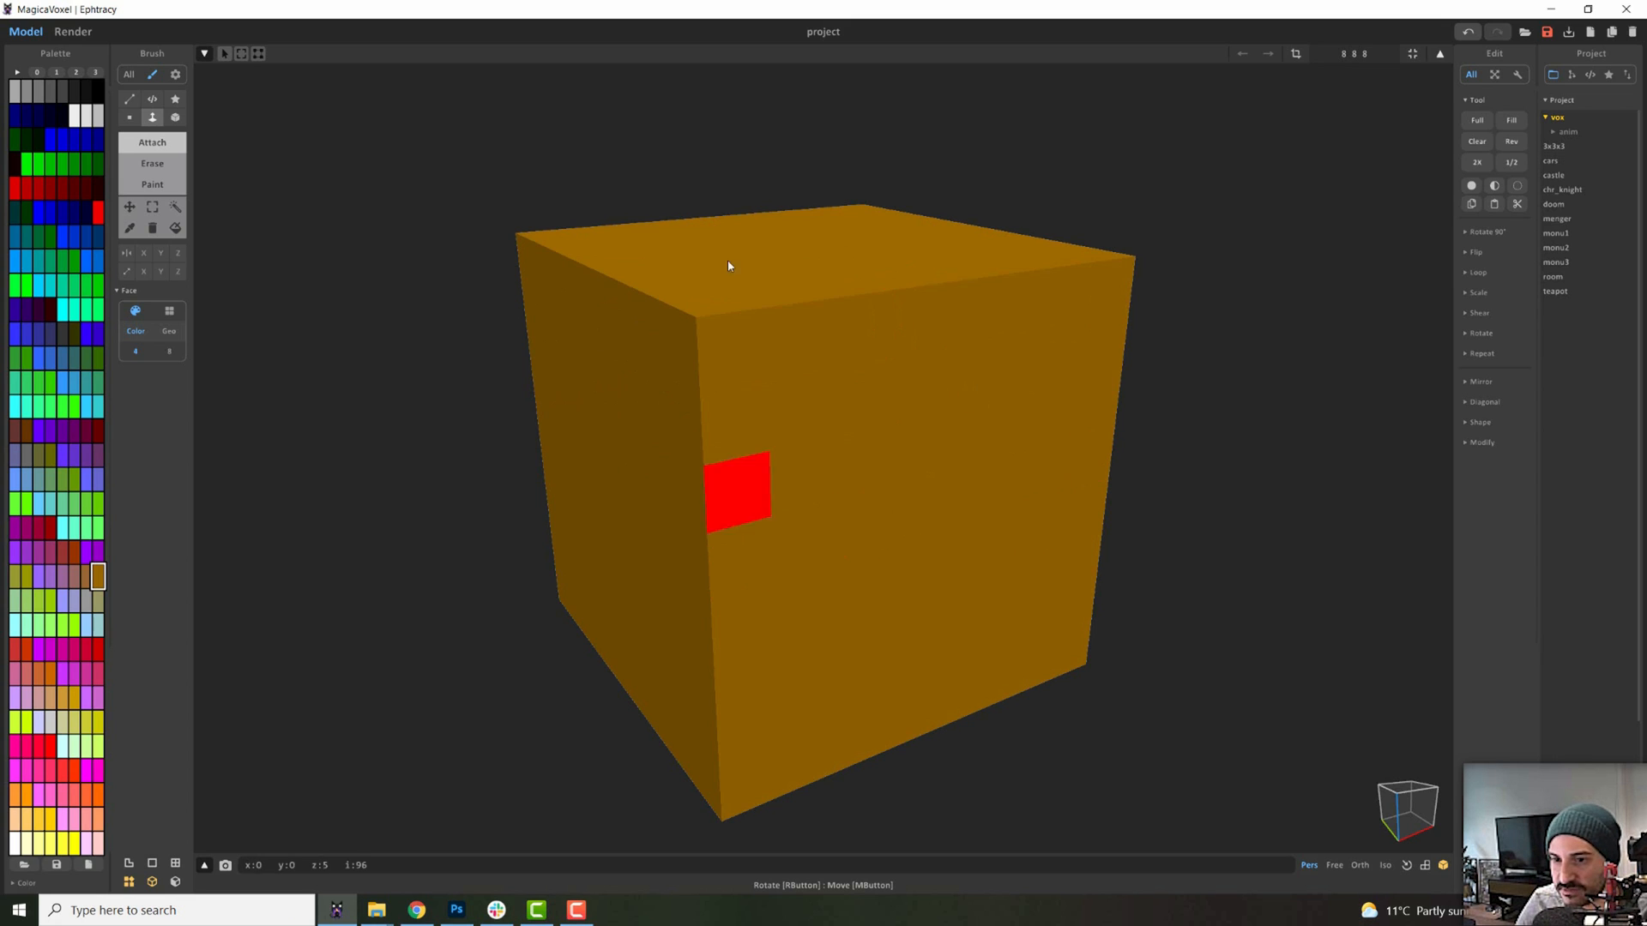
click(739, 494)
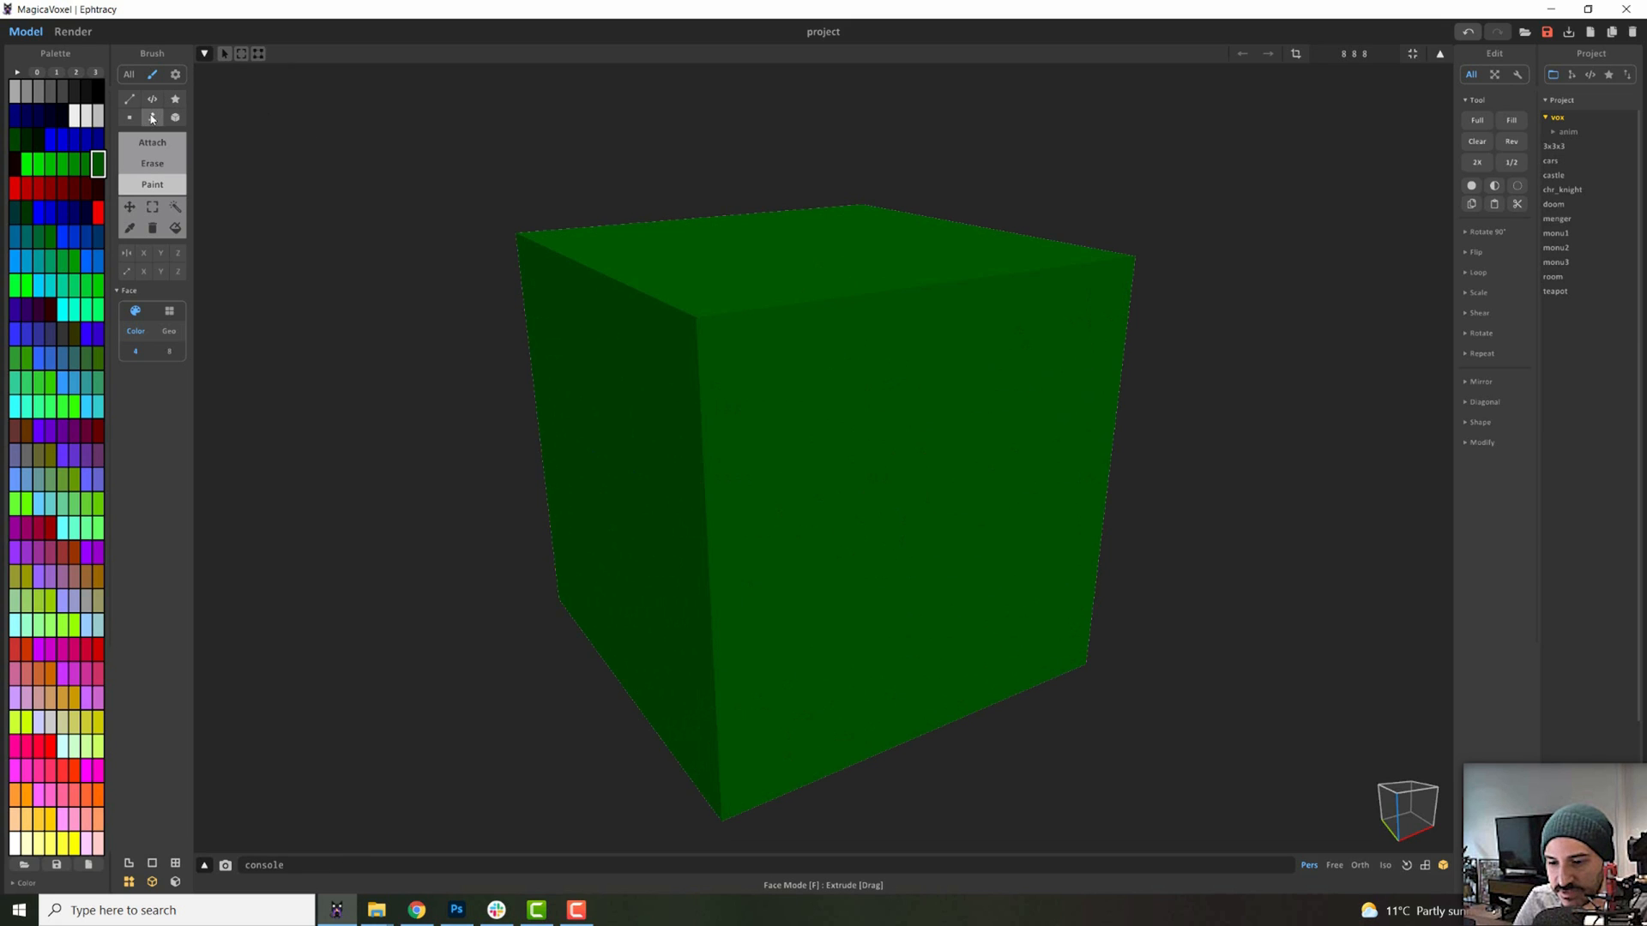
mouse_move(848, 247)
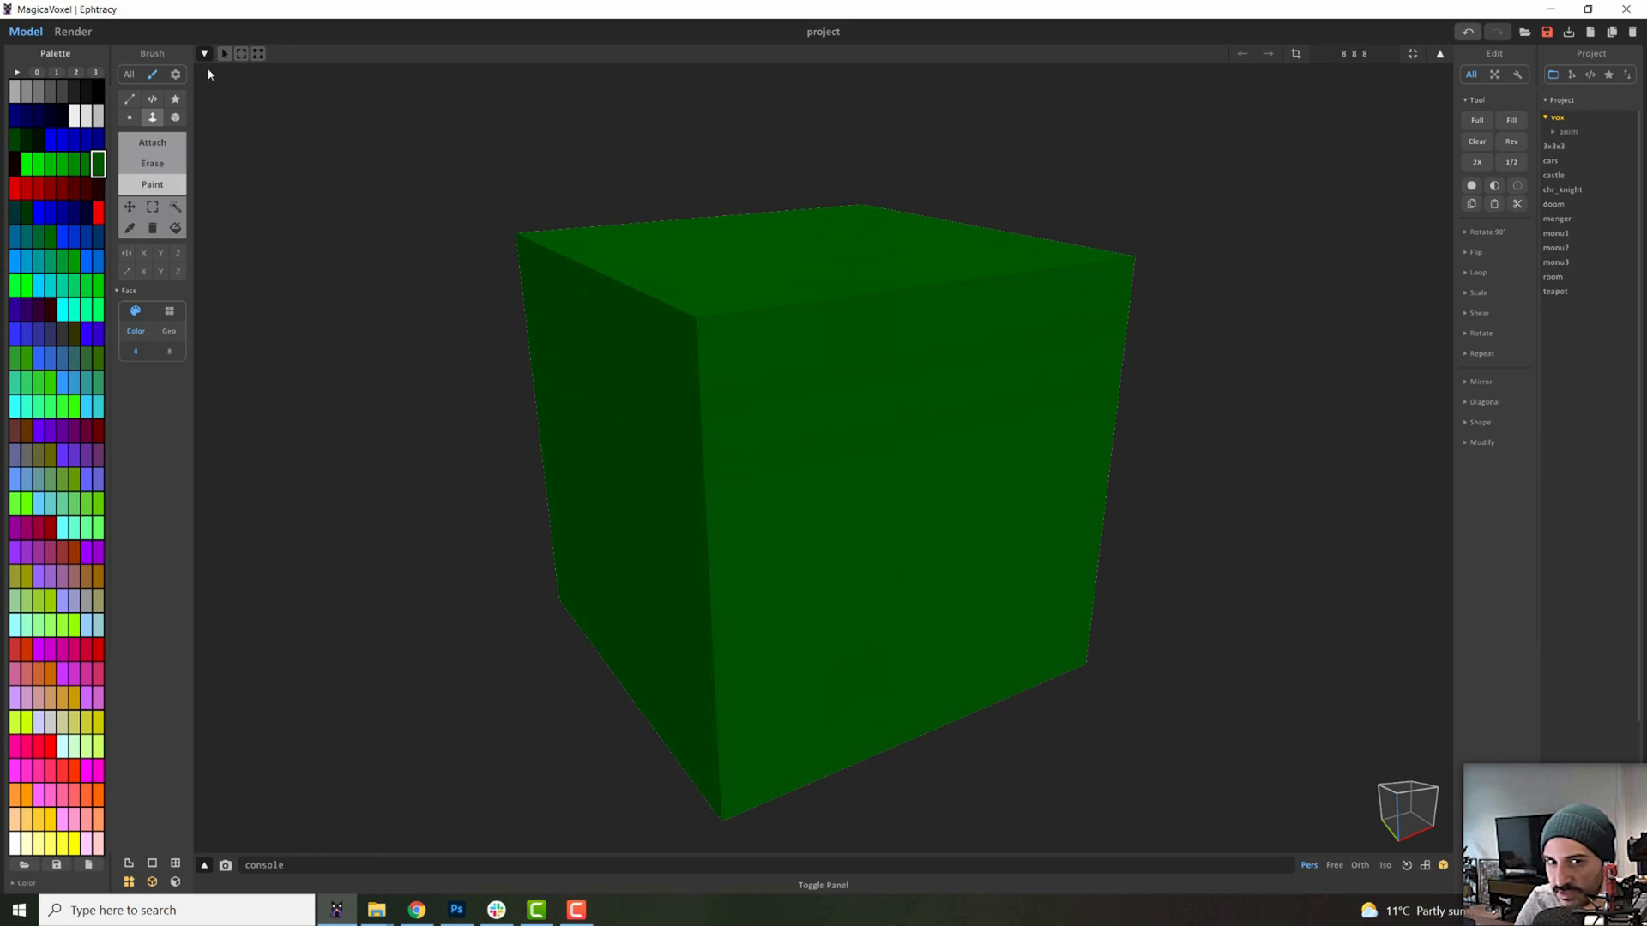
mouse_move(973, 246)
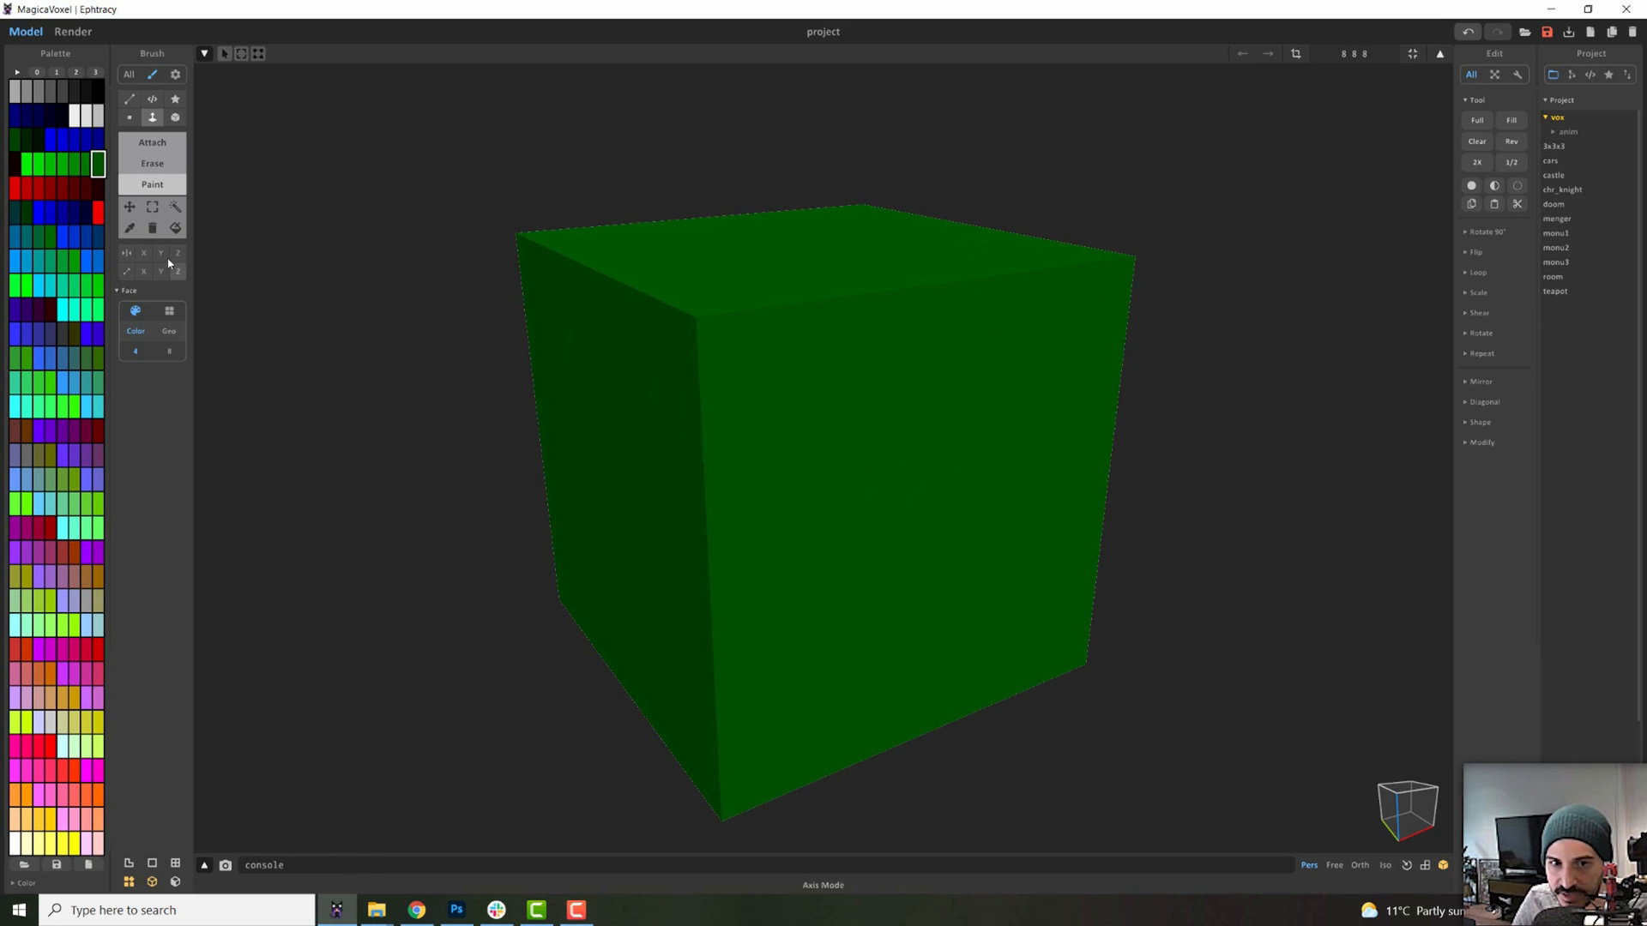
Paint the entire 8×8×8 block green
click(177, 252)
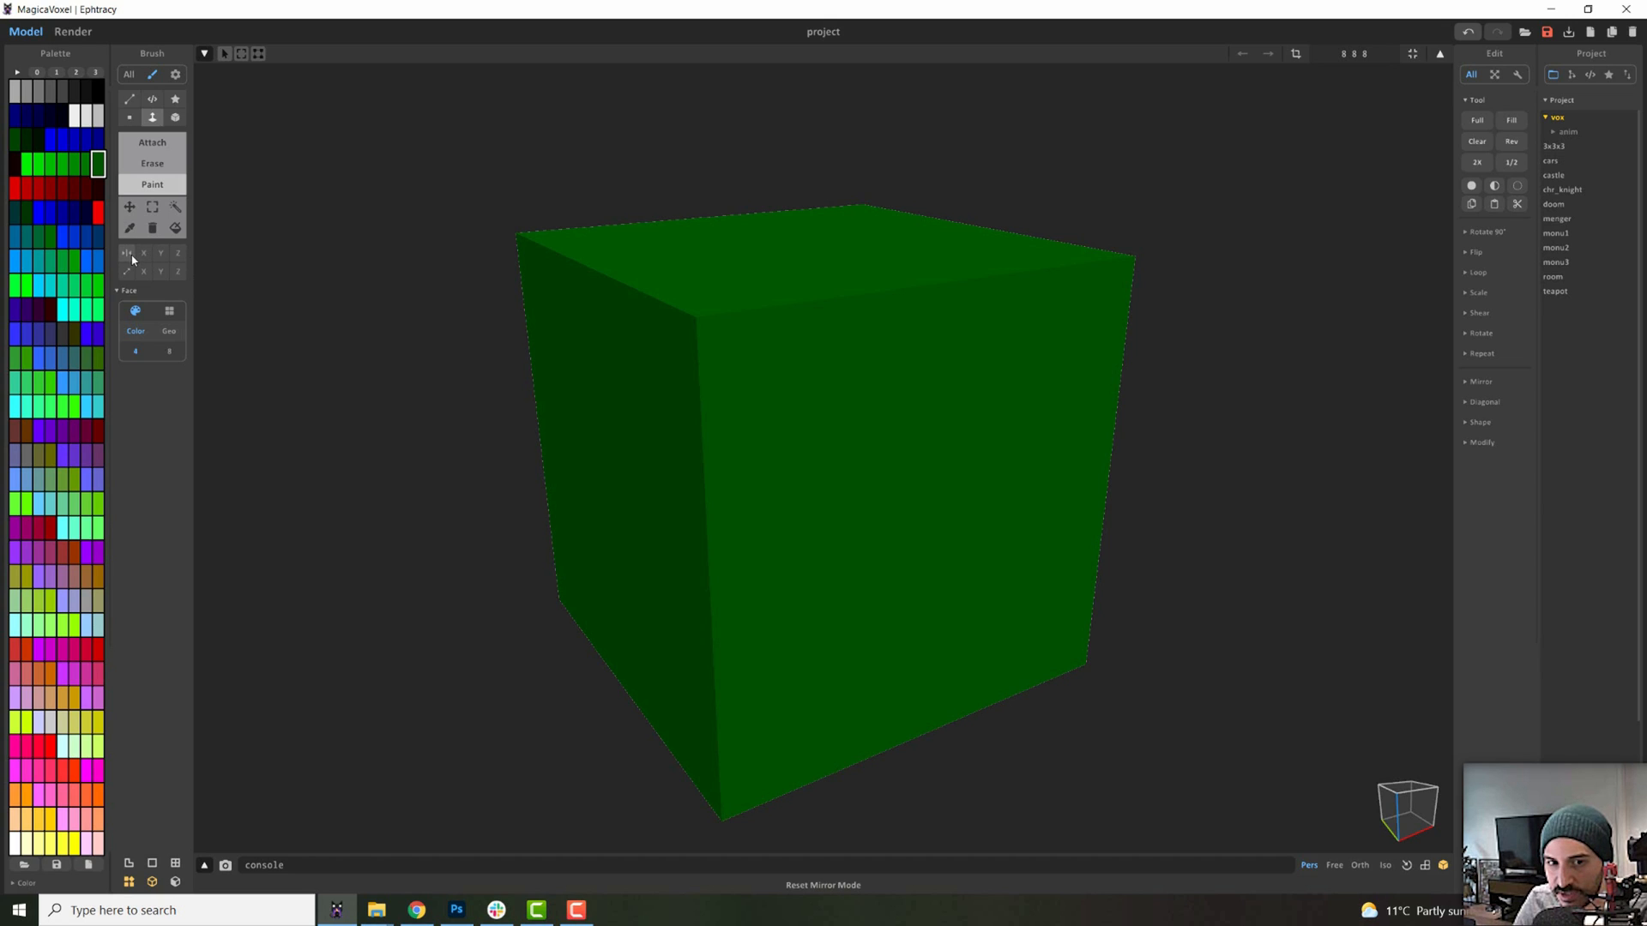
Enable X-axis mirroring and briefly switch into object mode
click(143, 253)
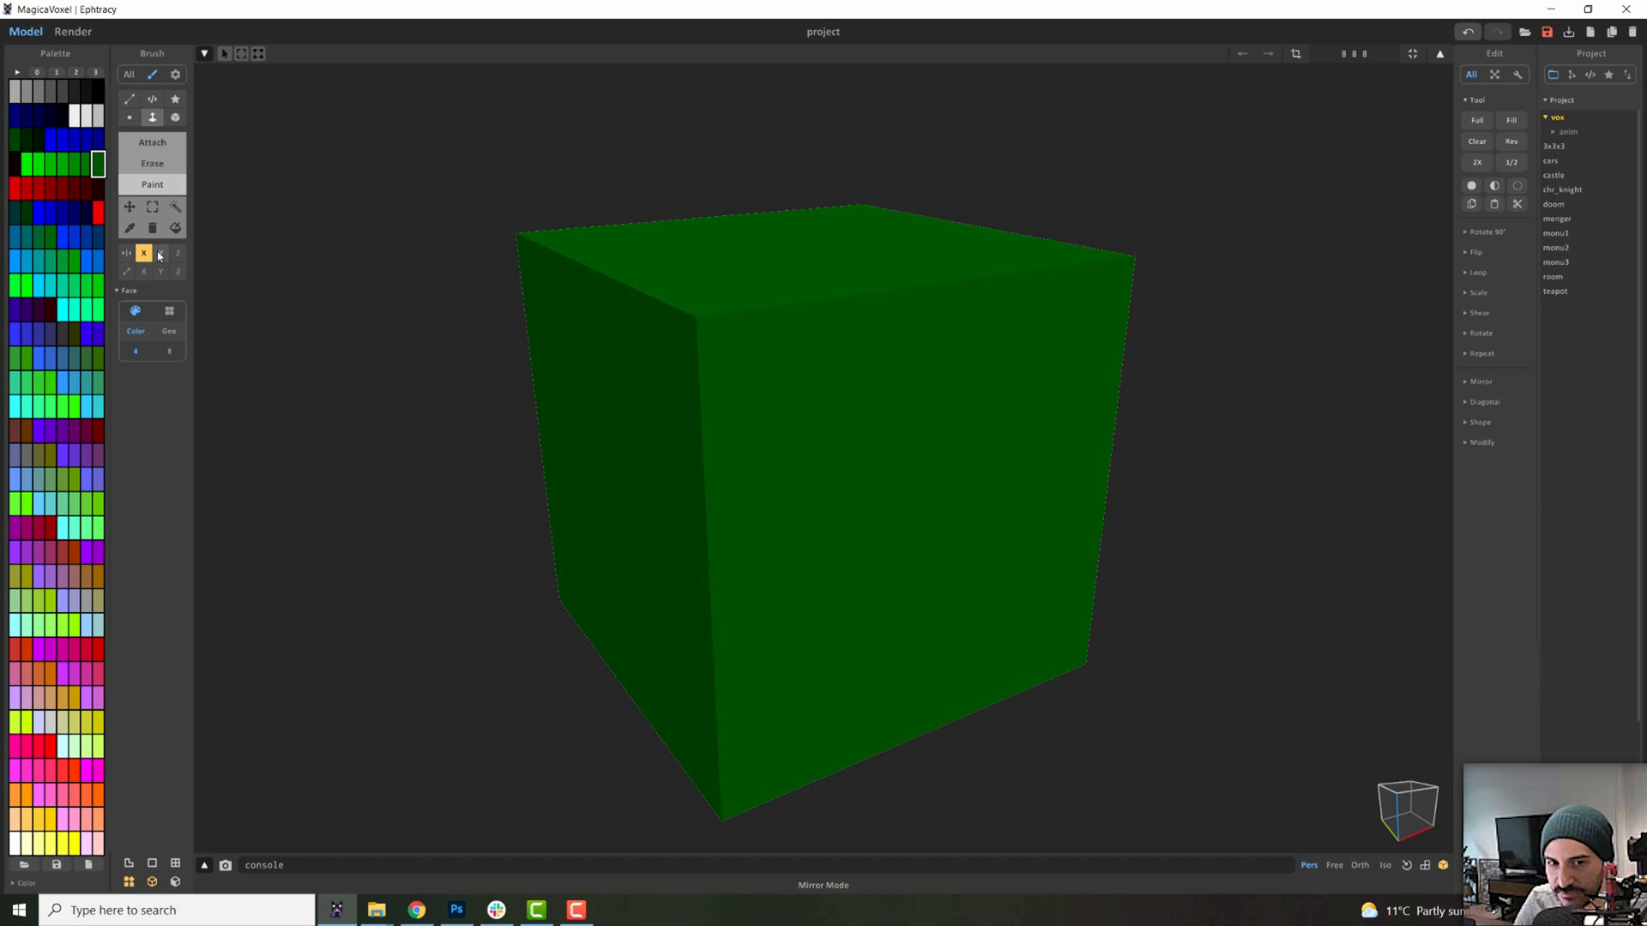
click(800, 410)
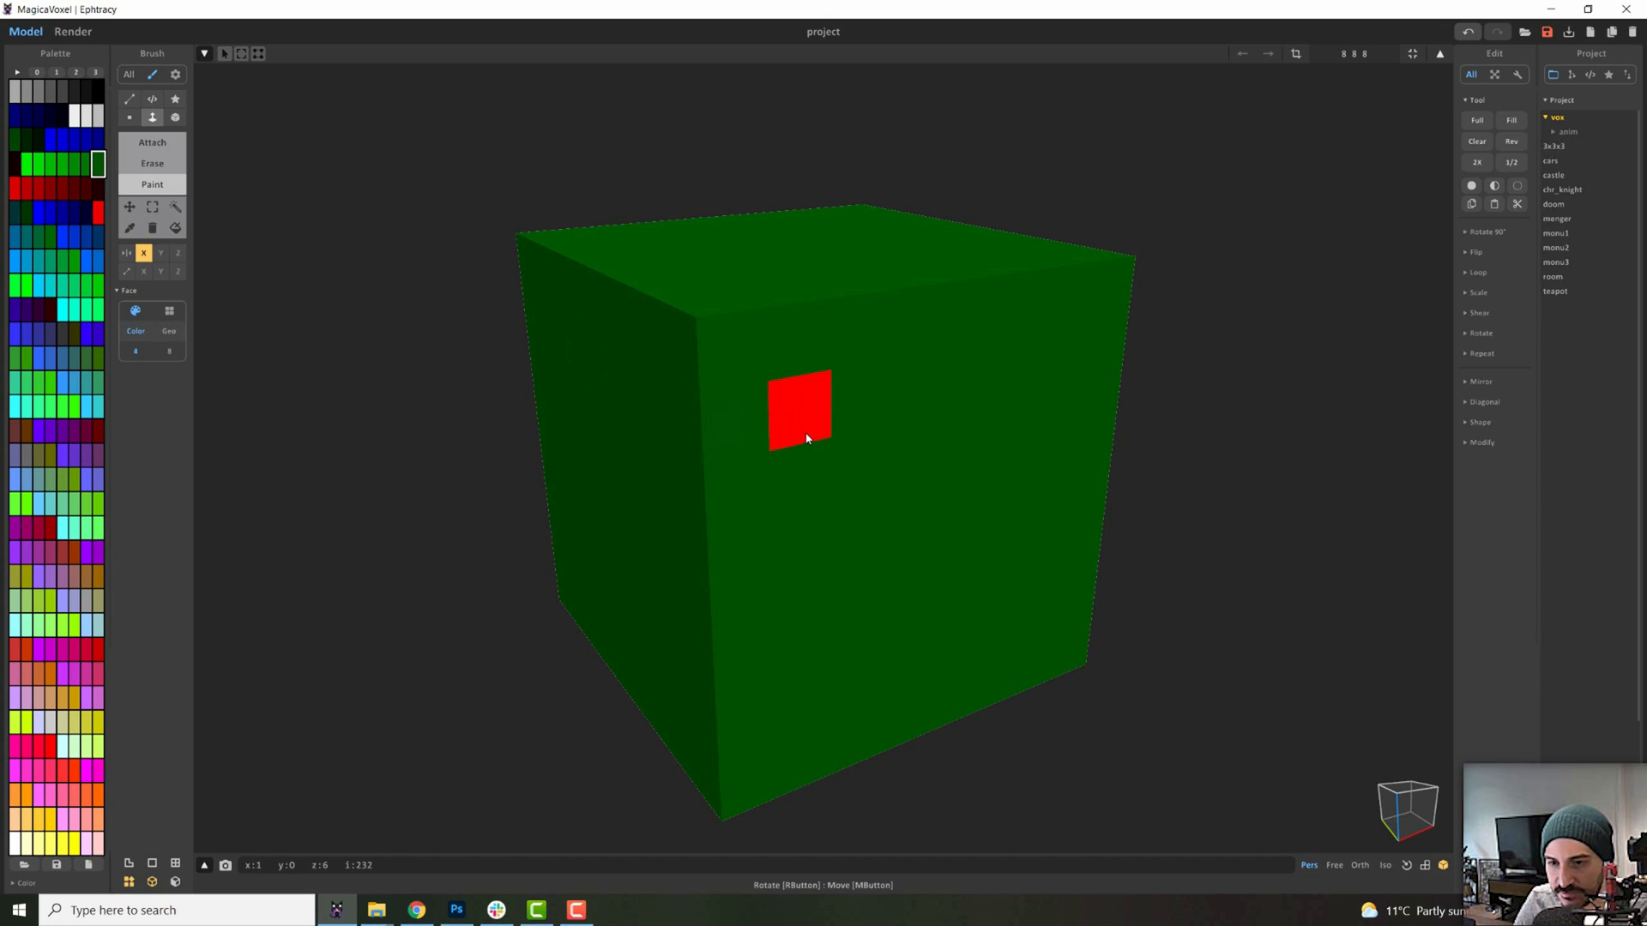
click(851, 304)
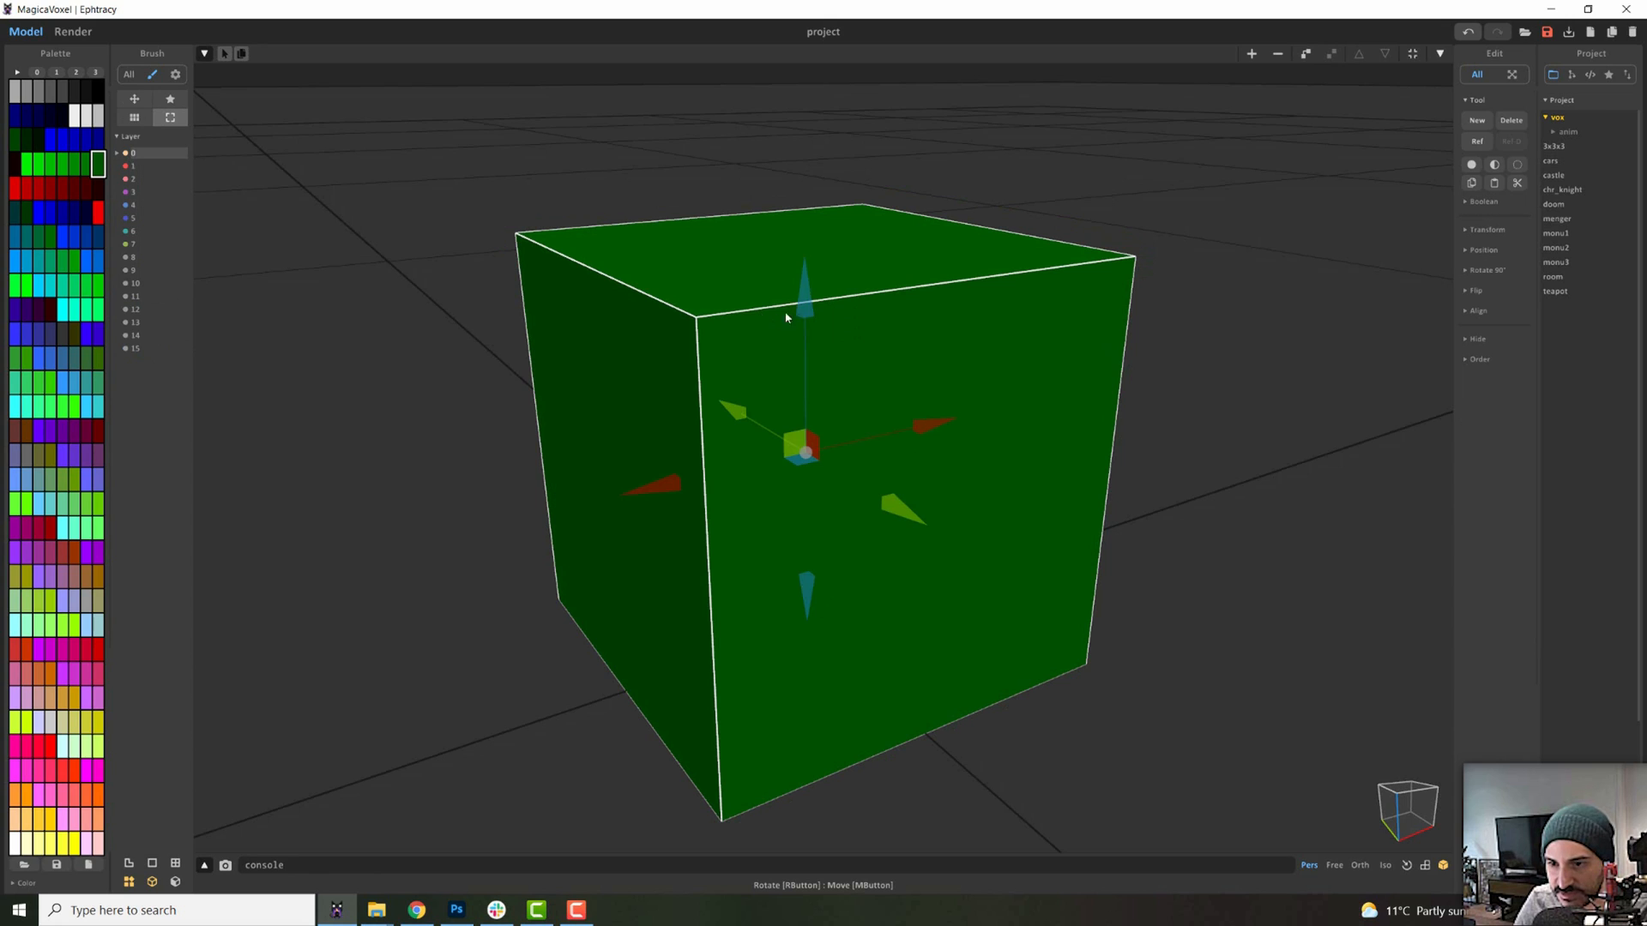
mouse_move(937, 444)
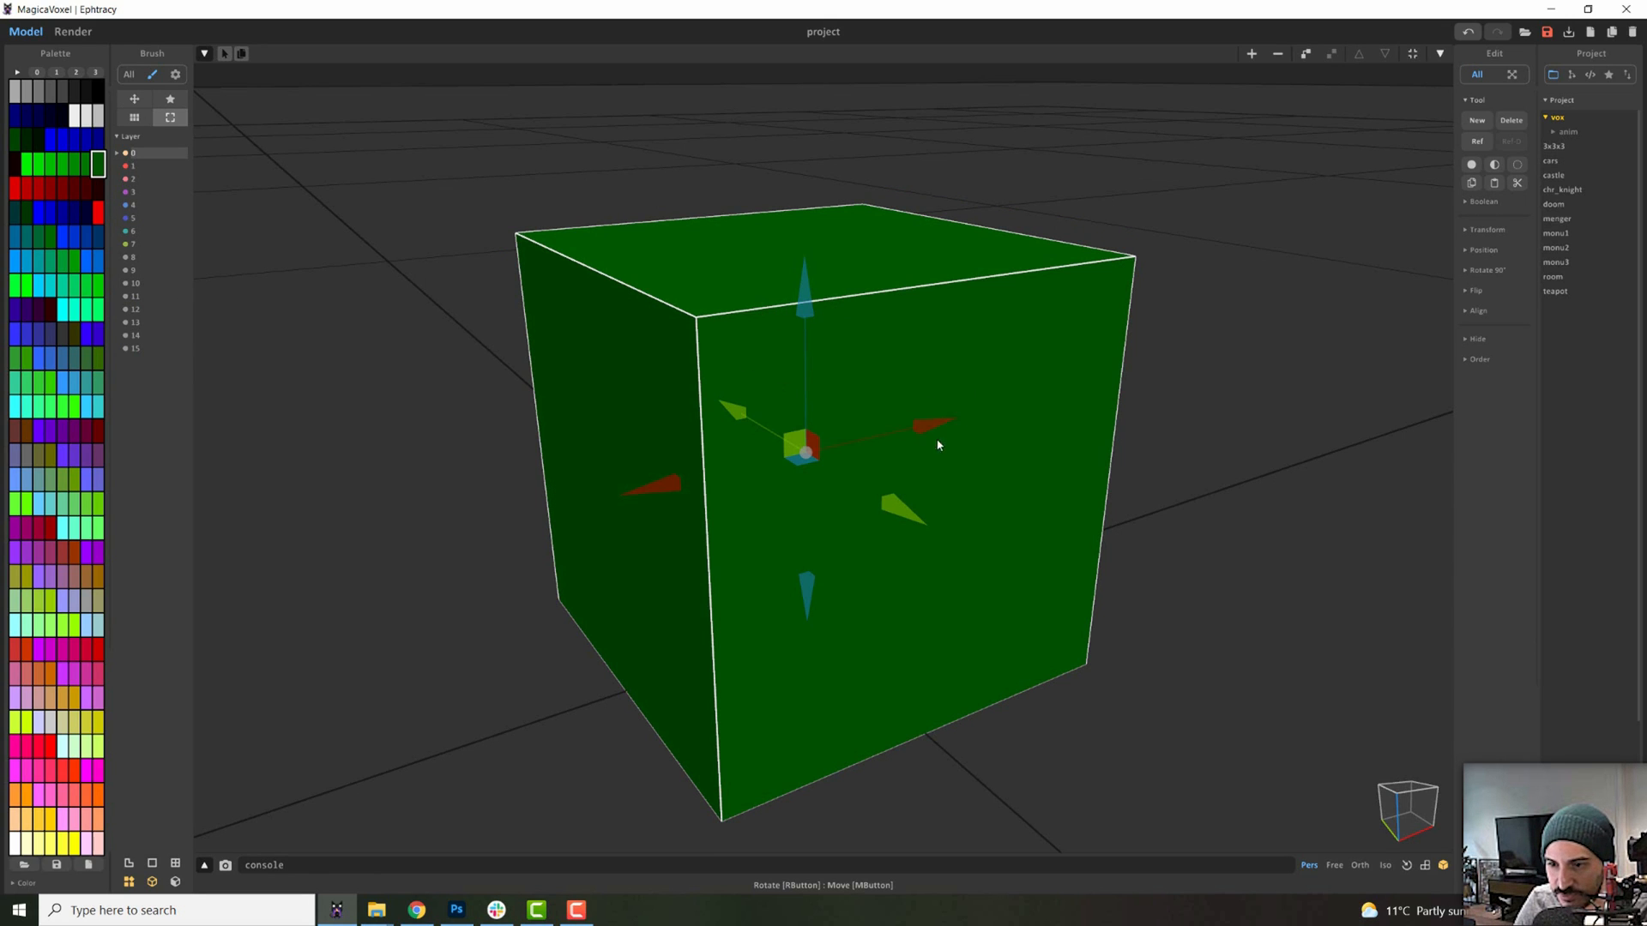
mouse_move(736, 412)
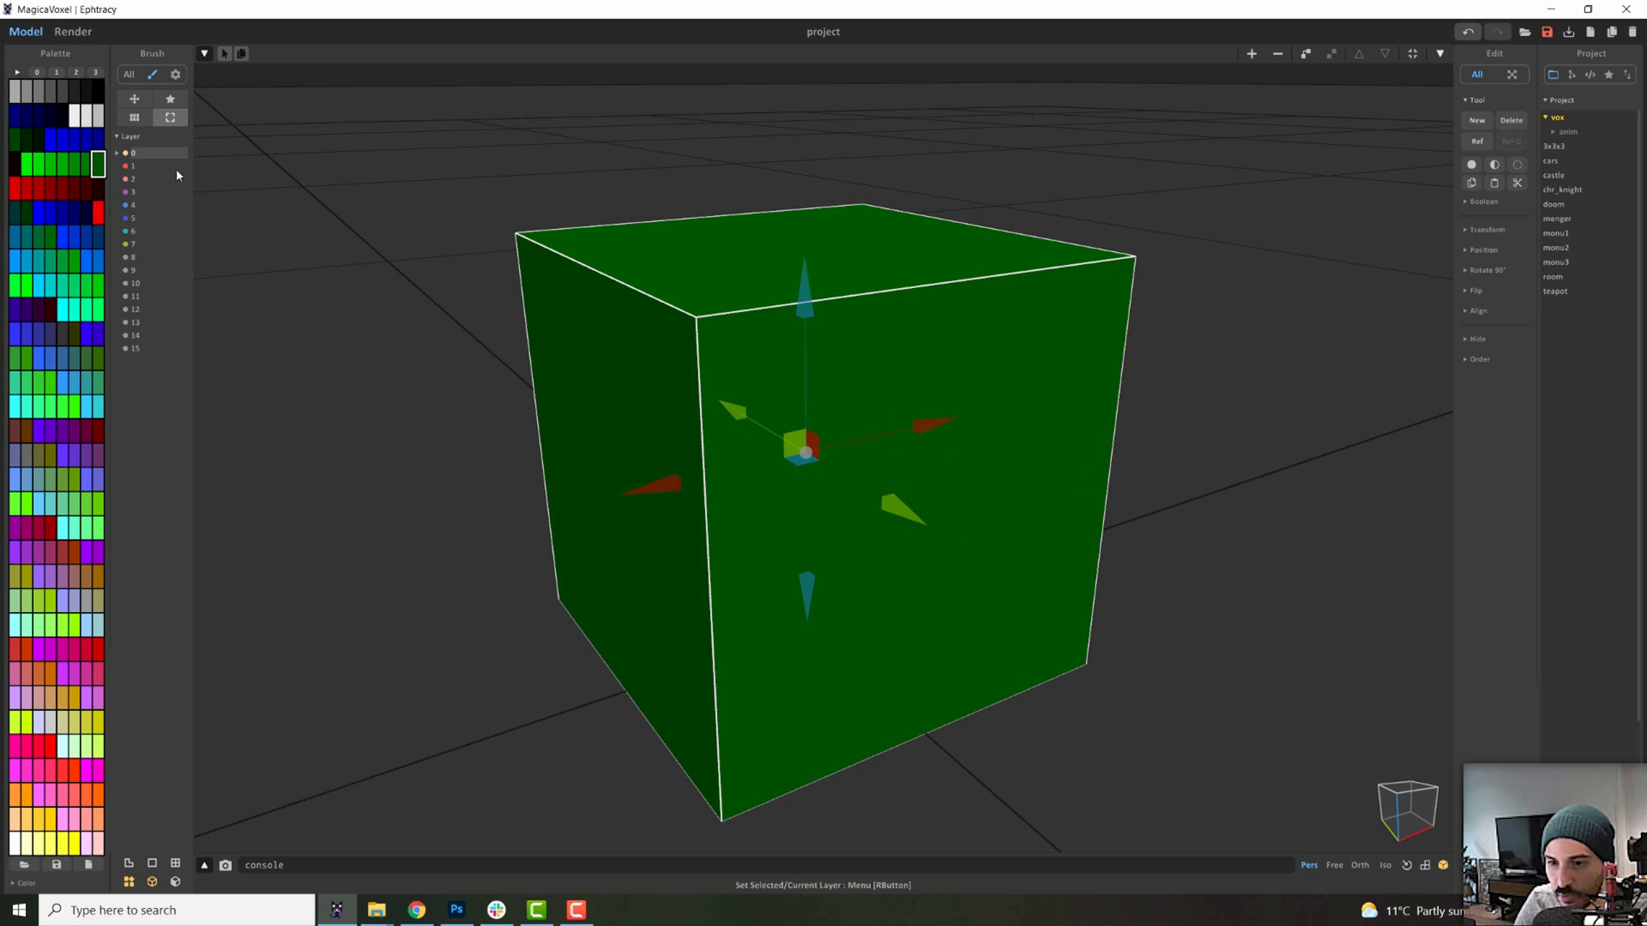
mouse_move(837, 365)
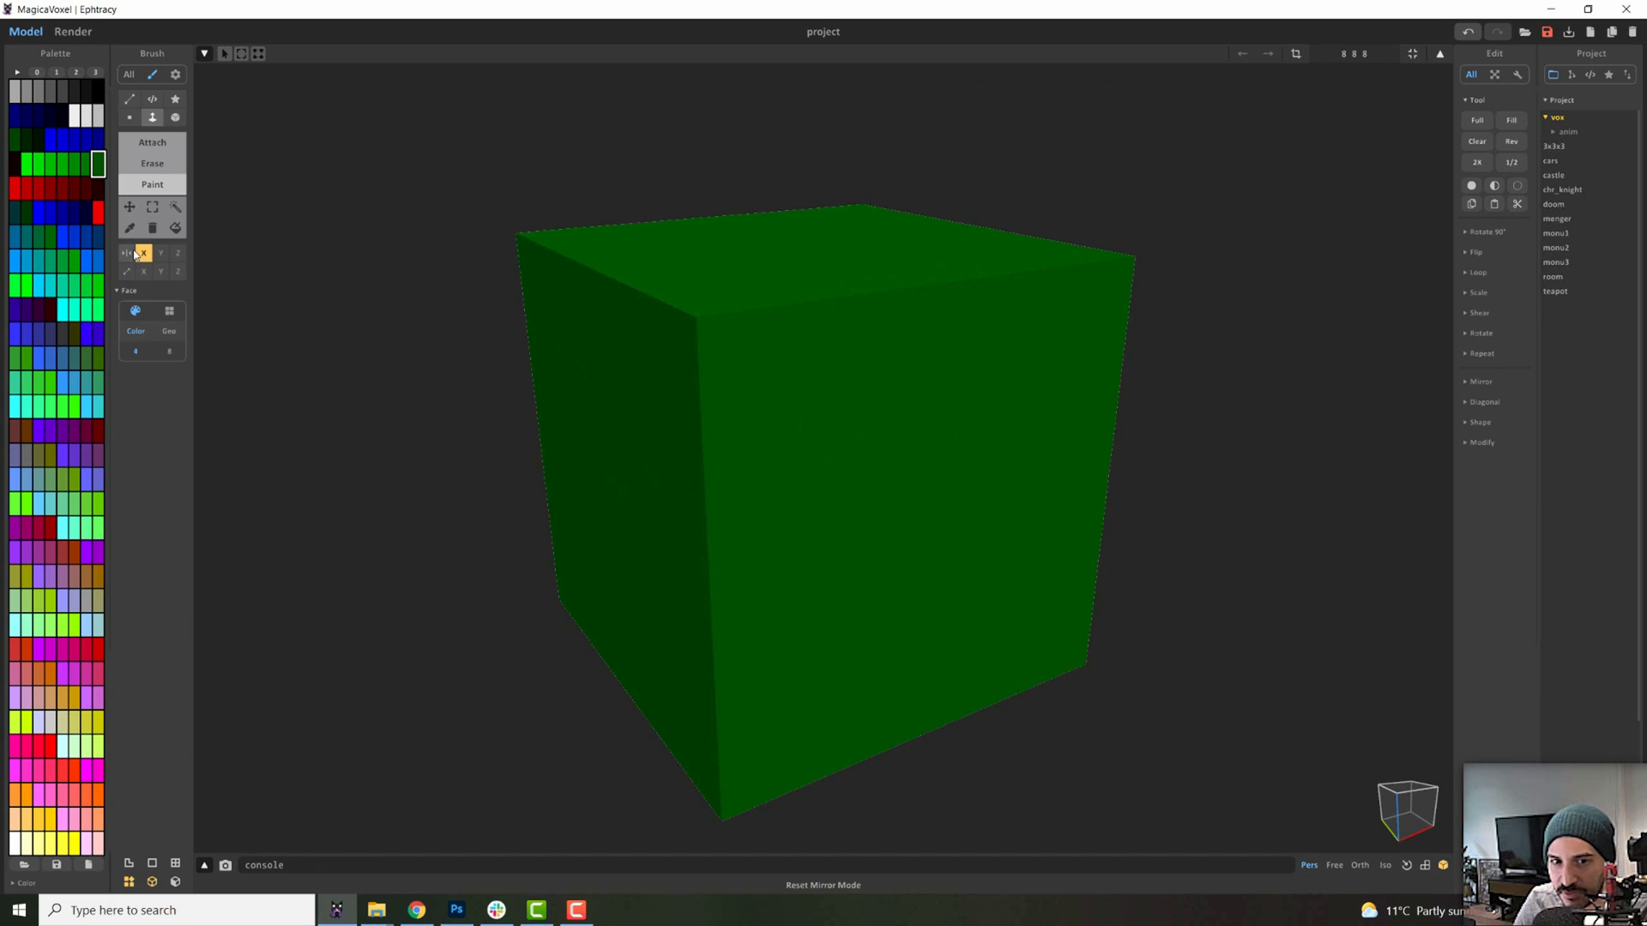
Re-enable X mirroring, set the brush mode and choose black as the colour
click(143, 253)
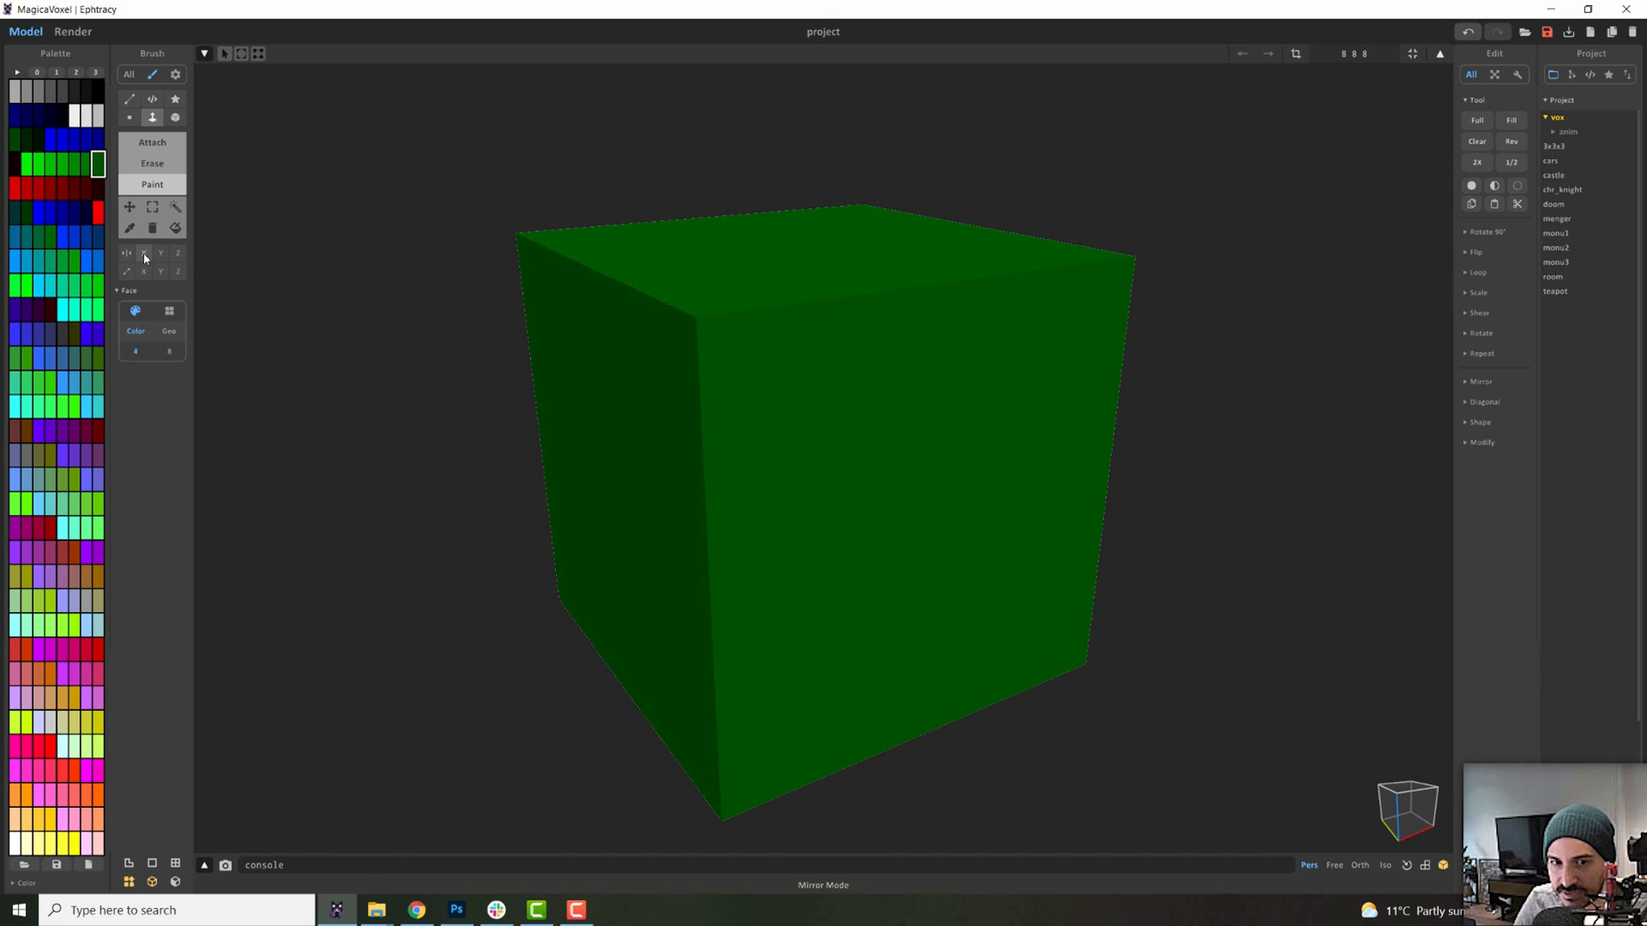
click(144, 253)
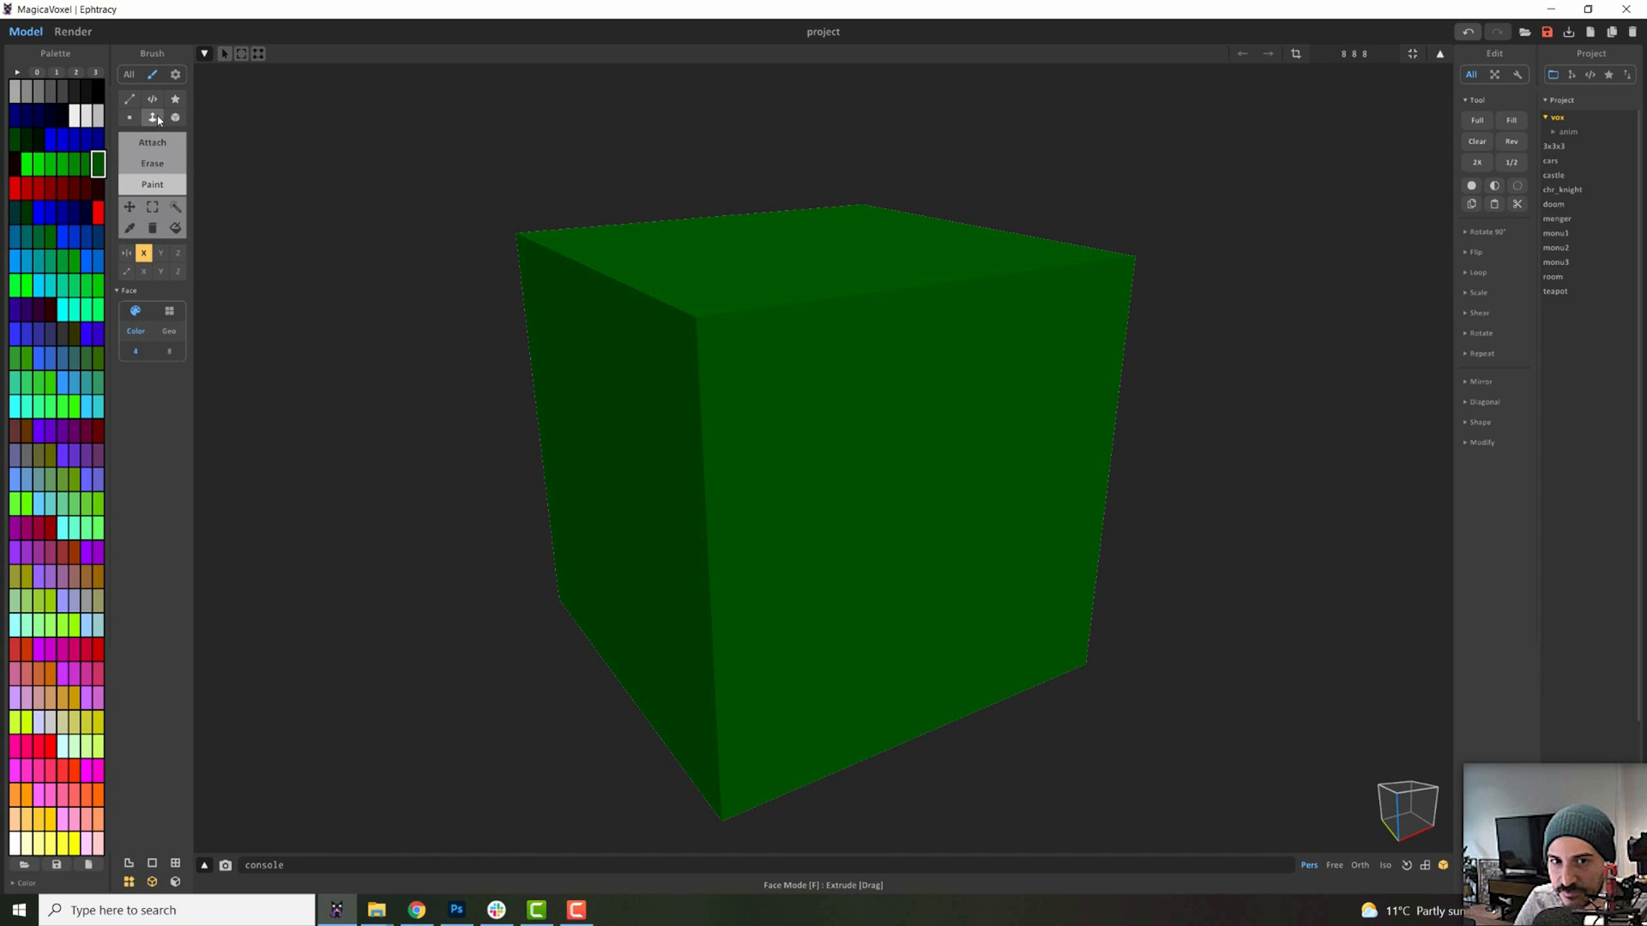
click(800, 410)
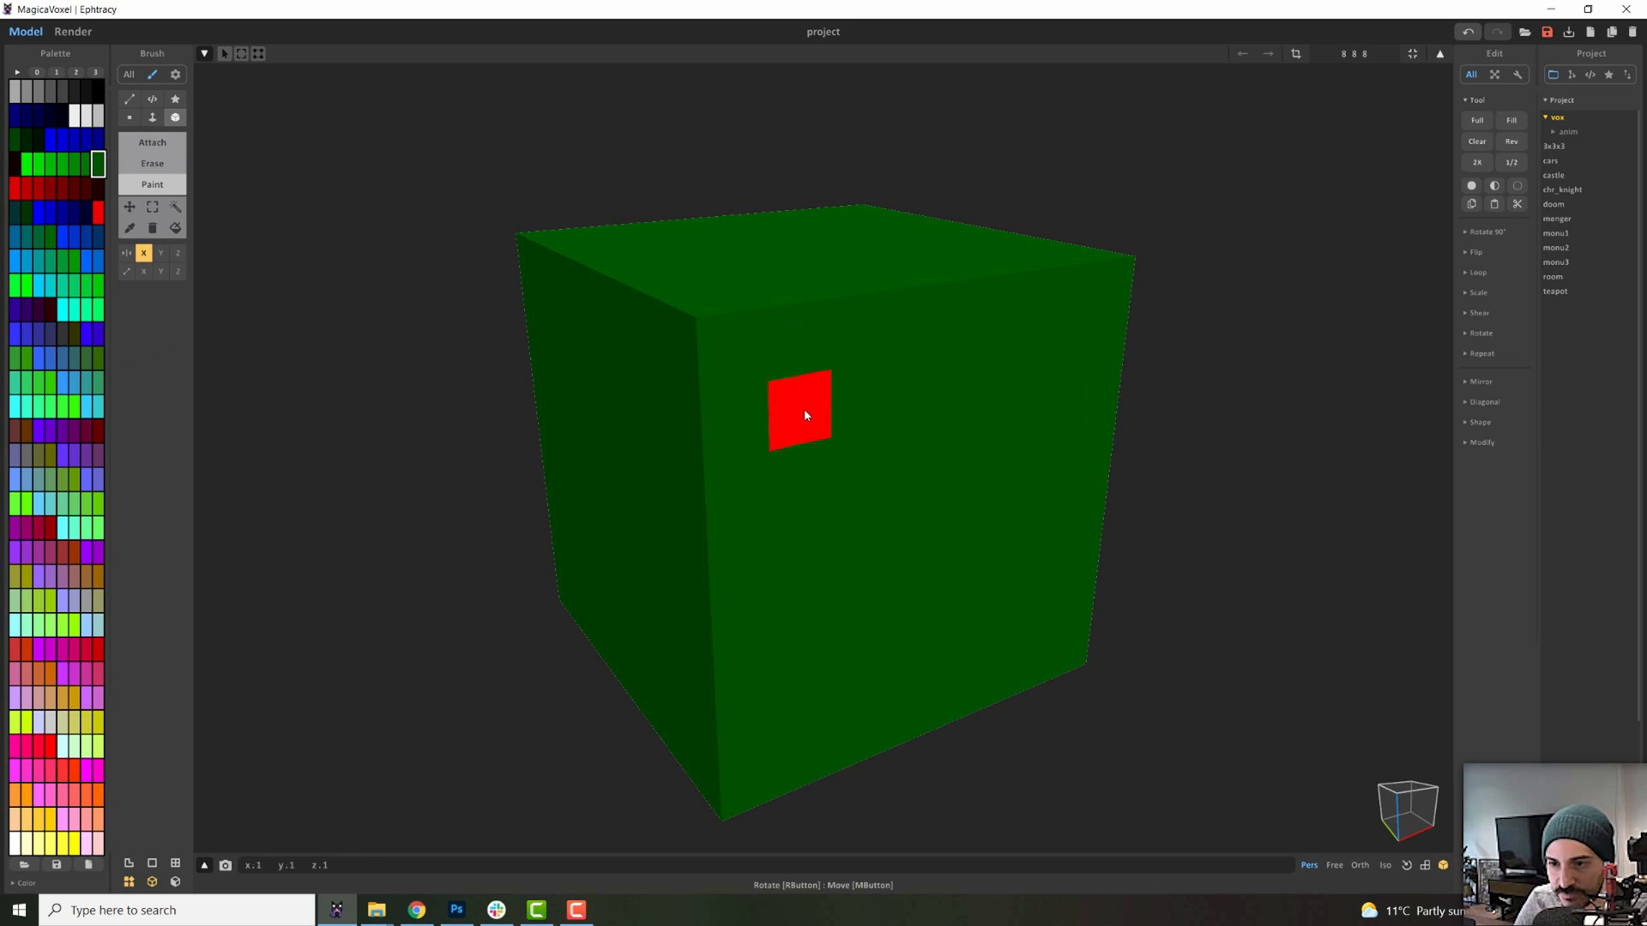
click(800, 410)
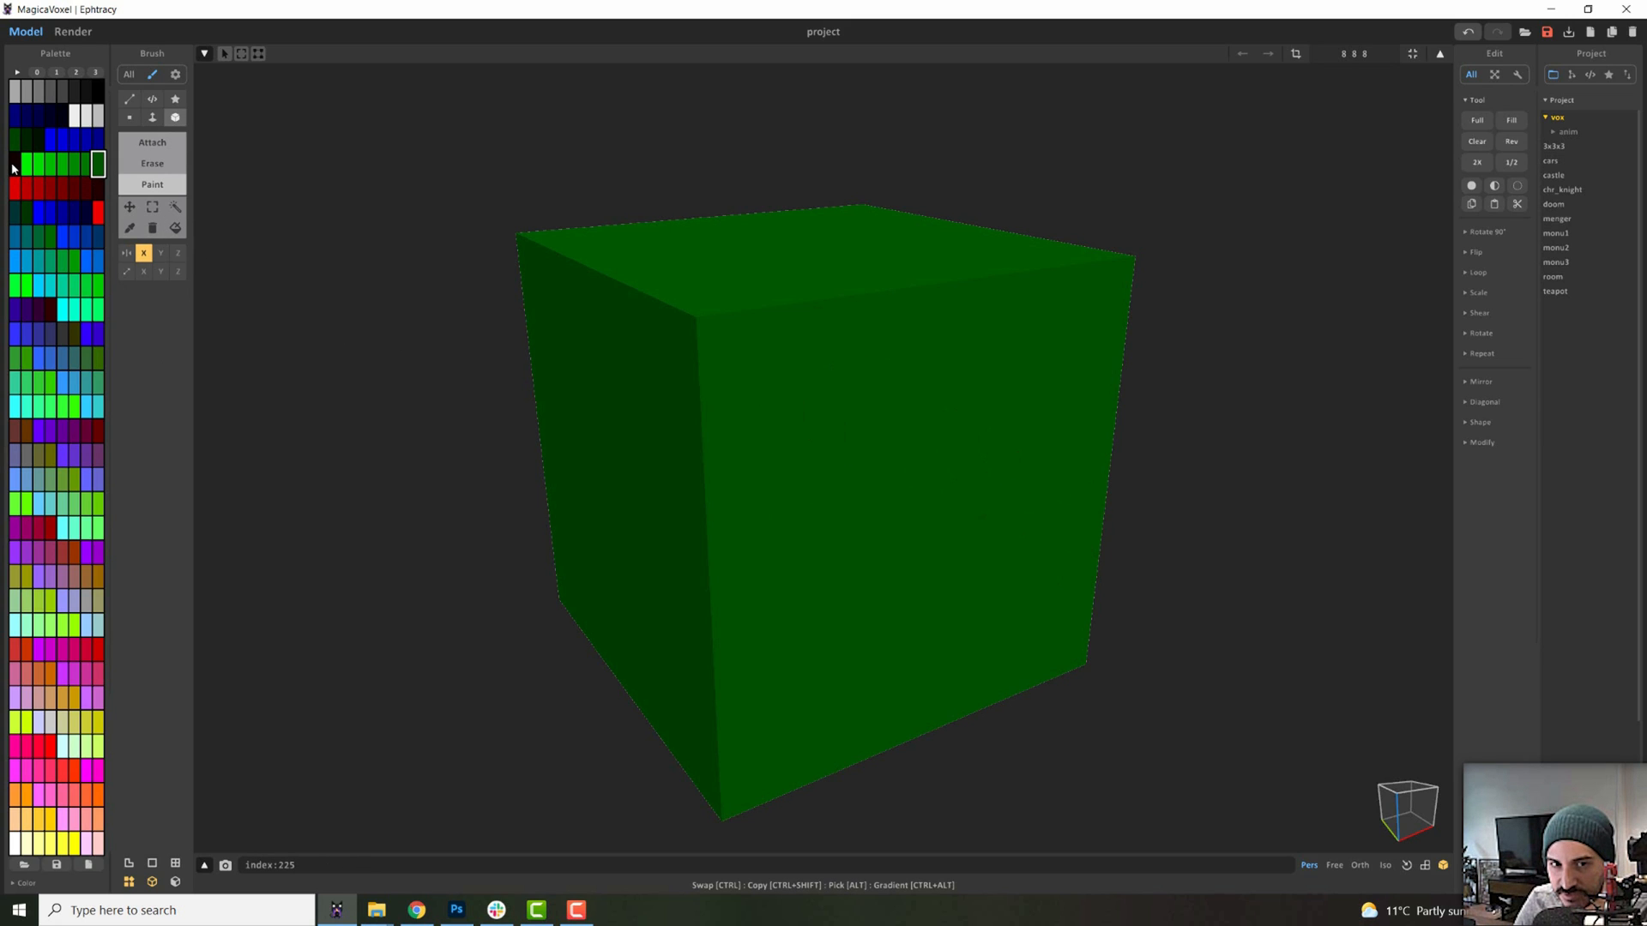
click(799, 410)
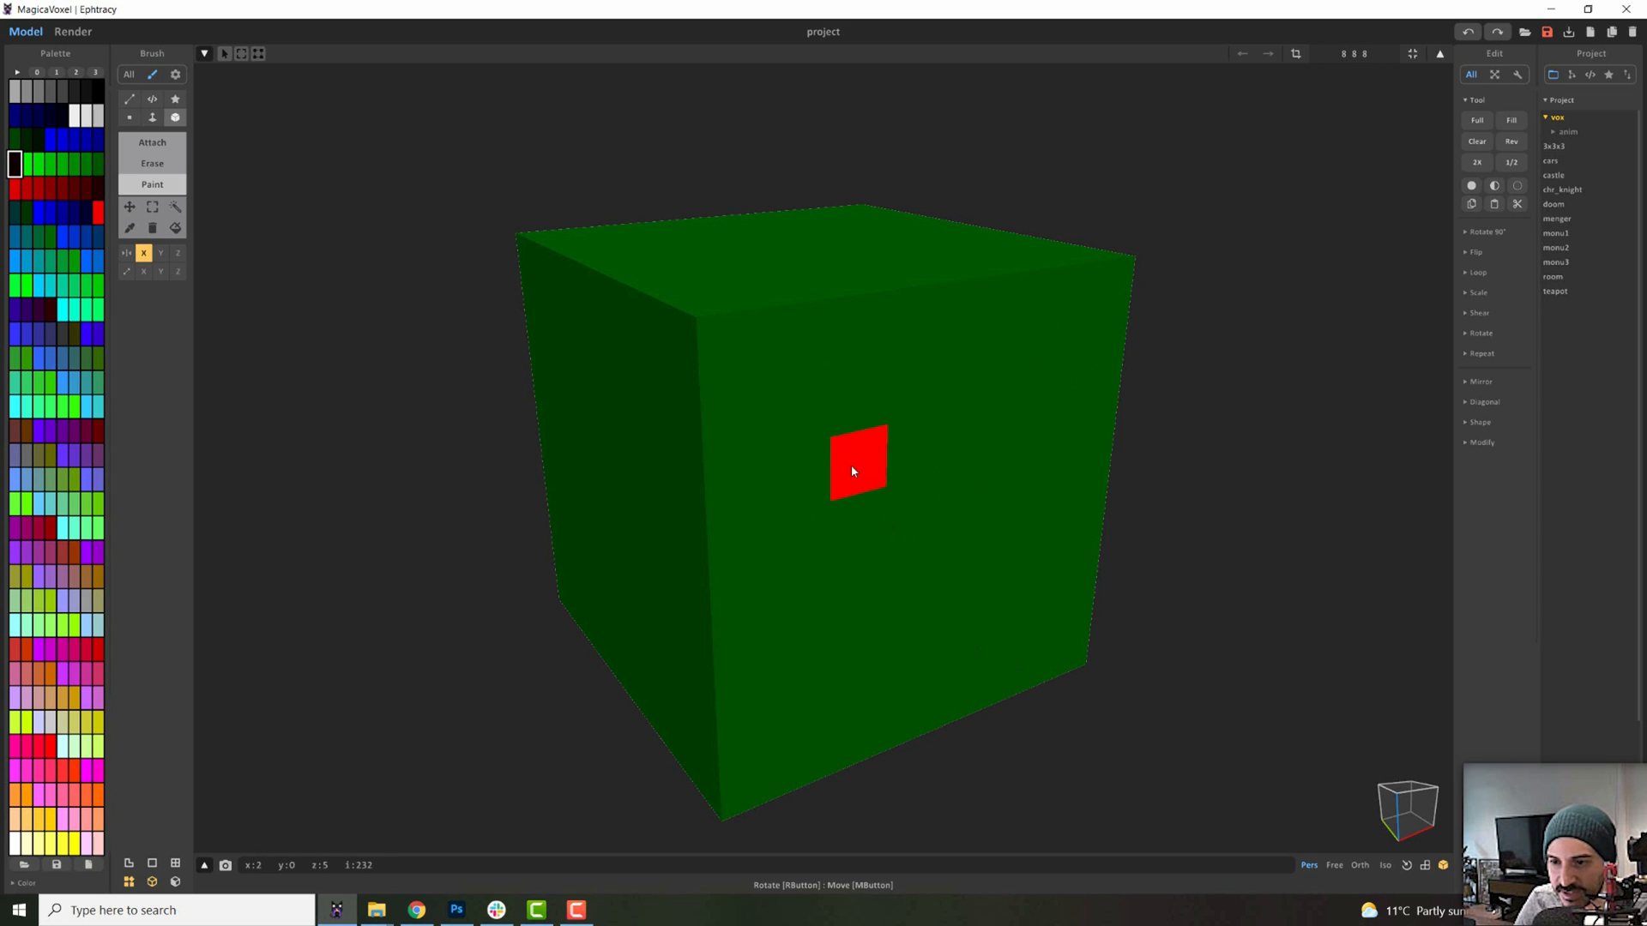
click(1009, 426)
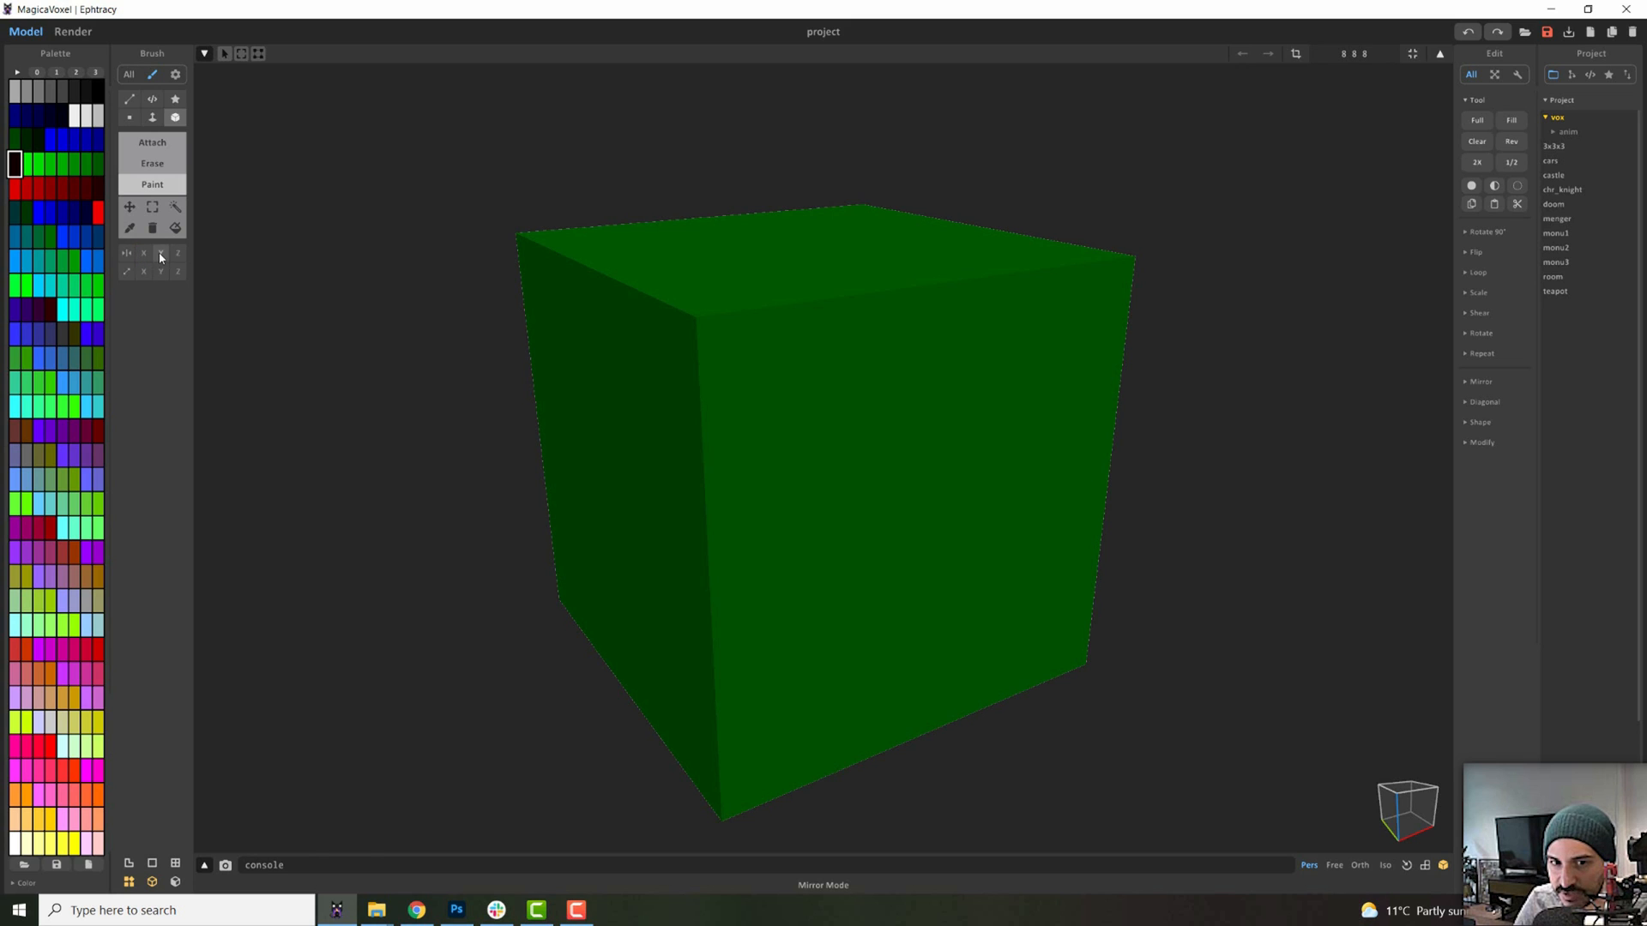
Enable Y-axis mirroring and test-paint a black voxel on the front face
click(861, 326)
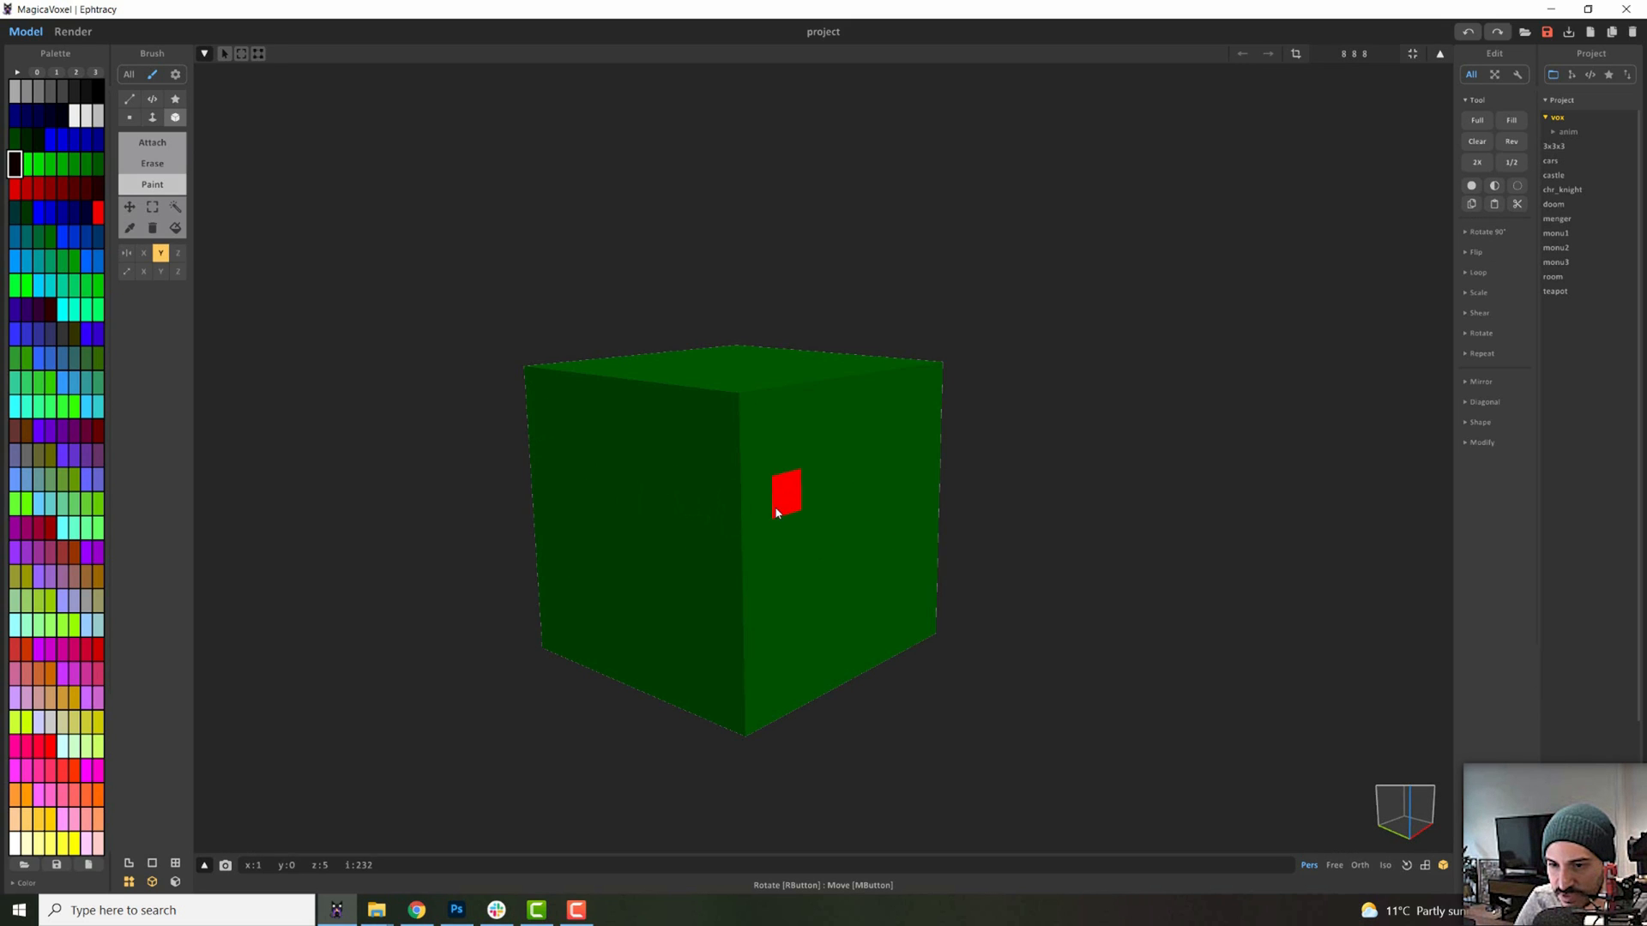
click(907, 565)
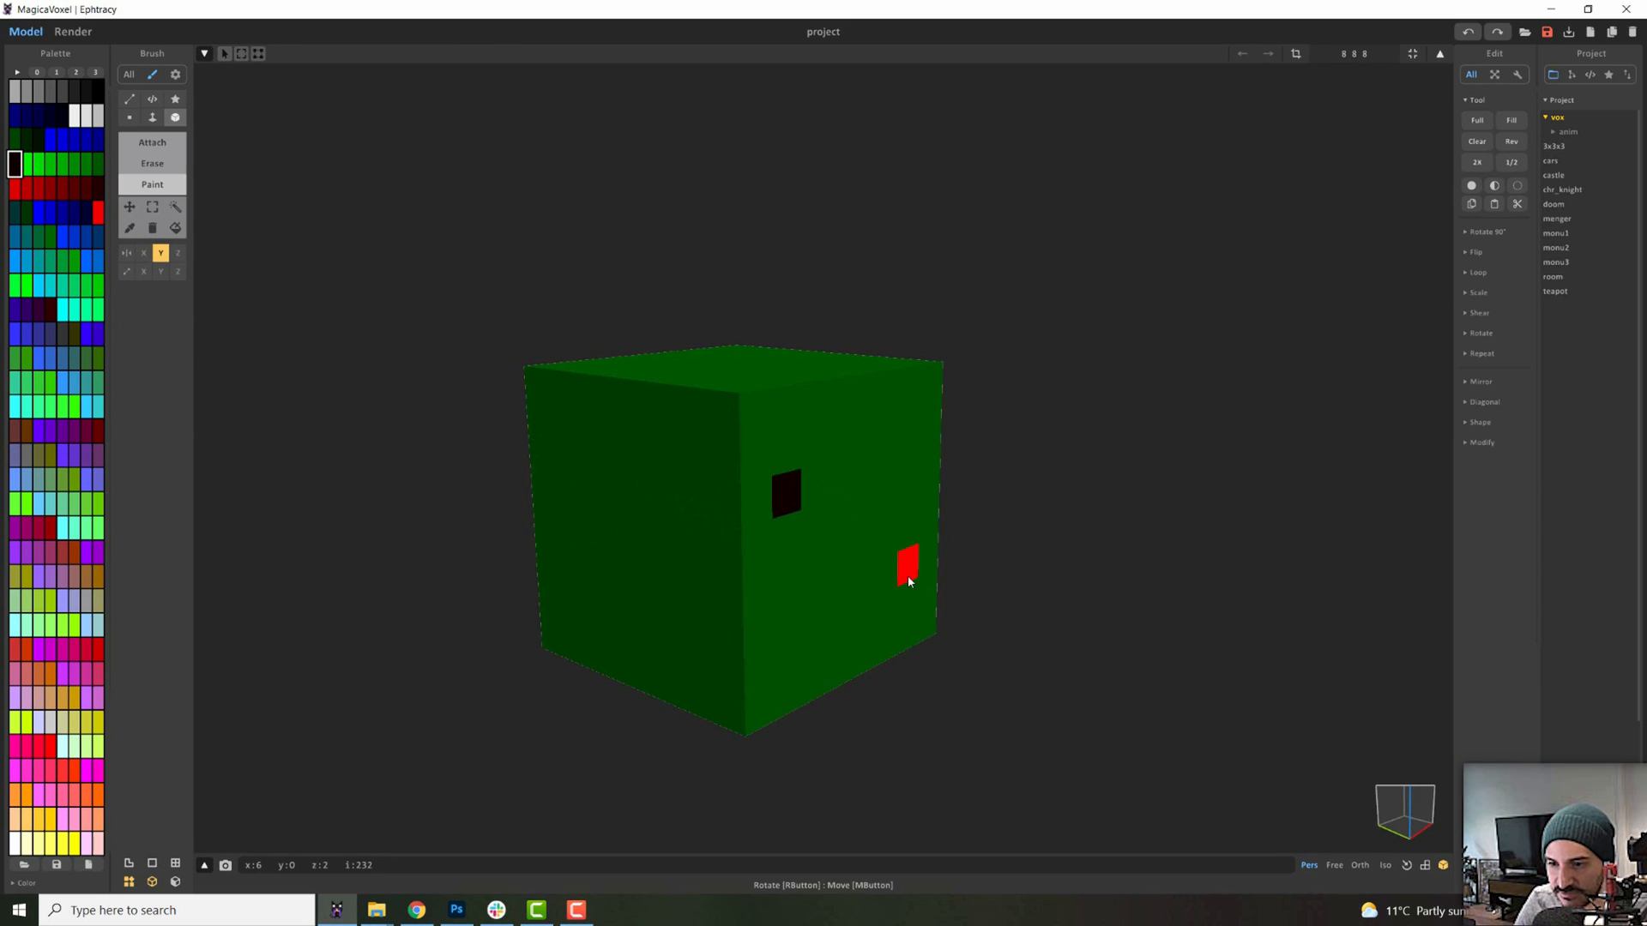
click(240, 53)
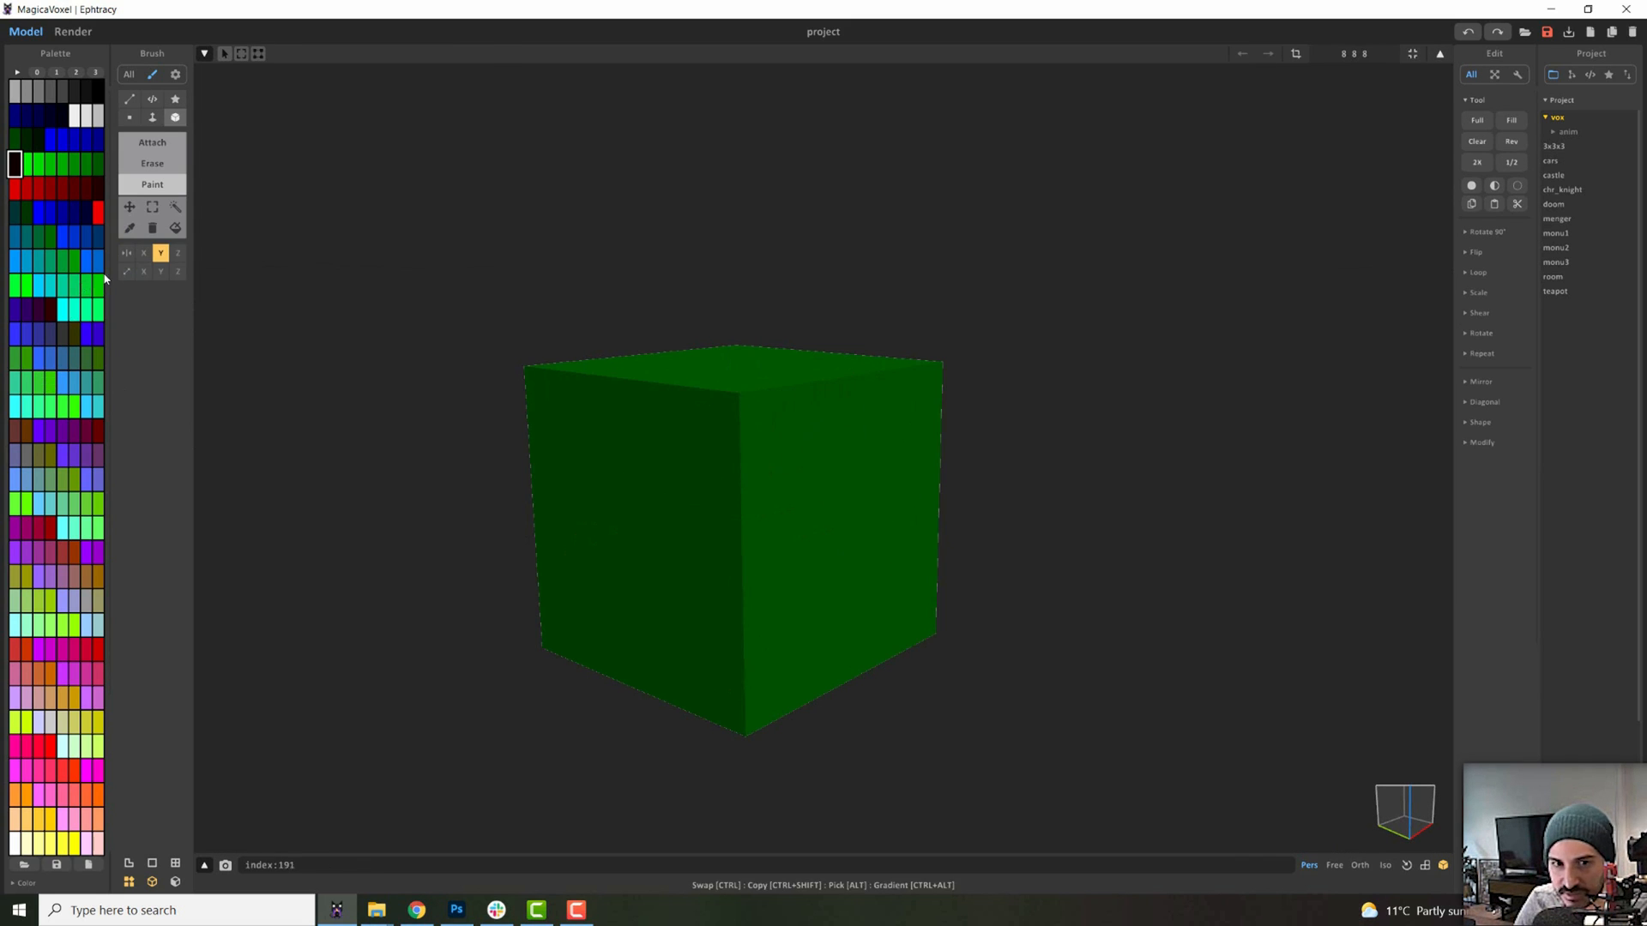
click(861, 470)
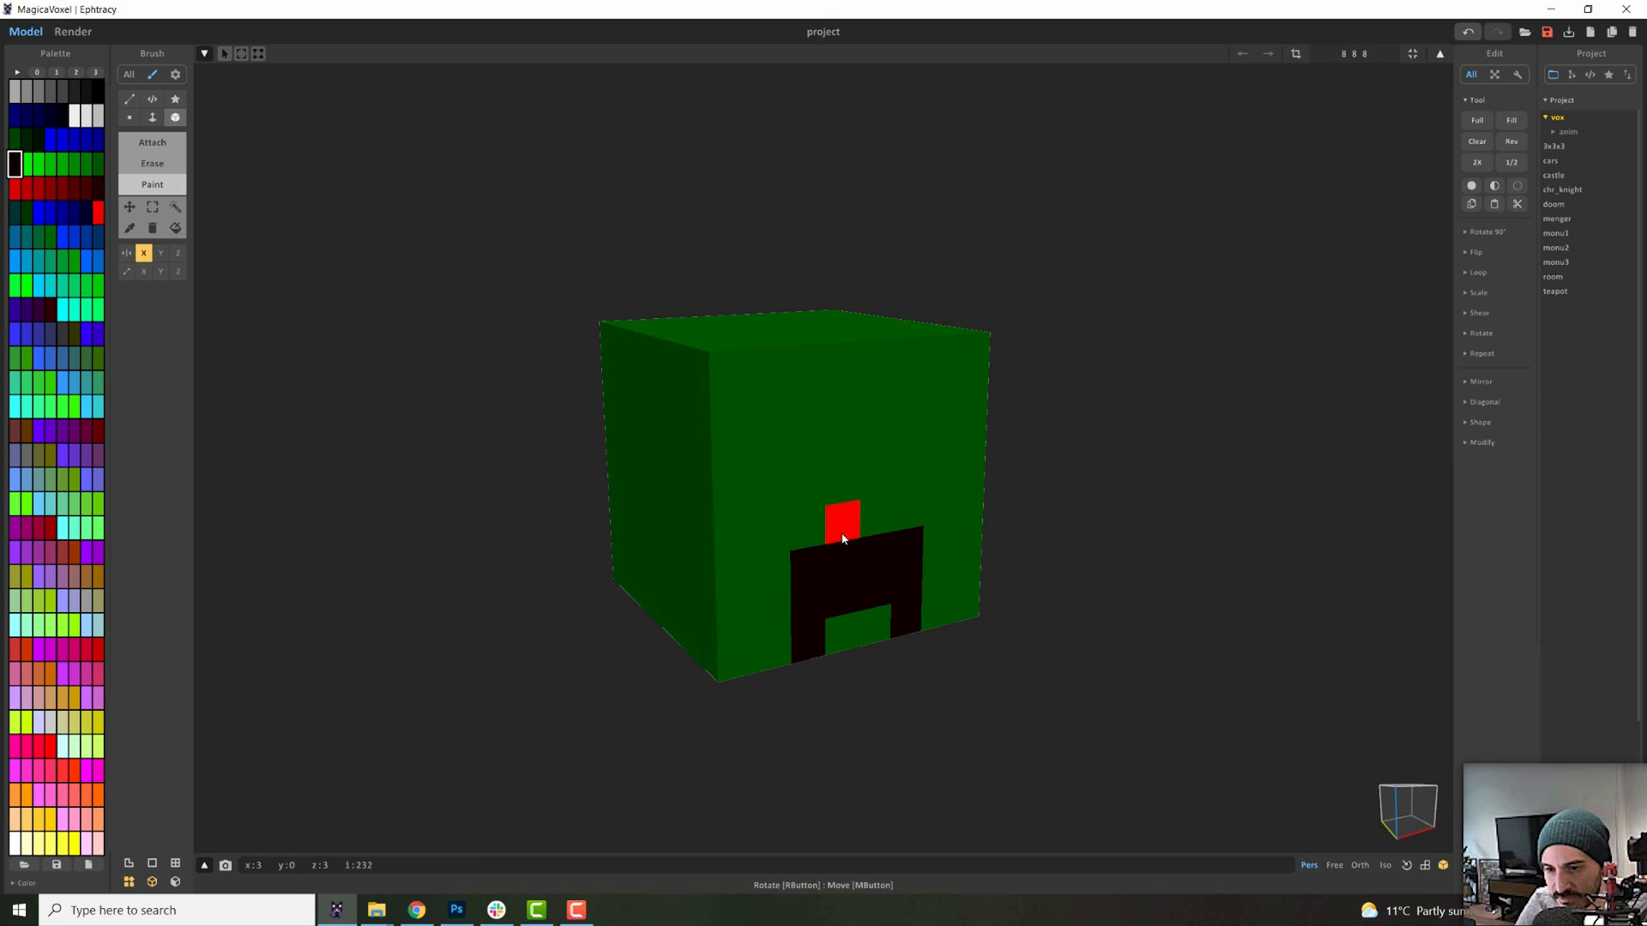
Paint black voxels above the mouth to form the creeper face
click(841, 514)
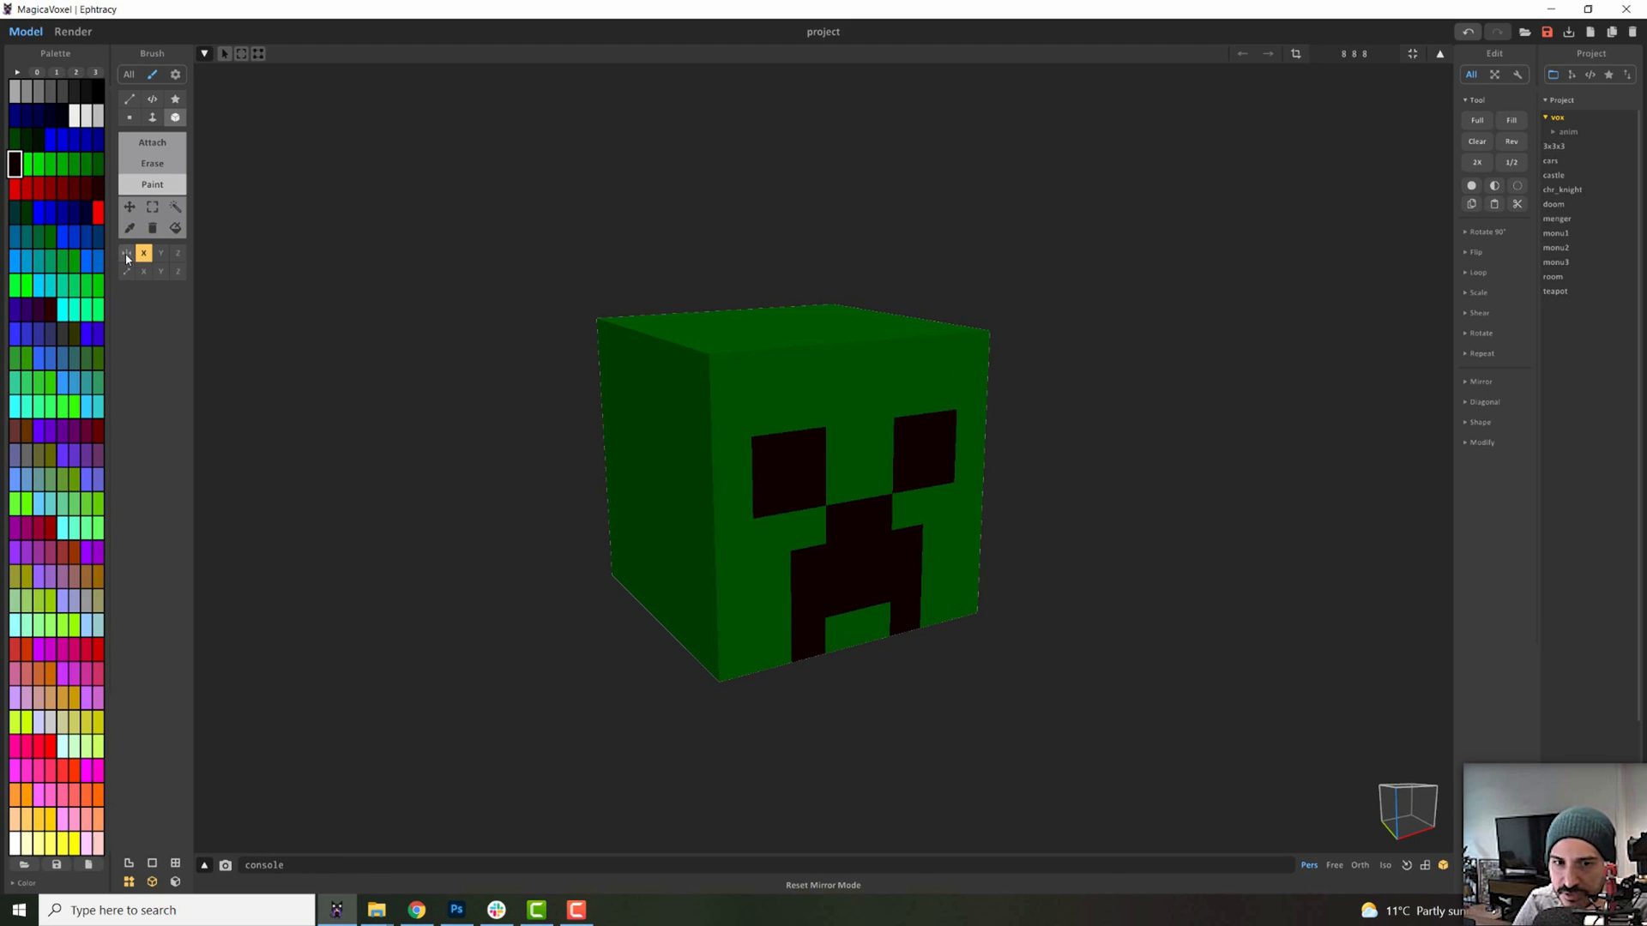
click(126, 253)
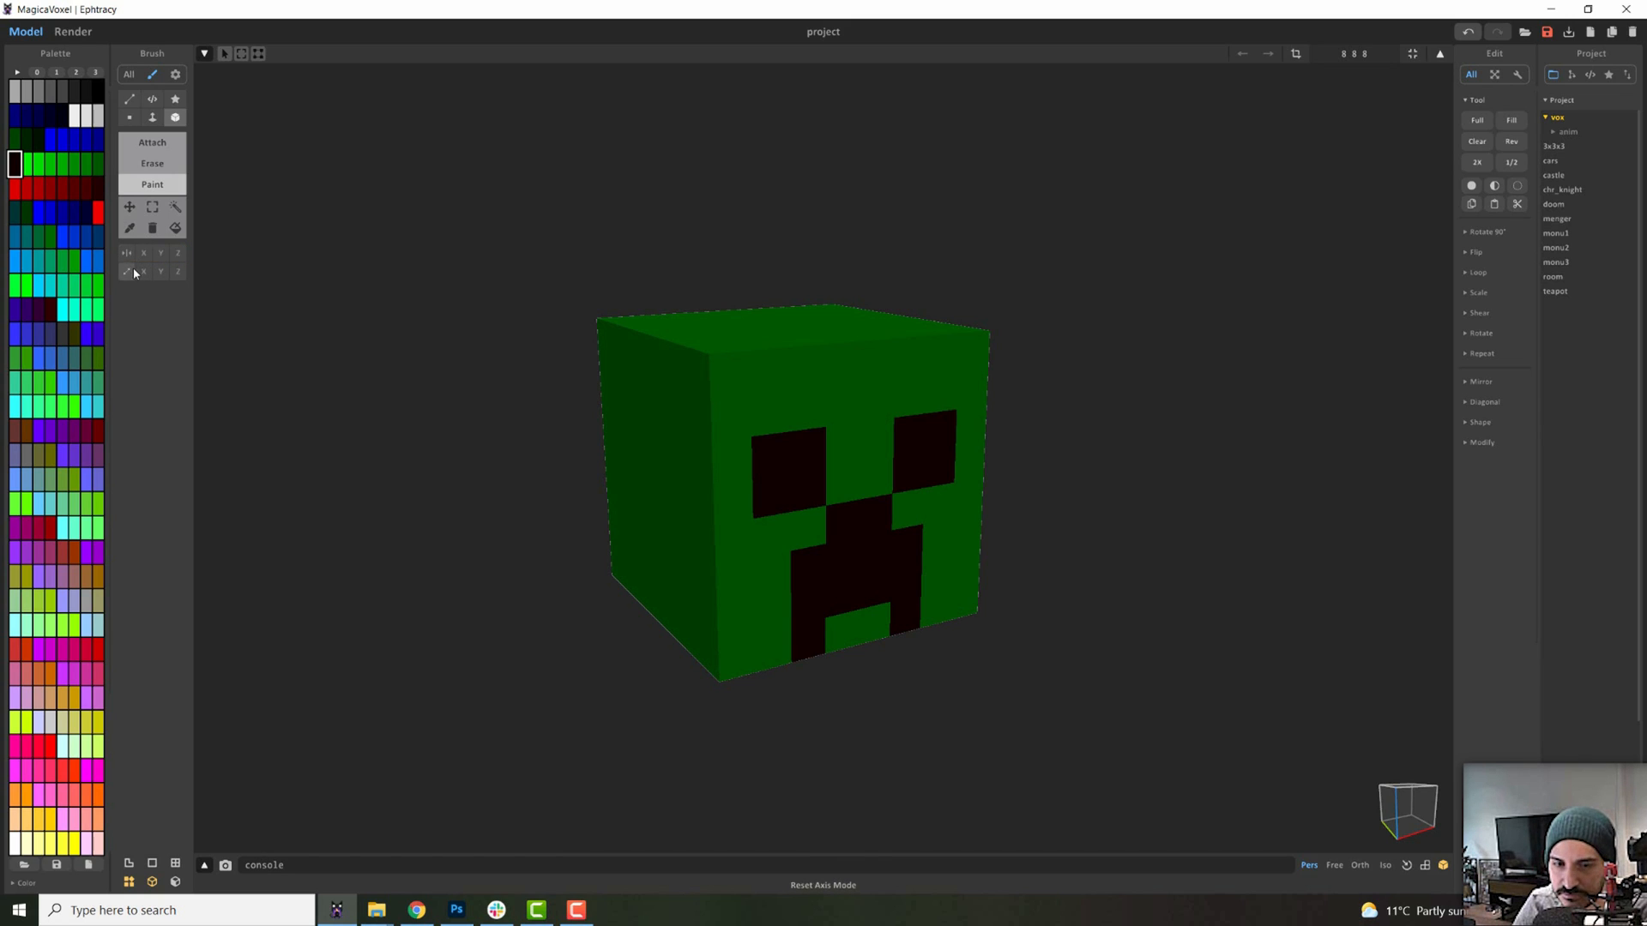
click(160, 253)
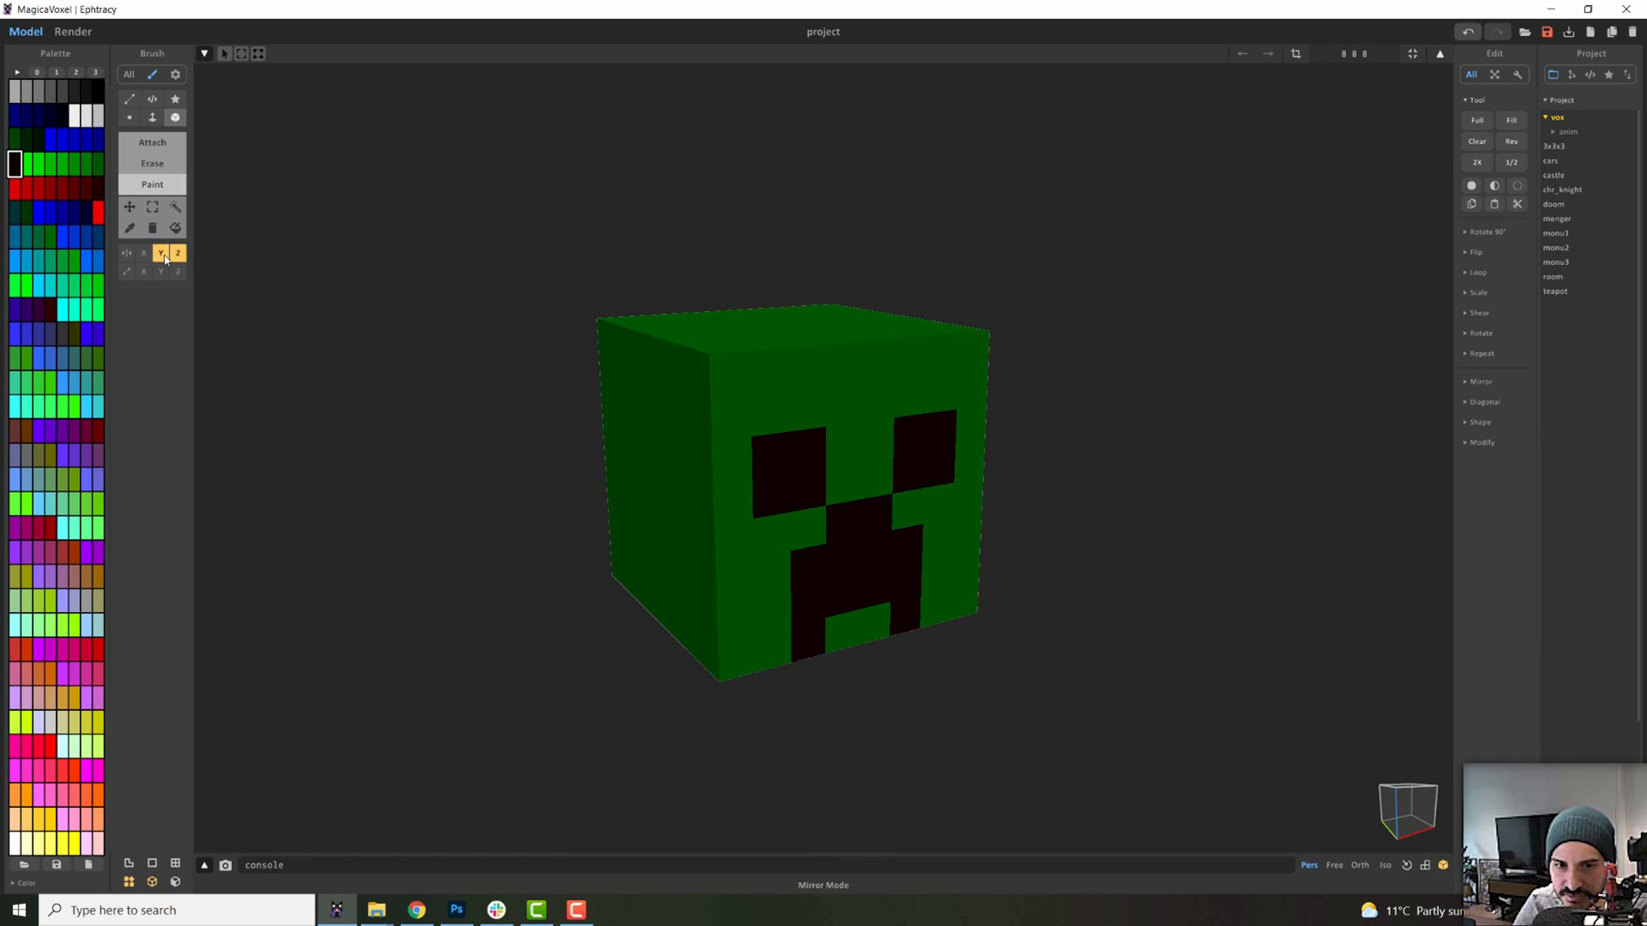
click(127, 253)
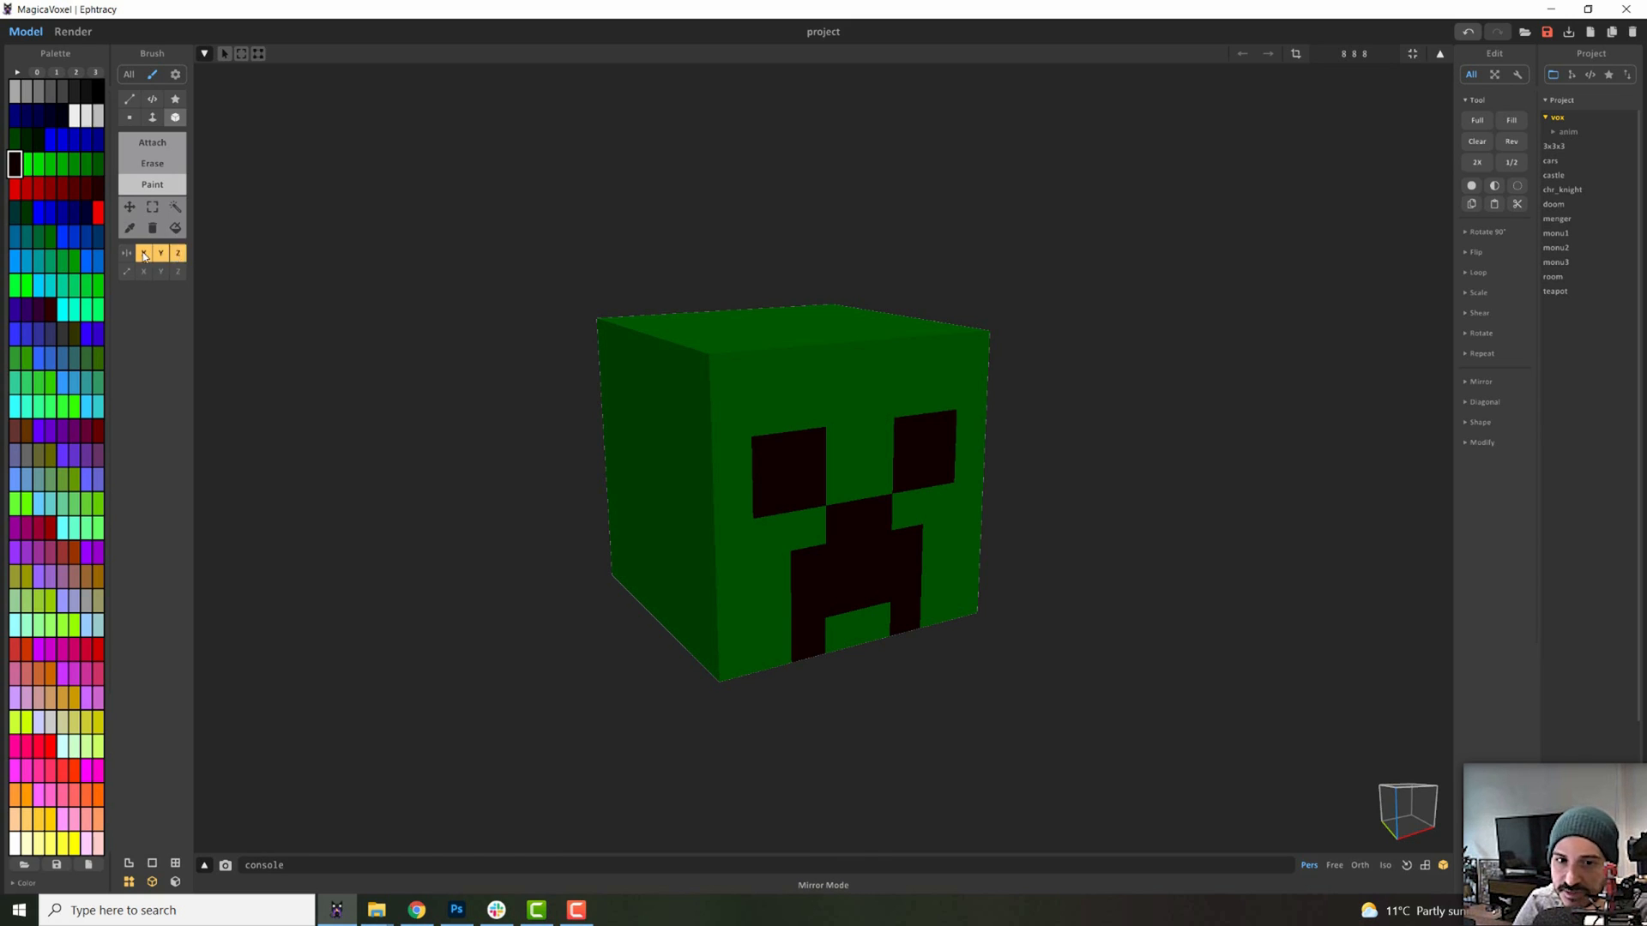
click(127, 253)
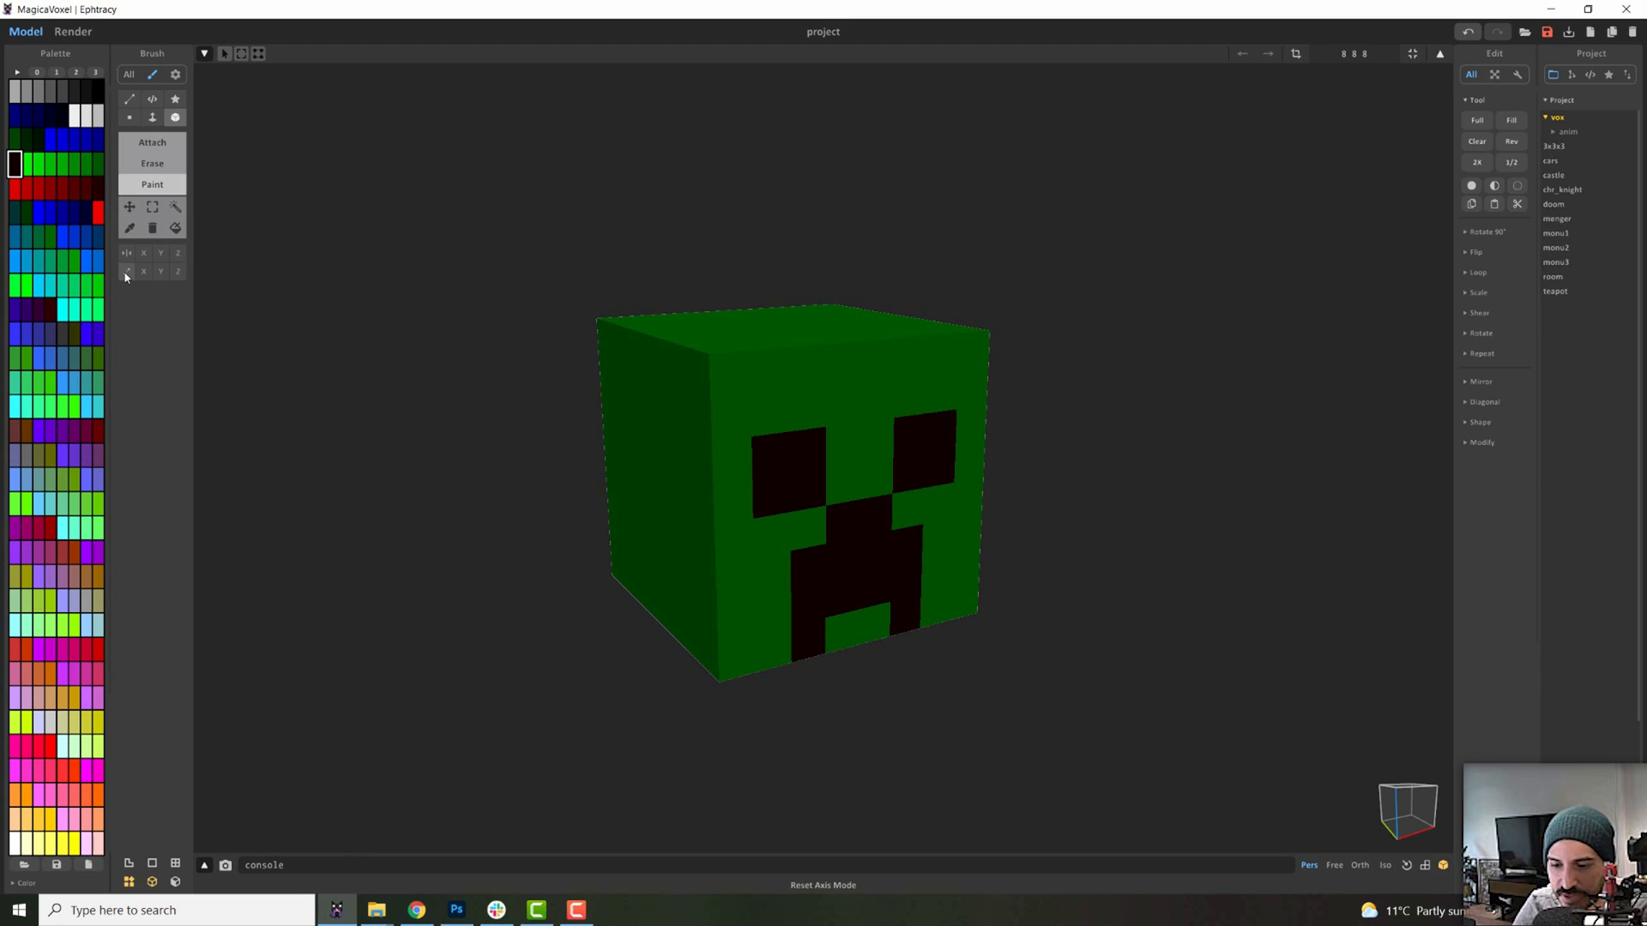
click(144, 271)
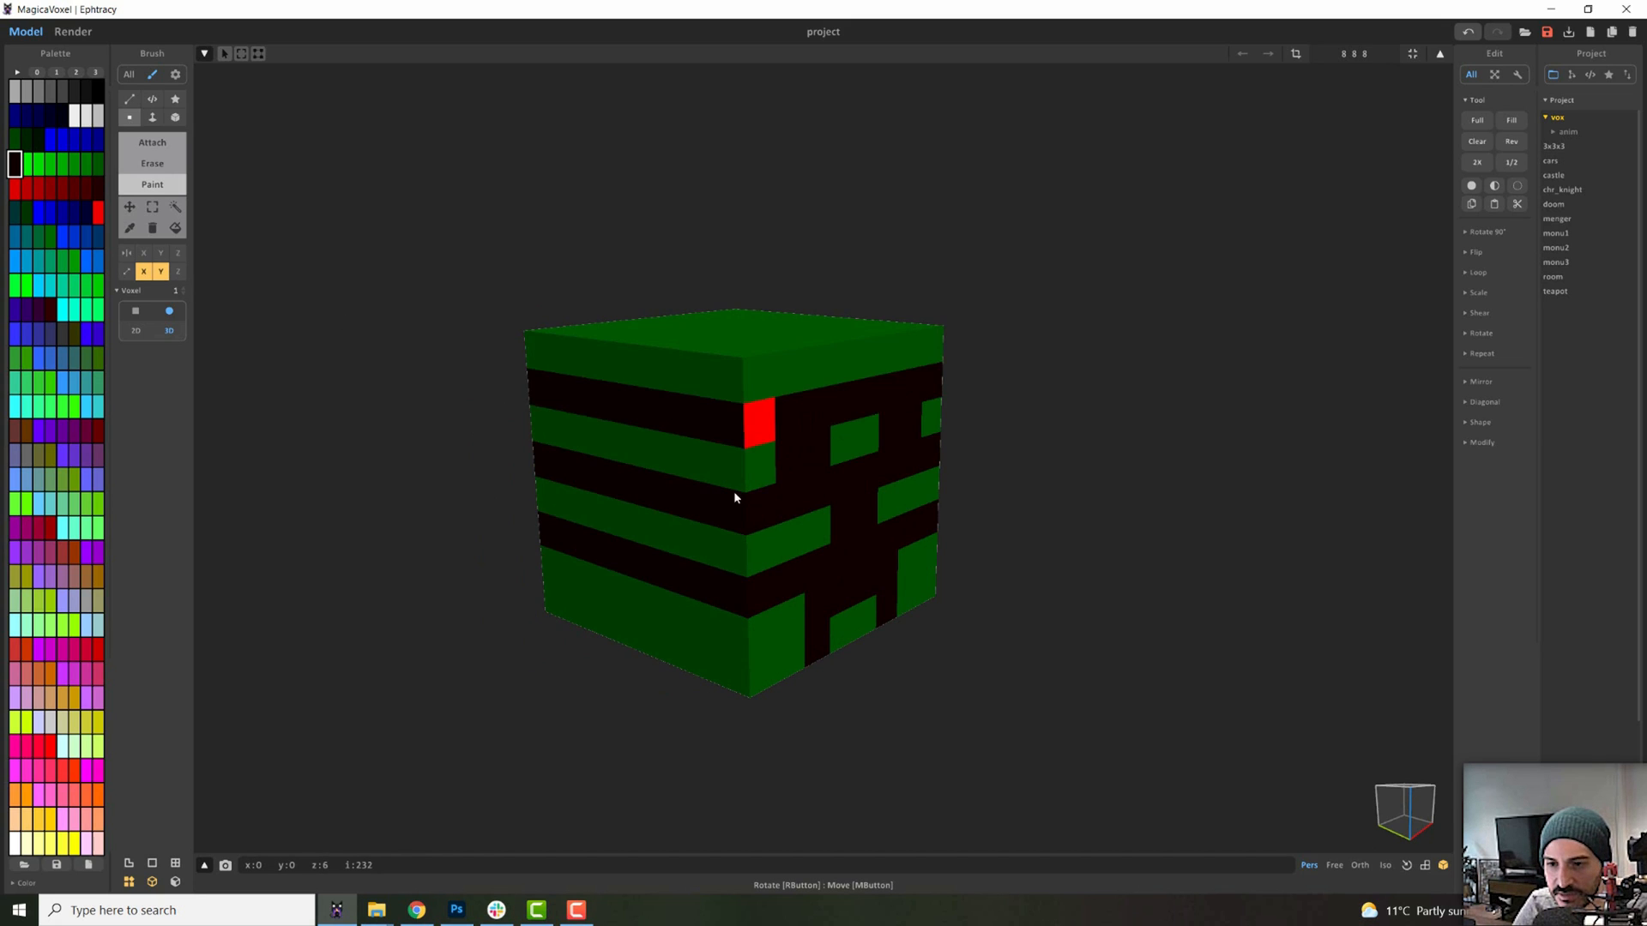
click(160, 271)
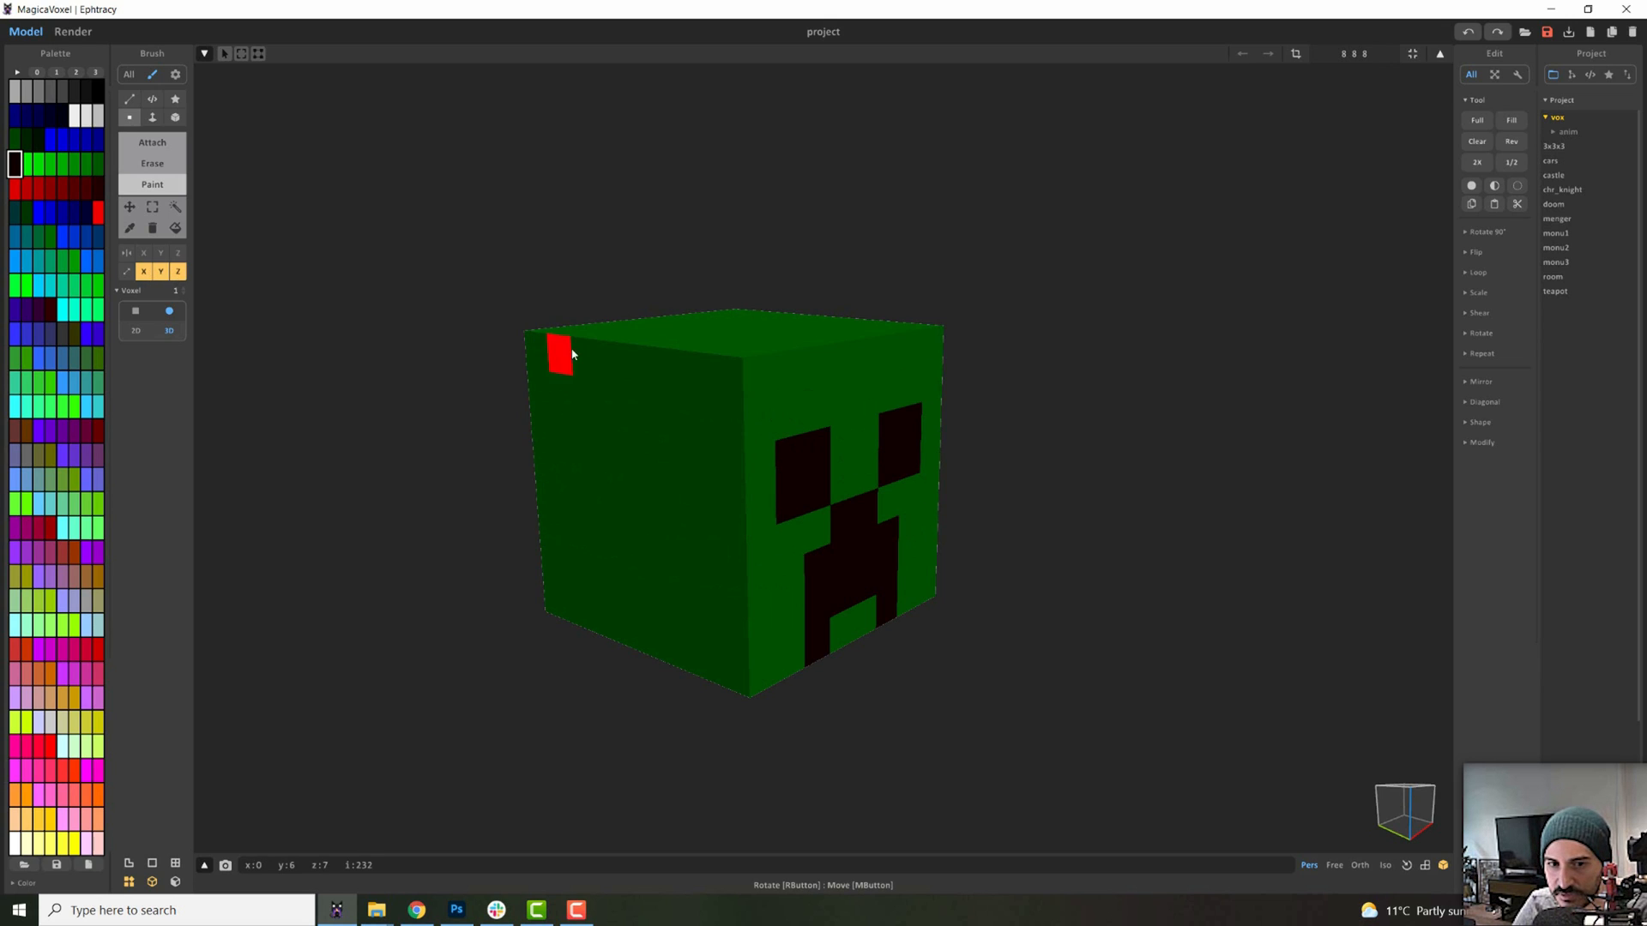
click(142, 271)
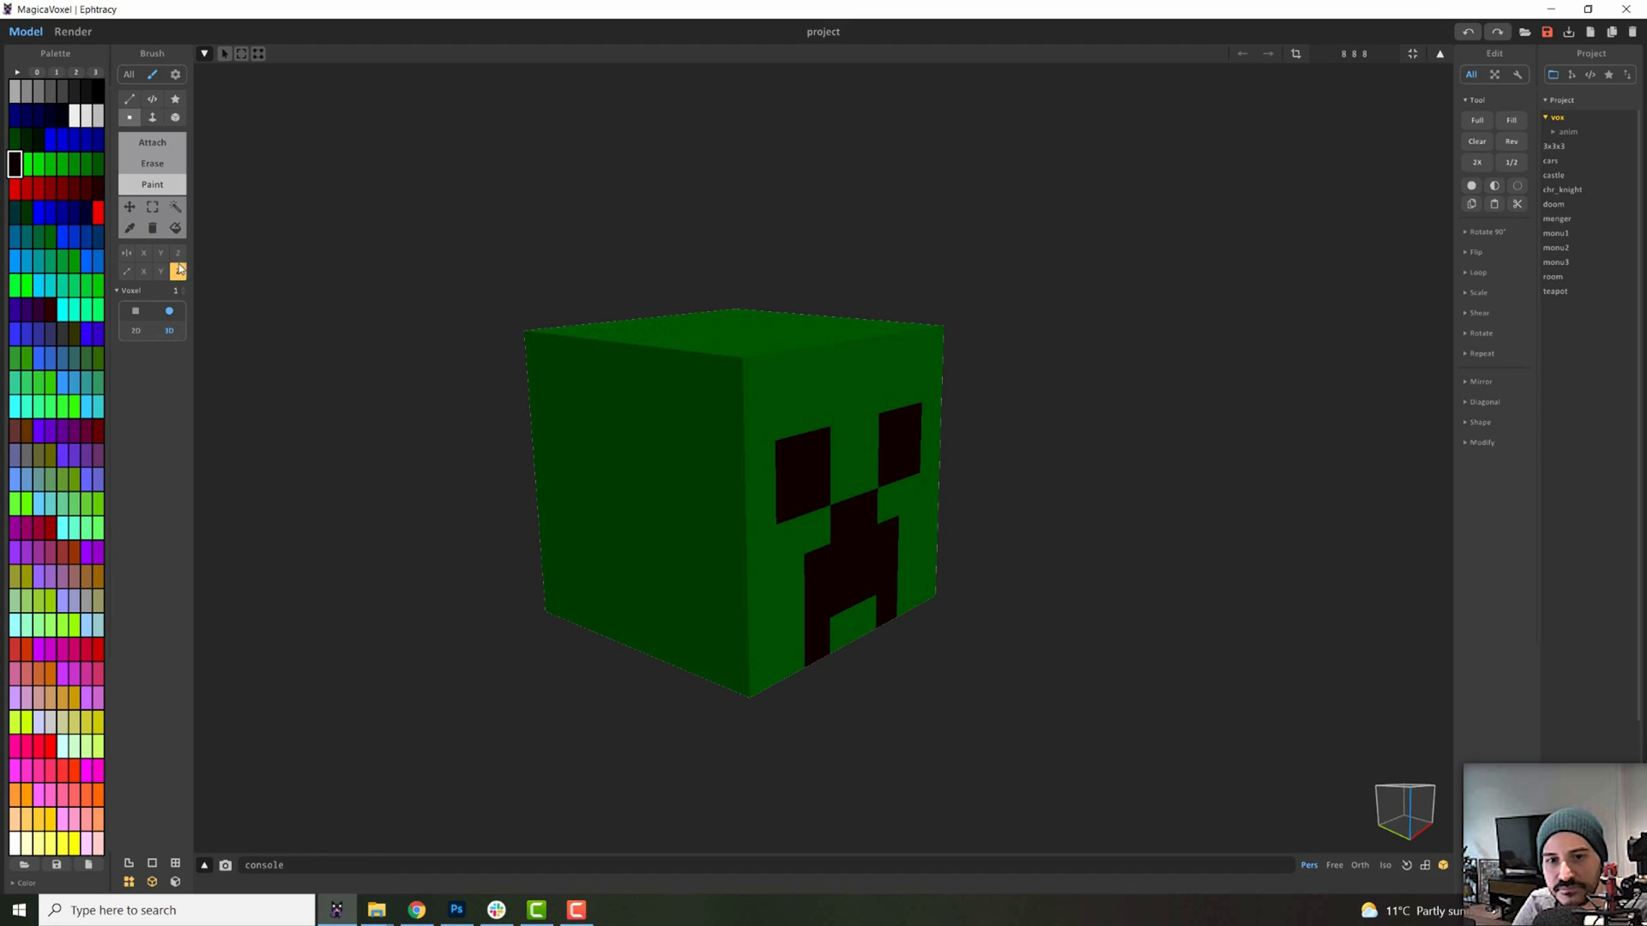
click(150, 206)
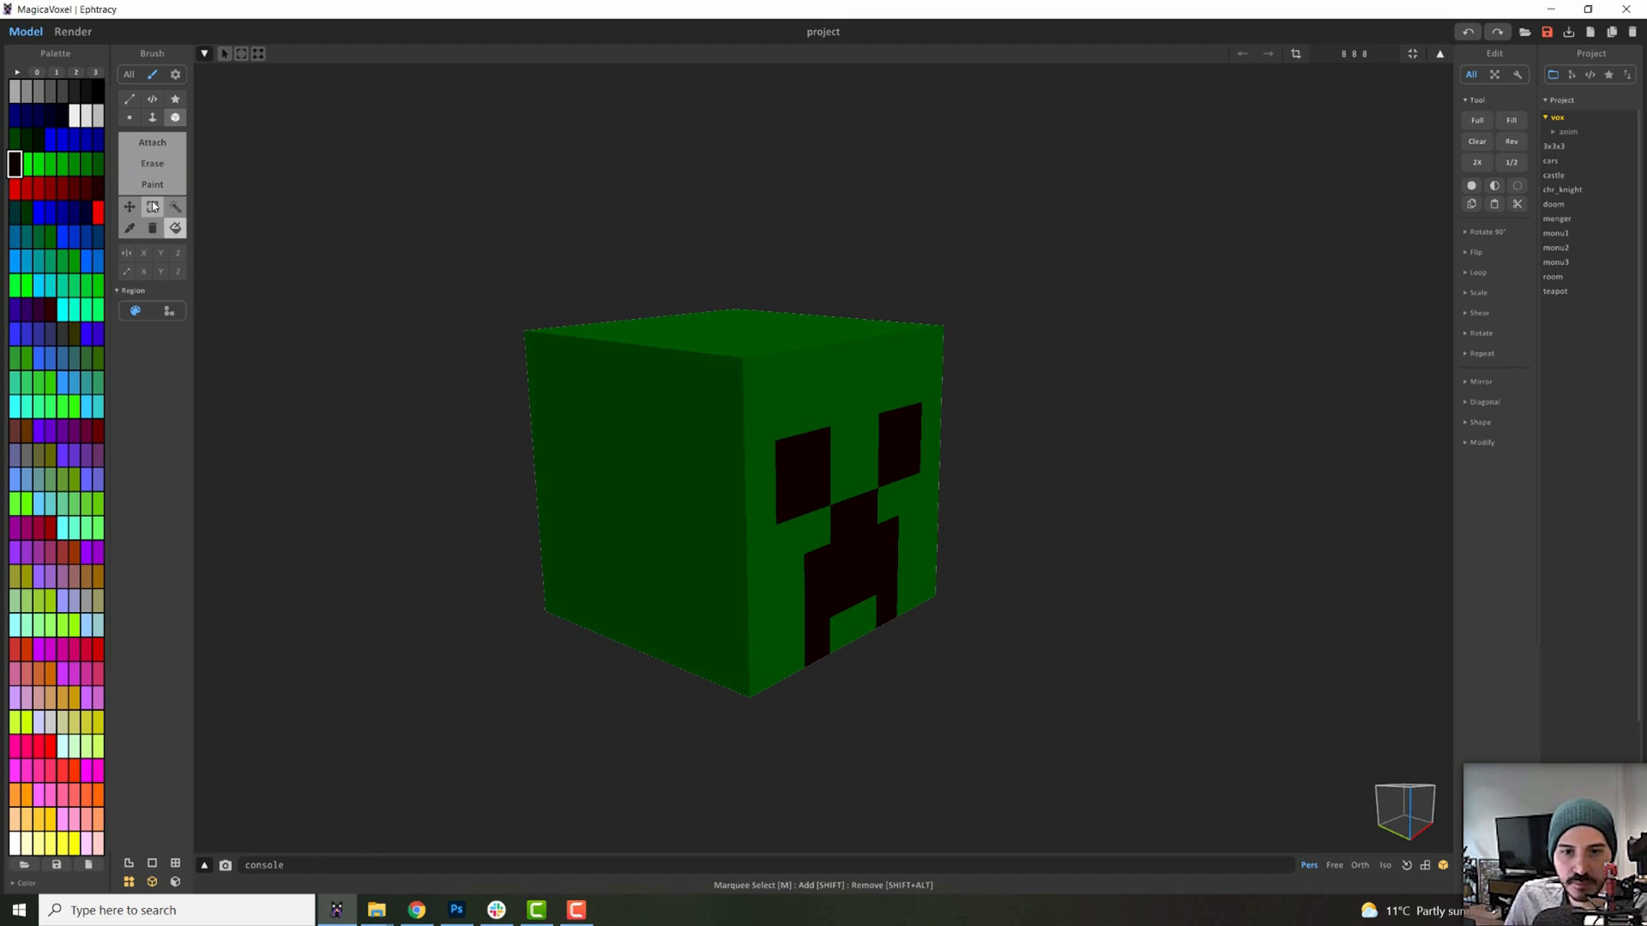
click(128, 206)
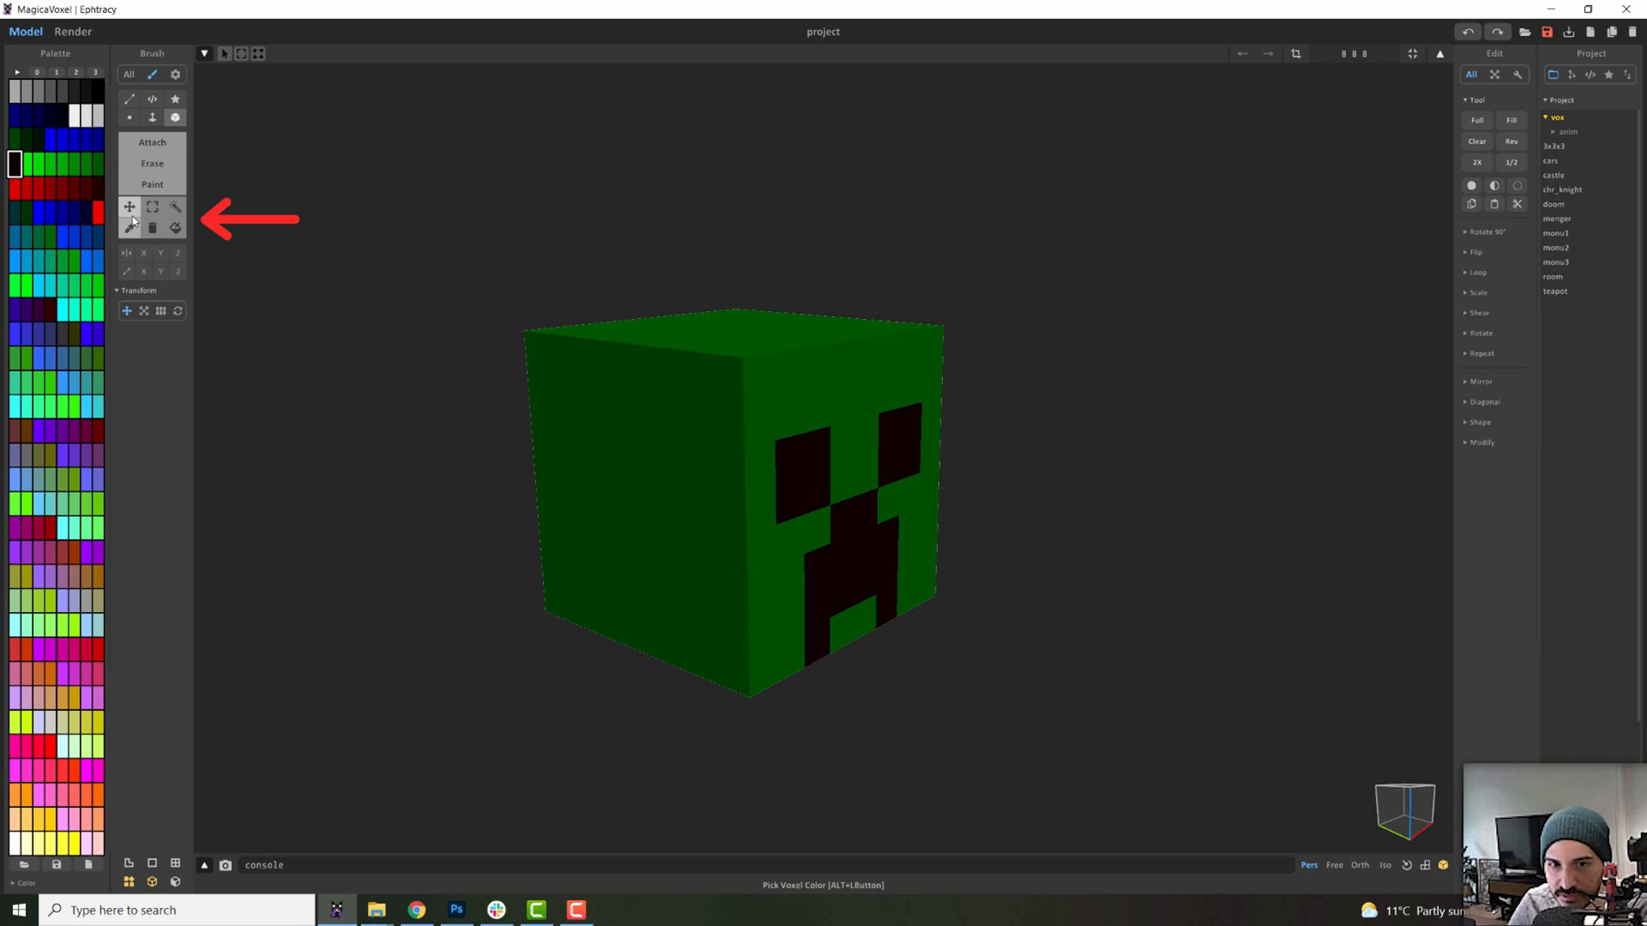
click(128, 206)
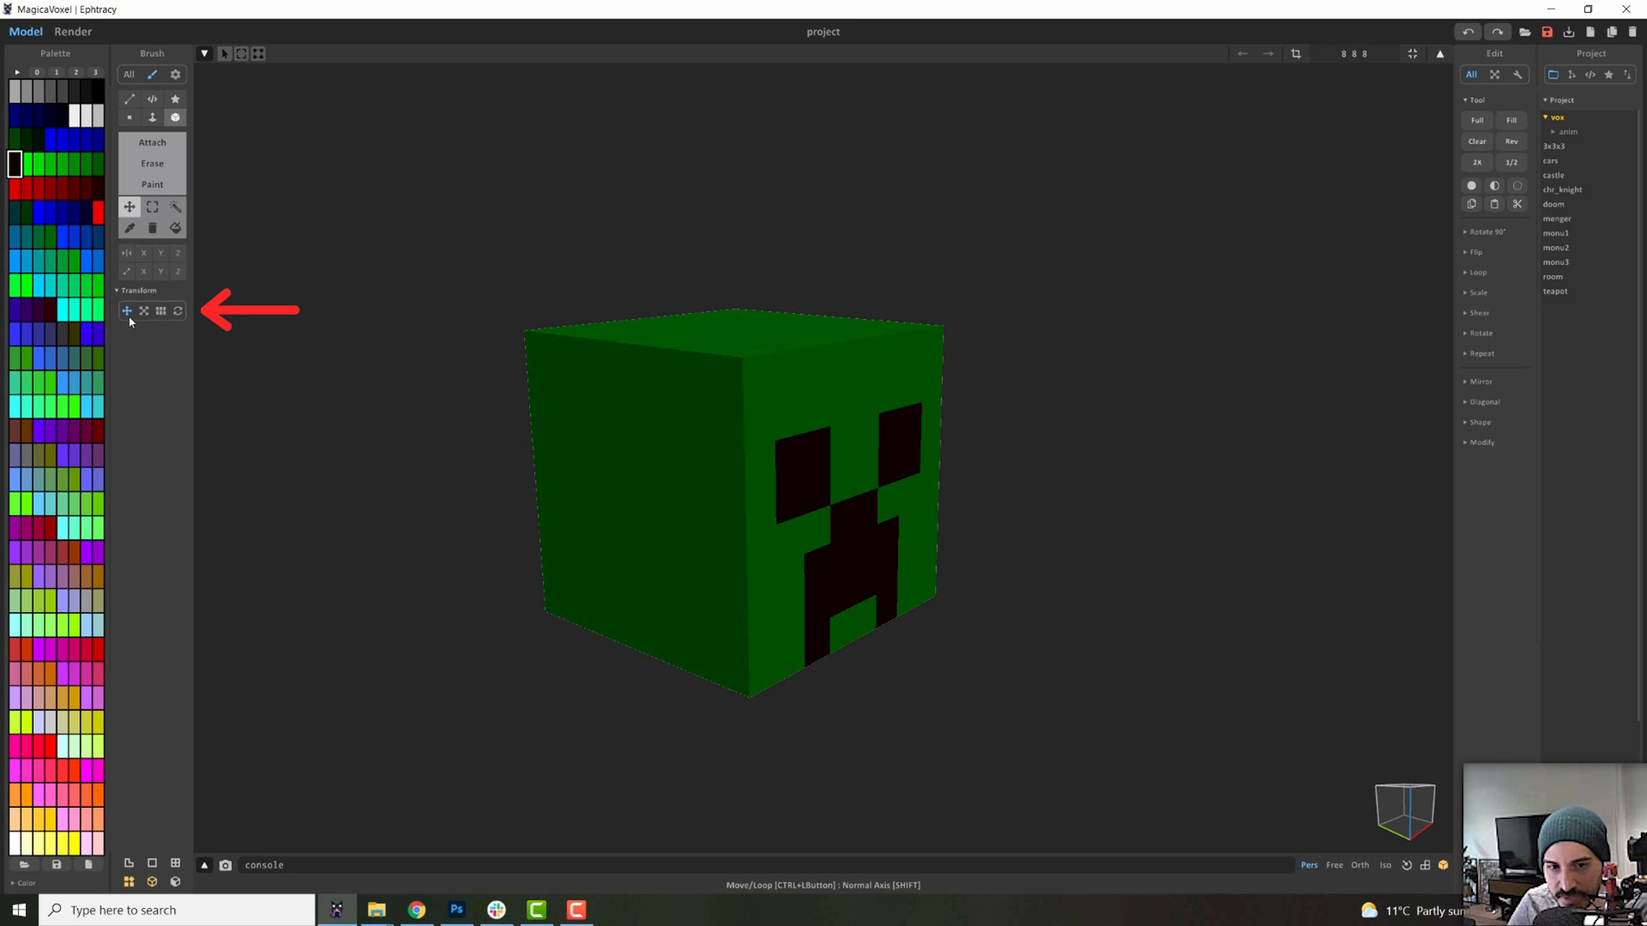
click(584, 397)
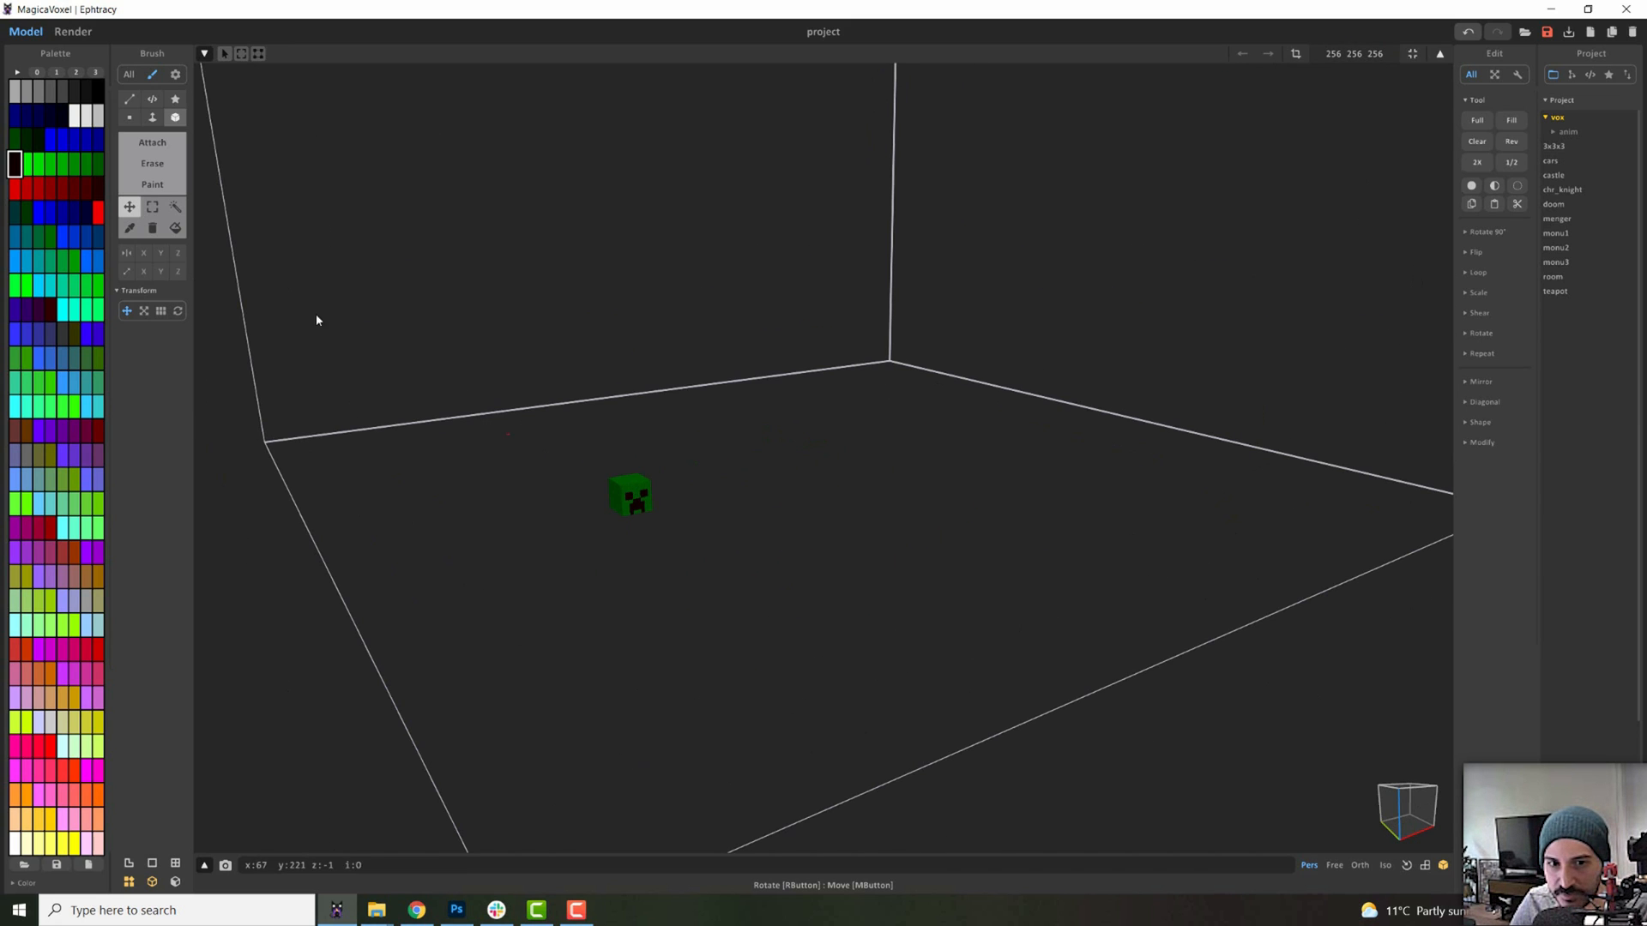
mouse_move(622, 523)
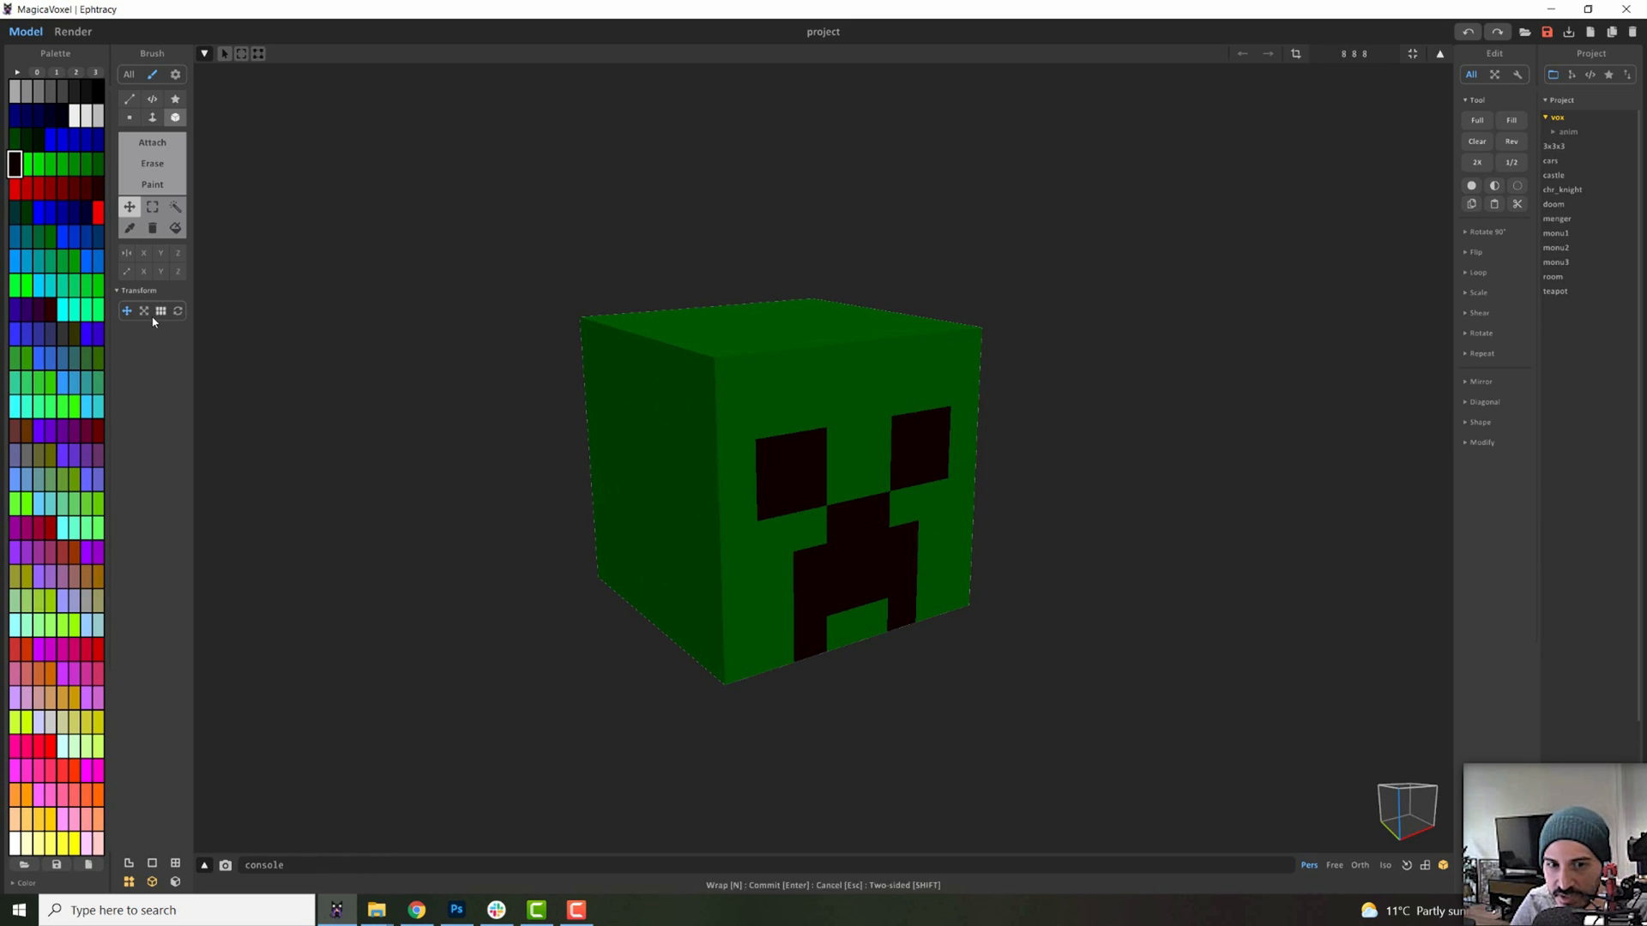
Enlarge the volume to 150×150×150 and select the Move transform
click(144, 310)
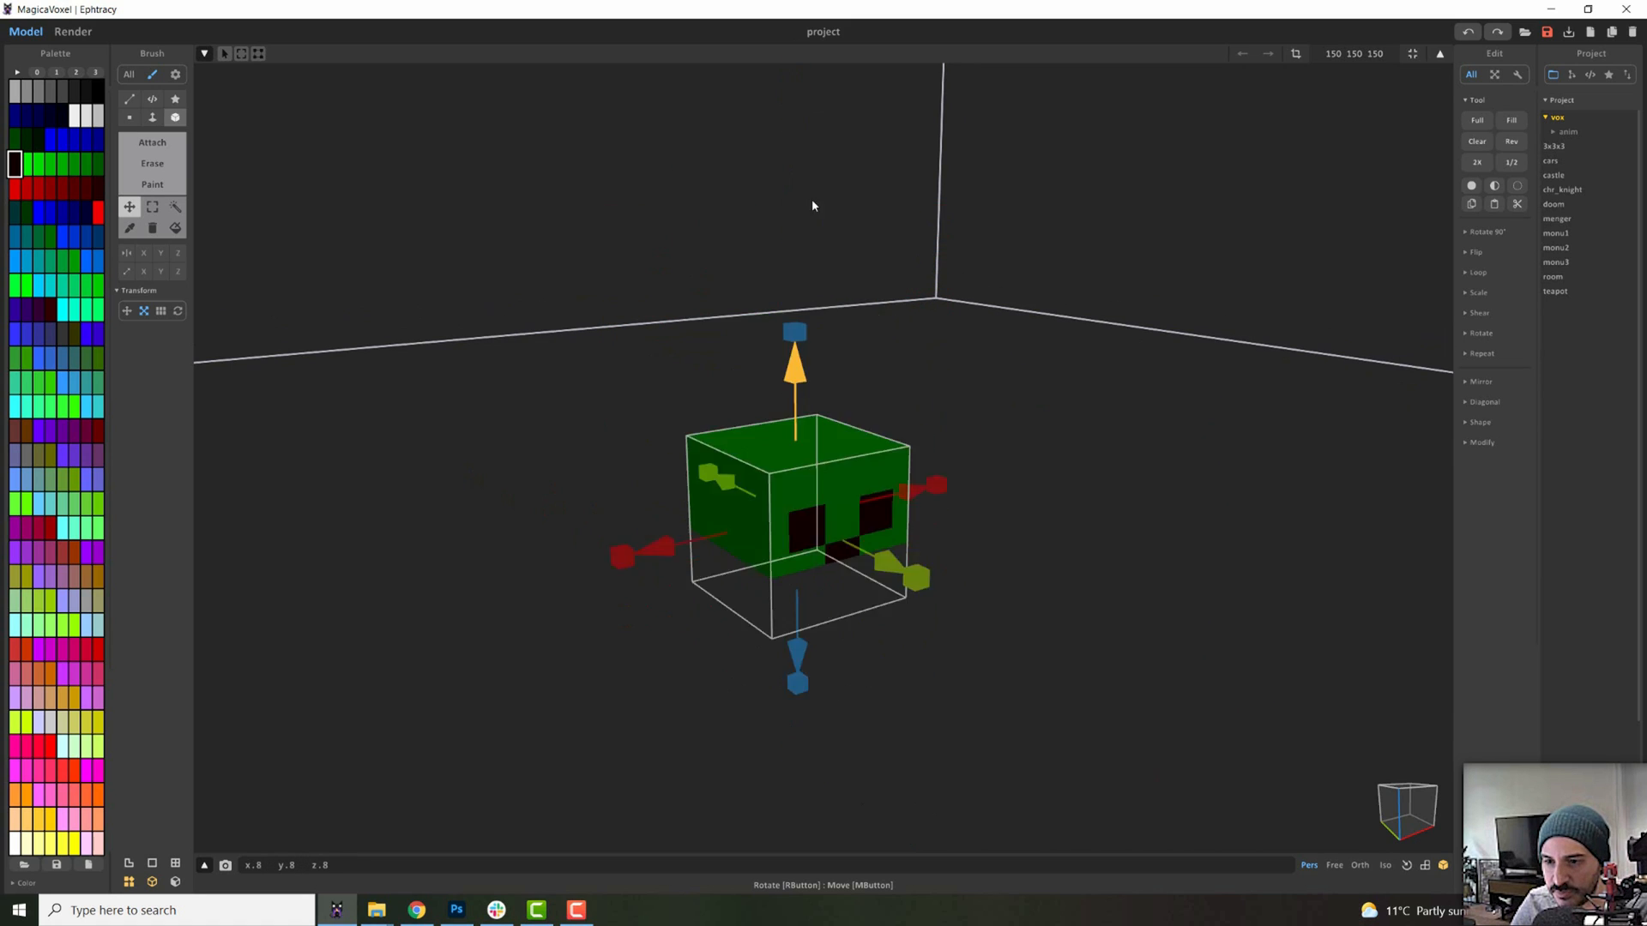
click(144, 310)
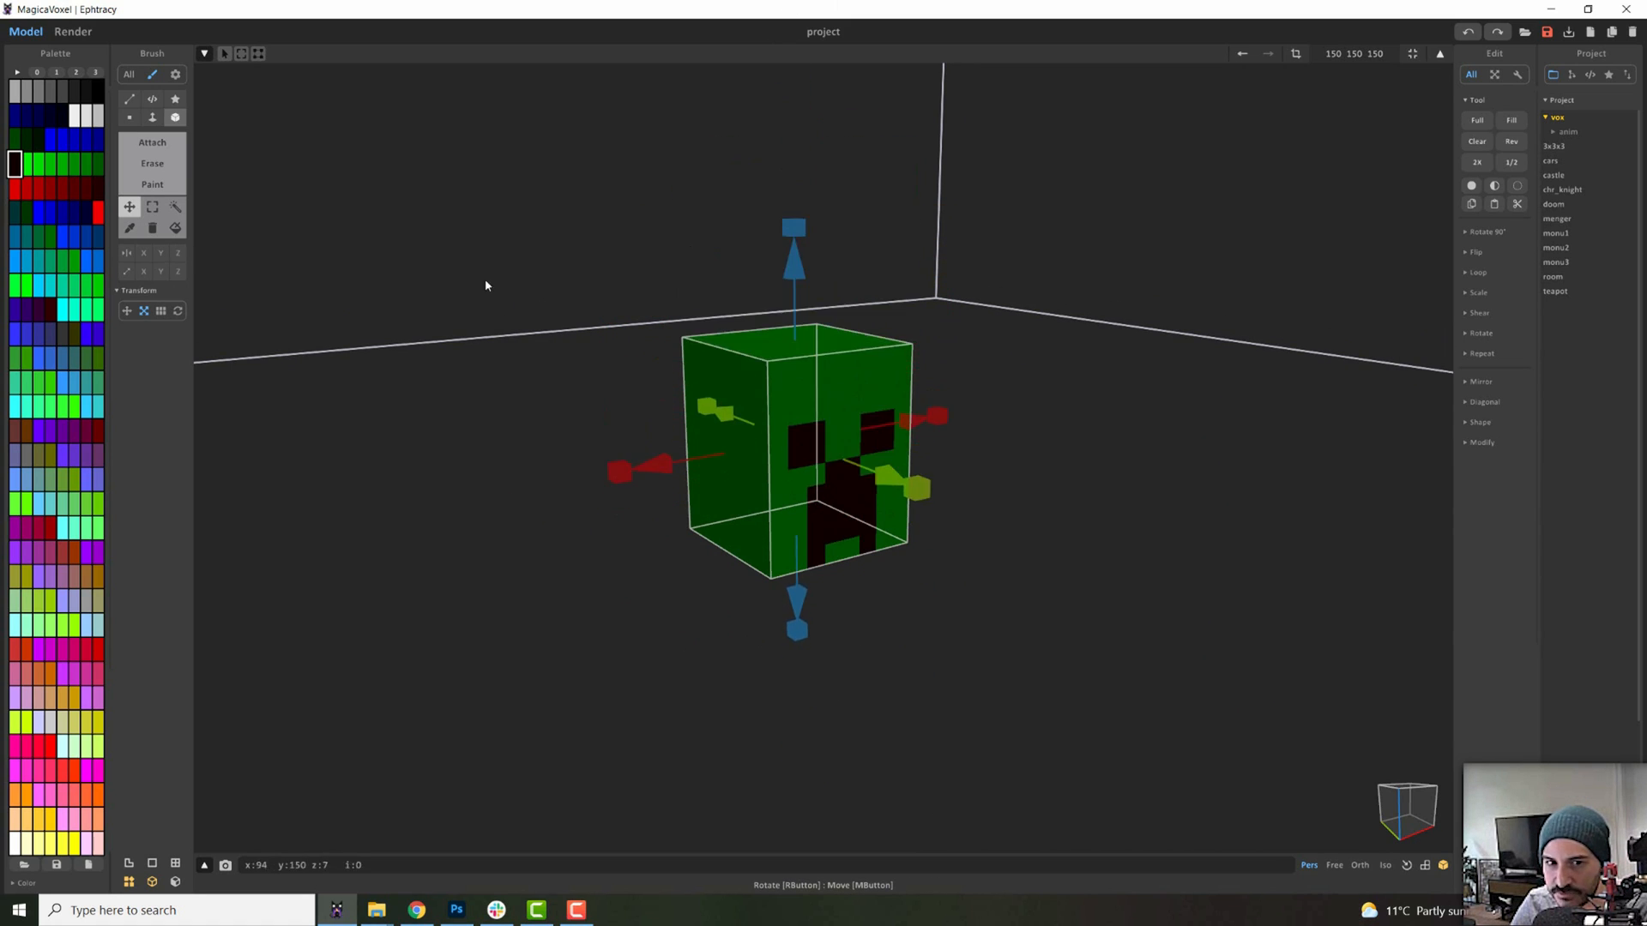
click(160, 310)
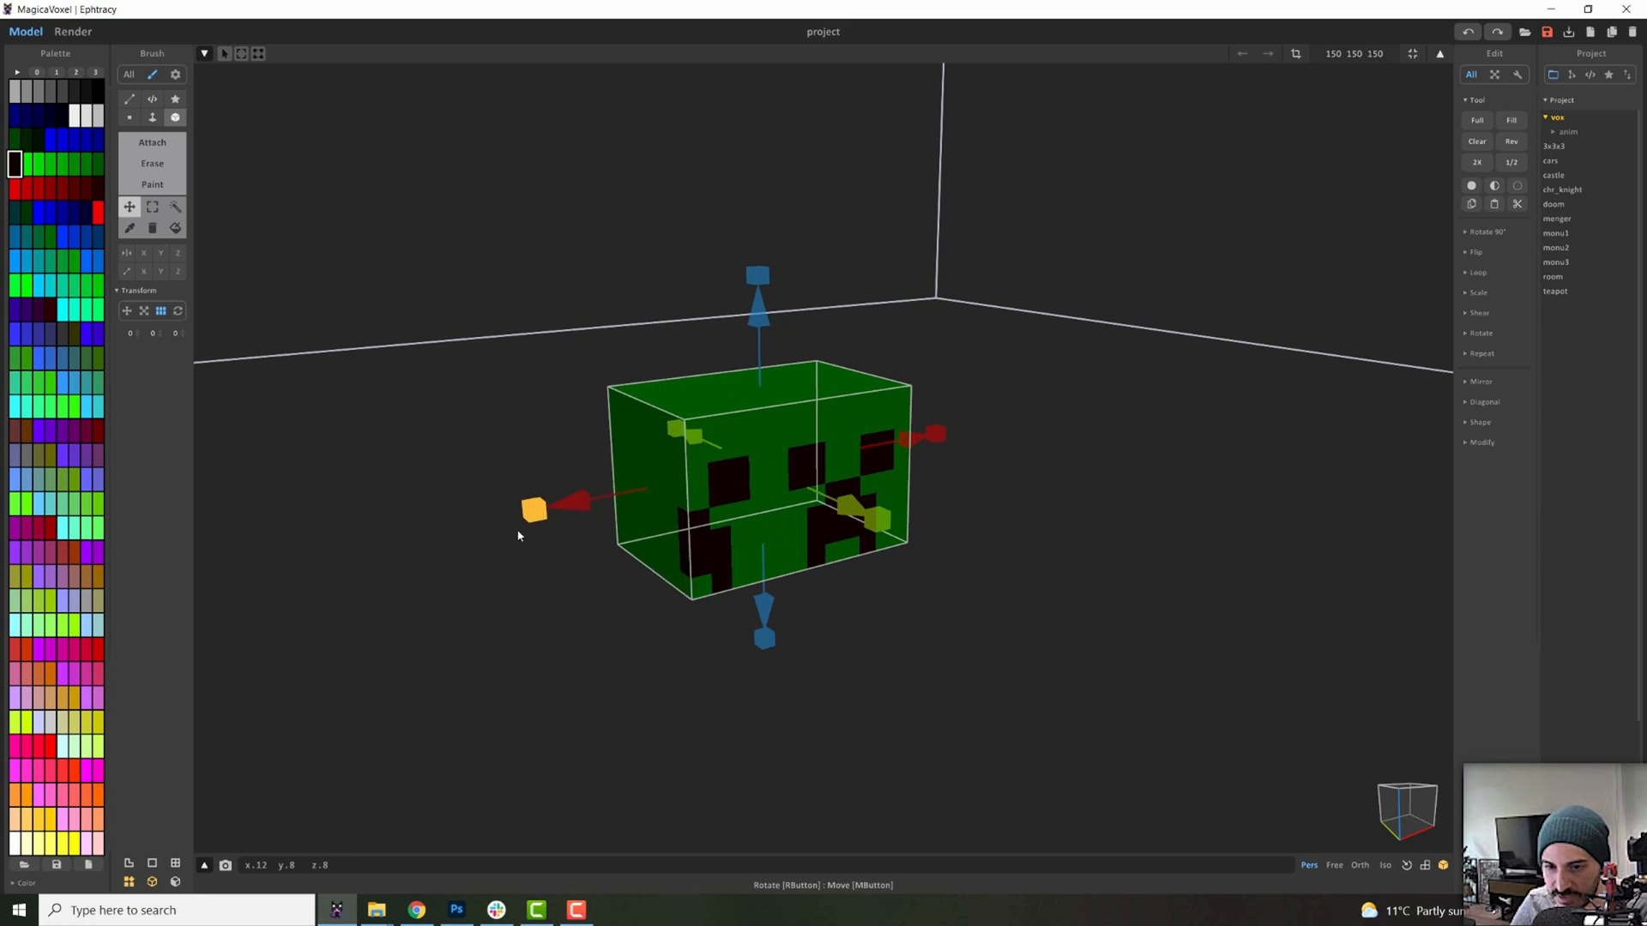
drag(533, 509, 210, 573)
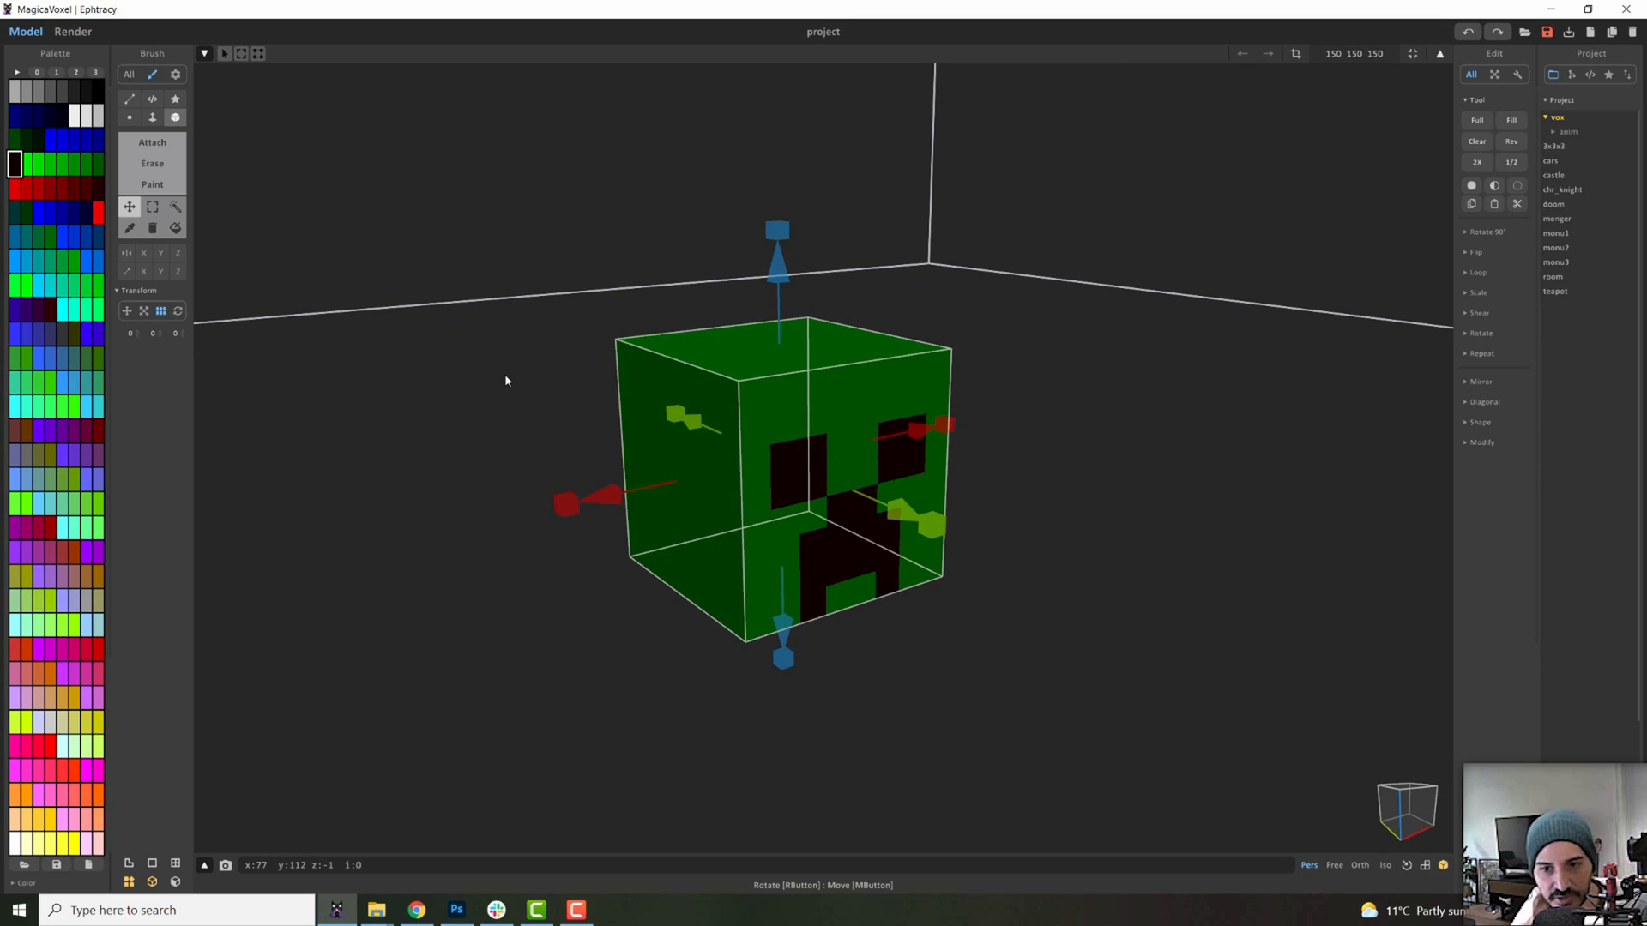
Switch to the Rotate transform and turn the creeper head around one axis
click(176, 311)
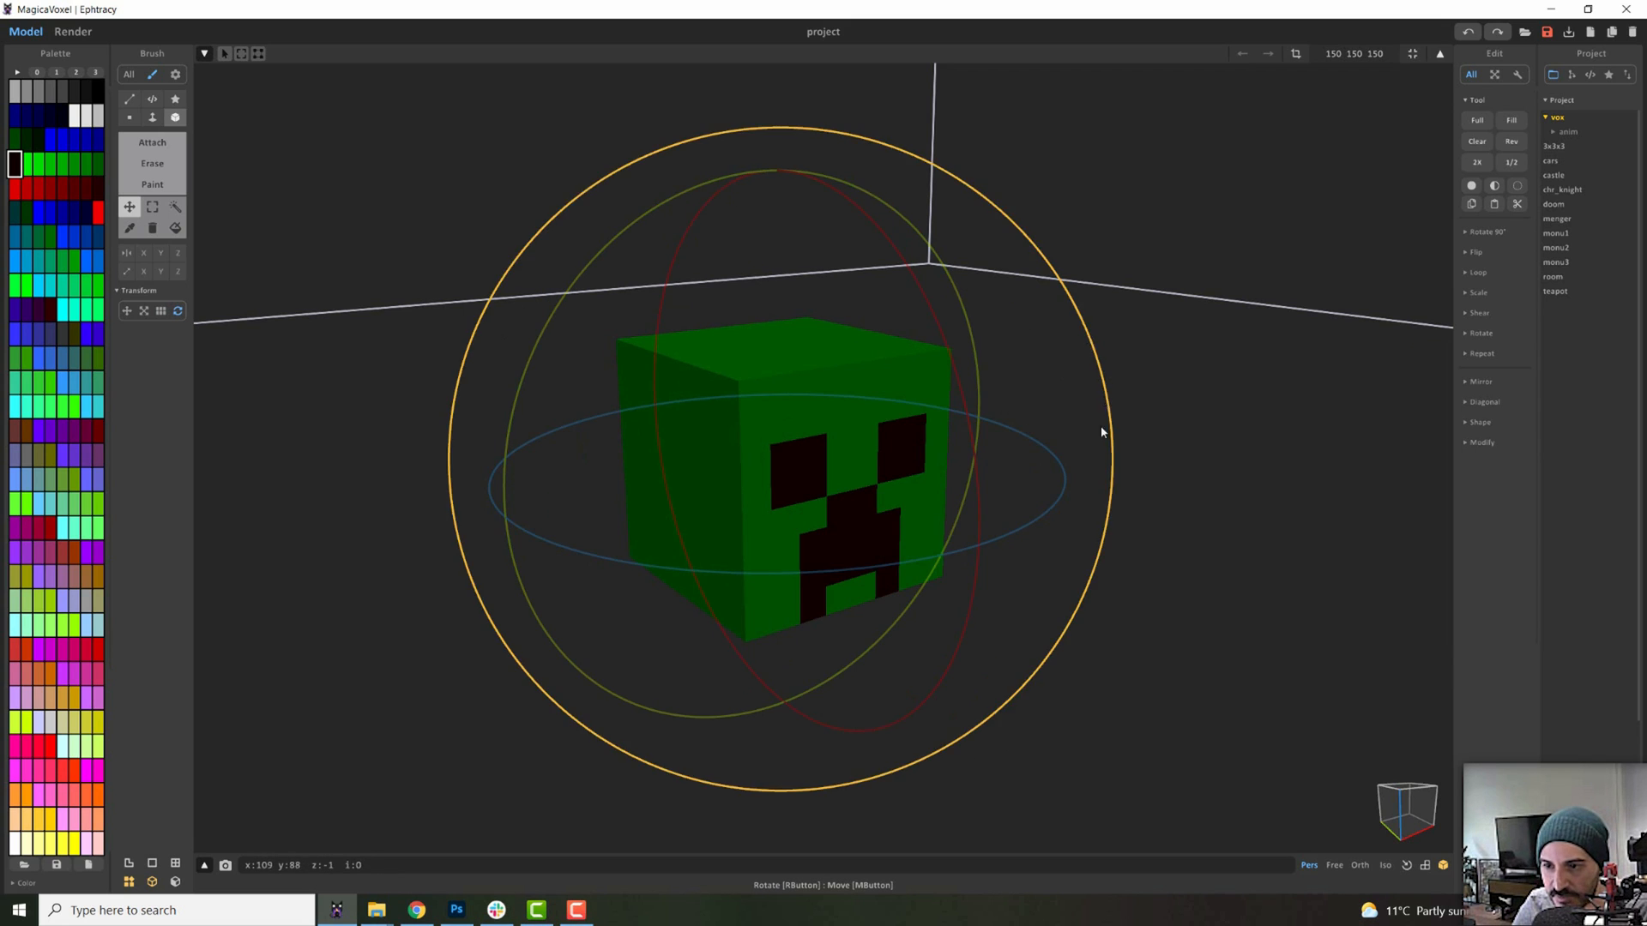
mouse_move(764, 235)
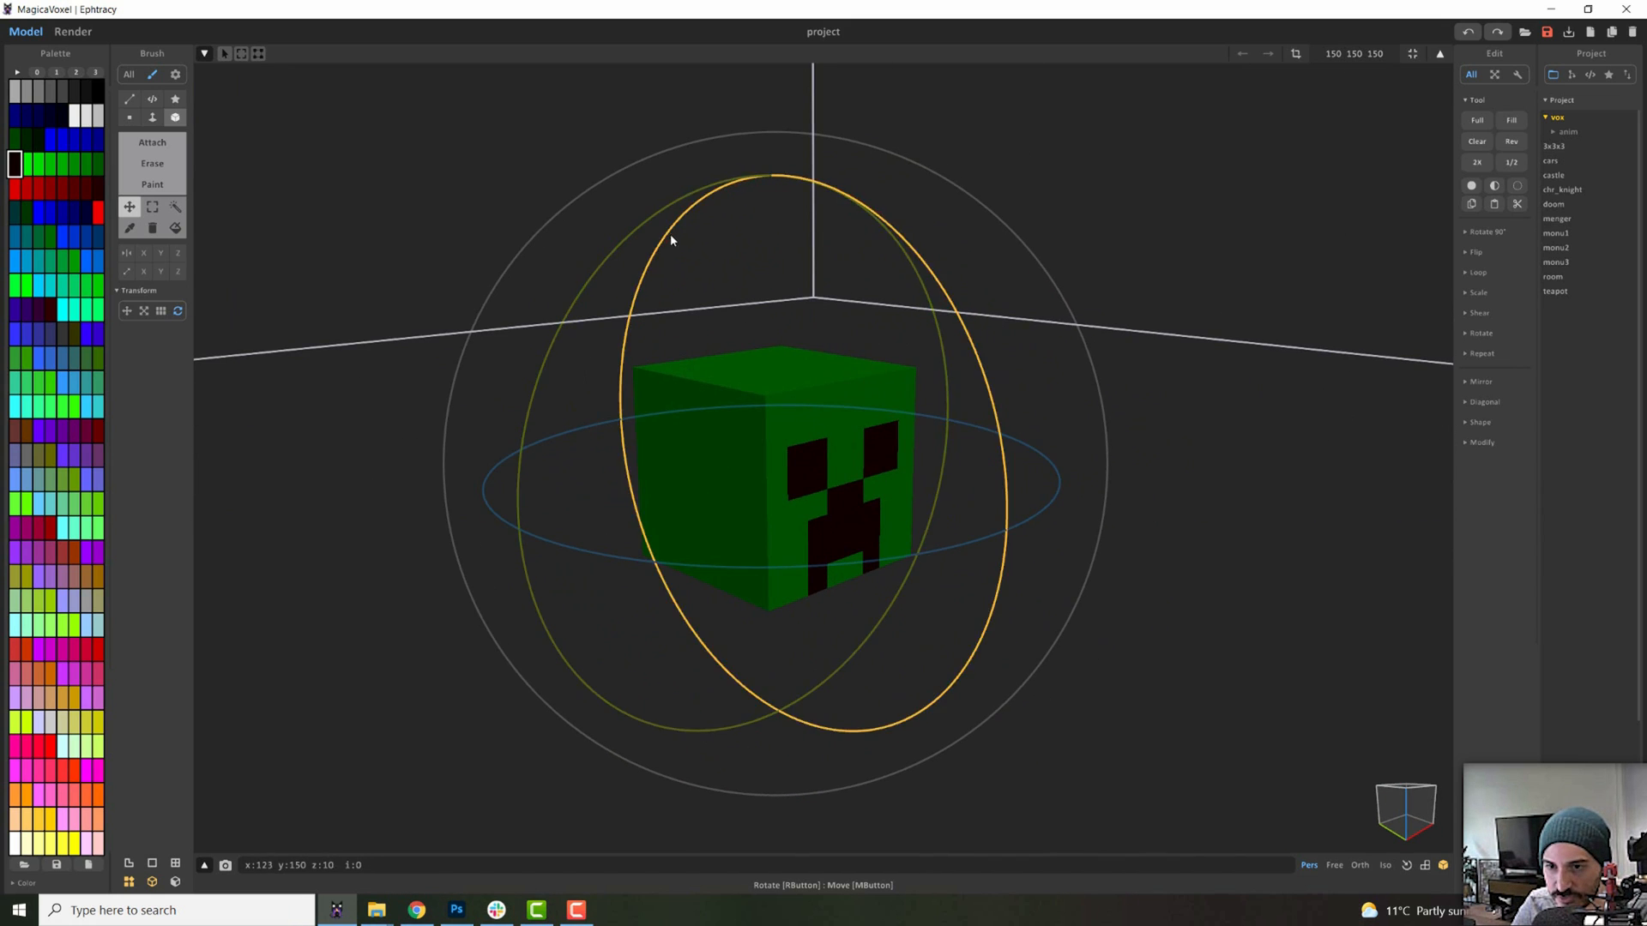
drag(669, 240, 688, 200)
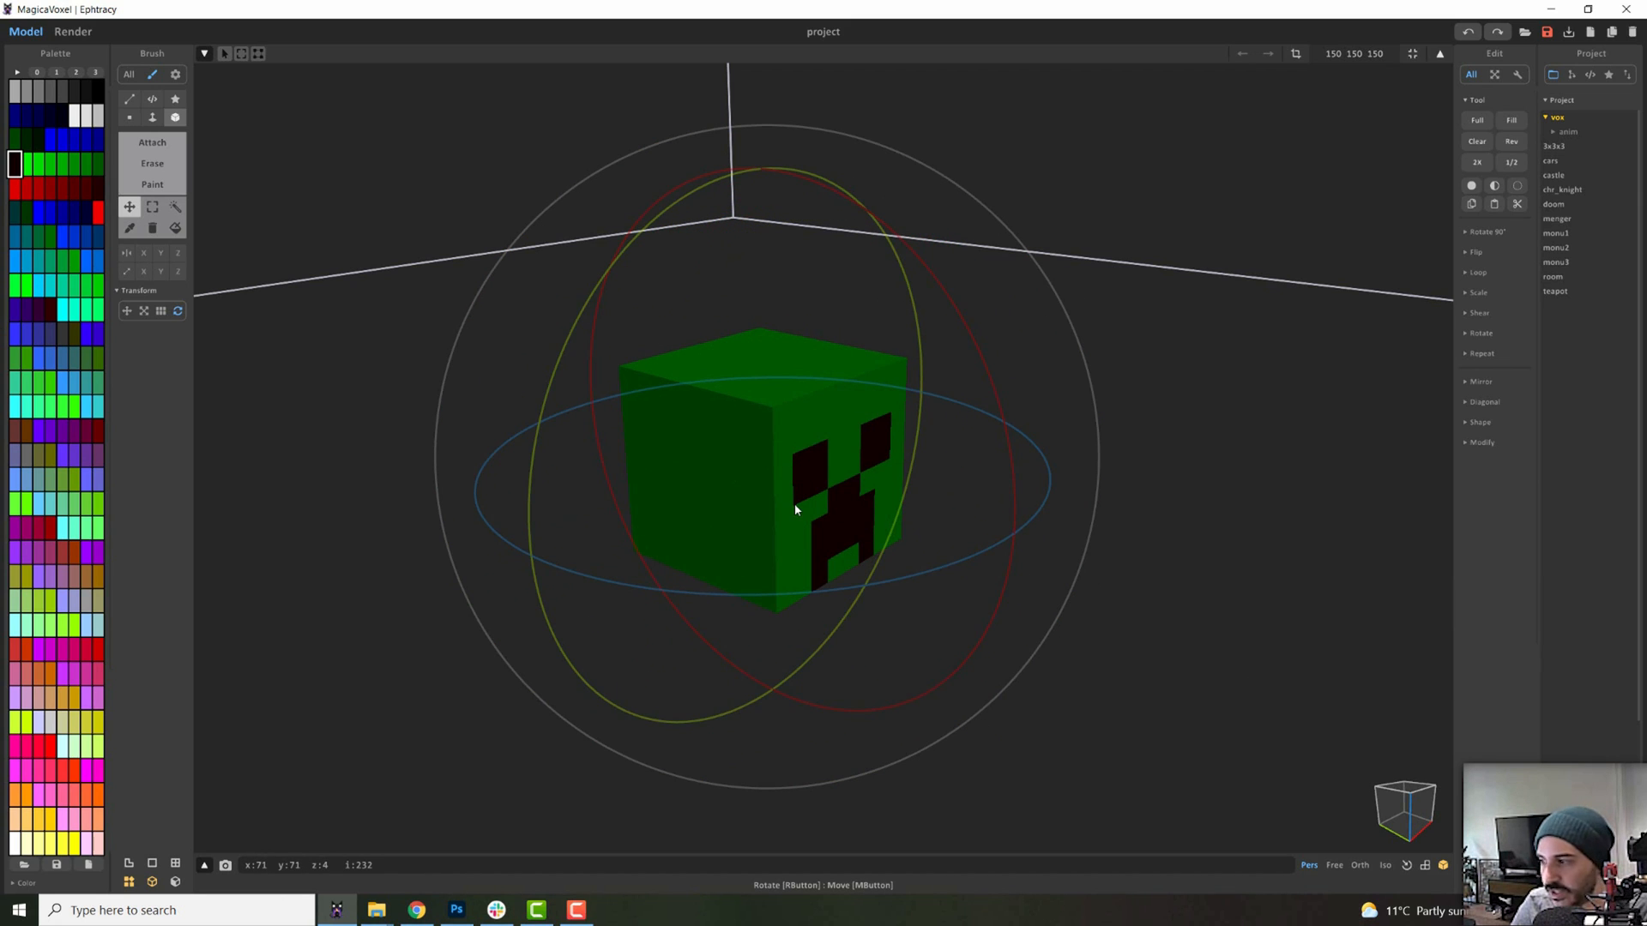
Marquee-select every voxel of the upright 8×8×8 creeper head
click(153, 207)
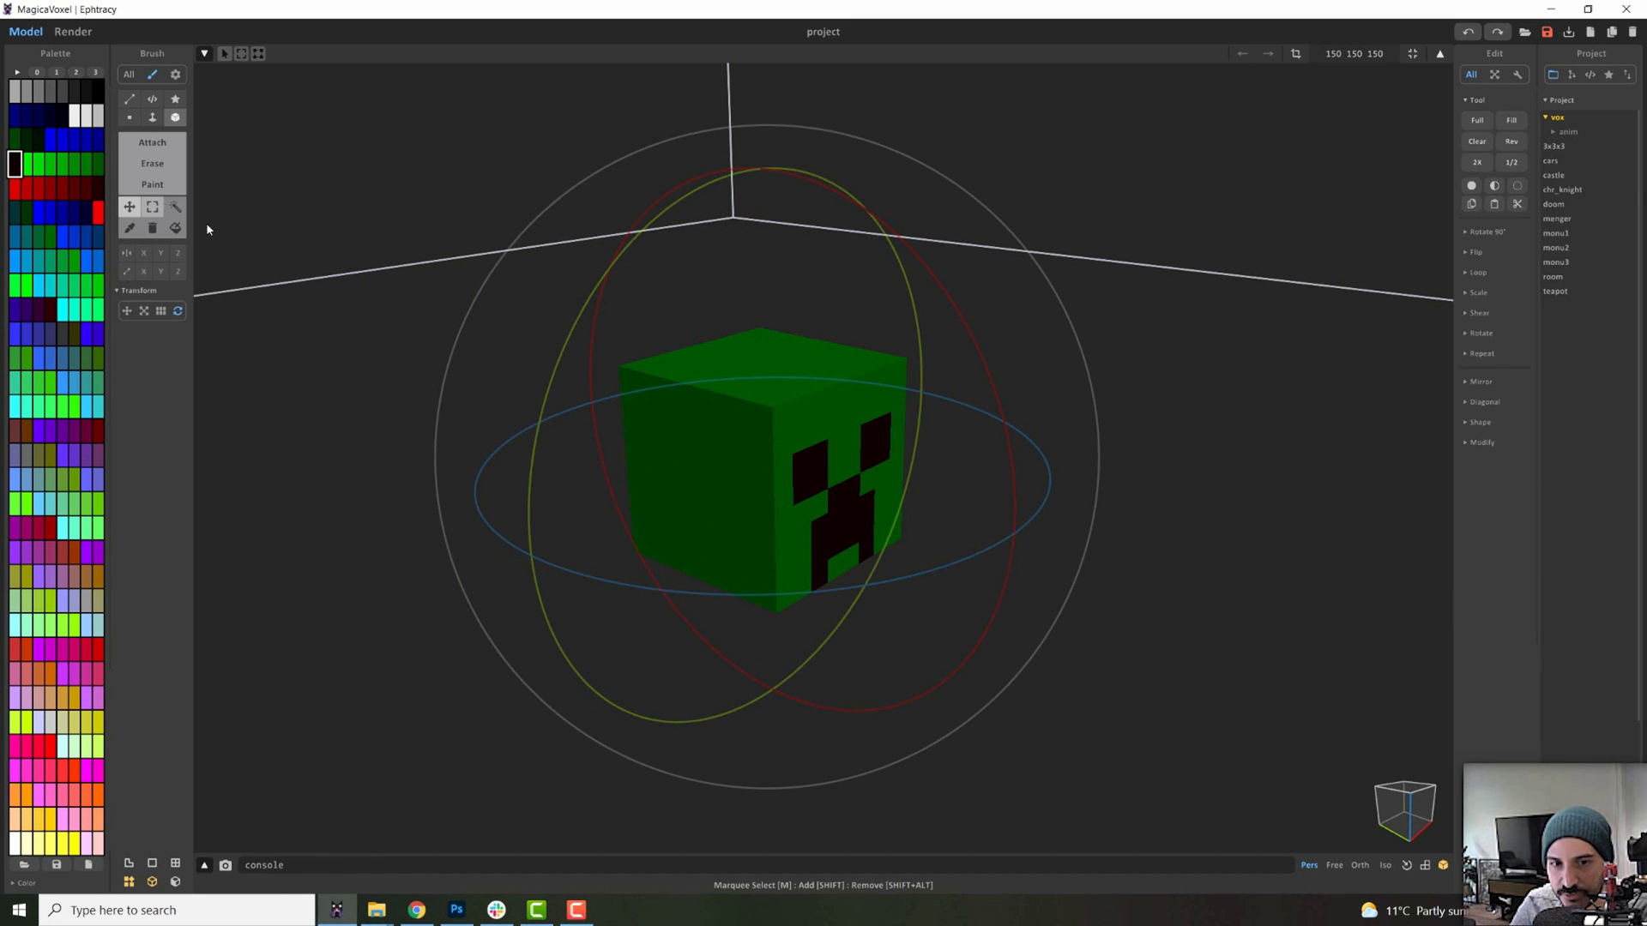
click(151, 206)
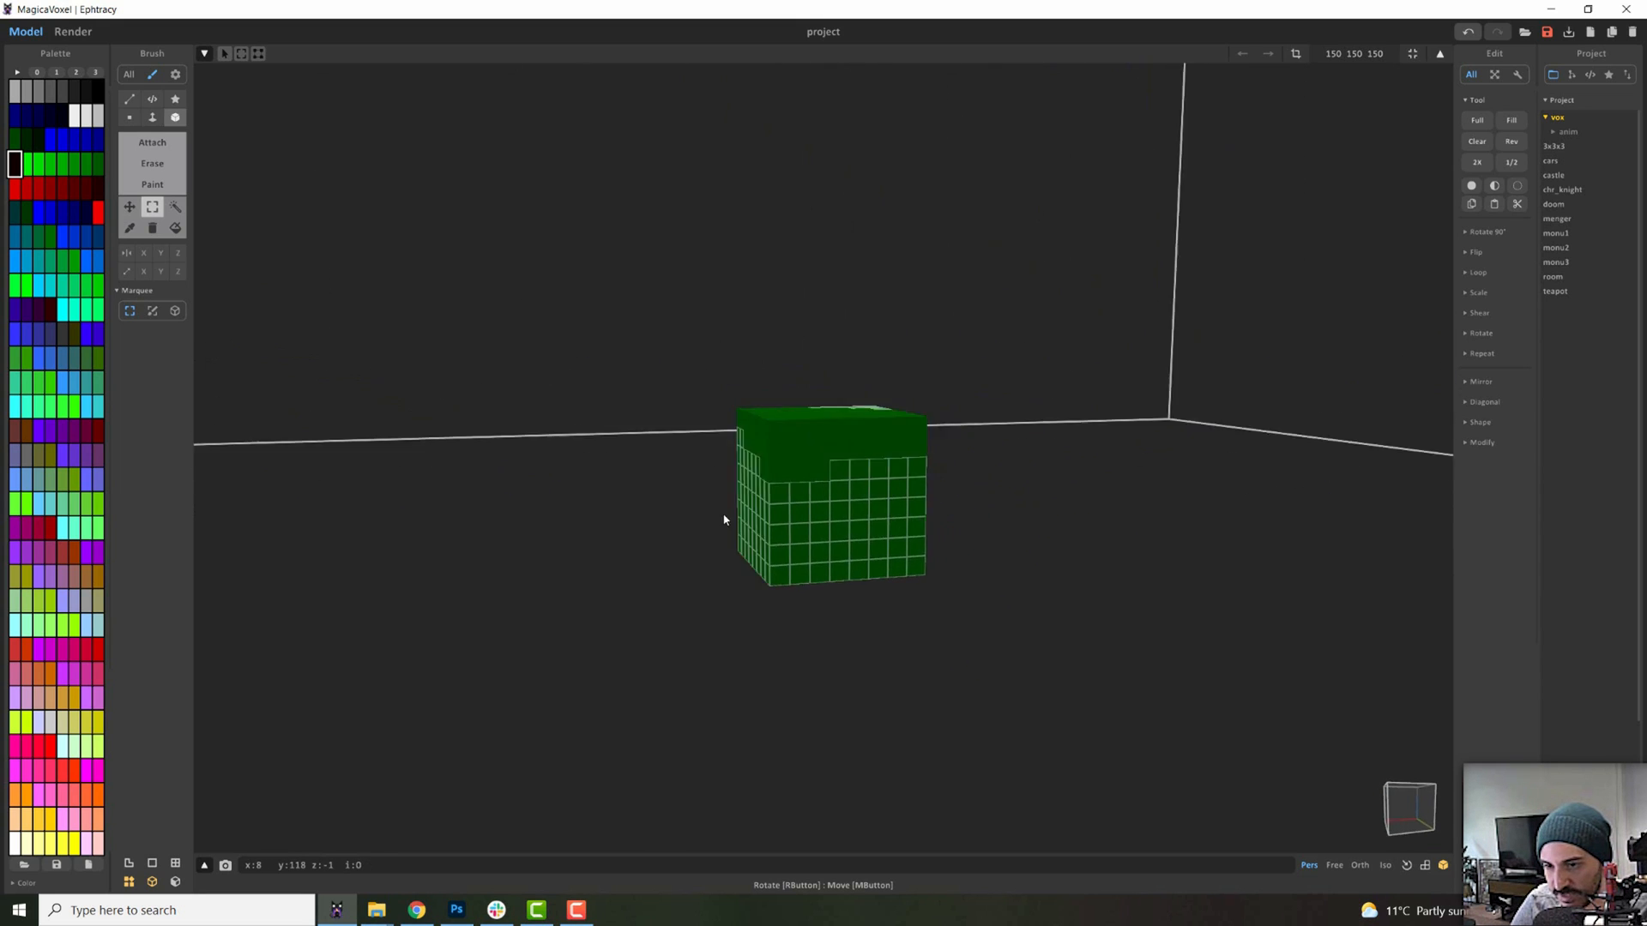
click(1384, 864)
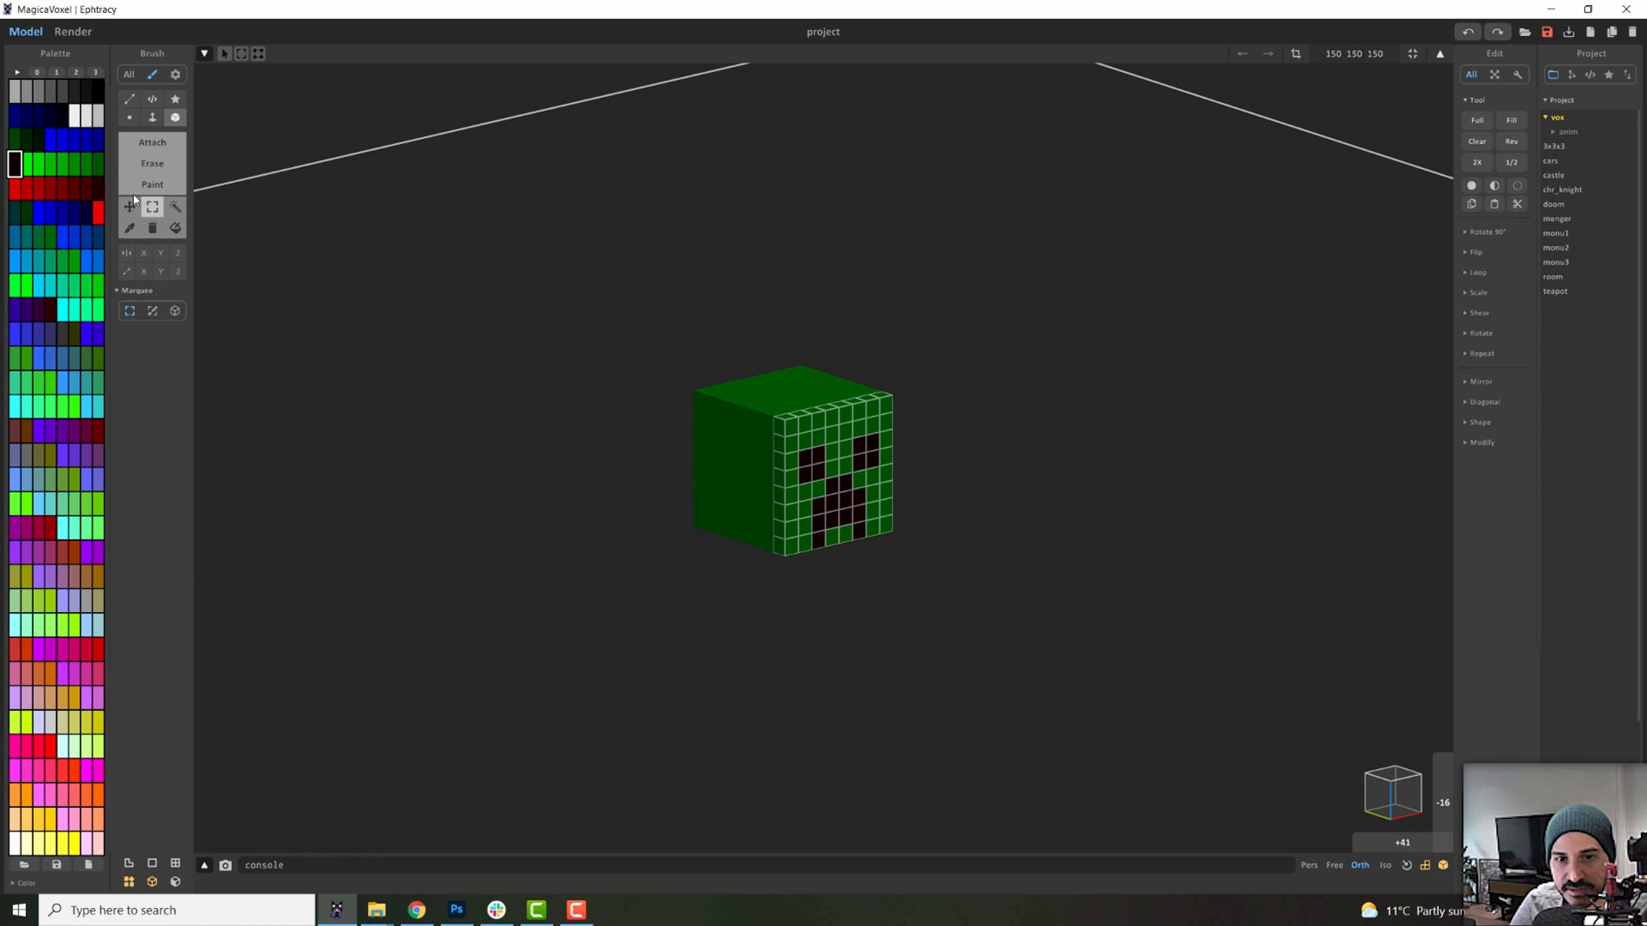
scroll(up, 3)
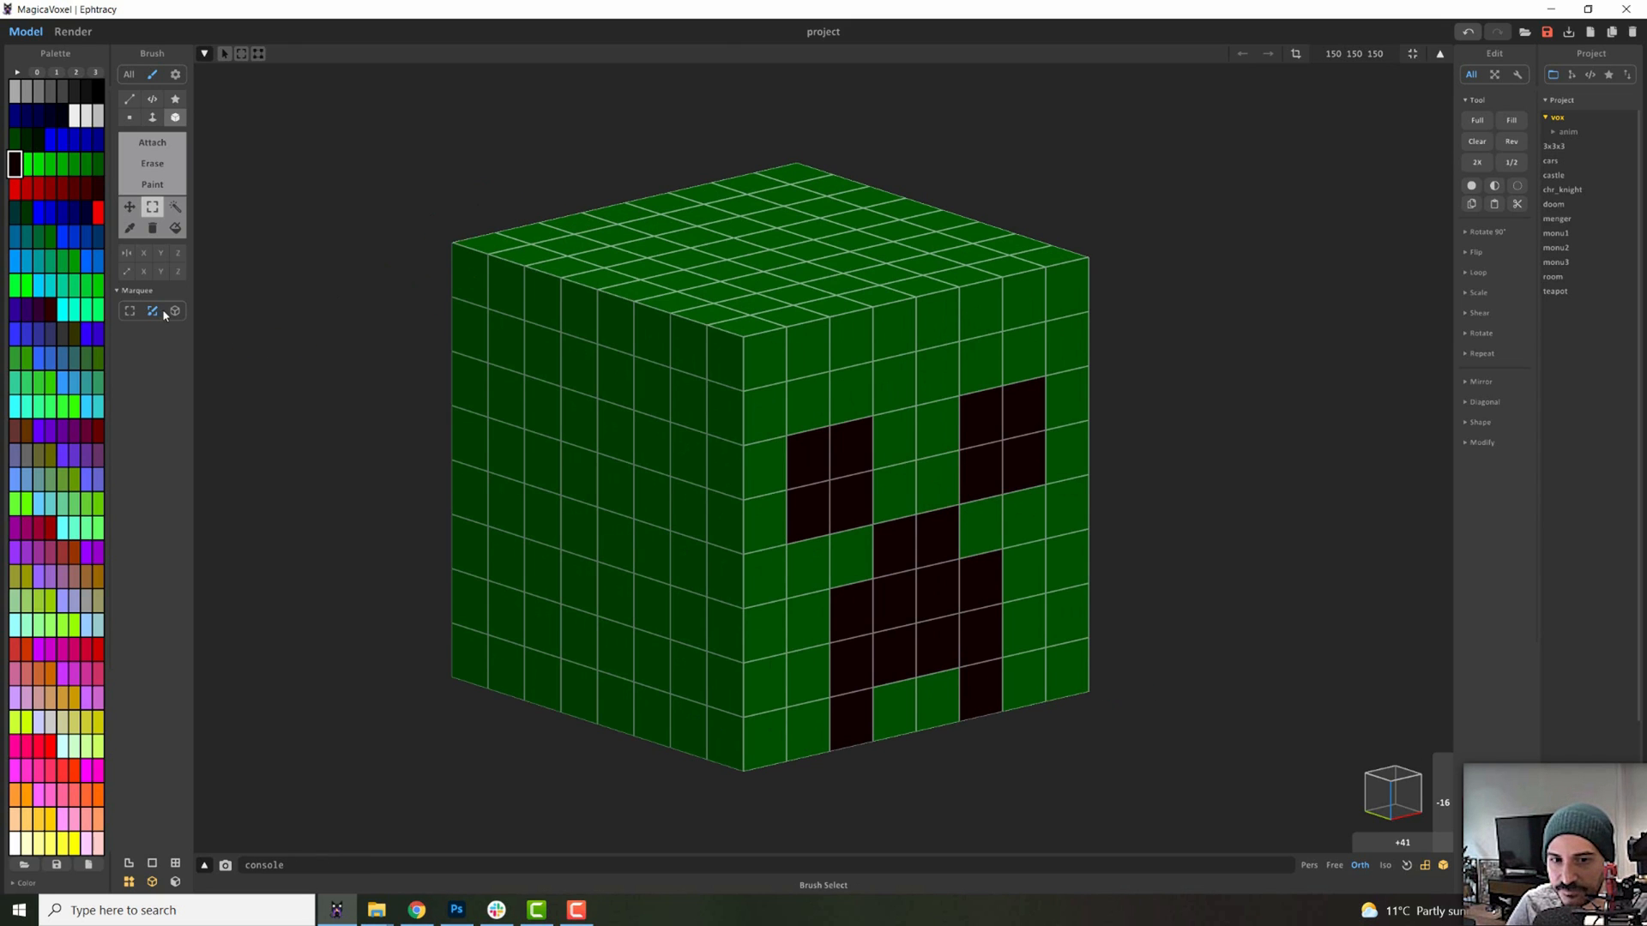
Box-select both 2×2 black eyes on the creeper face
click(174, 311)
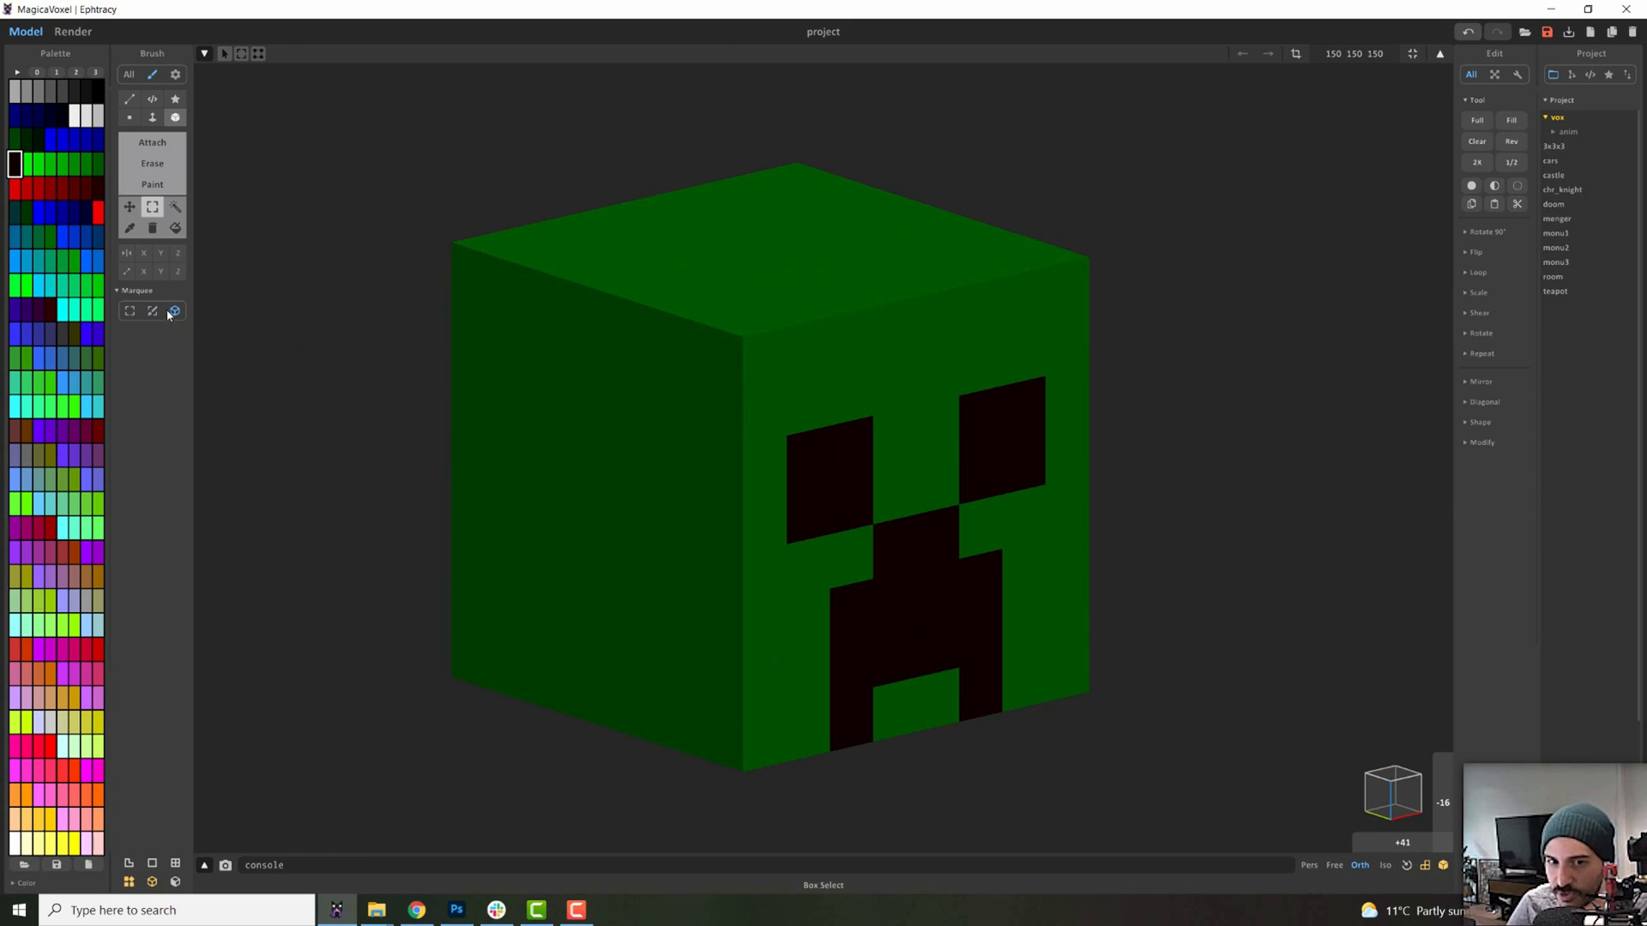
mouse_move(231, 345)
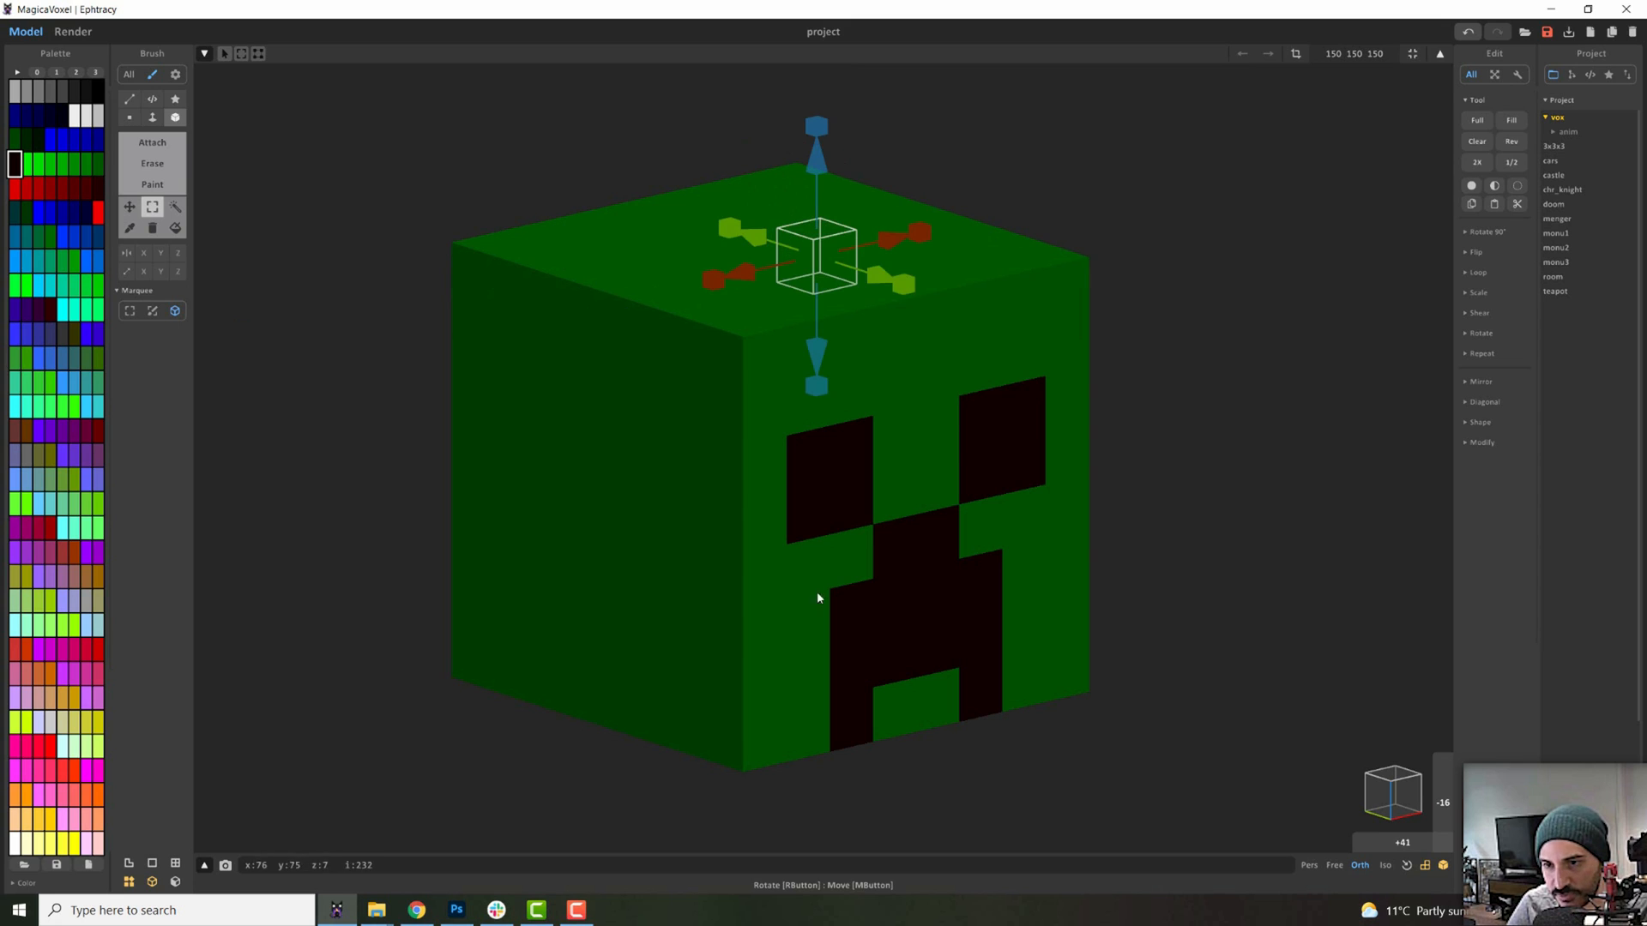
mouse_move(732, 286)
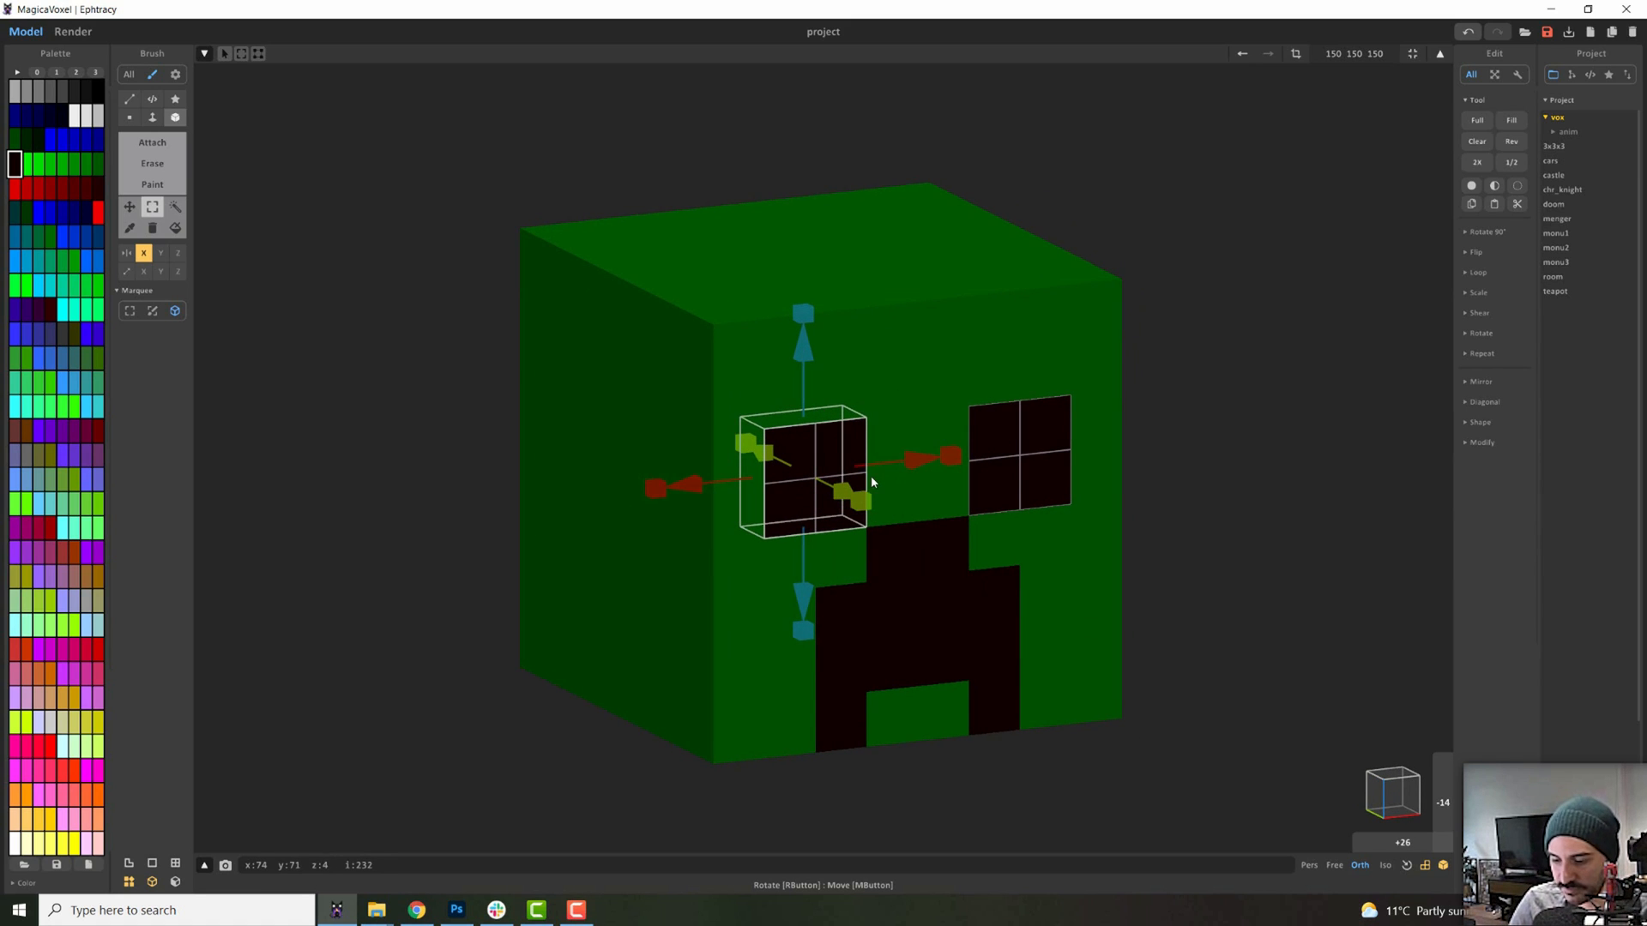
click(817, 491)
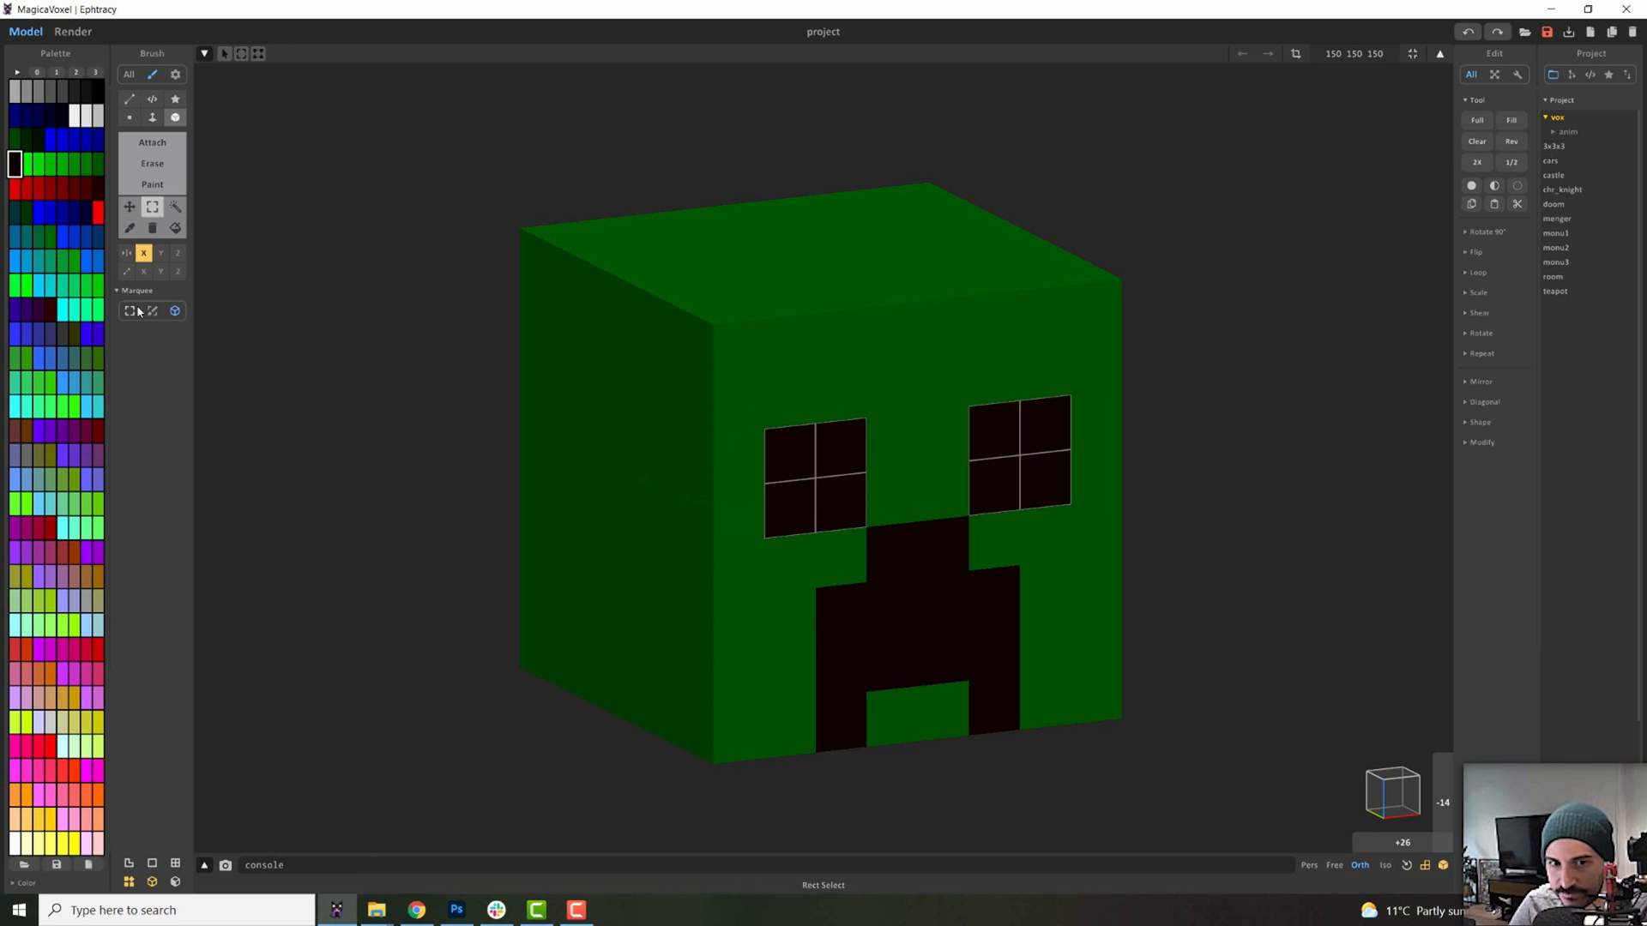
Switch to the Region select tool with 4-neighbour search
click(174, 207)
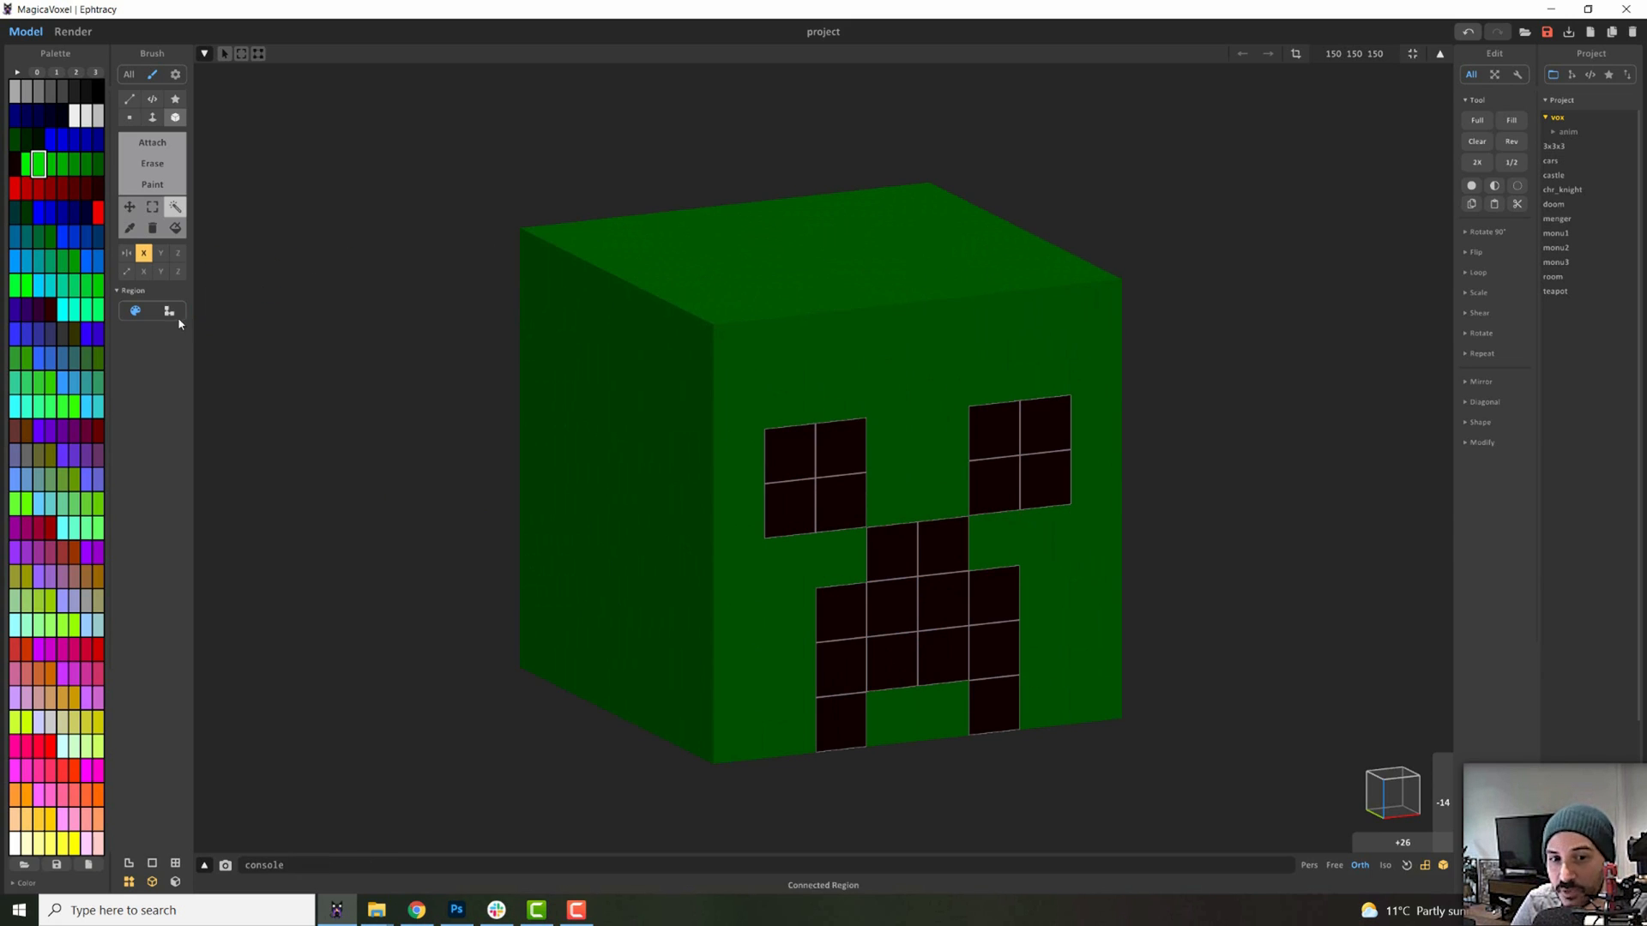
click(168, 310)
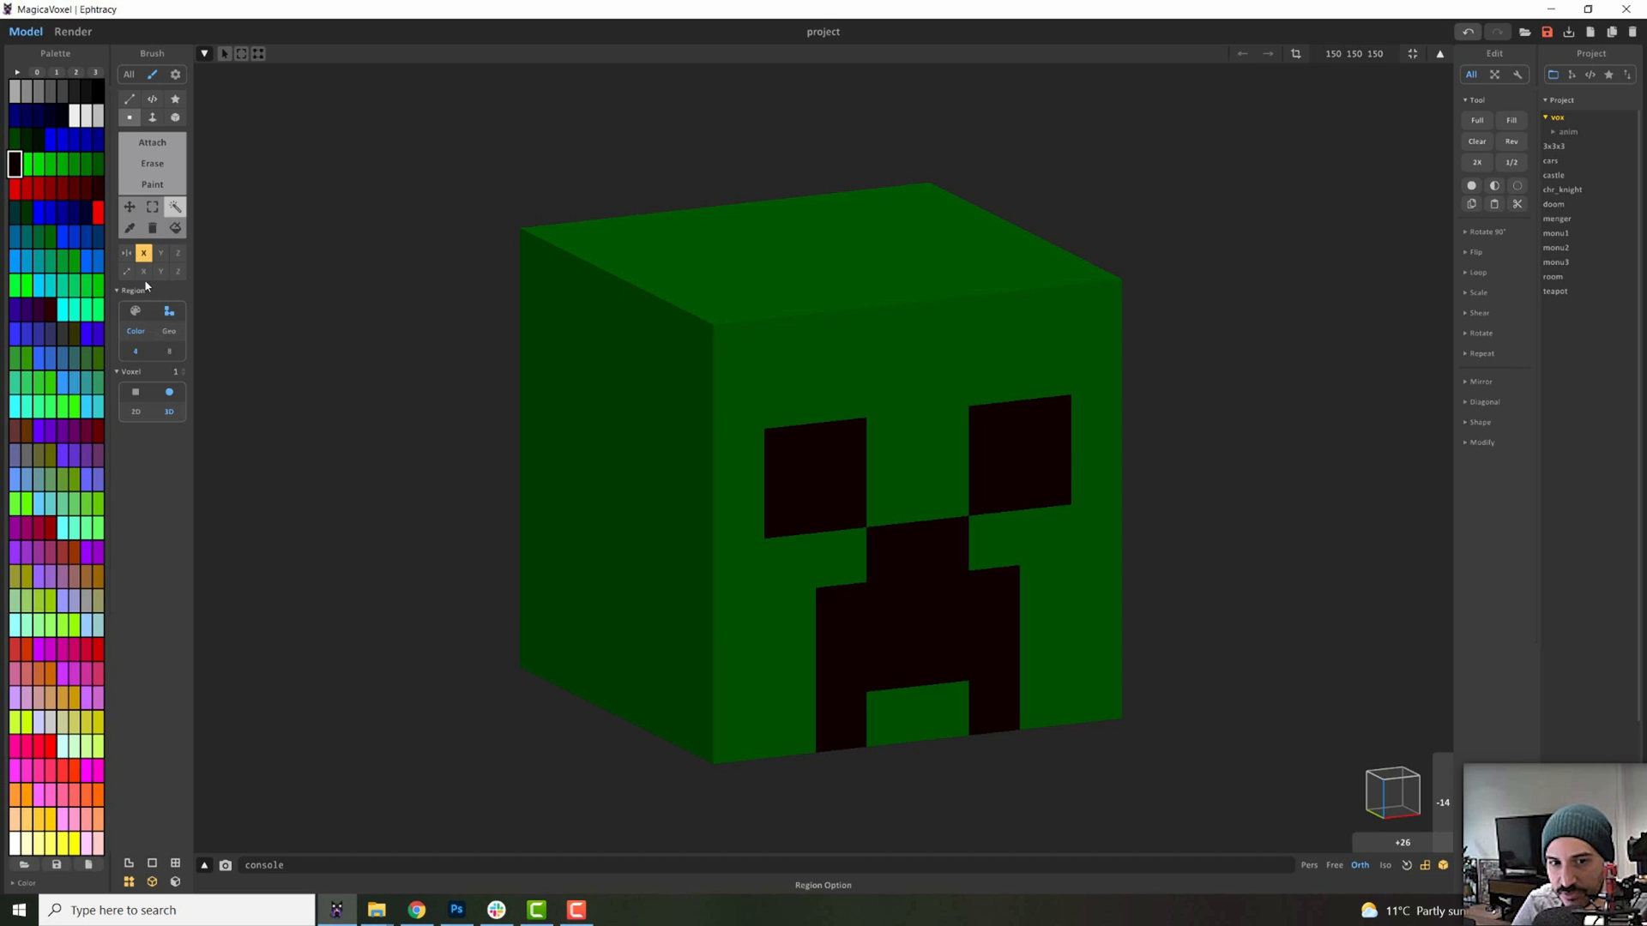
mouse_move(155, 286)
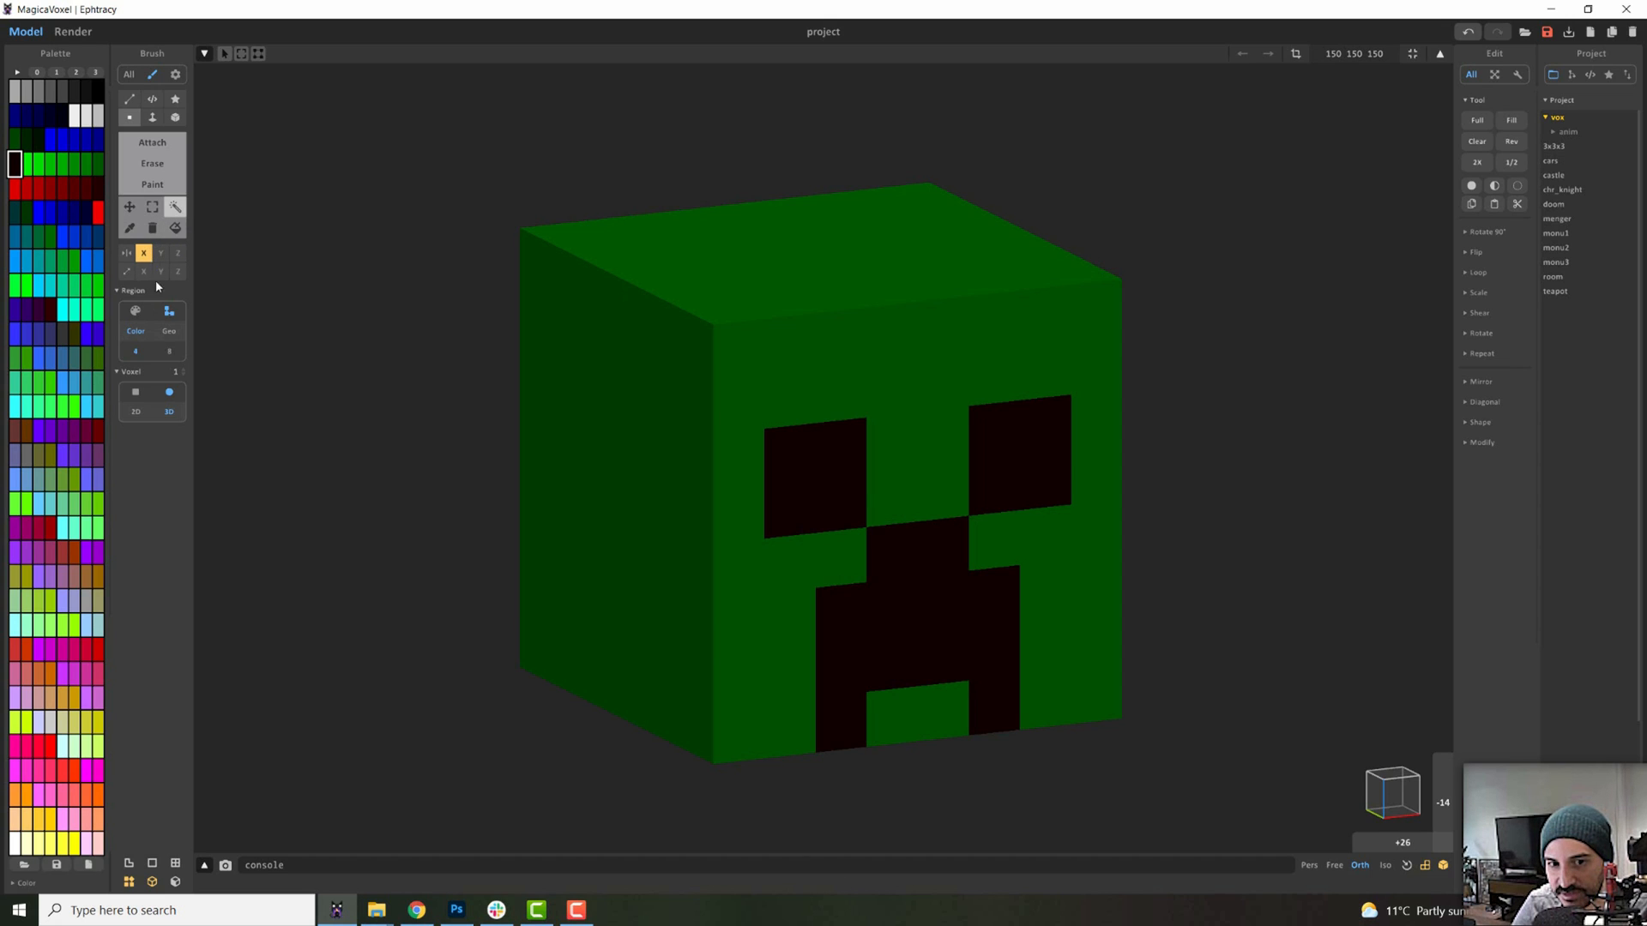
click(135, 351)
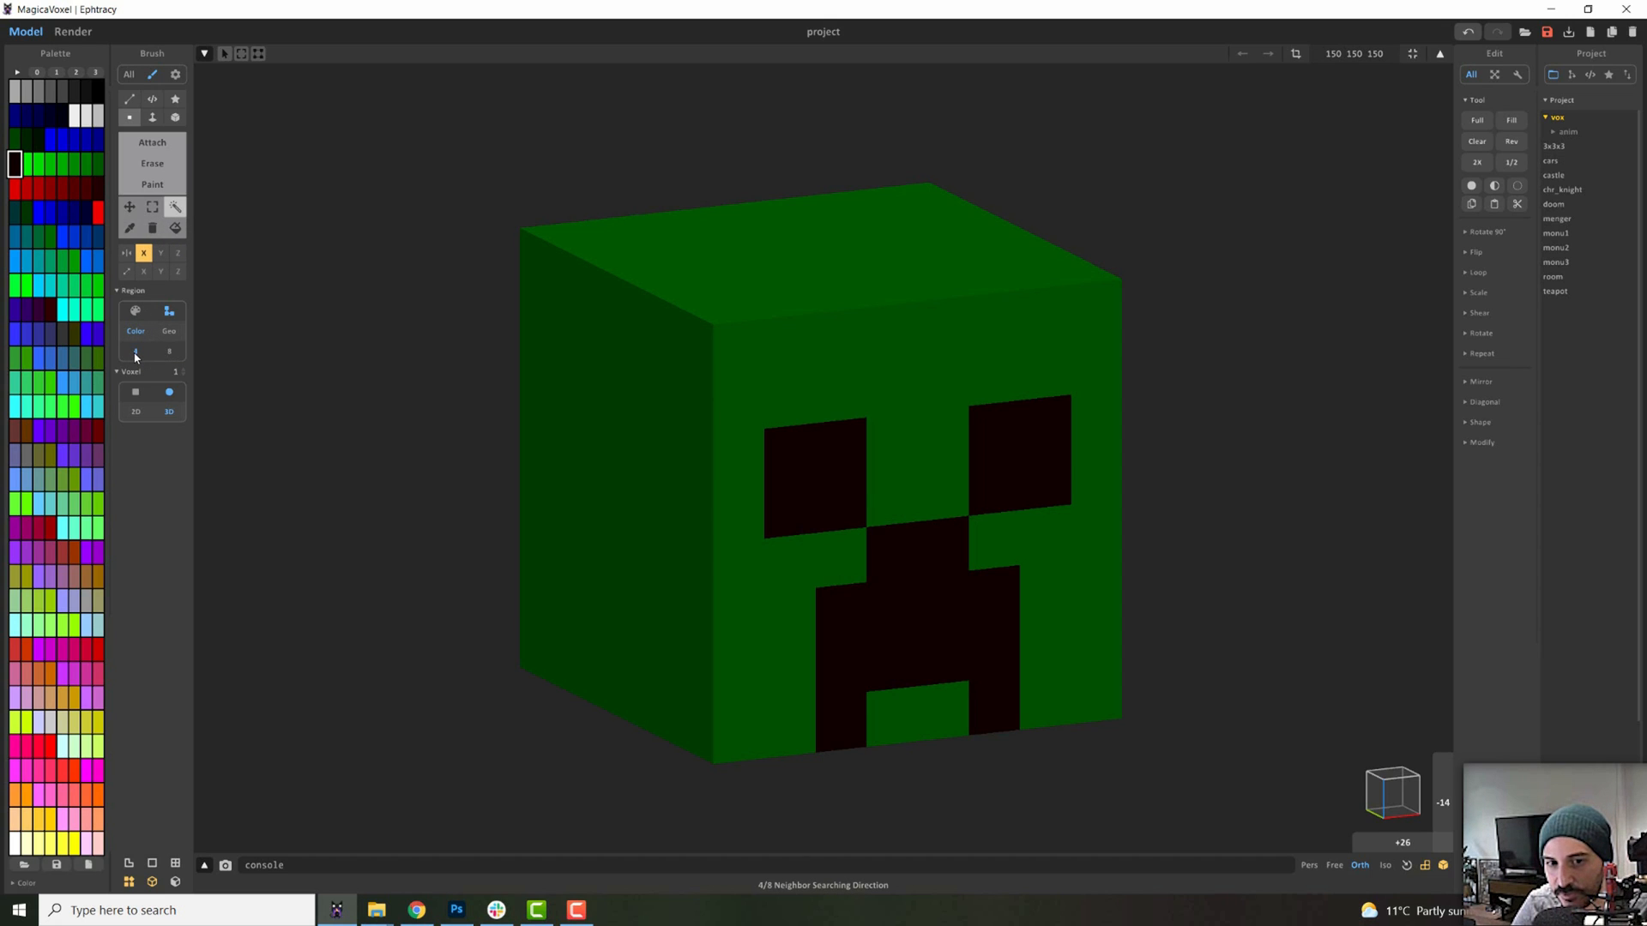
click(738, 407)
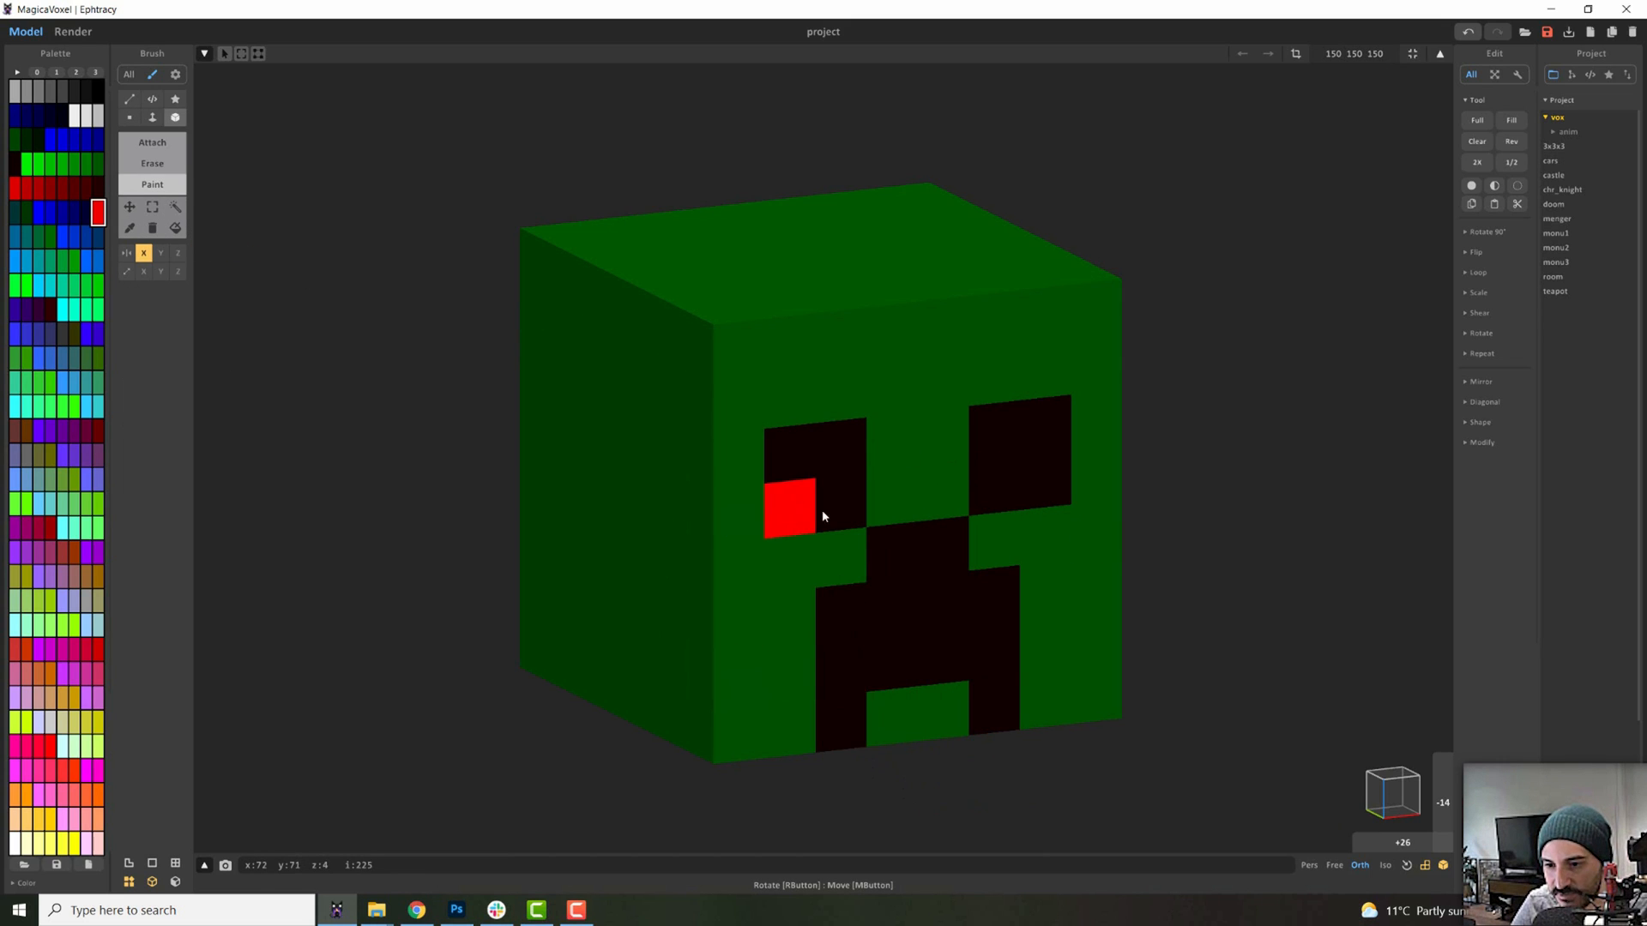
Region-select the connected black eye and mouth voxels of the face
click(838, 505)
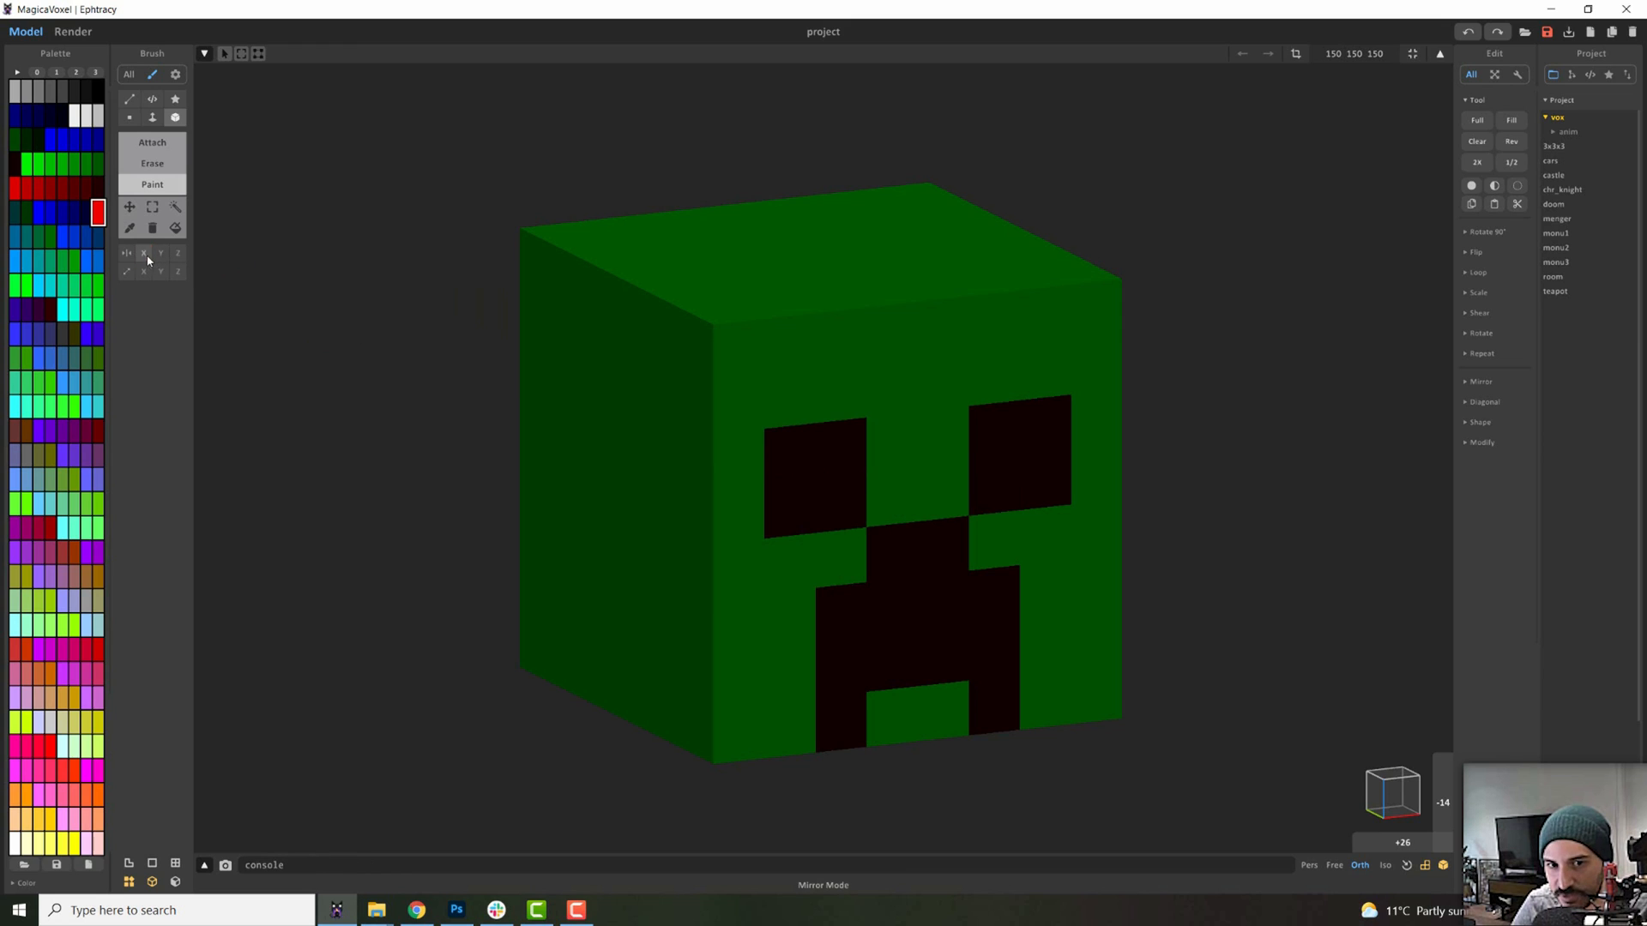
click(834, 502)
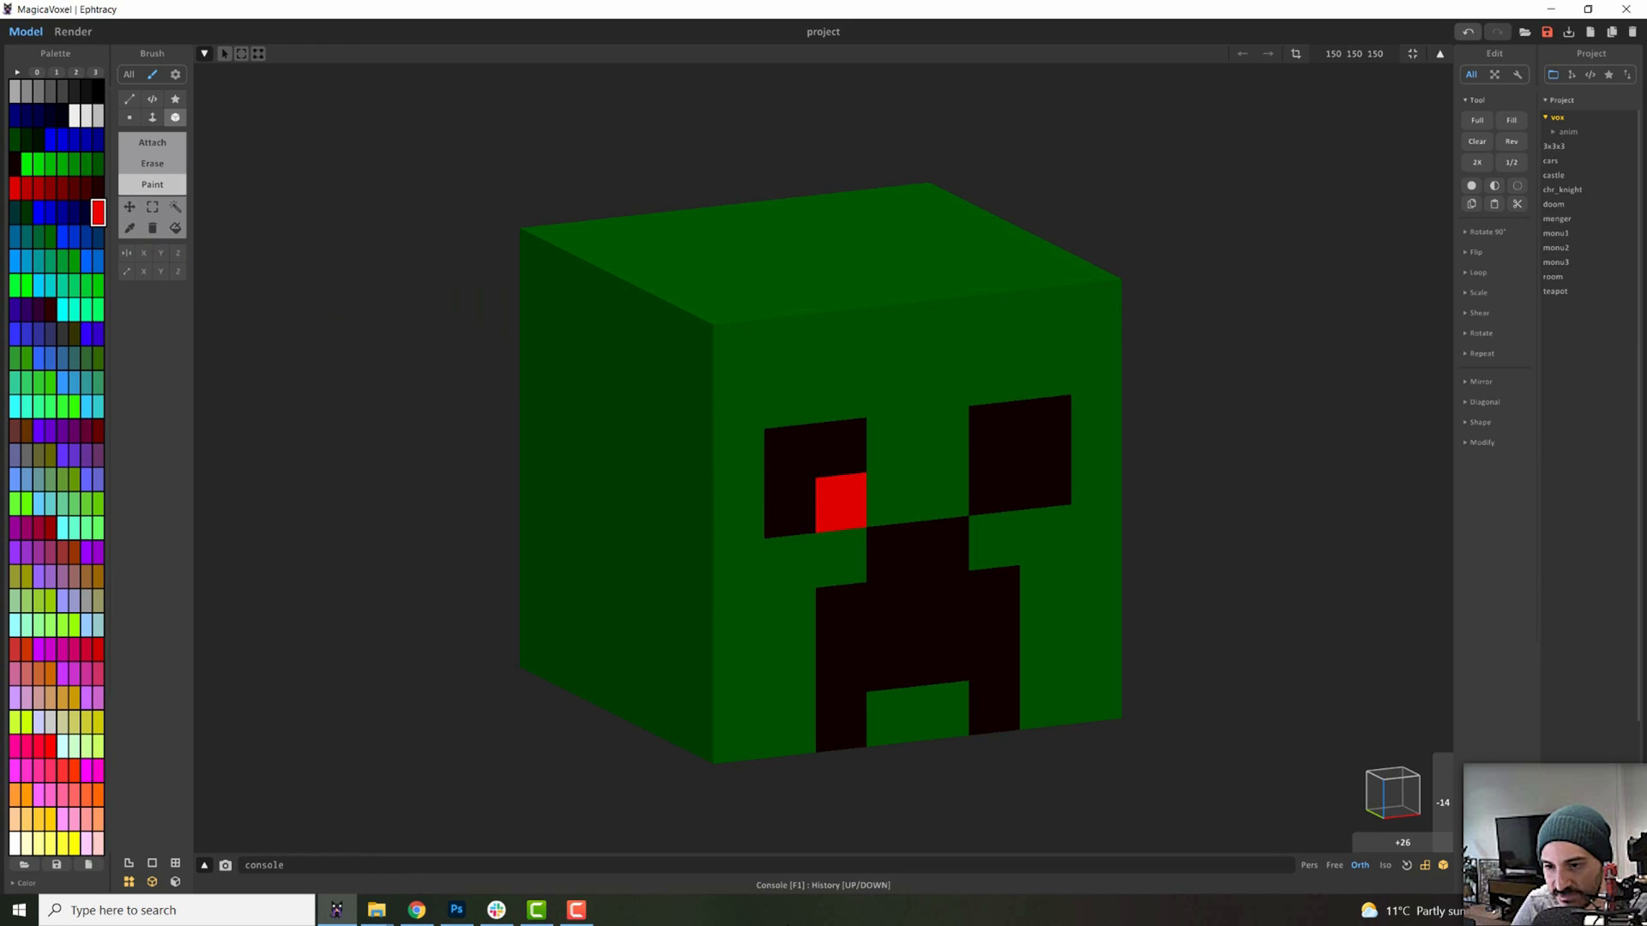
click(867, 494)
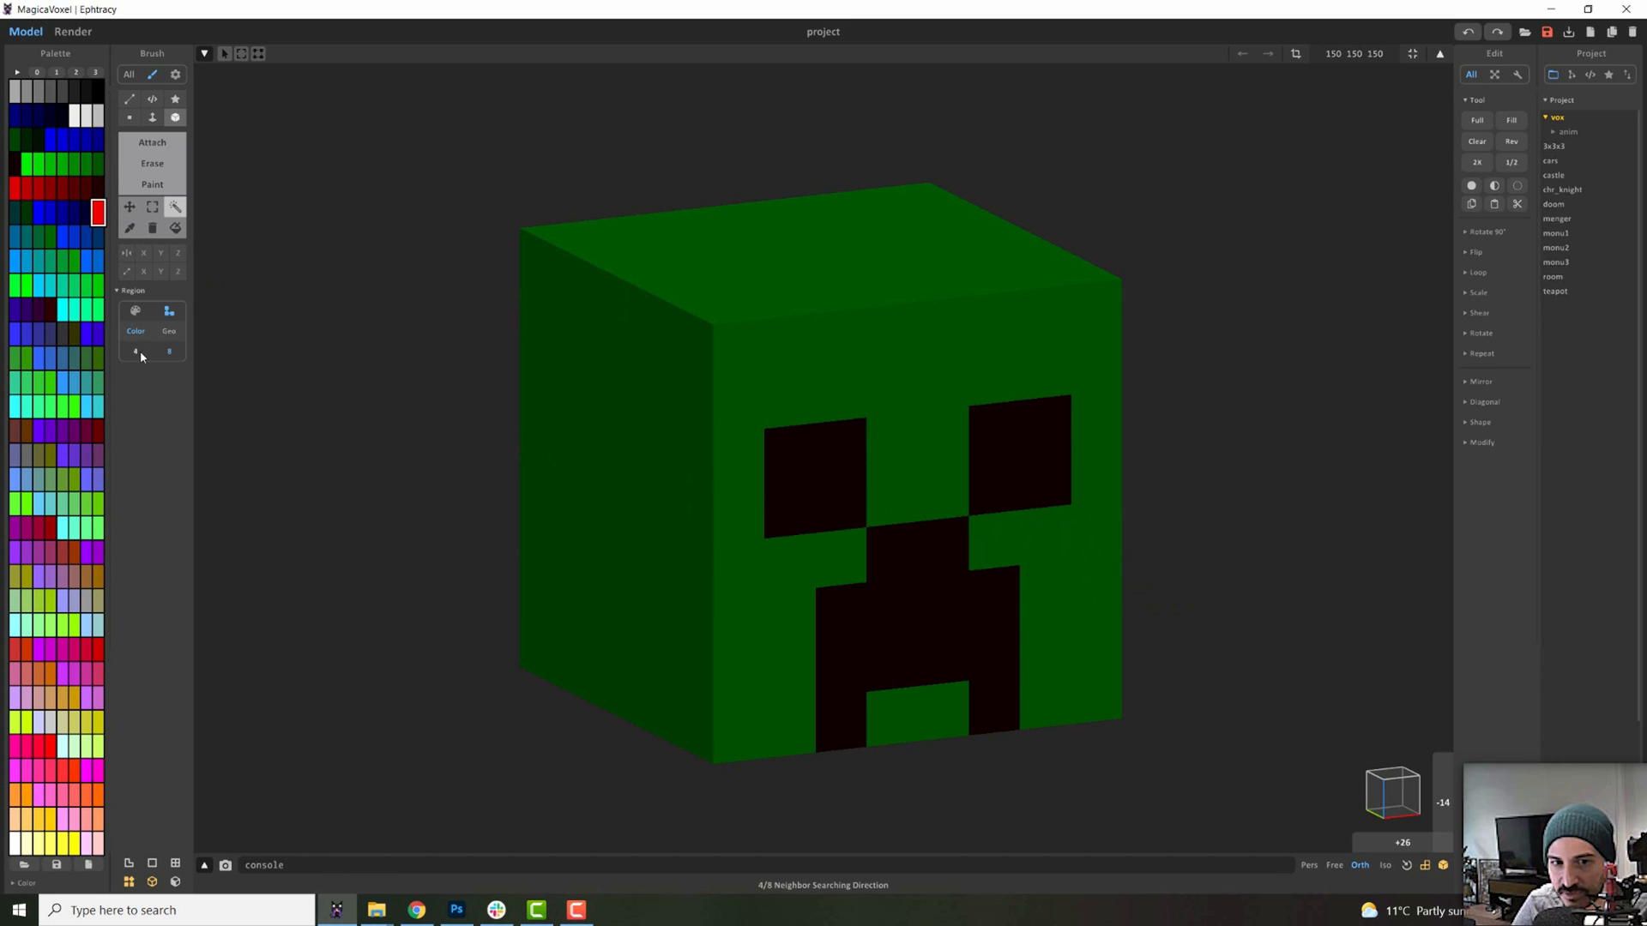
click(625, 420)
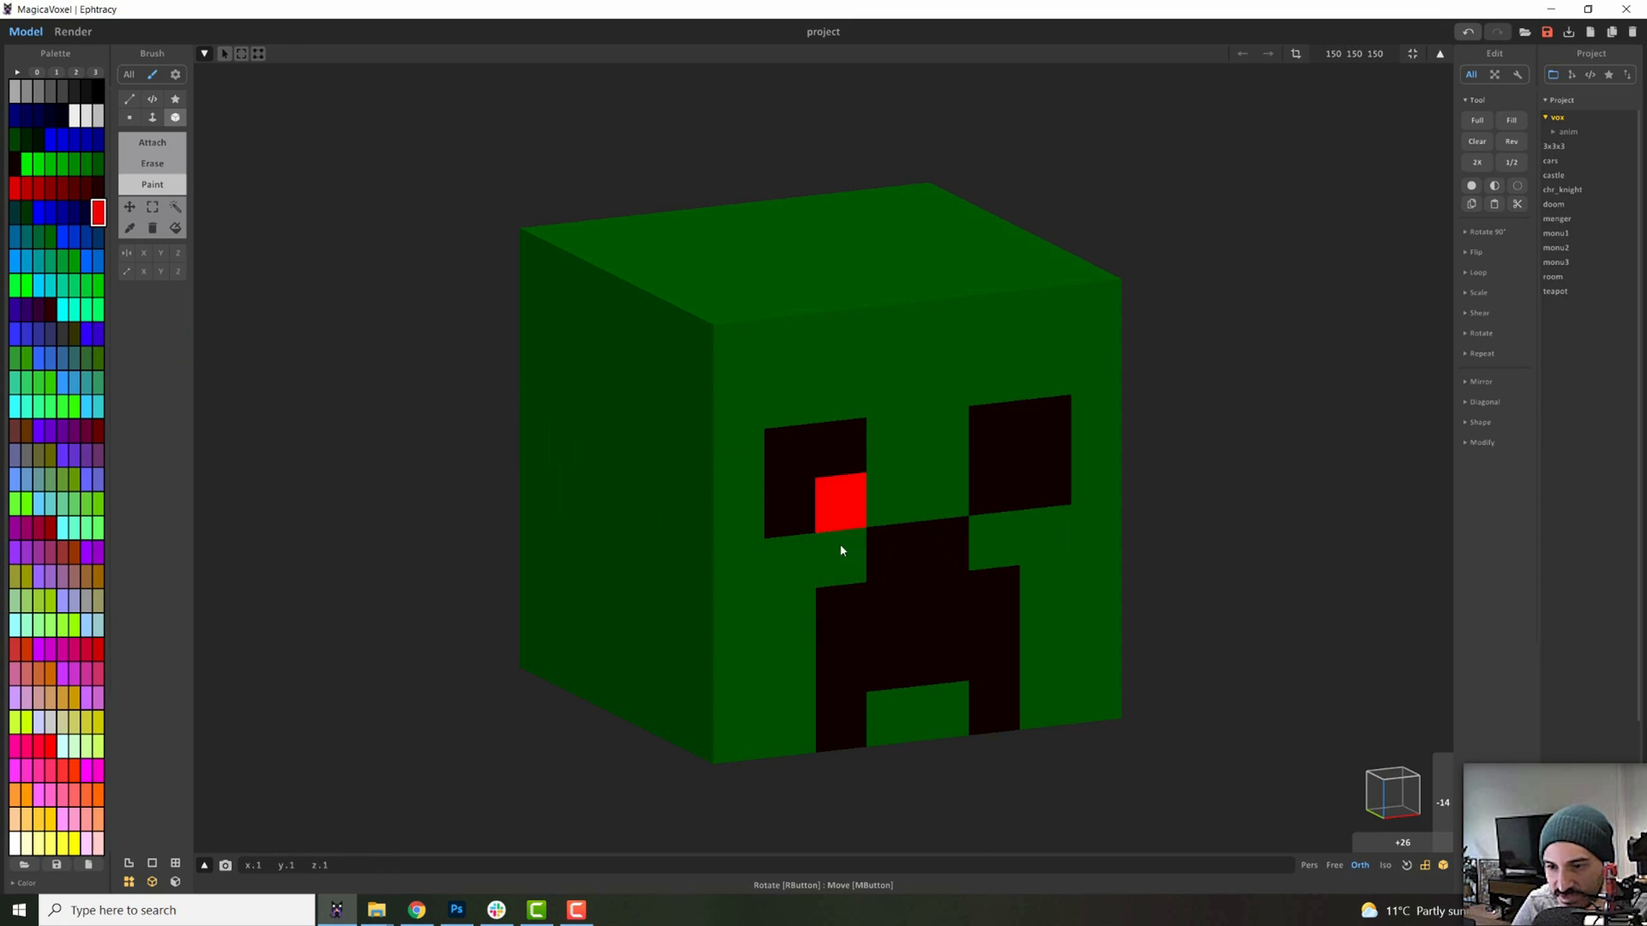
click(883, 441)
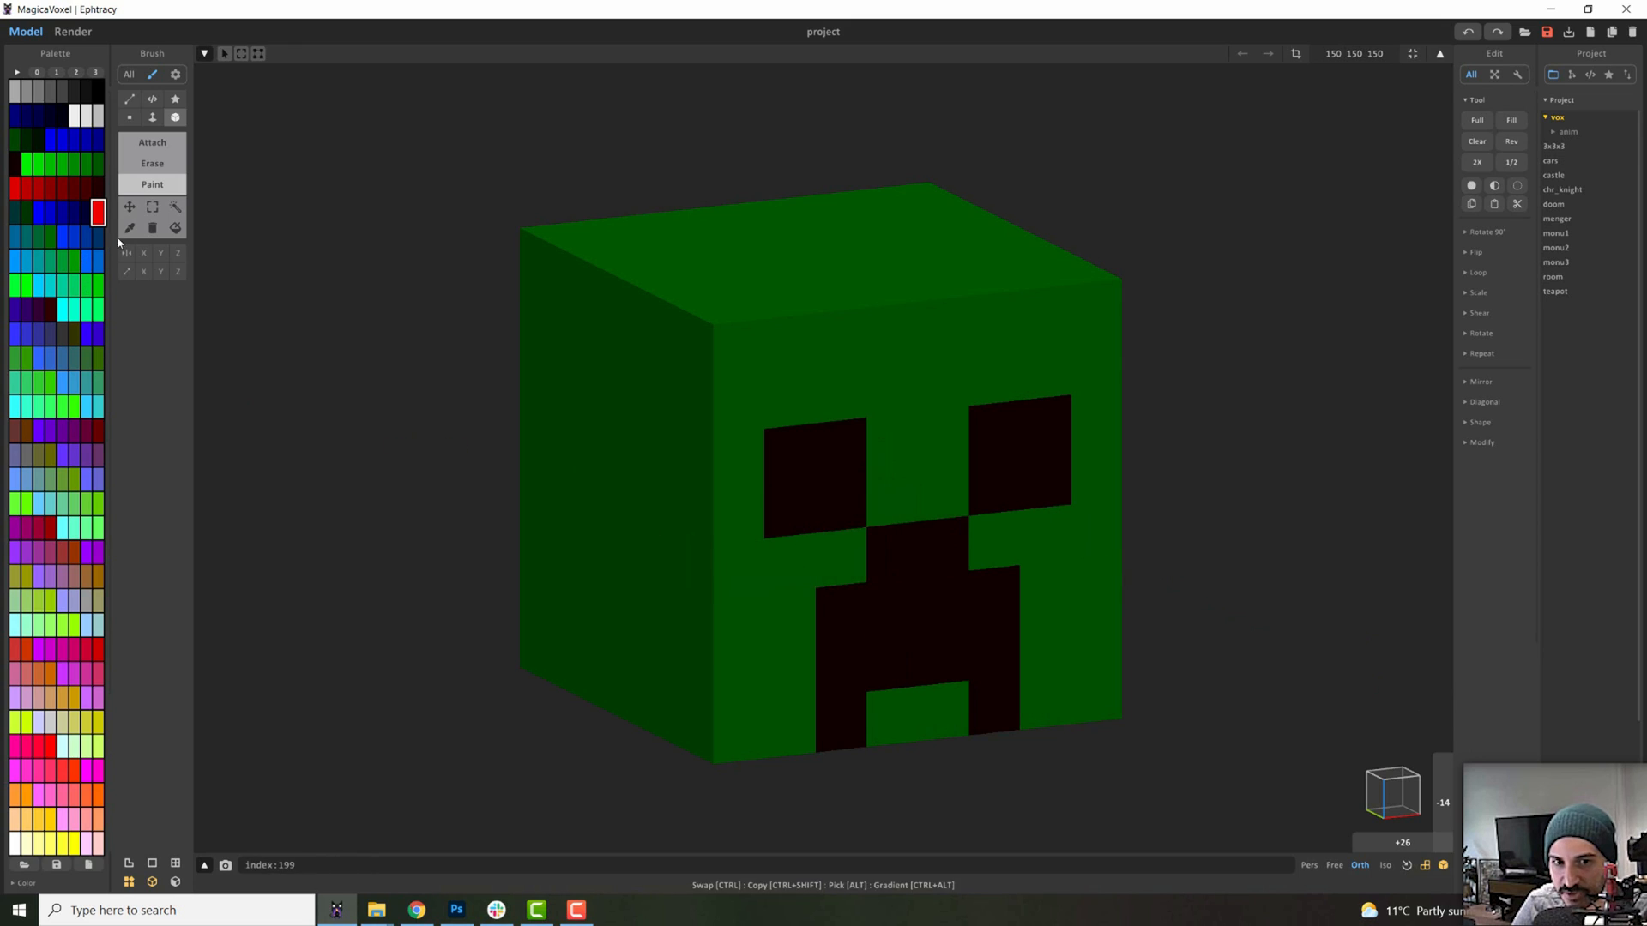
click(841, 497)
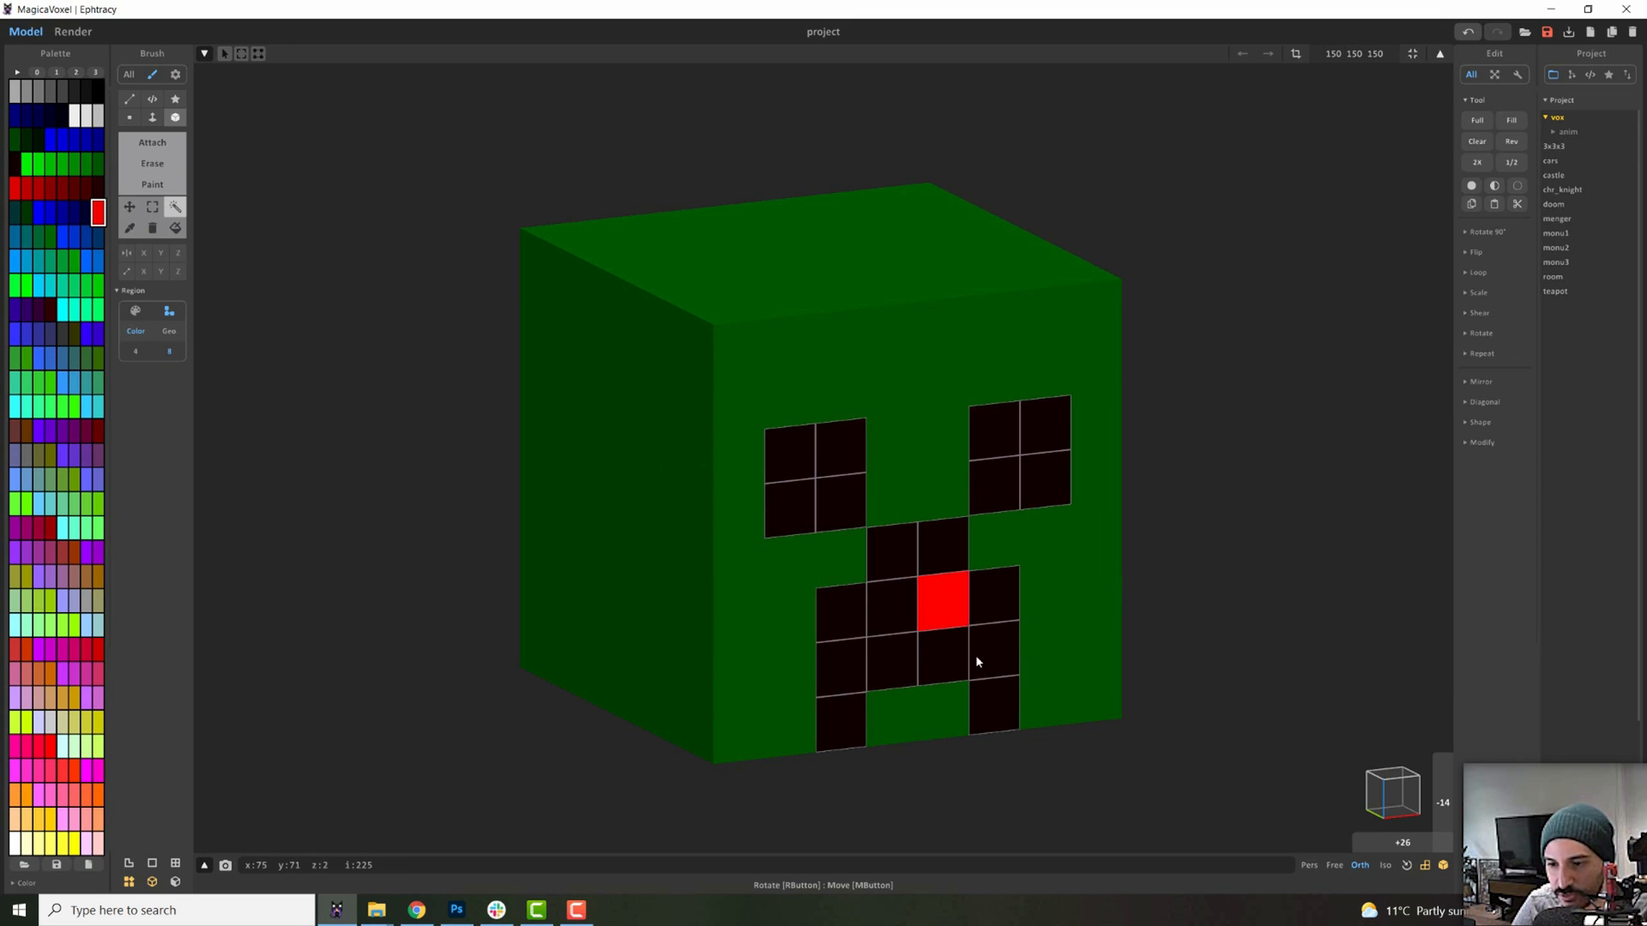
click(898, 556)
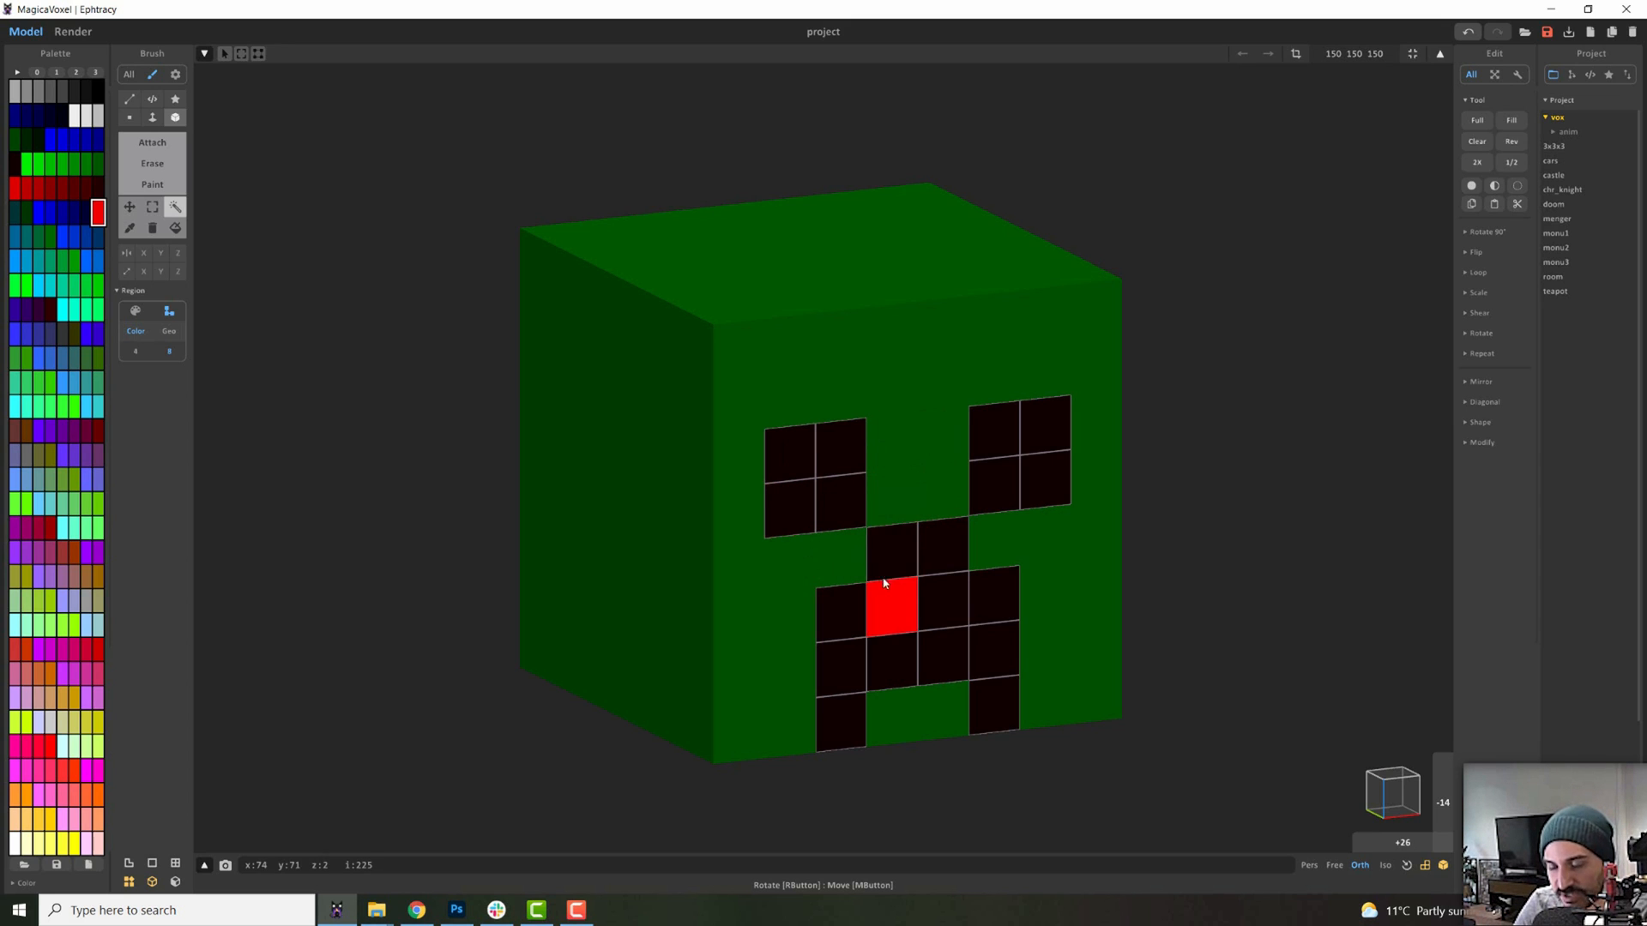
click(887, 606)
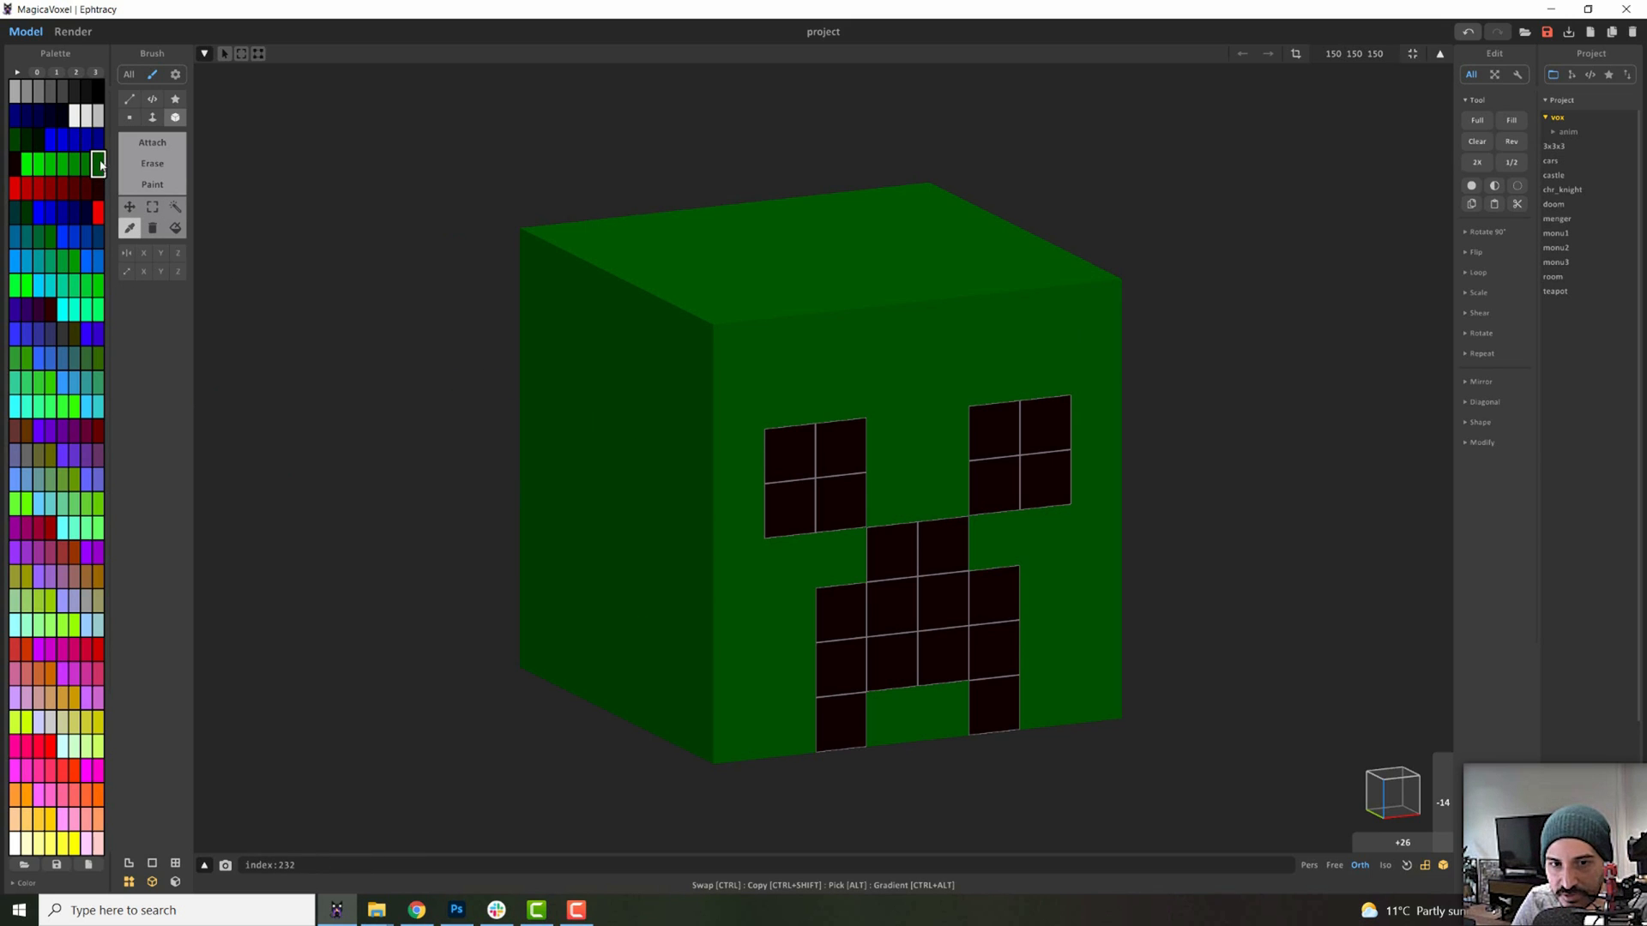
Paint the selected face voxels green, then undo it and deselect
click(16, 90)
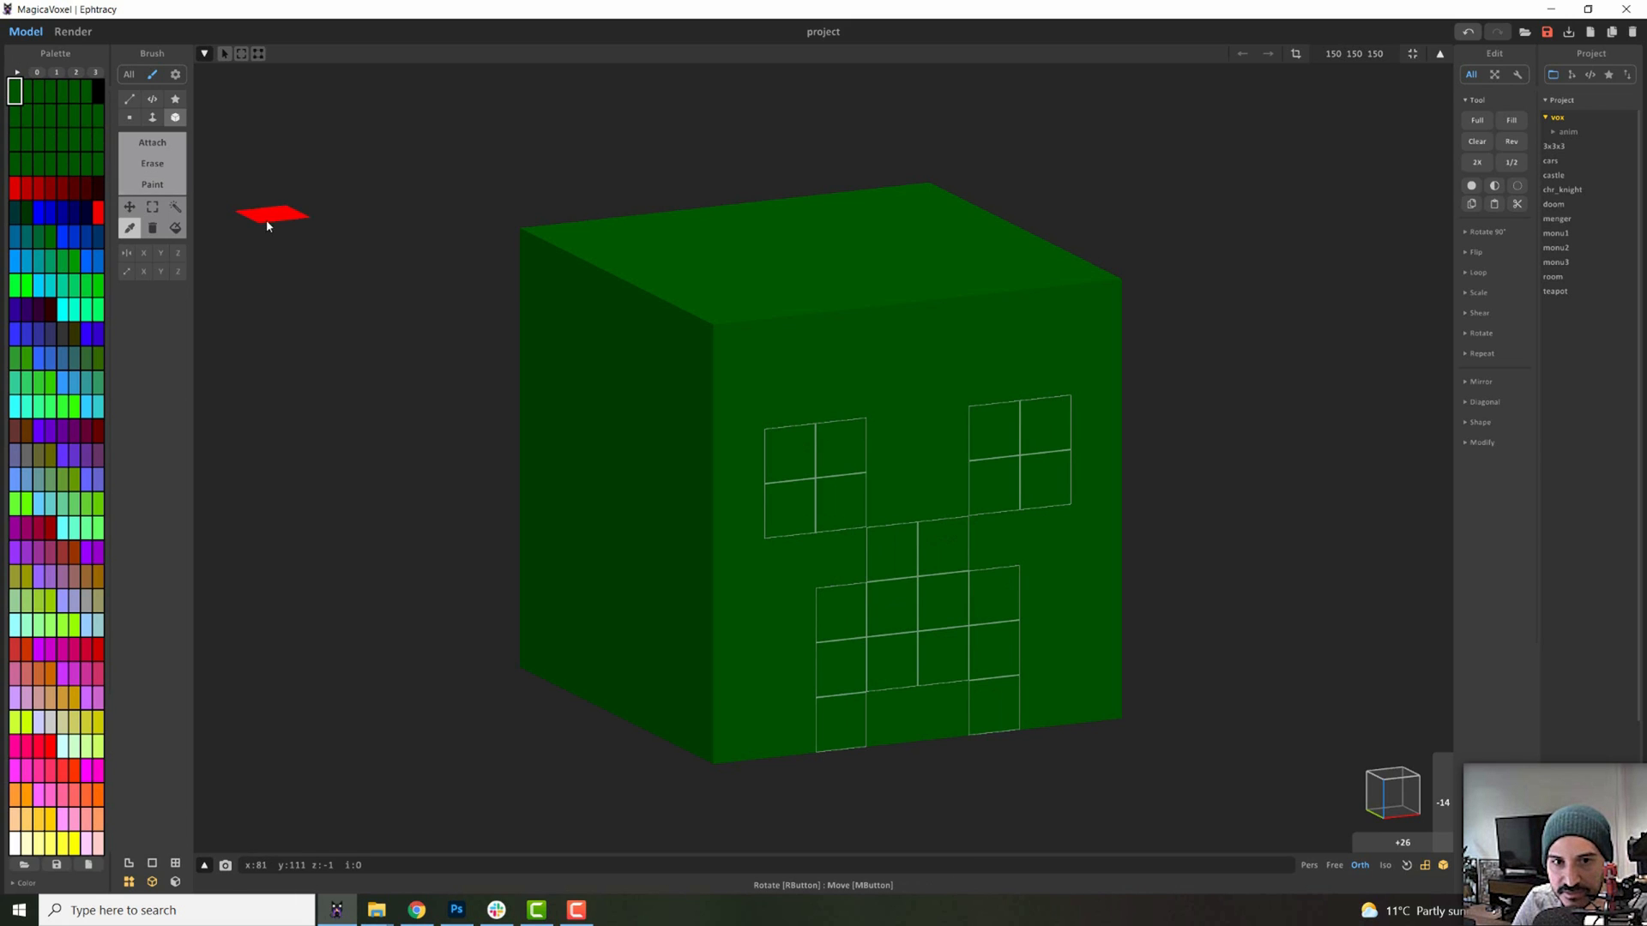
click(95, 160)
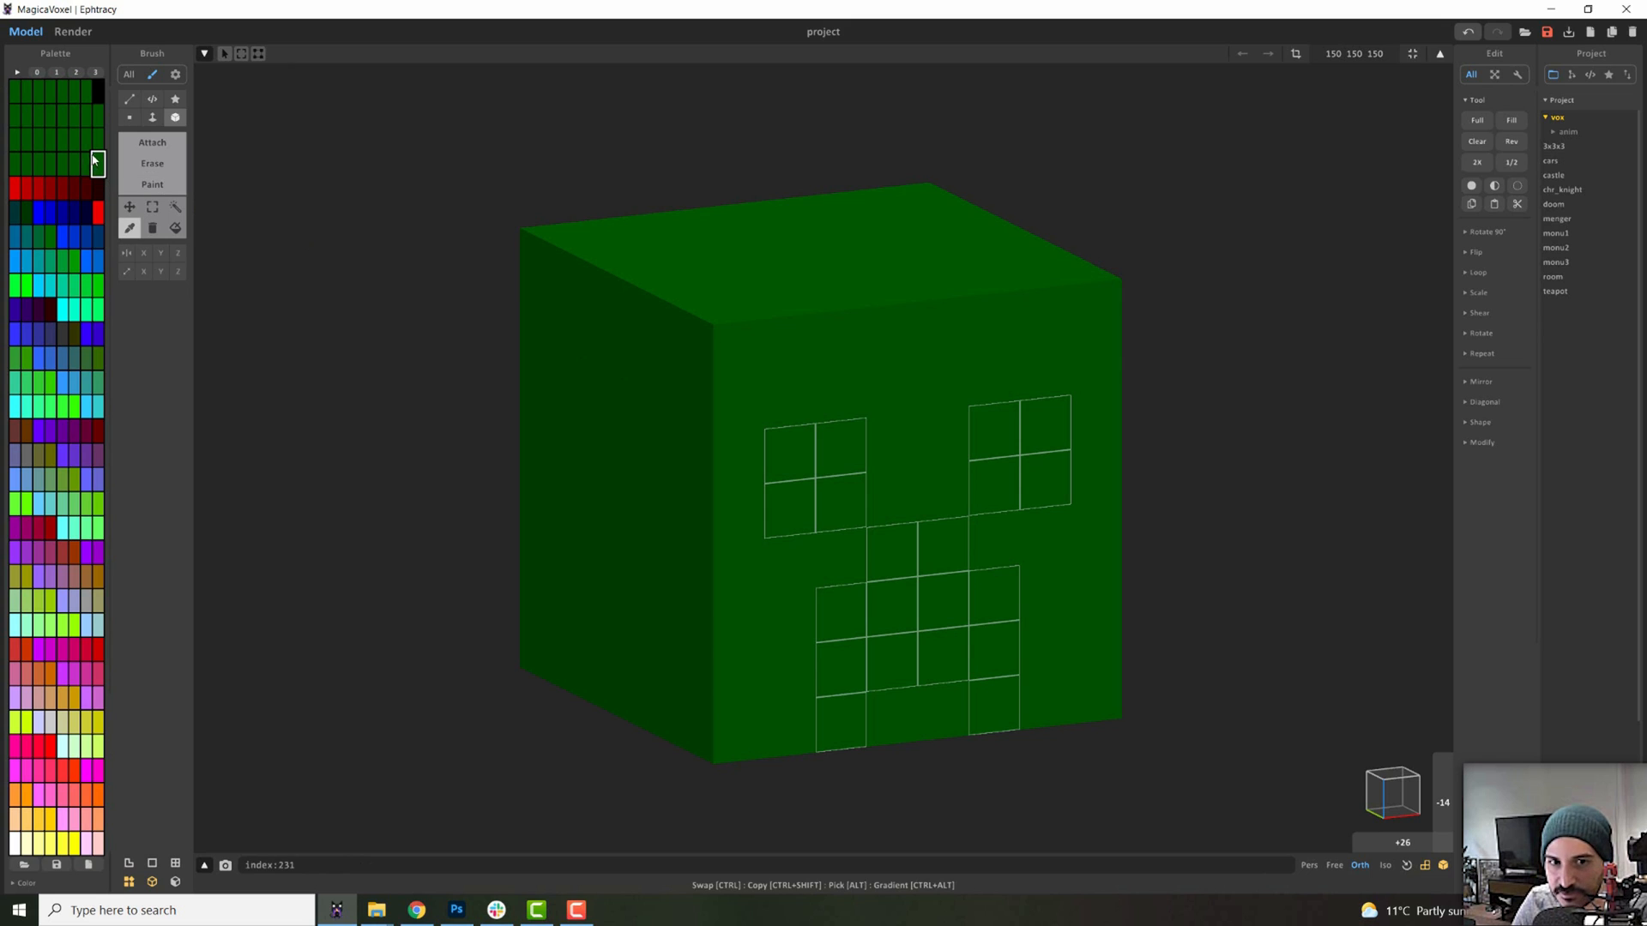
click(97, 164)
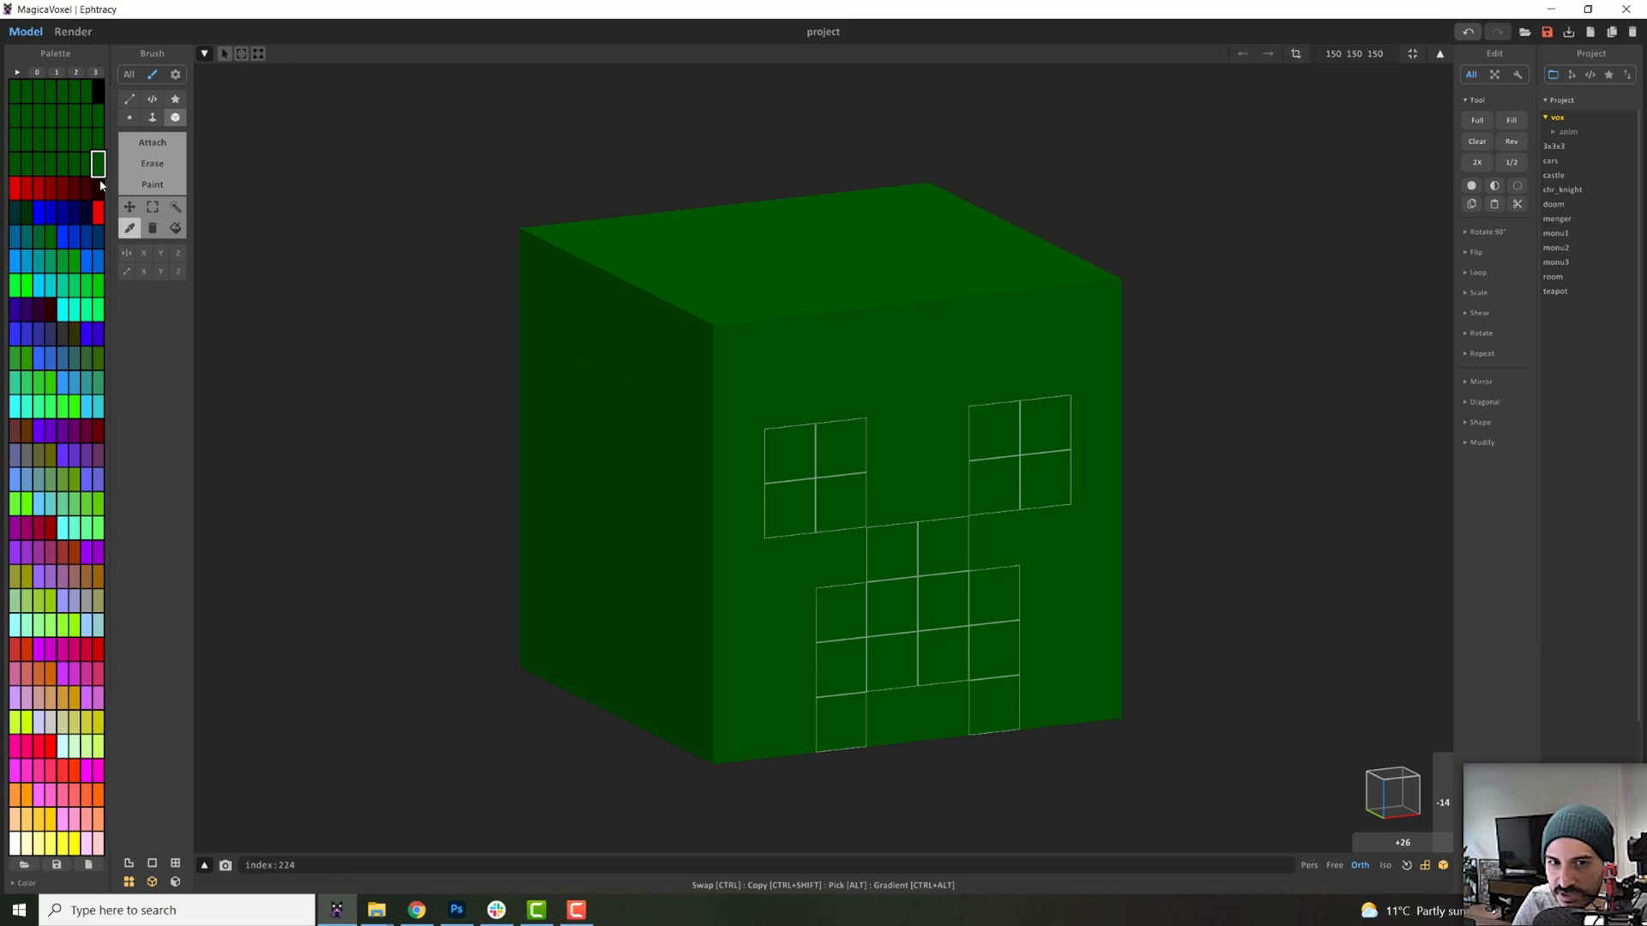
click(789, 342)
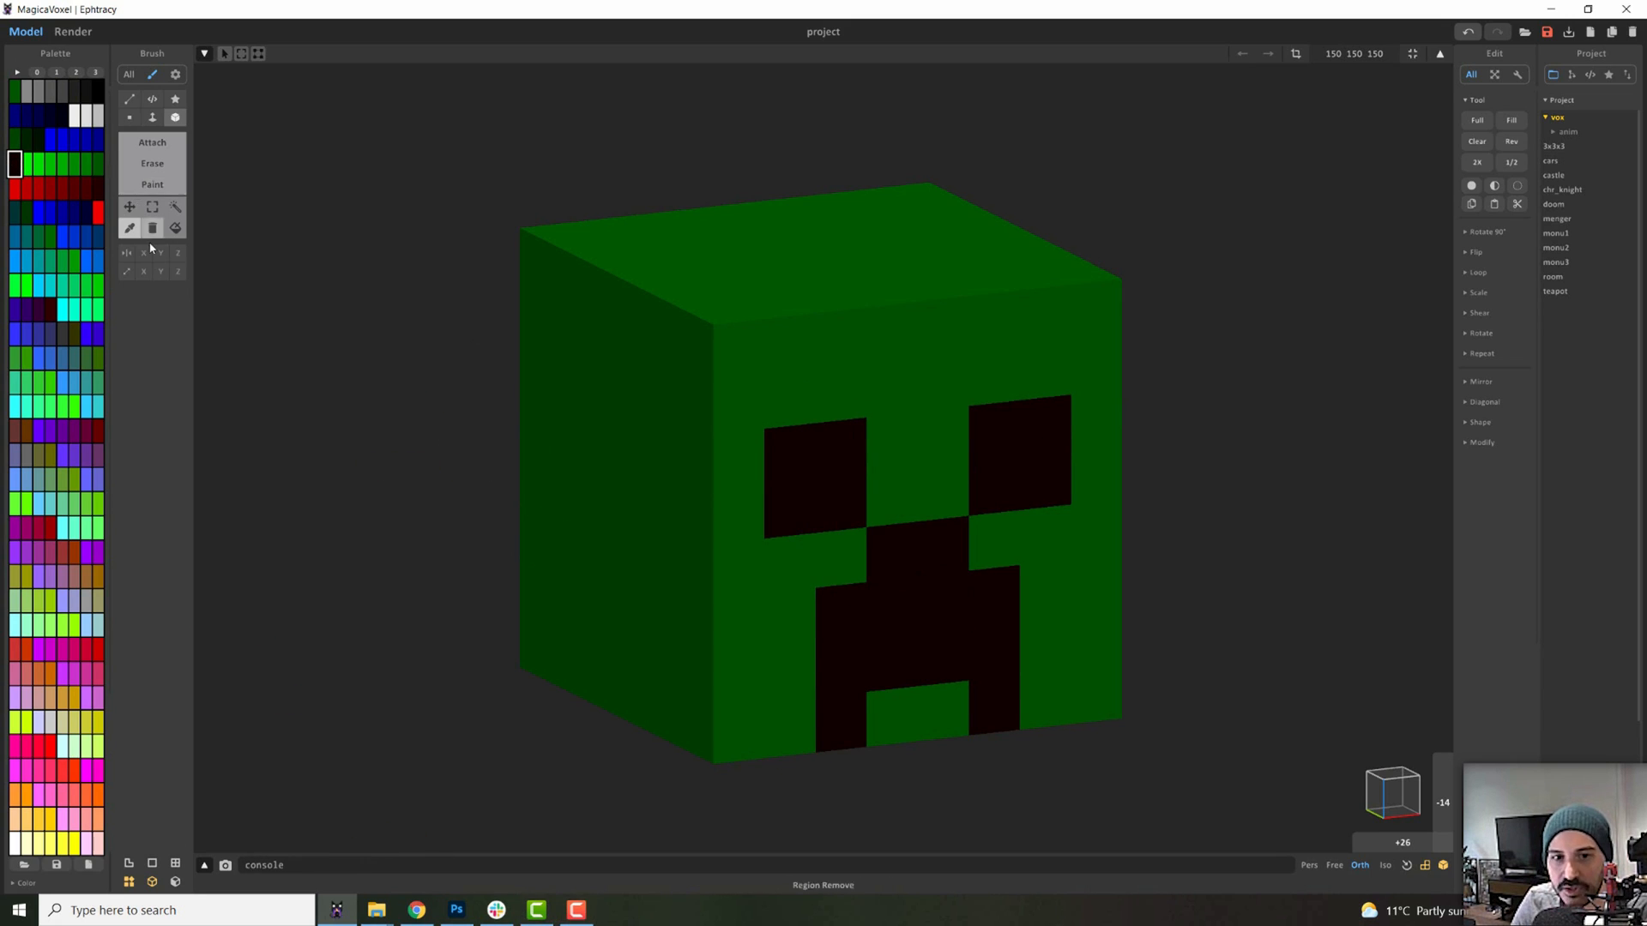
click(152, 228)
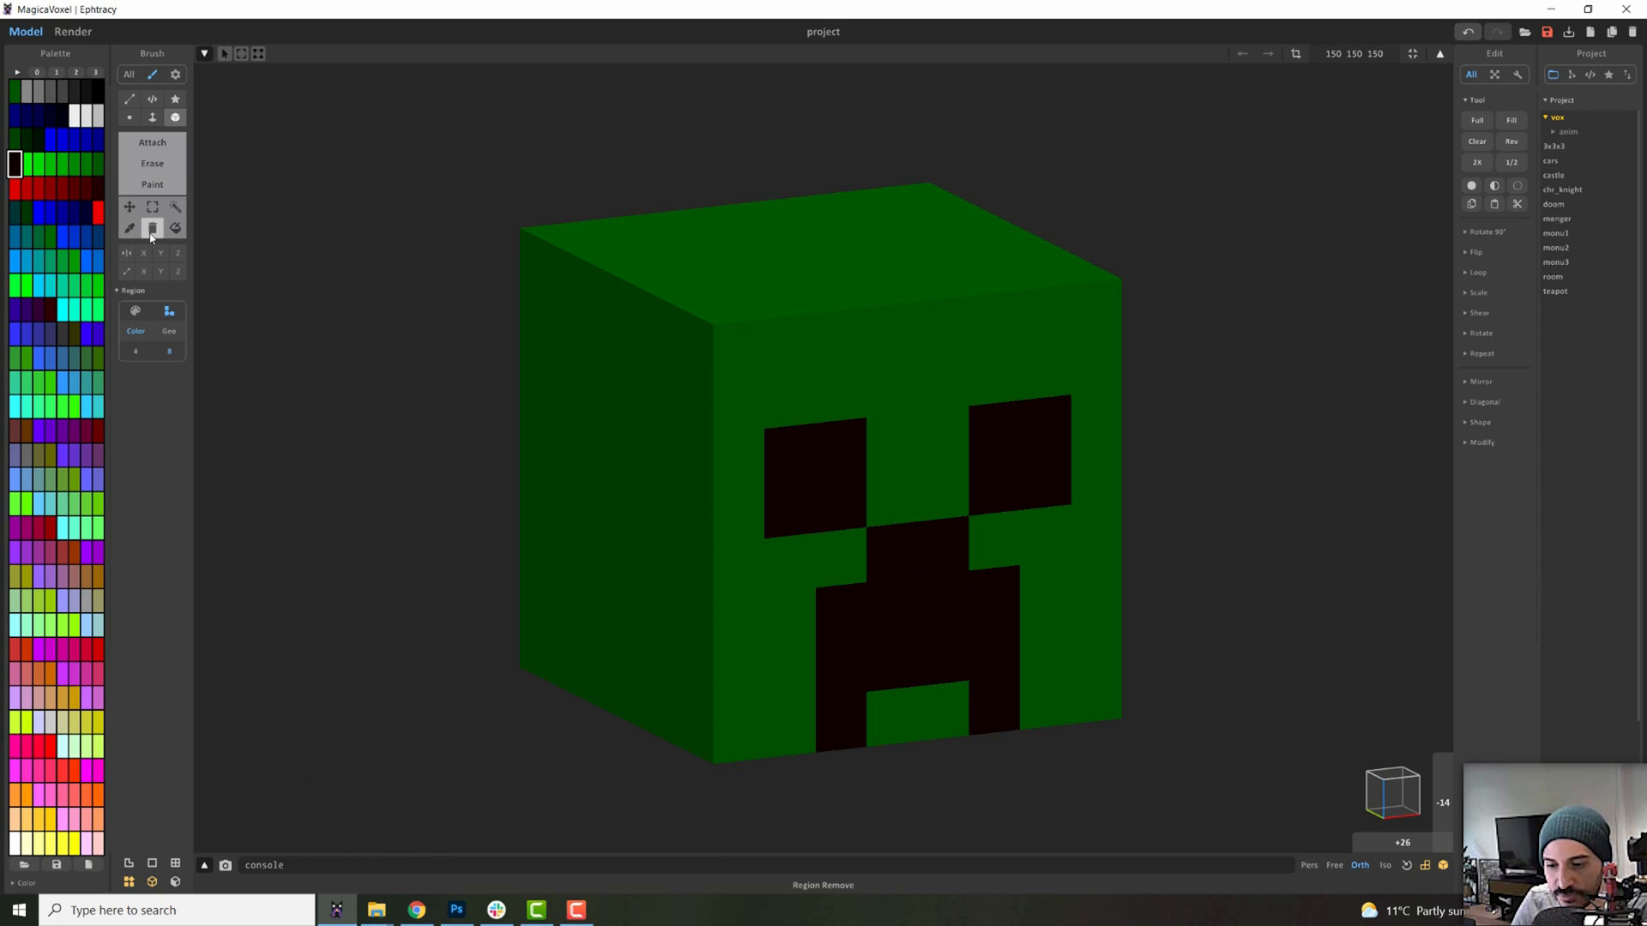
click(175, 207)
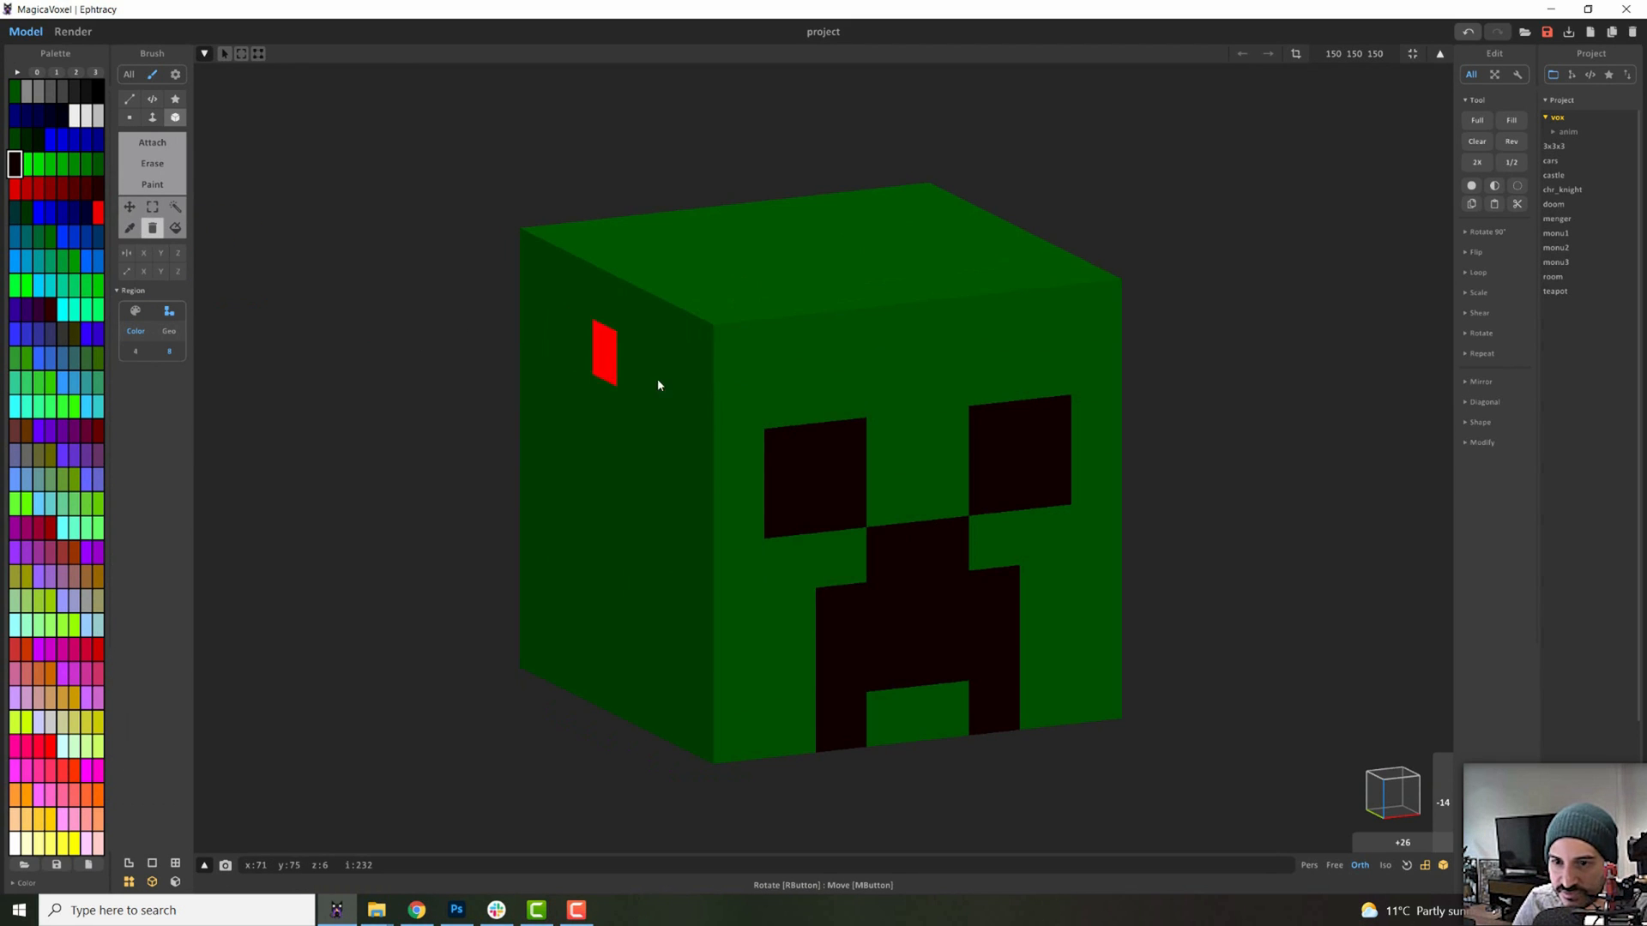
click(168, 311)
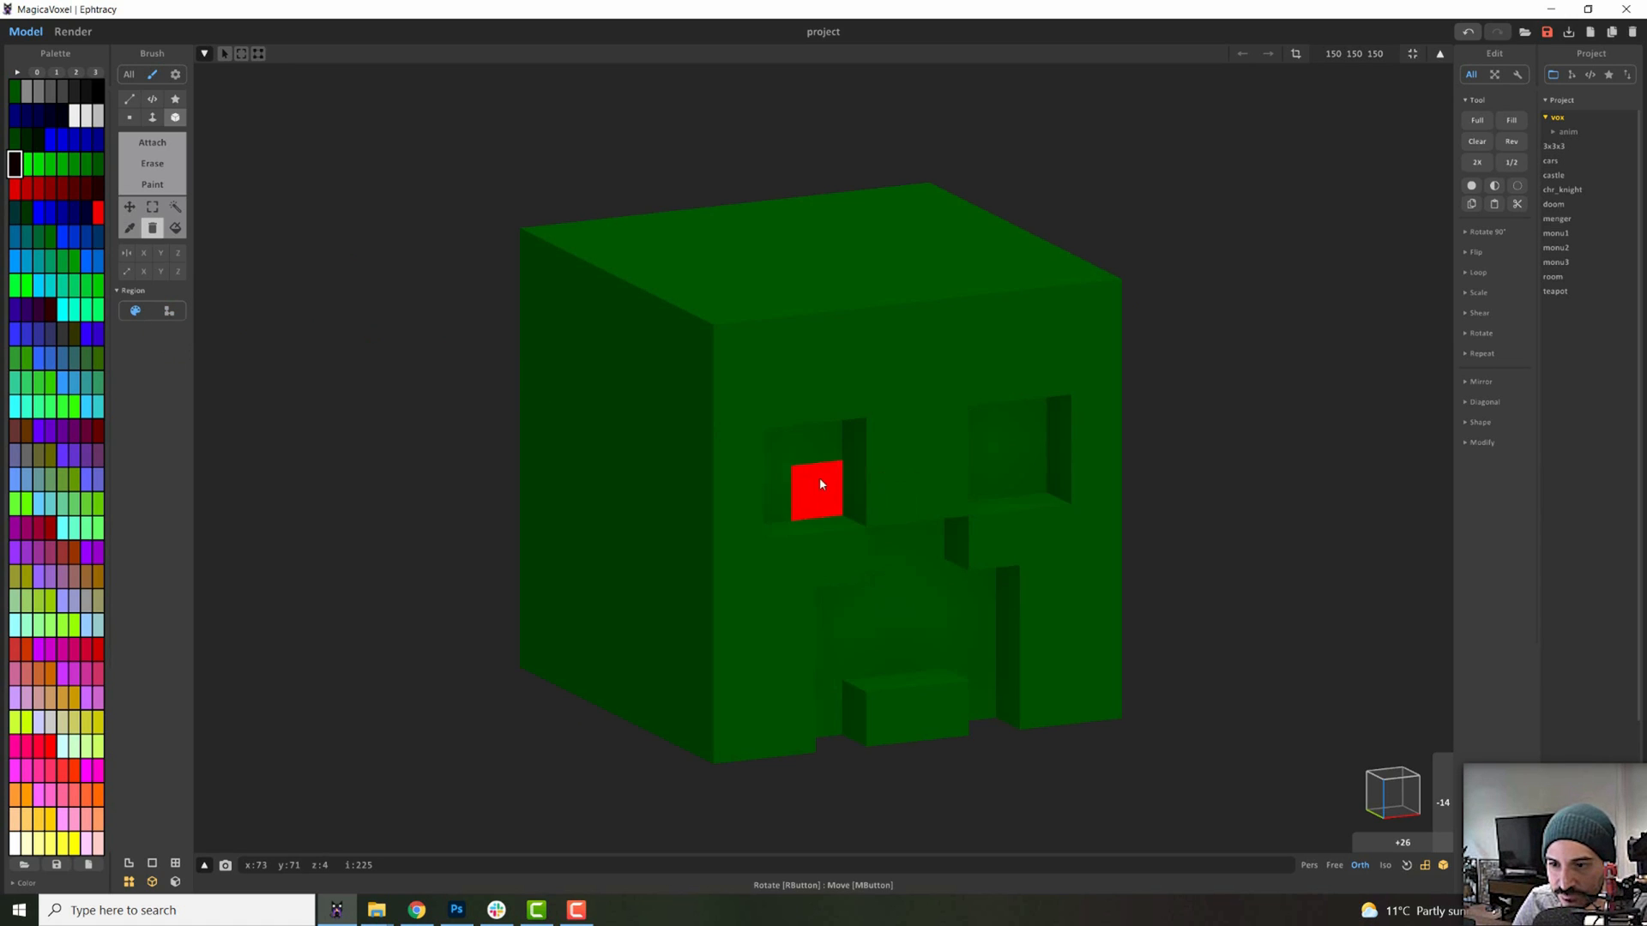
click(168, 310)
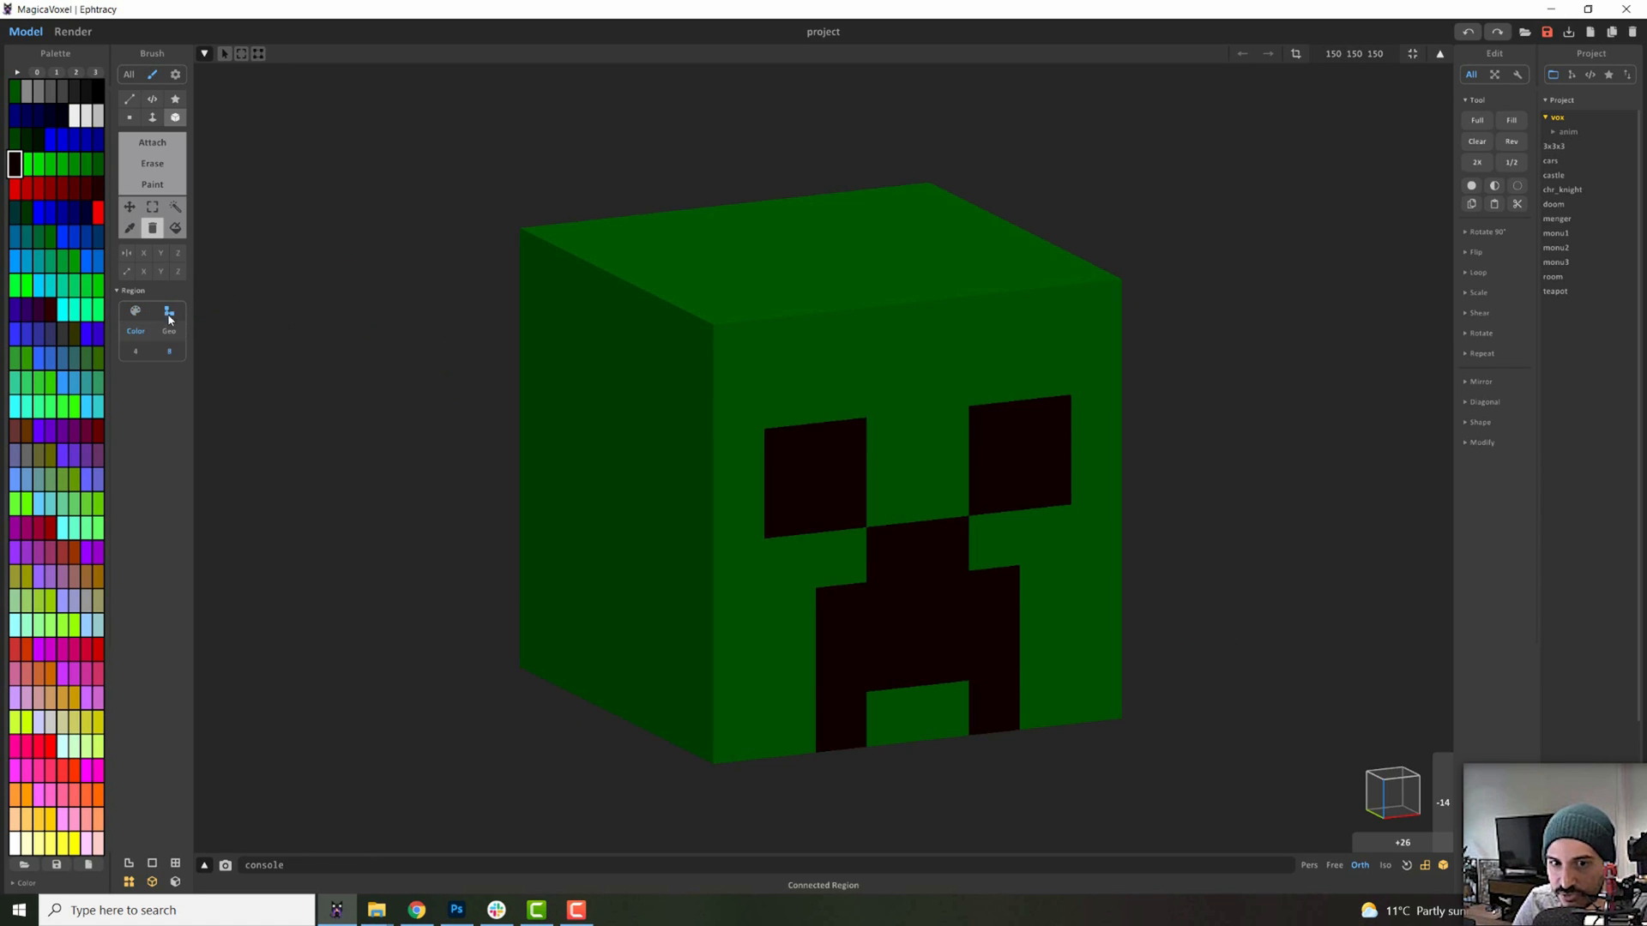
click(840, 501)
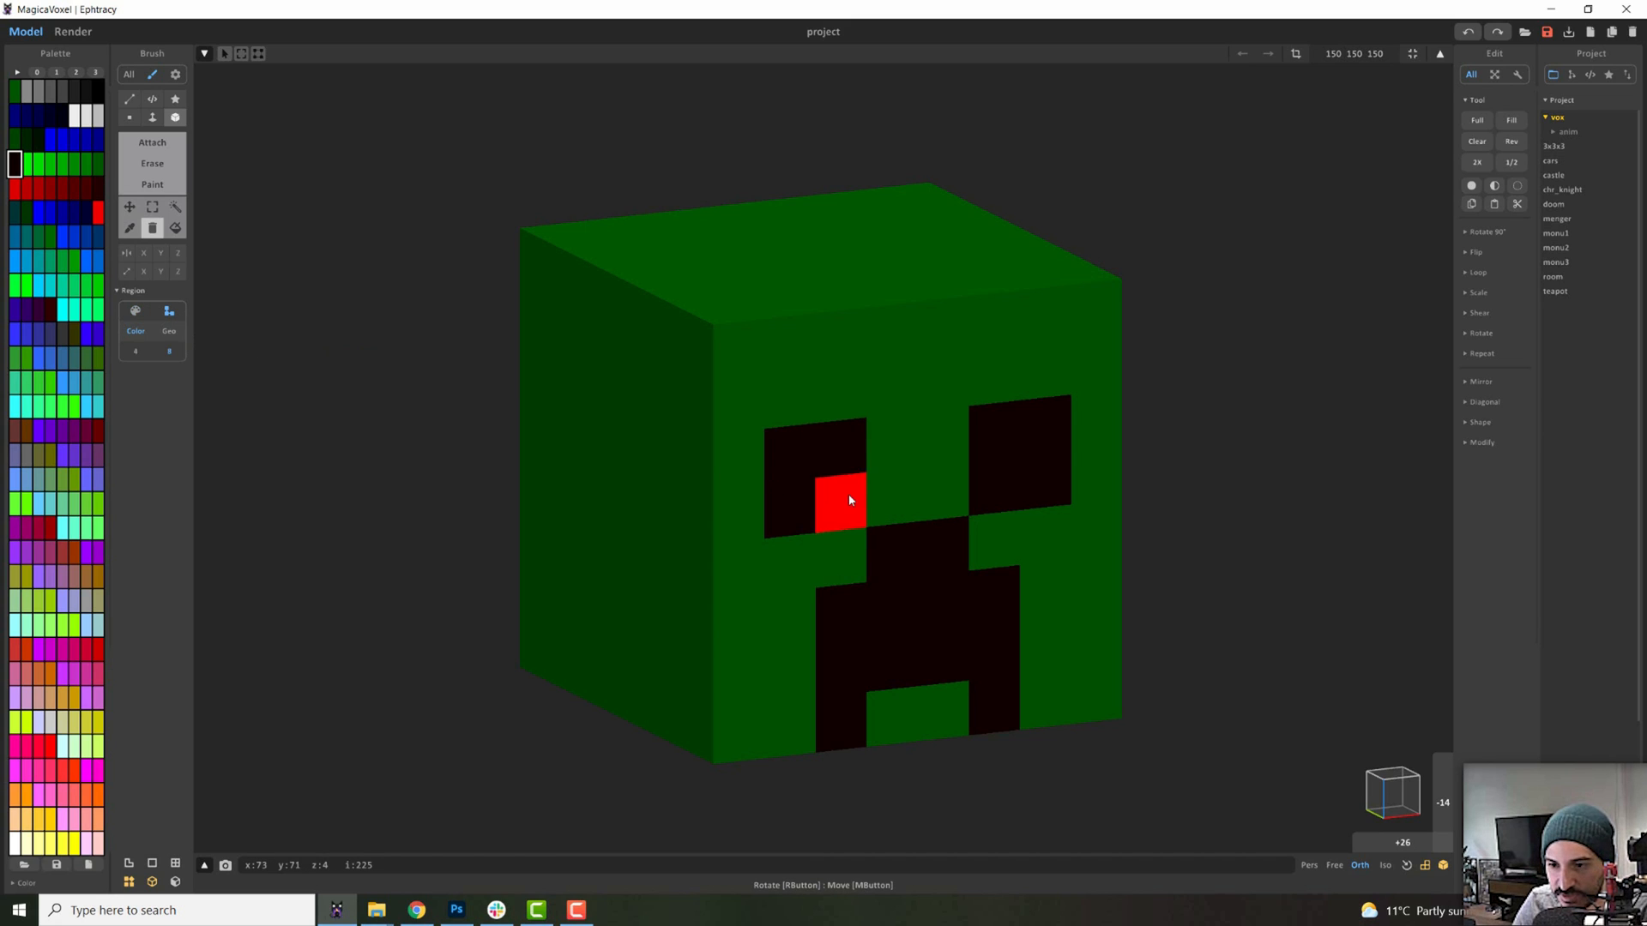
click(838, 500)
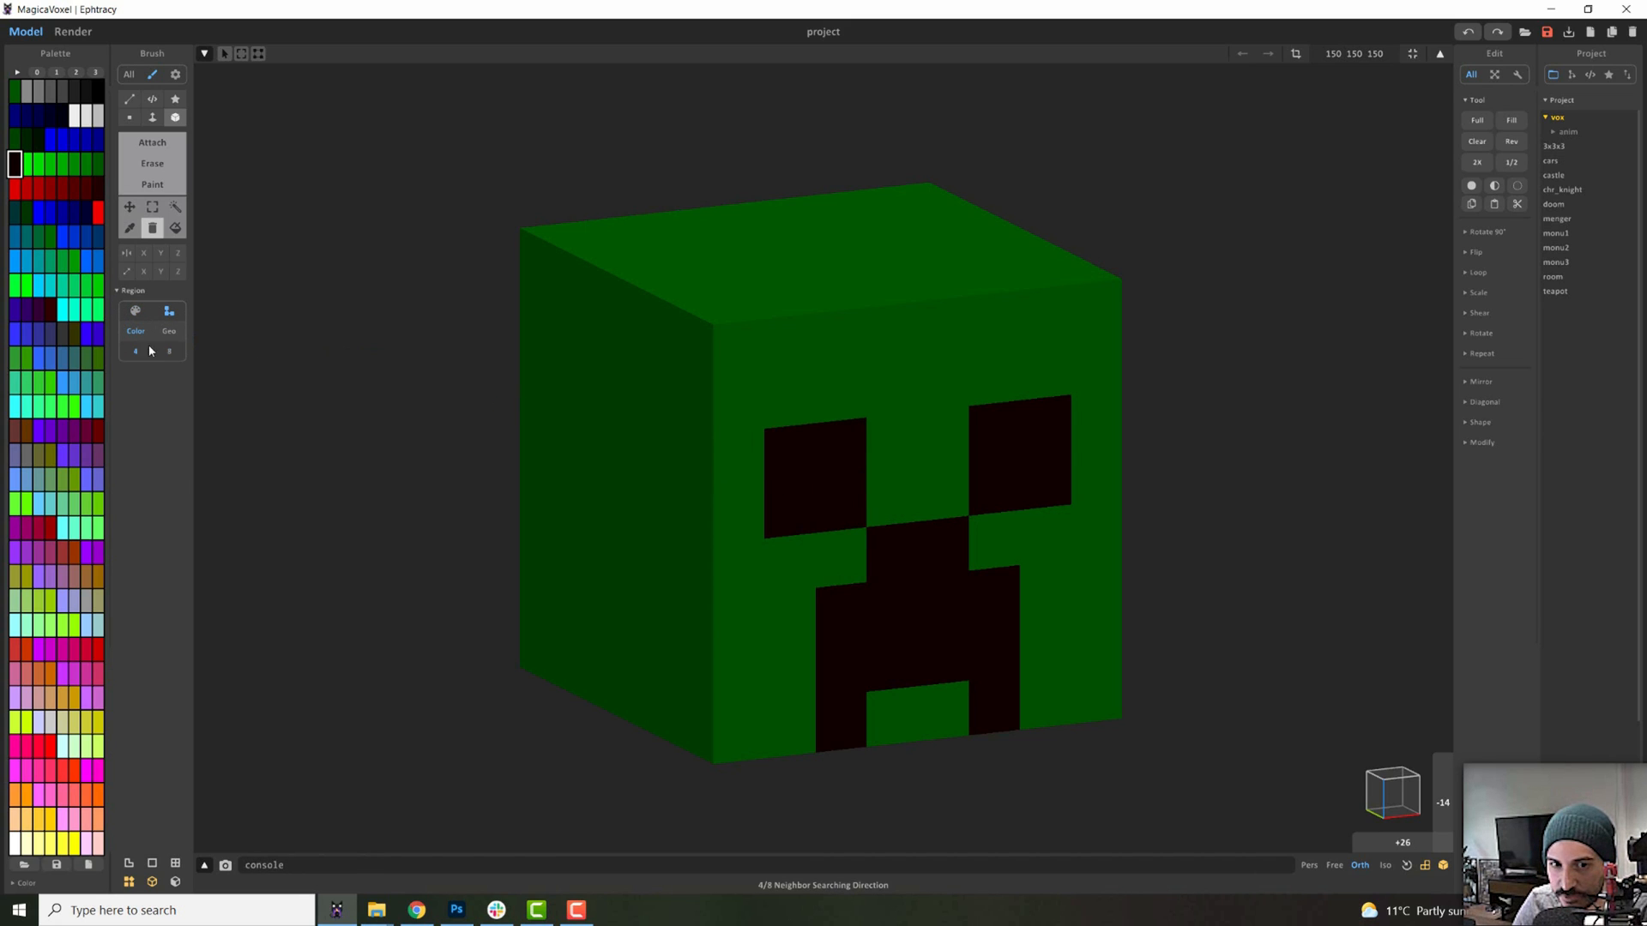
click(1044, 536)
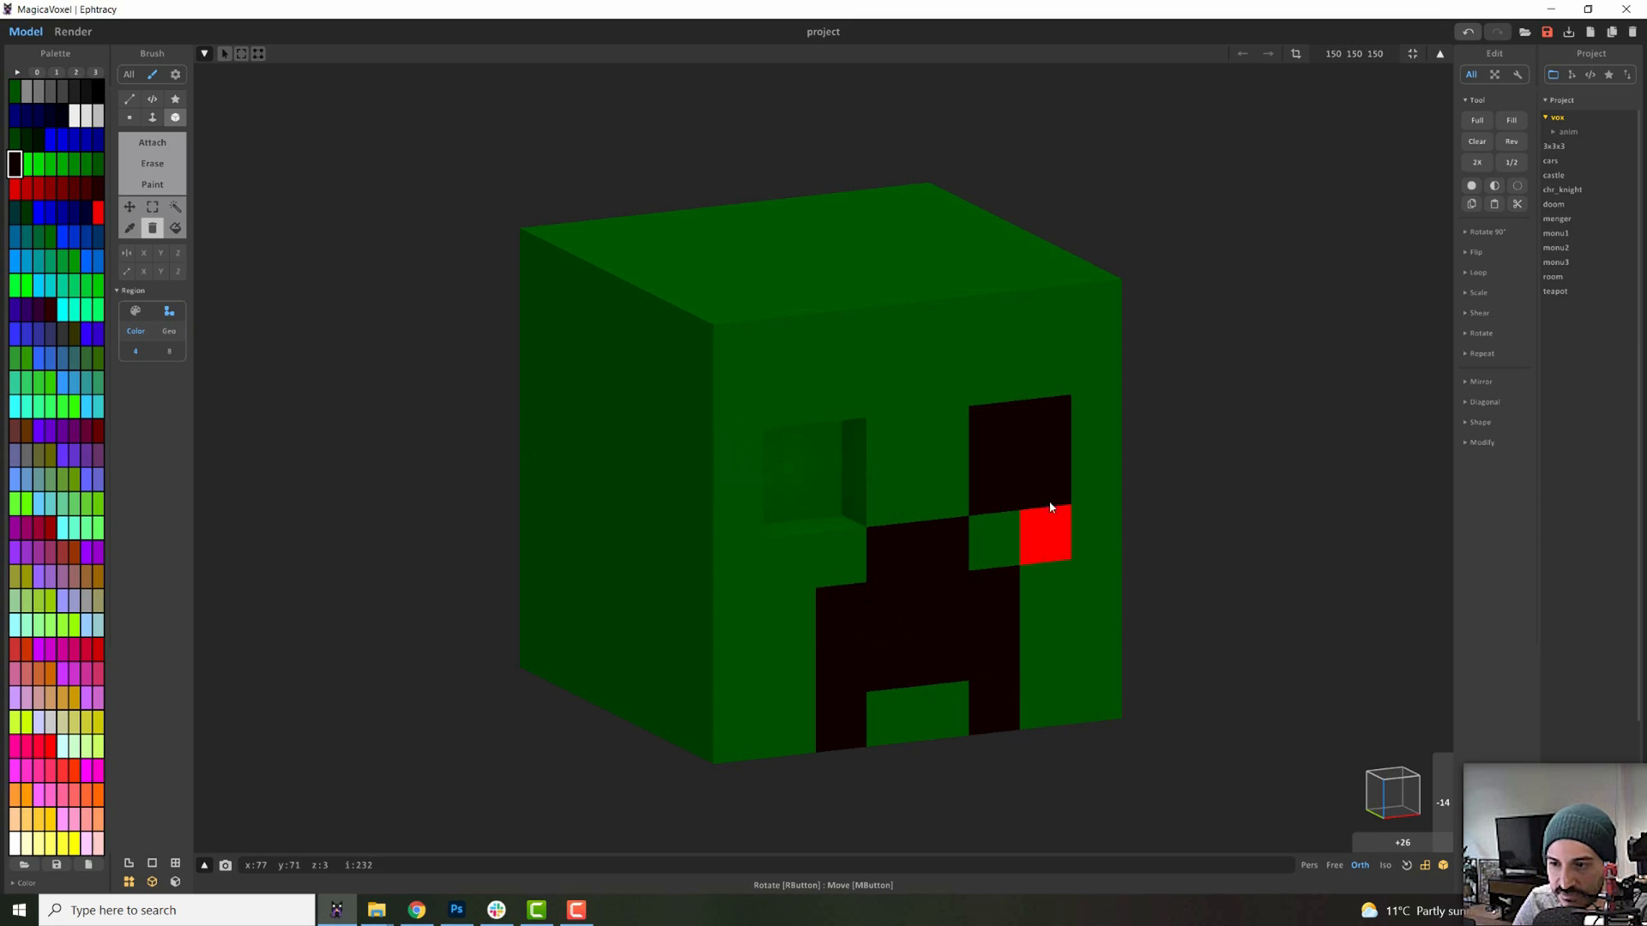
click(1043, 530)
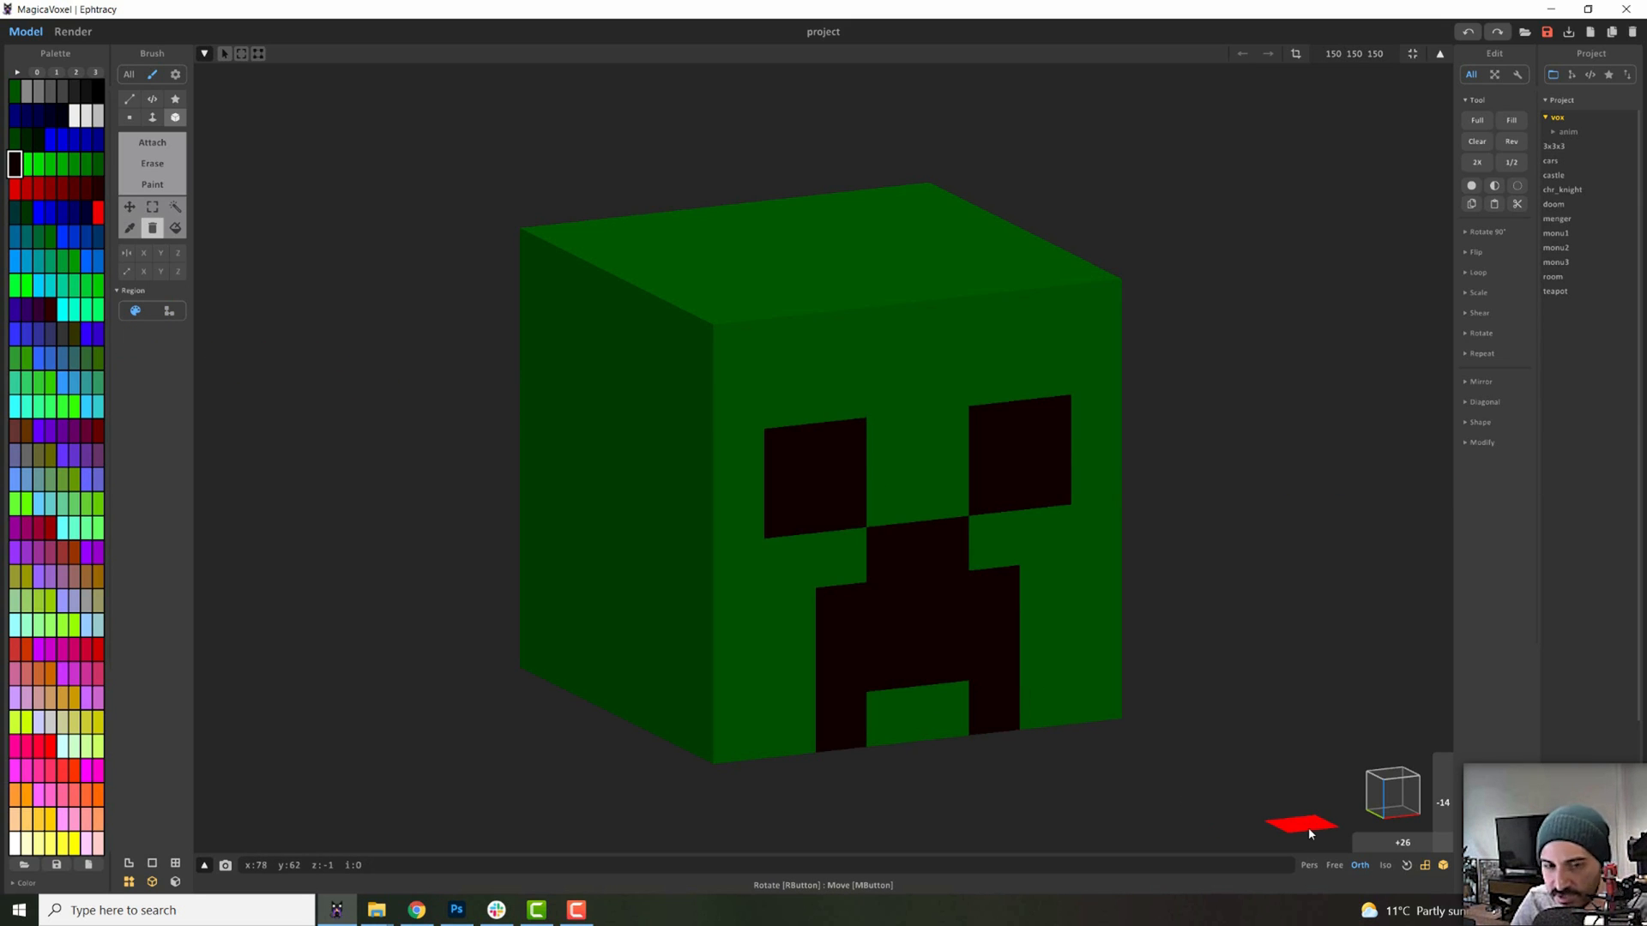
mouse_move(263, 249)
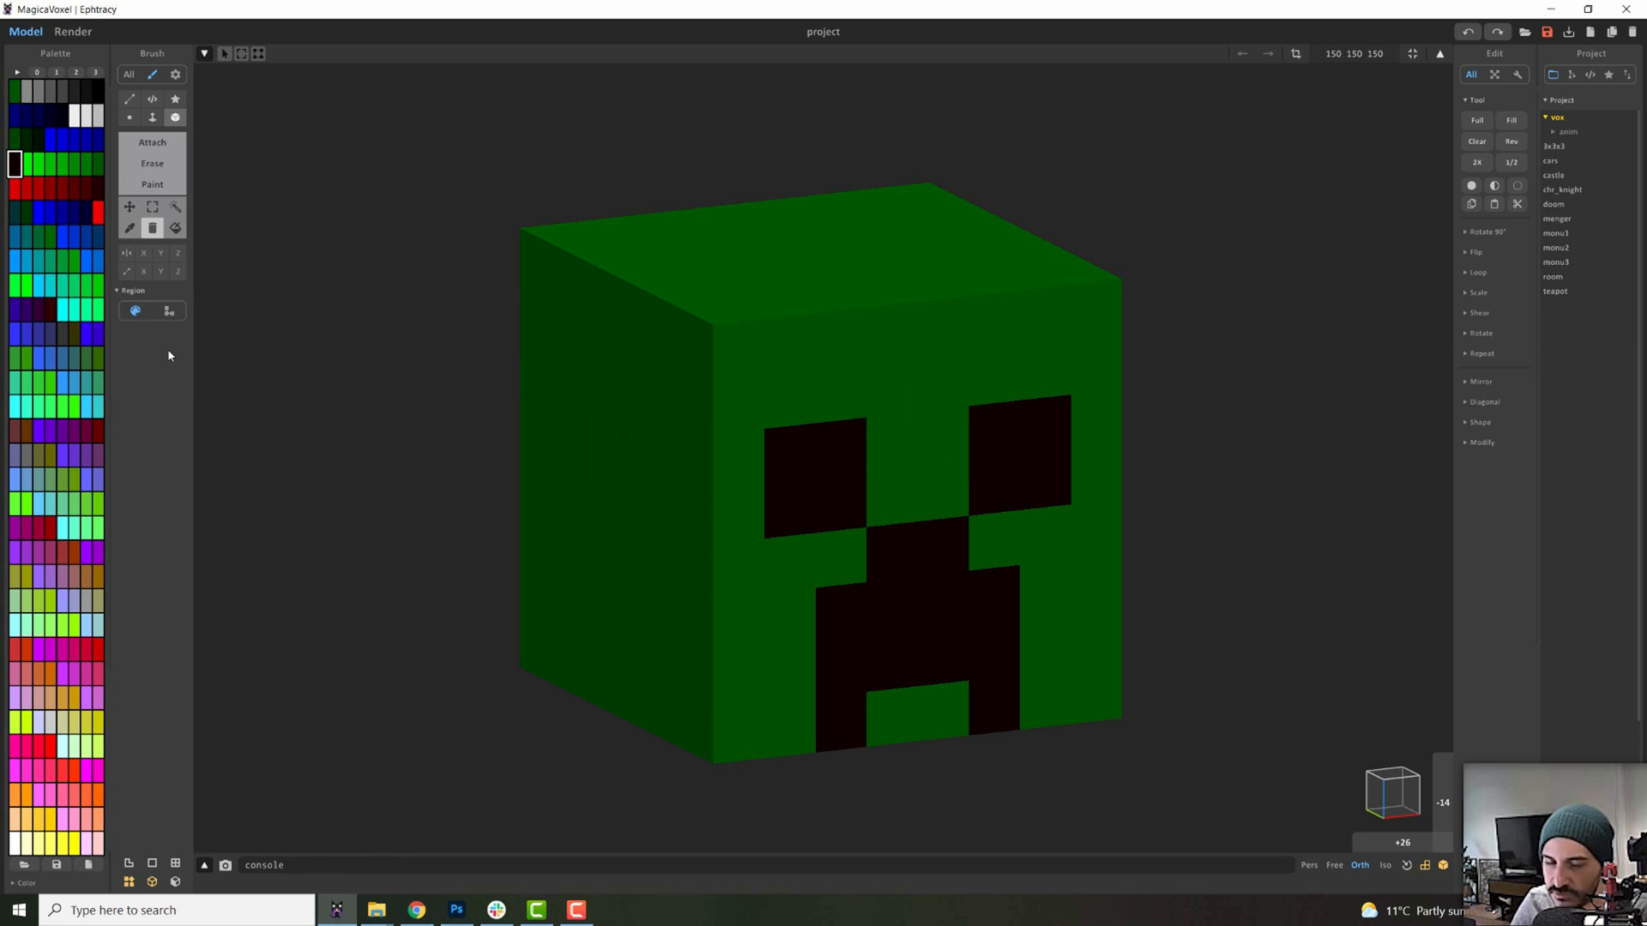
click(134, 309)
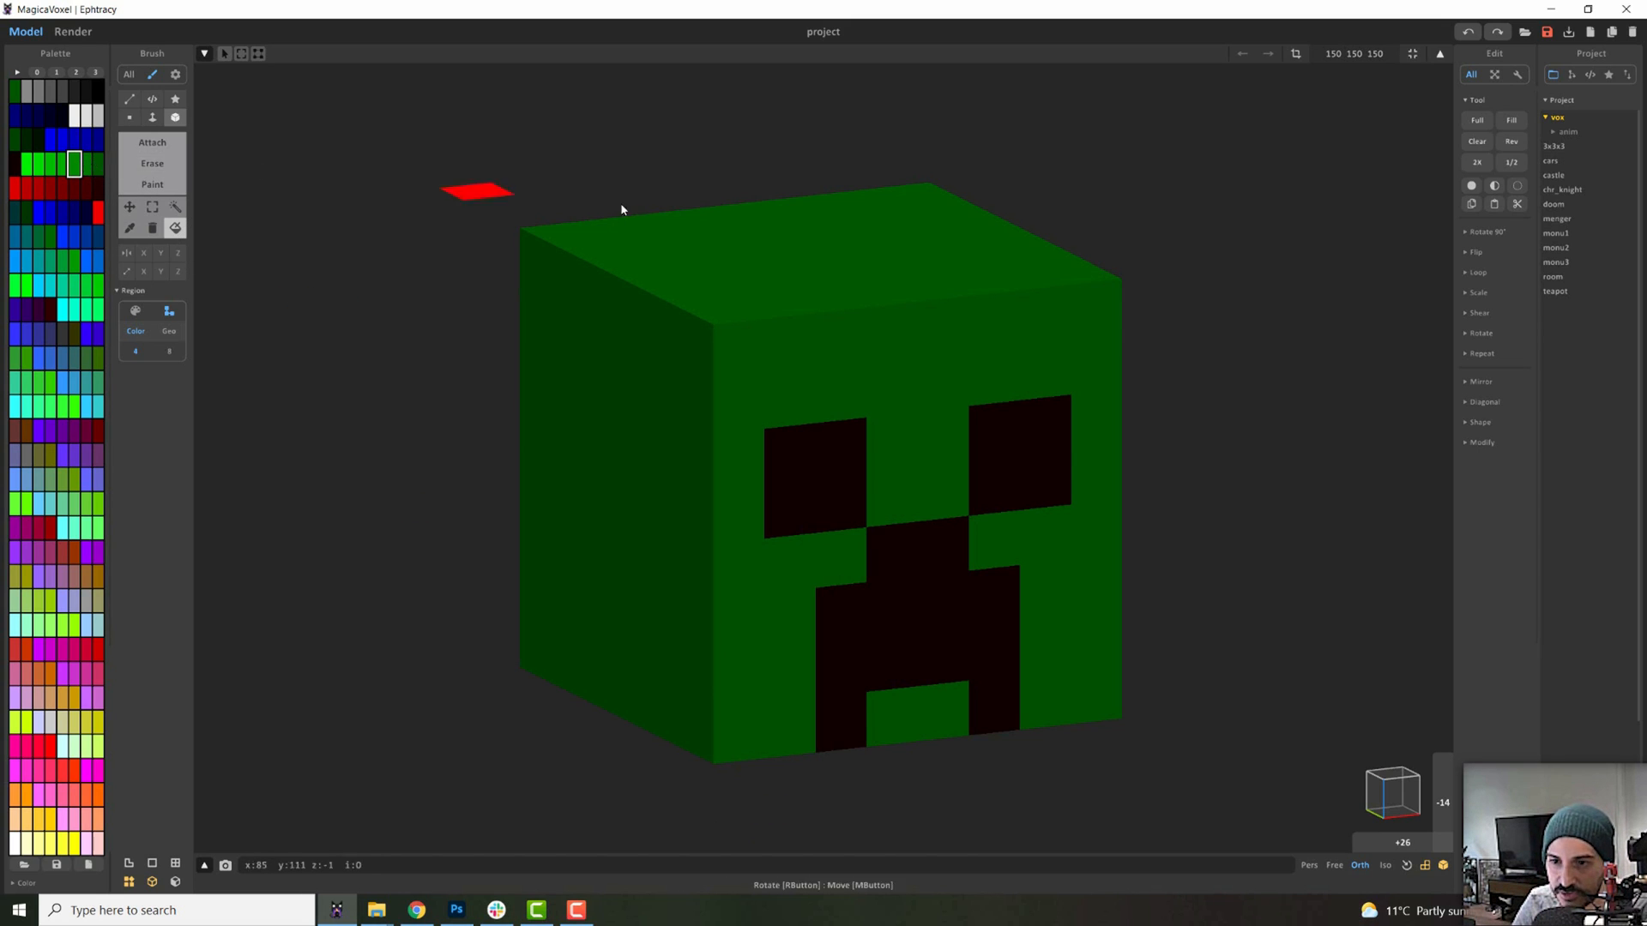
mouse_move(677, 388)
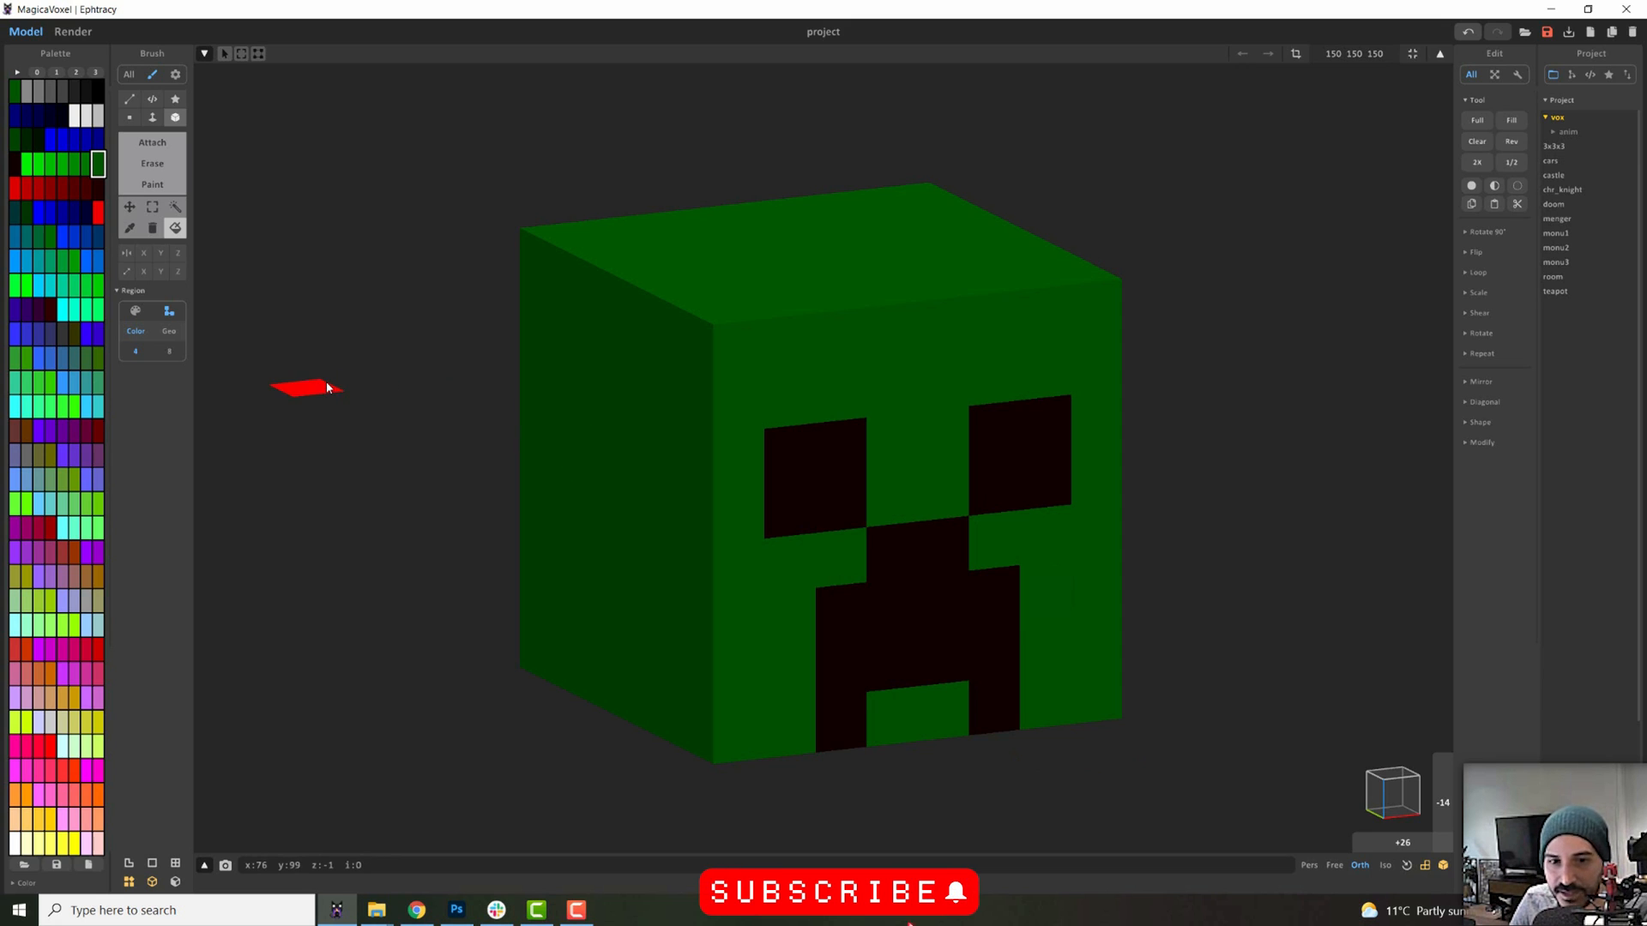
mouse_move(953, 899)
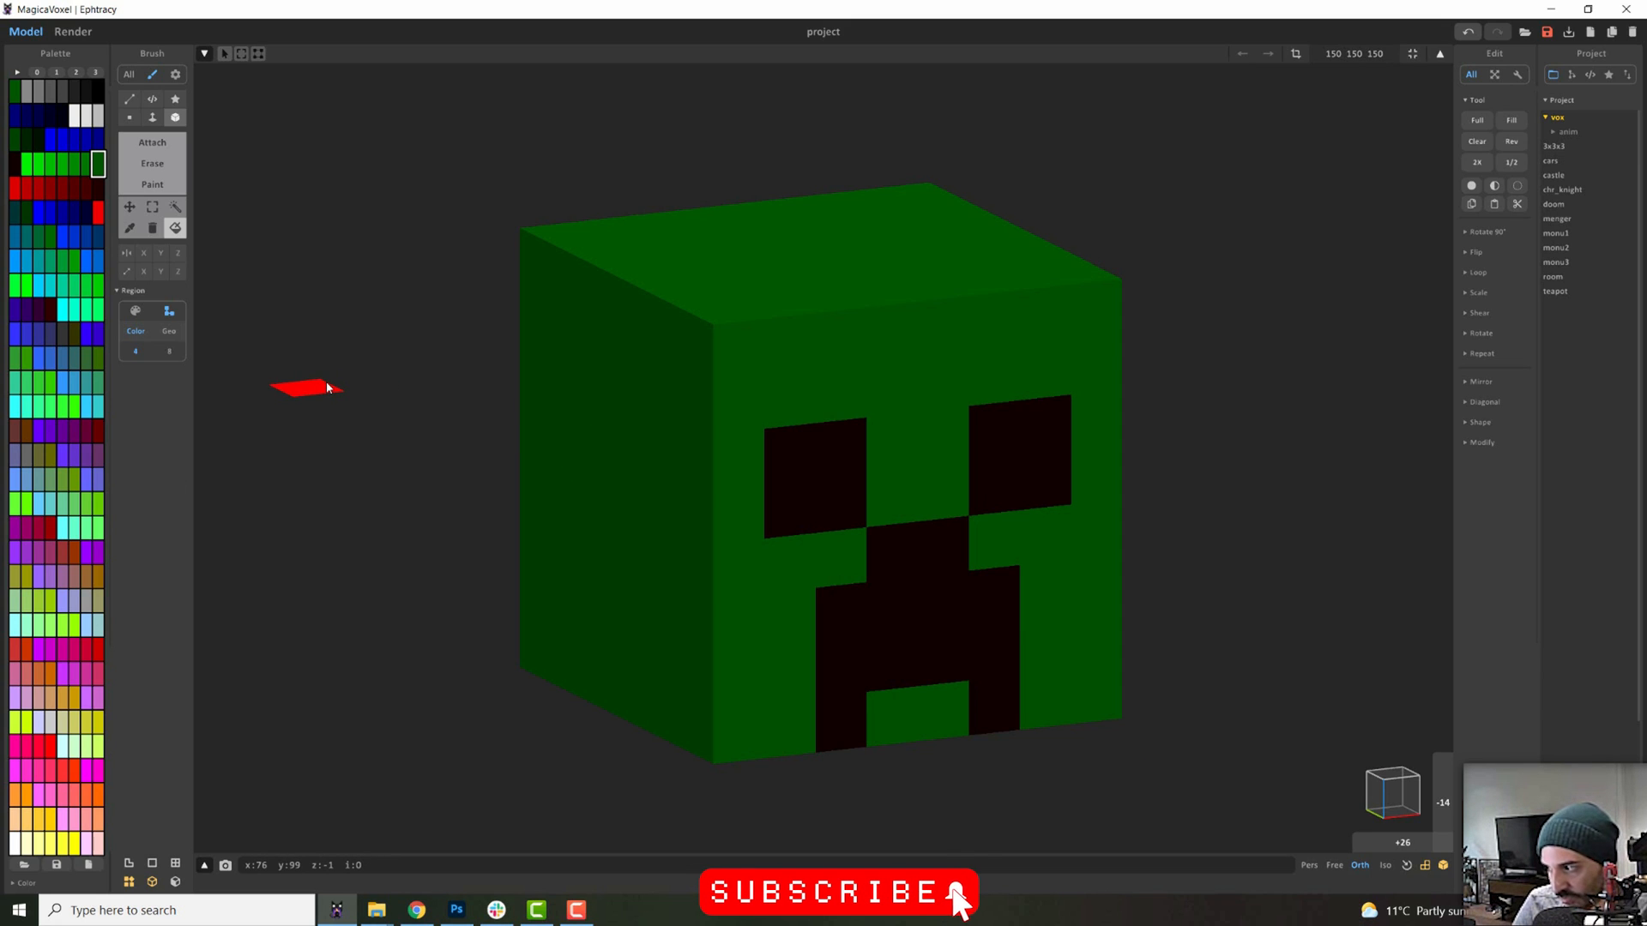